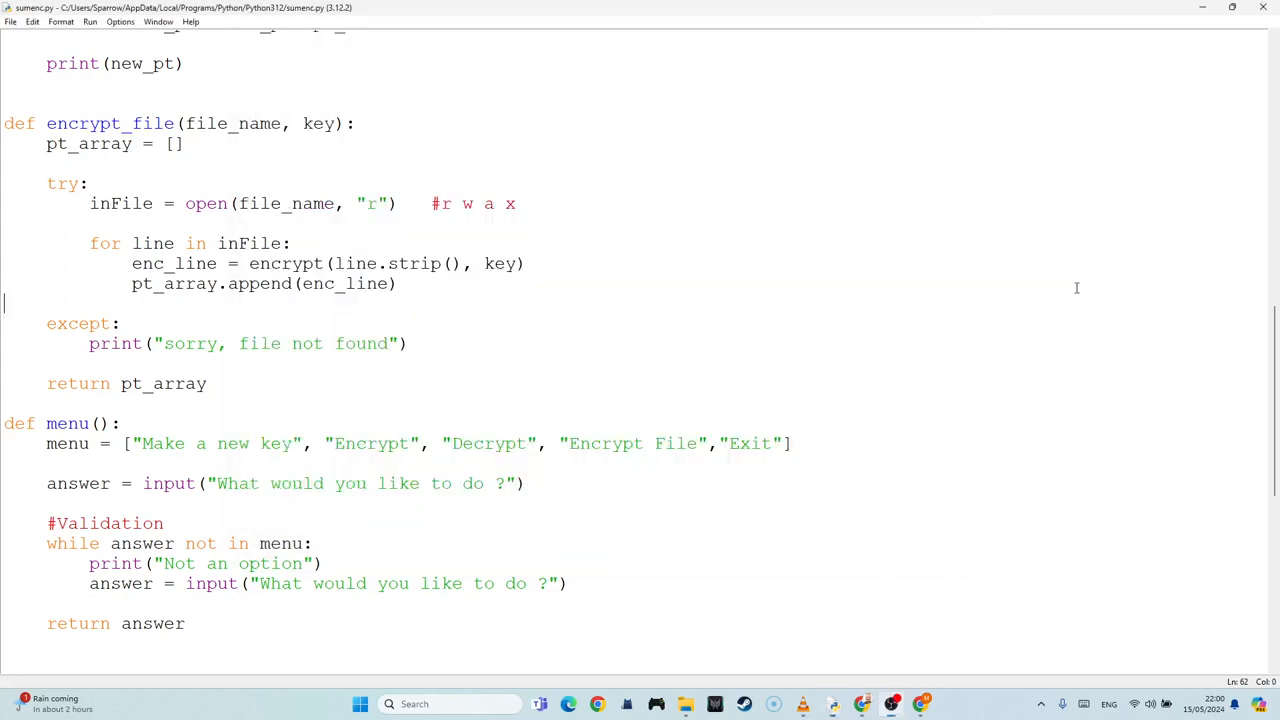
pyautogui.moveTo(112, 164)
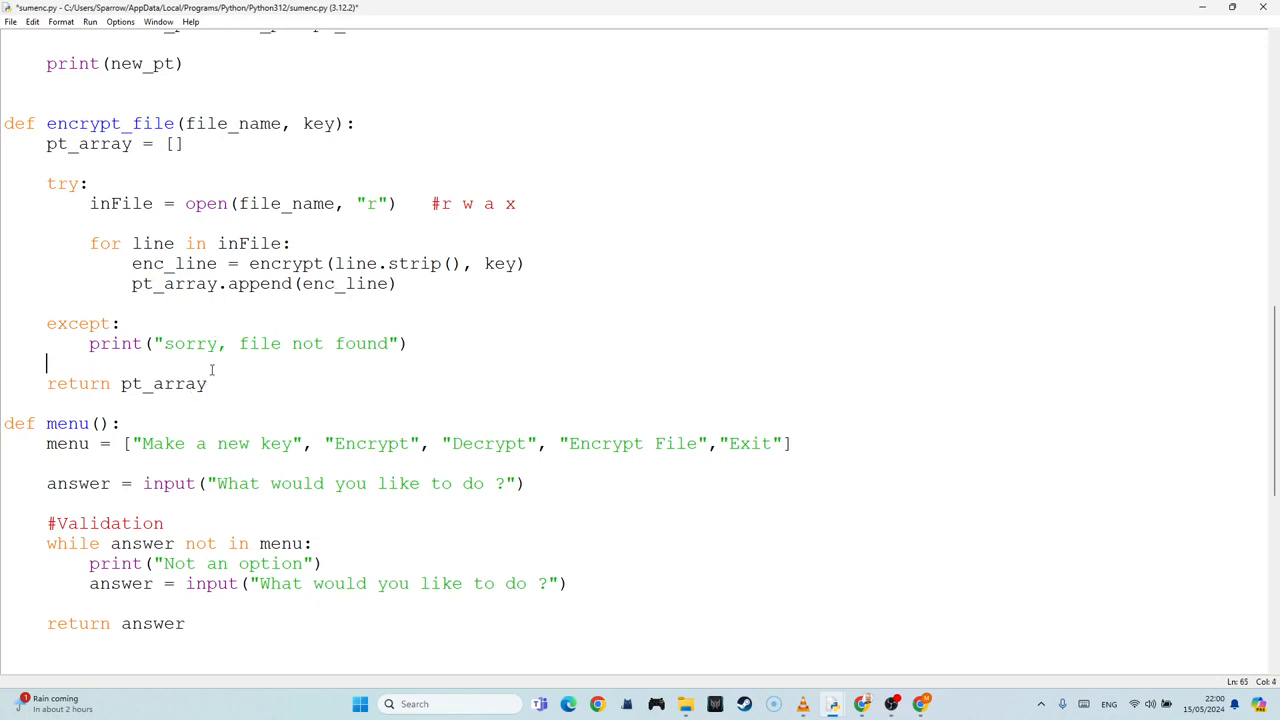
# Step: Add print(pt_array) just above the return statement of encrypt_file
pyautogui.write('print(')
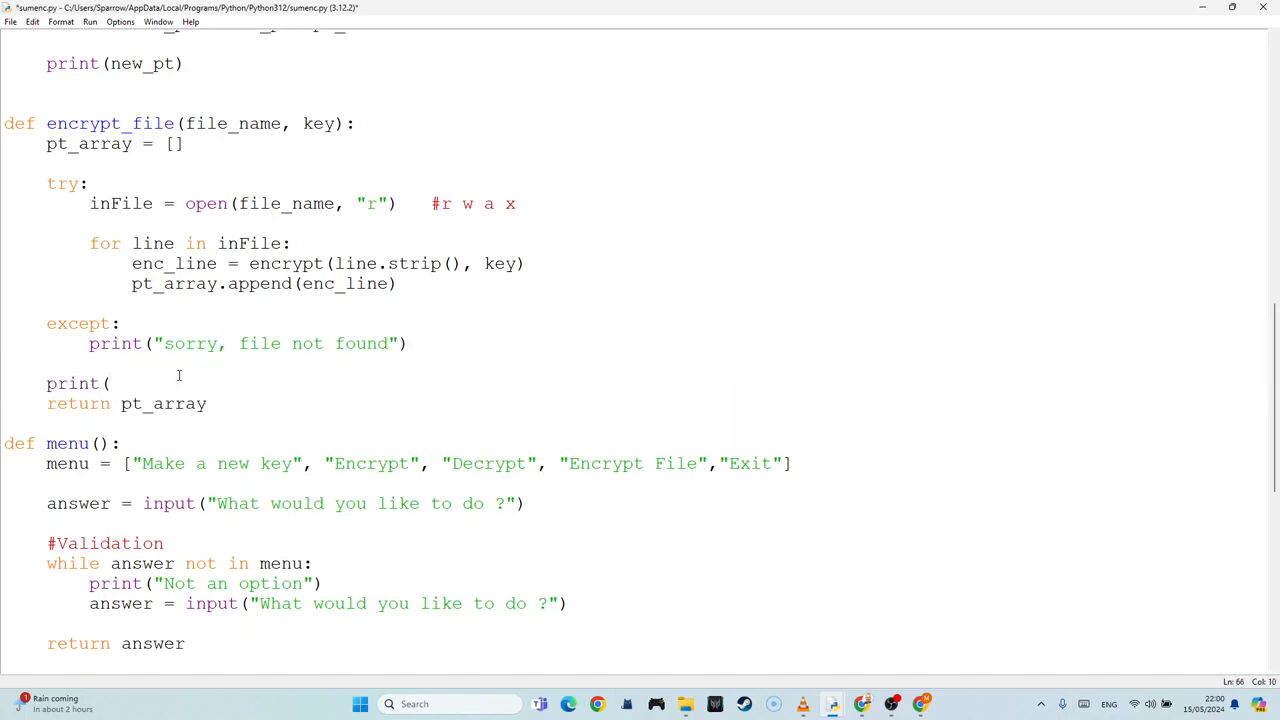
pyautogui.write('p')
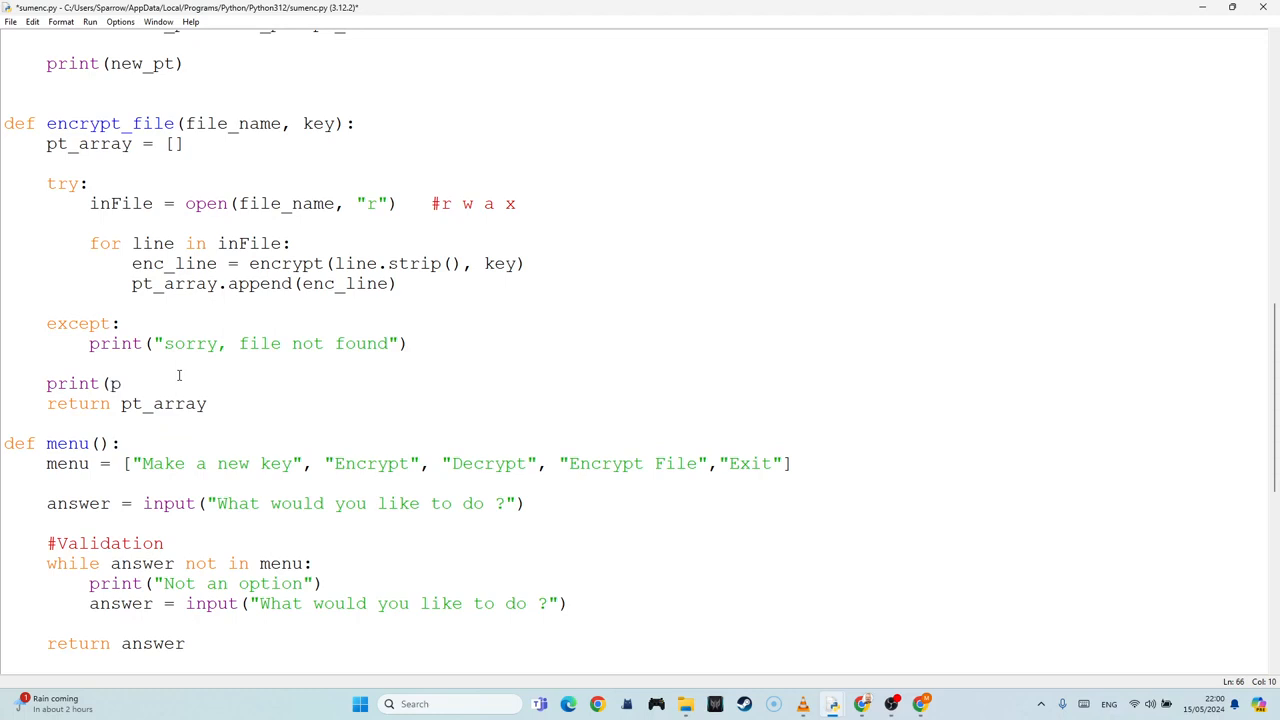
pyautogui.write('t_array')
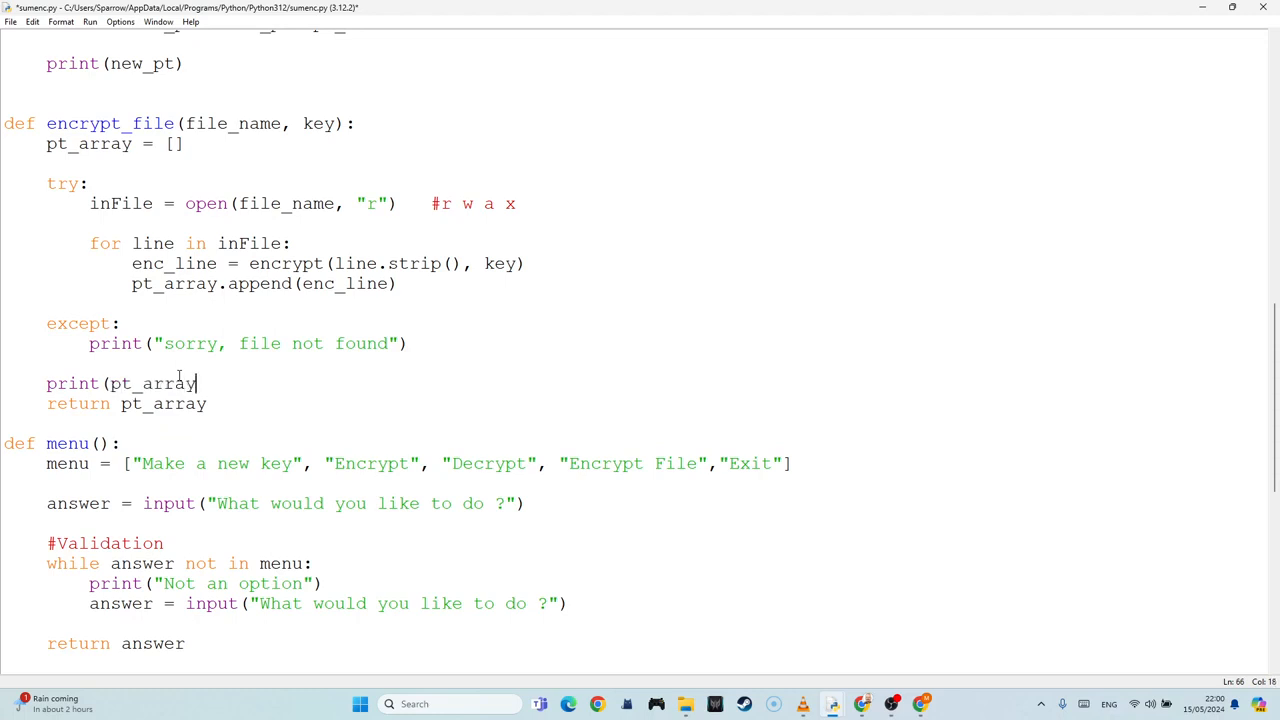
pyautogui.write(')')
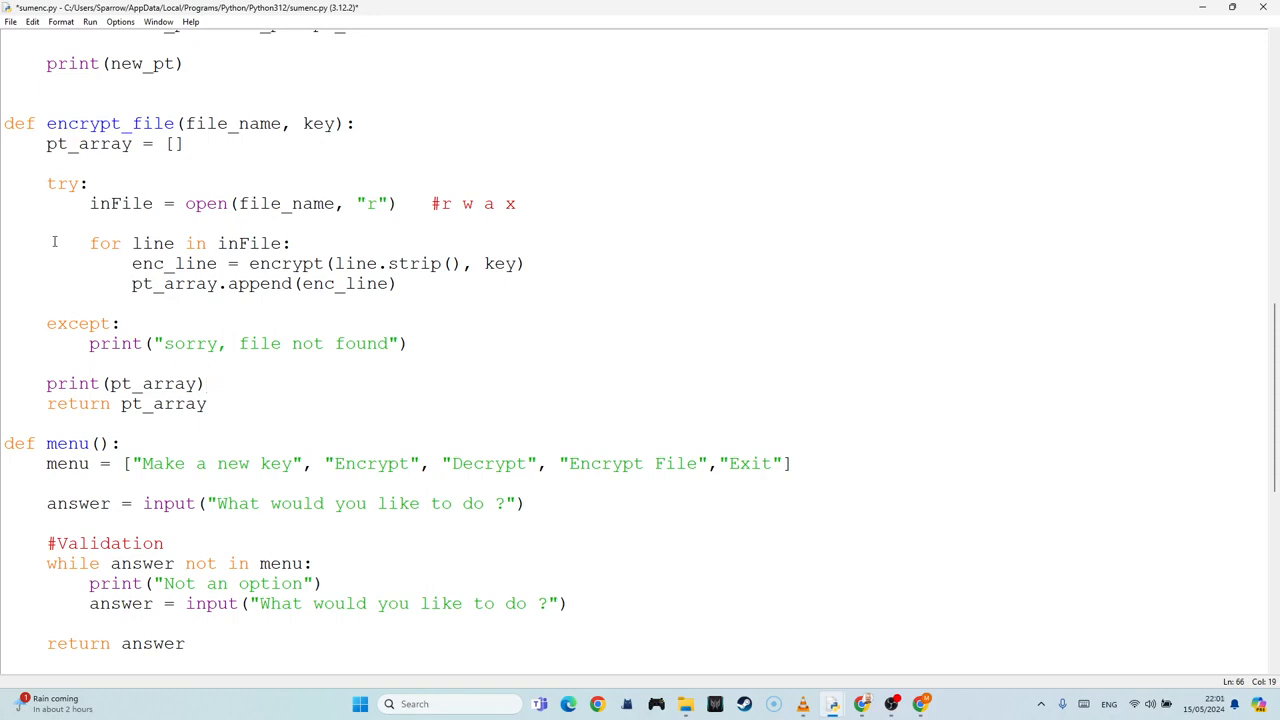
pyautogui.click(208, 384)
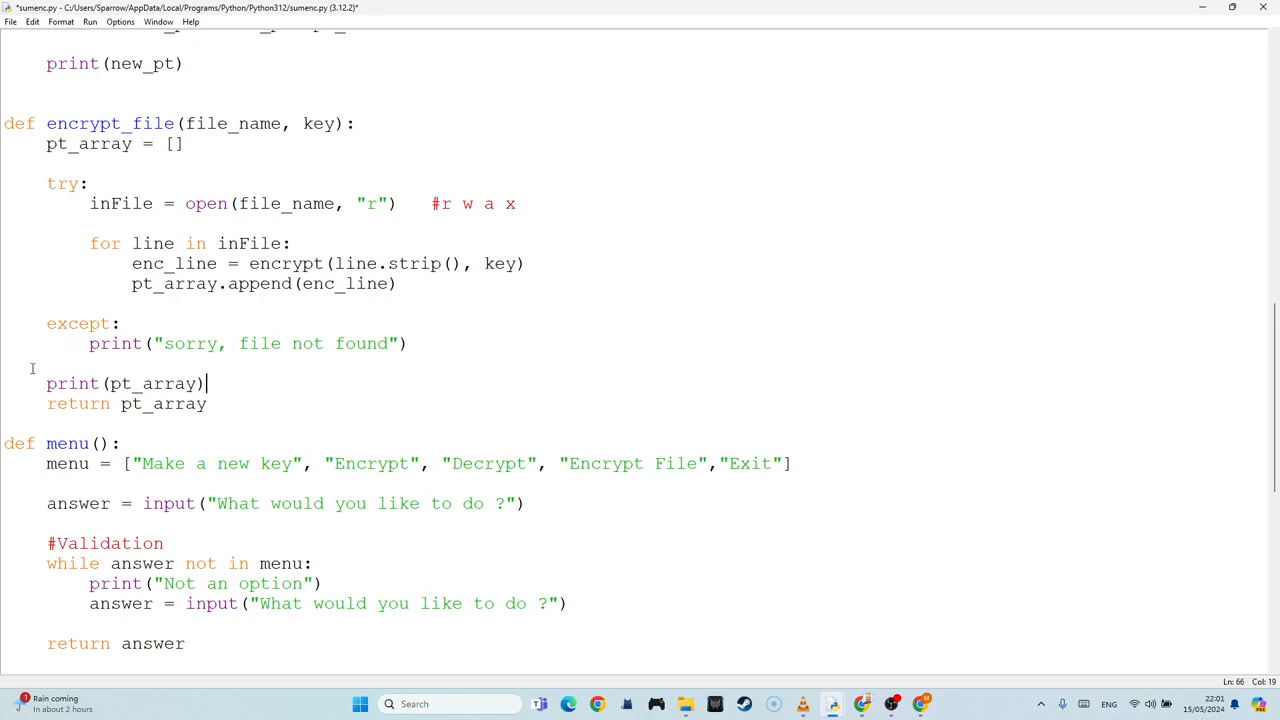
pyautogui.moveTo(412, 296)
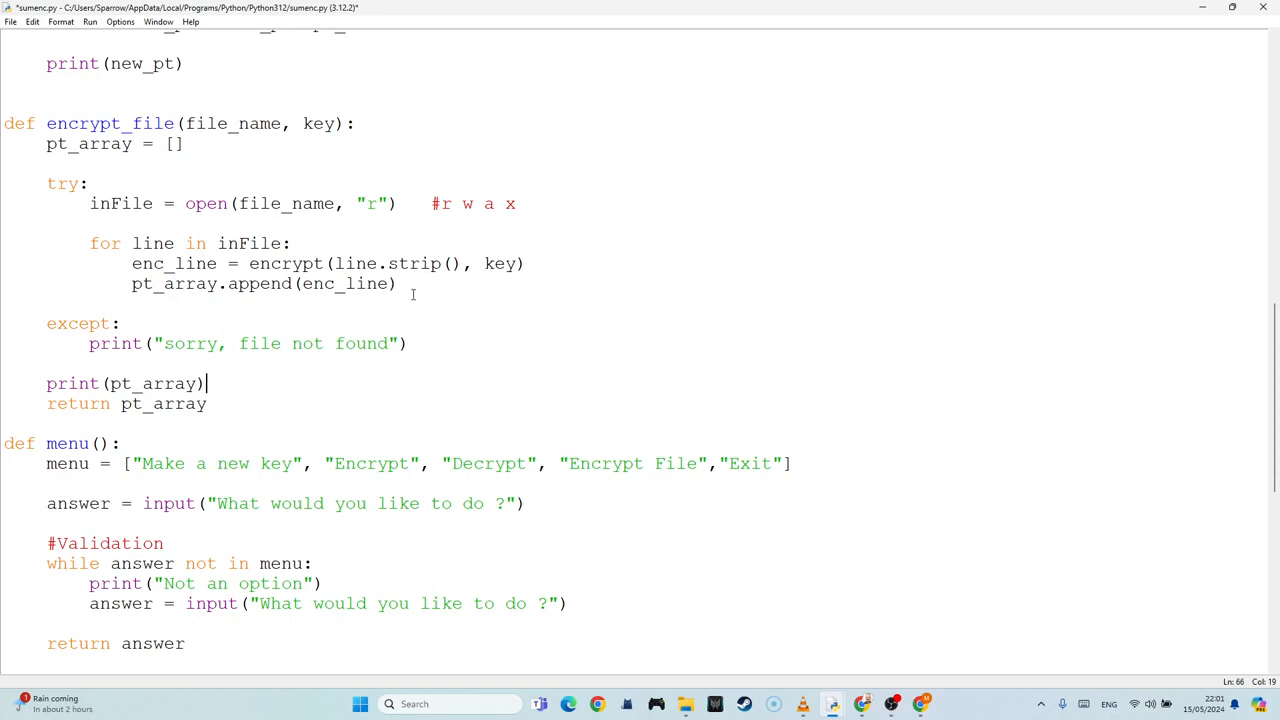
# Step: Add inFile.close() after the append loop in encrypt_file and save the script
pyautogui.click(420, 290)
pyautogui.write('inFile.c')
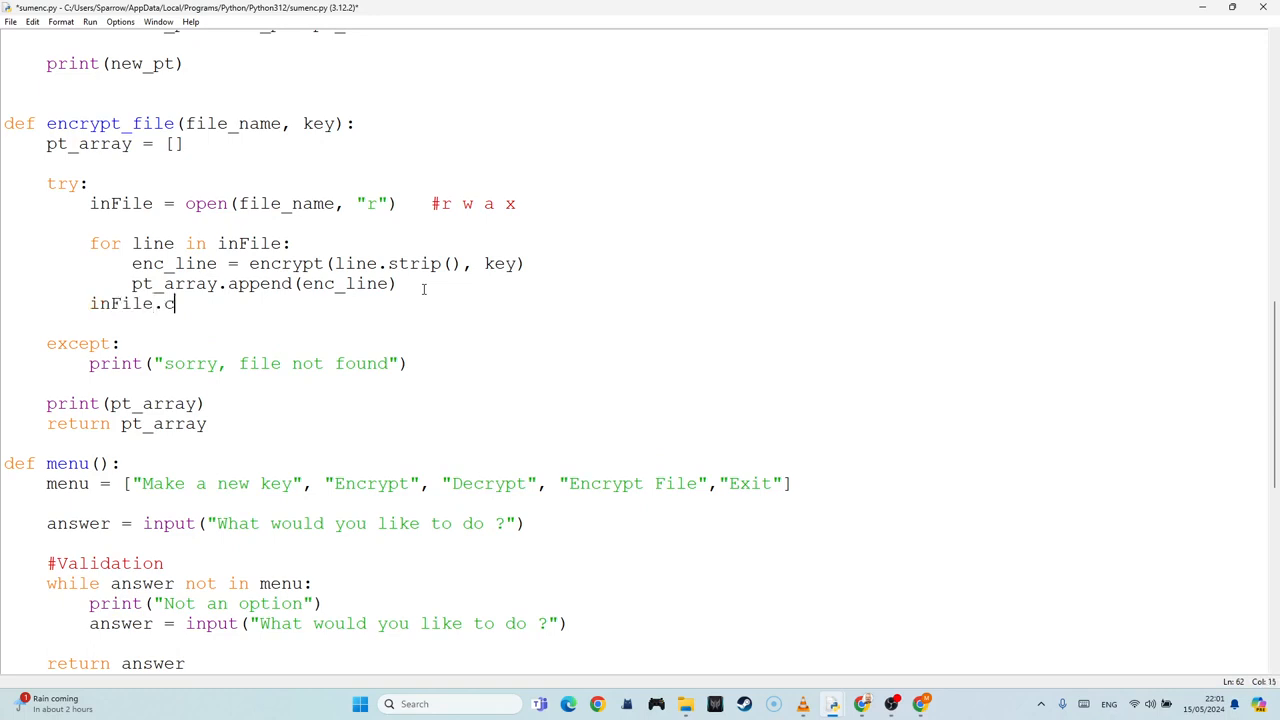
pyautogui.write('lose()')
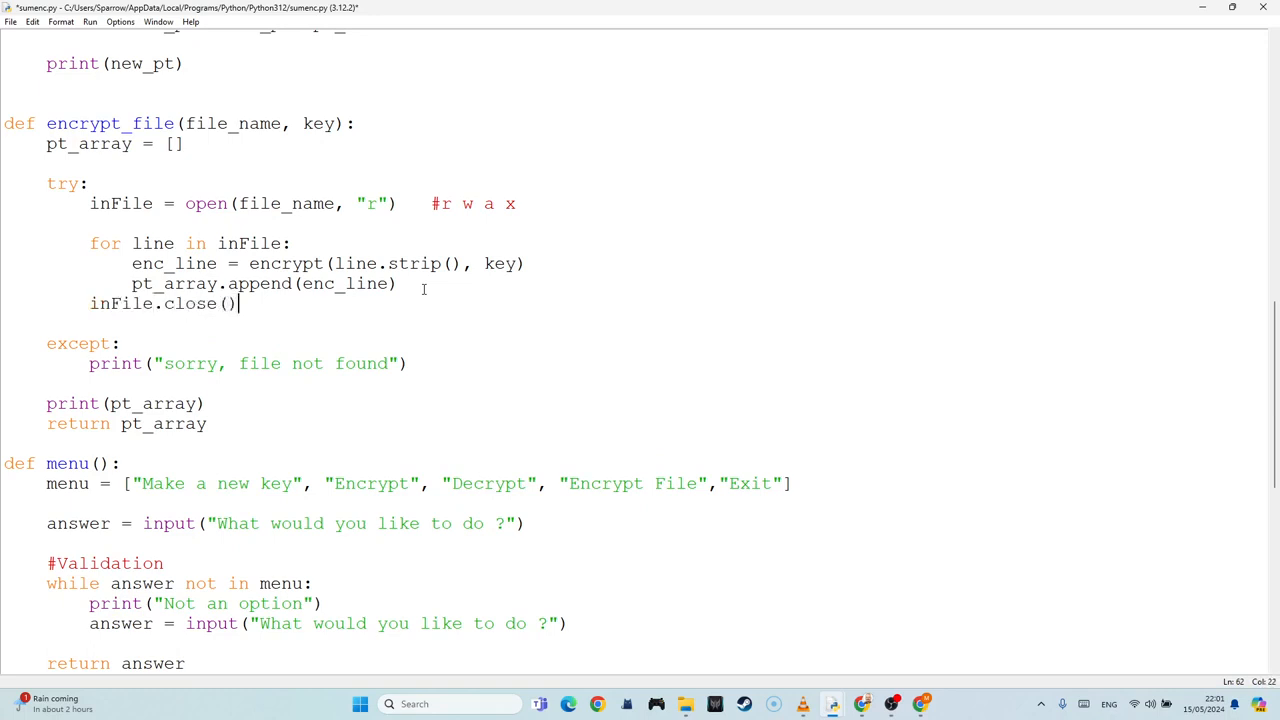
pyautogui.click(398, 284)
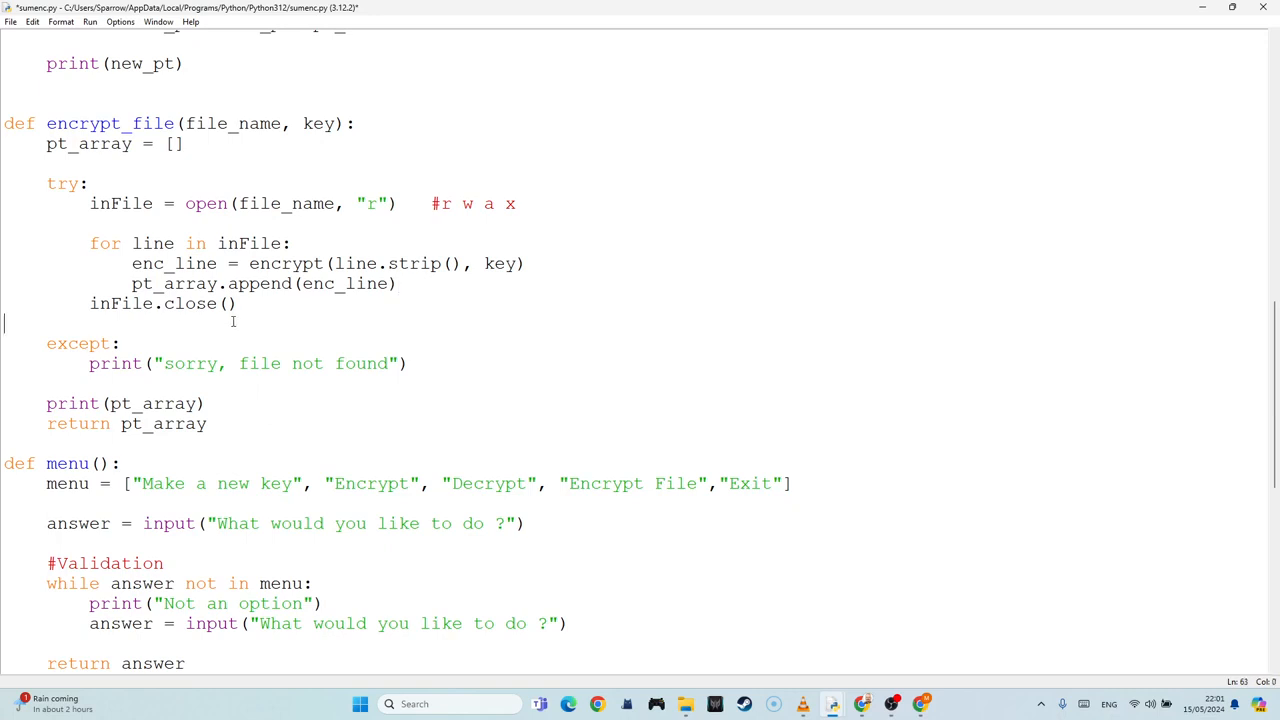
pyautogui.click(228, 304)
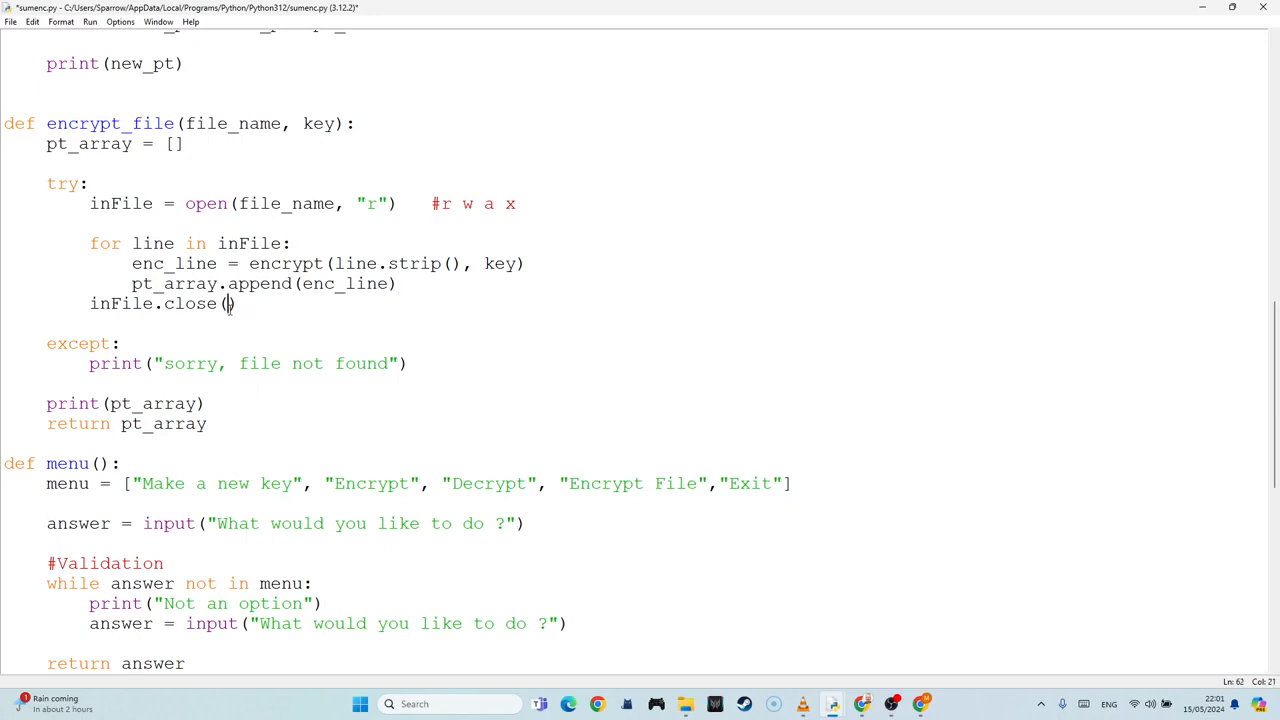
pyautogui.click(292, 244)
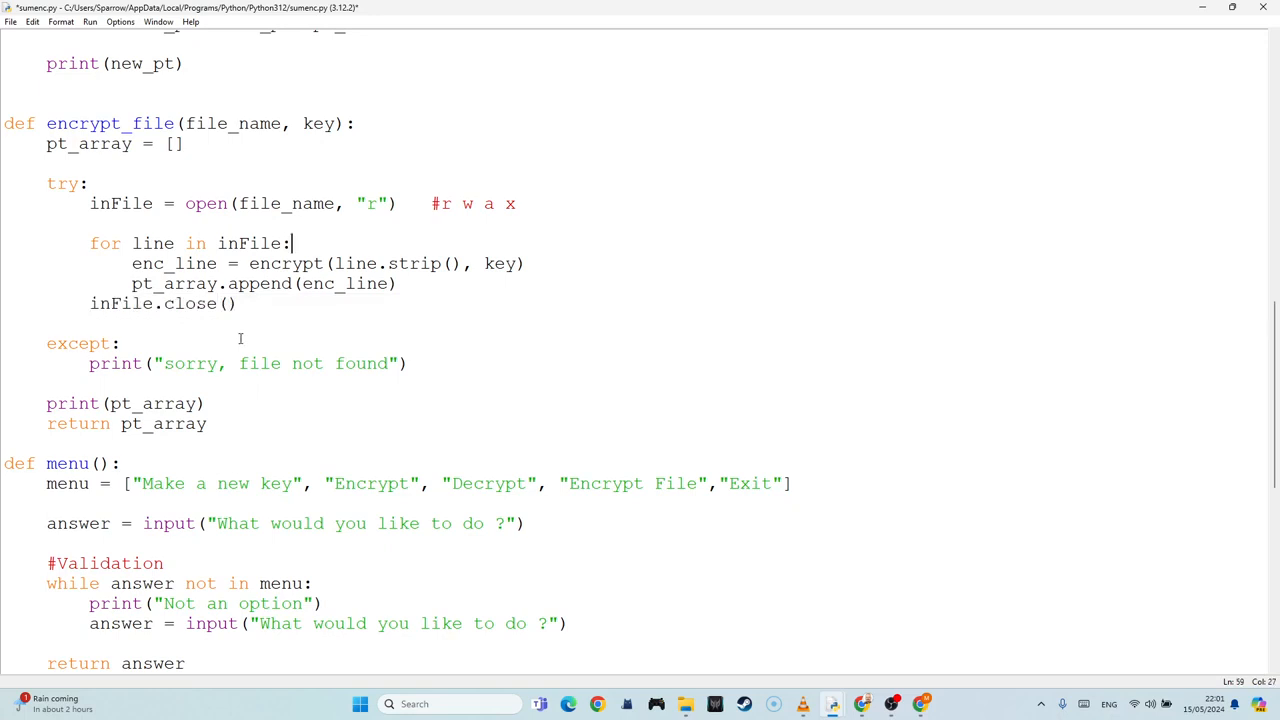
pyautogui.doubleClick(190, 304)
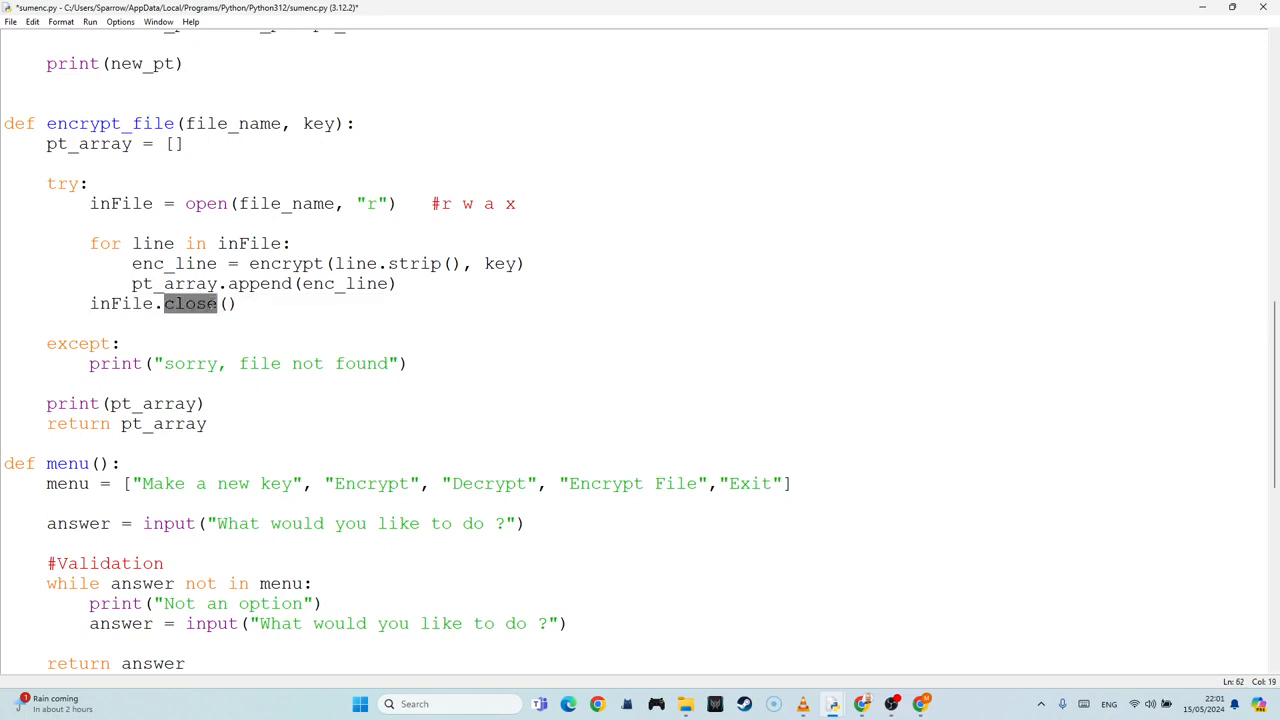
pyautogui.click(248, 284)
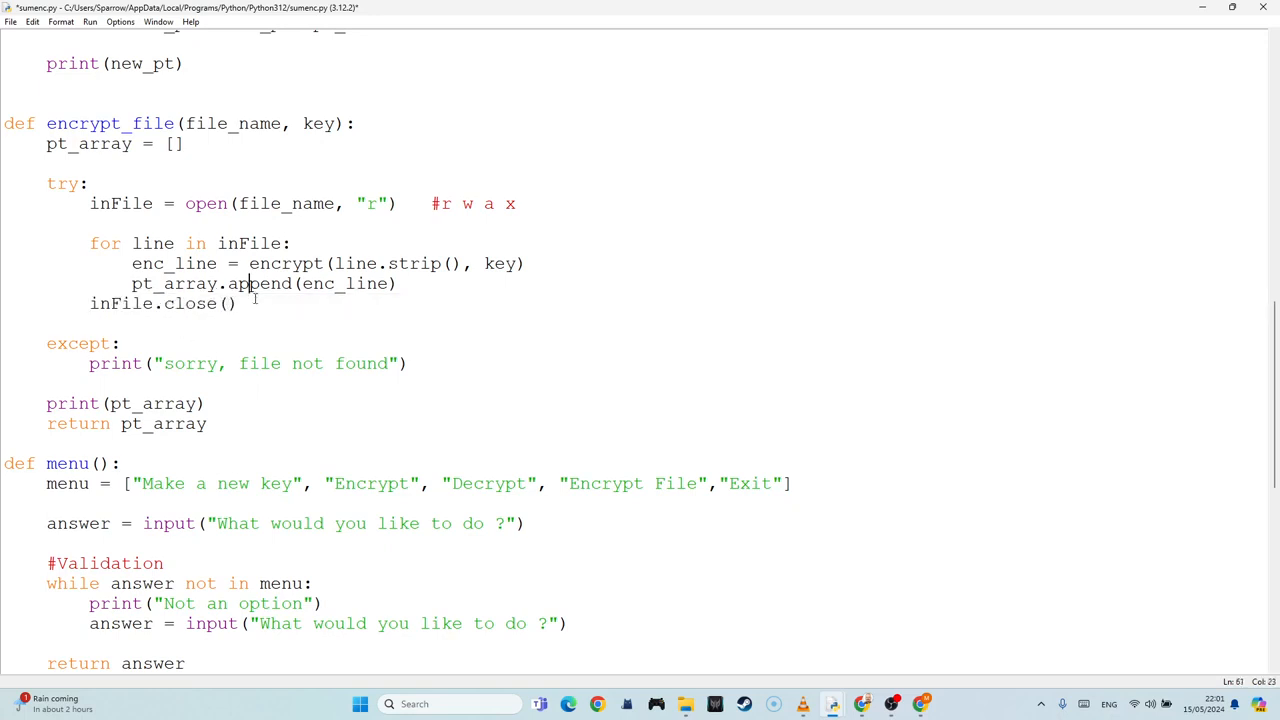
pyautogui.press('ctrl+s')
pyautogui.write('outFile')
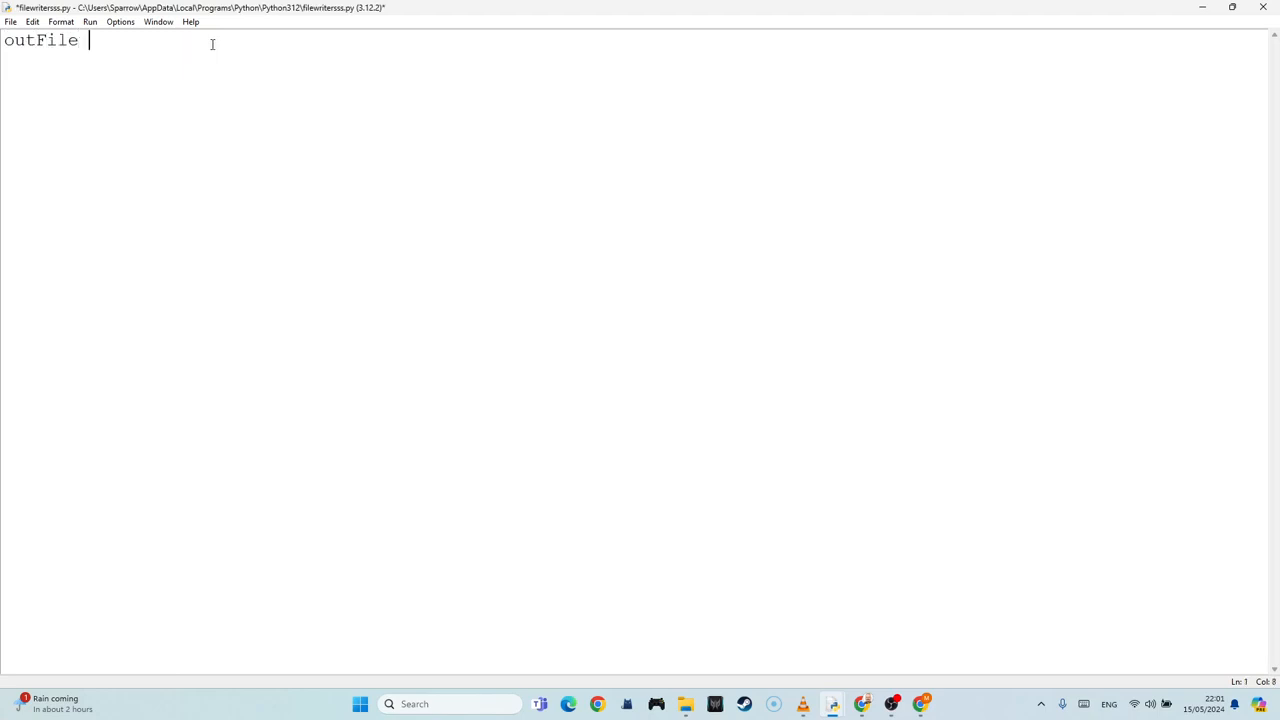
# Step: Write outFile = open("cypher.txt", "w") as the first line, with a trailing # comment
pyautogui.write('= open()')
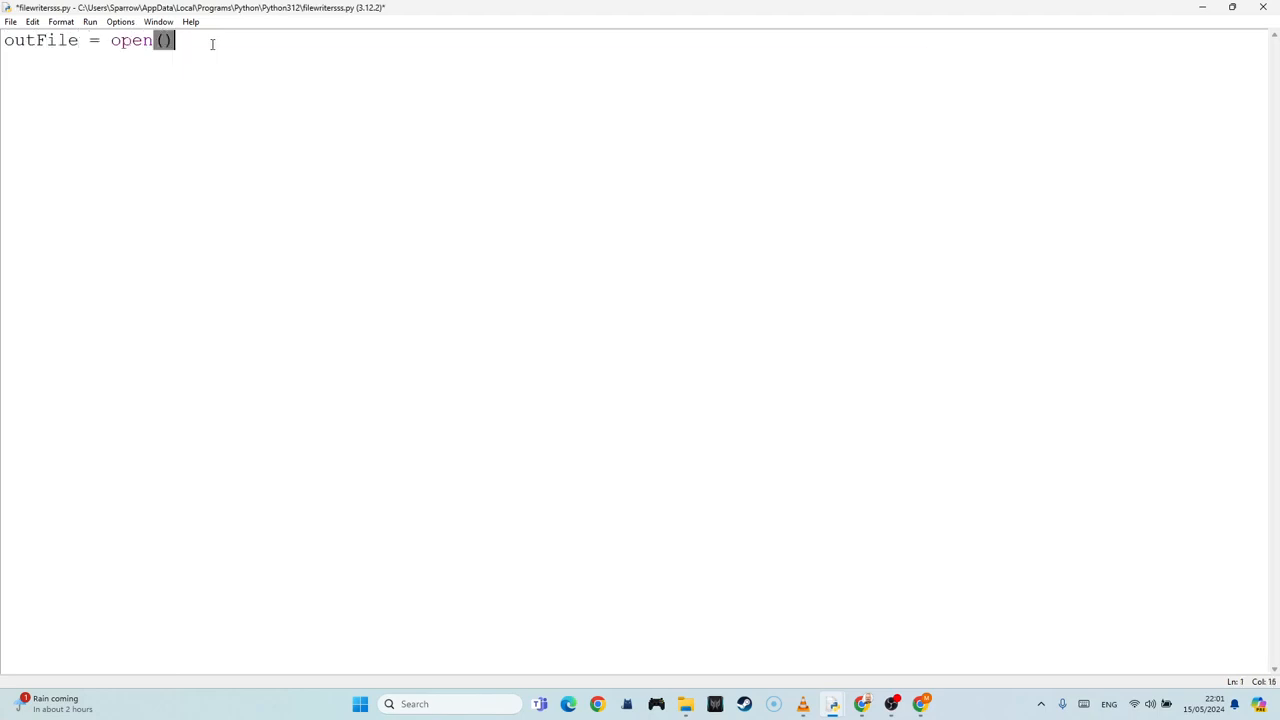
pyautogui.write('""')
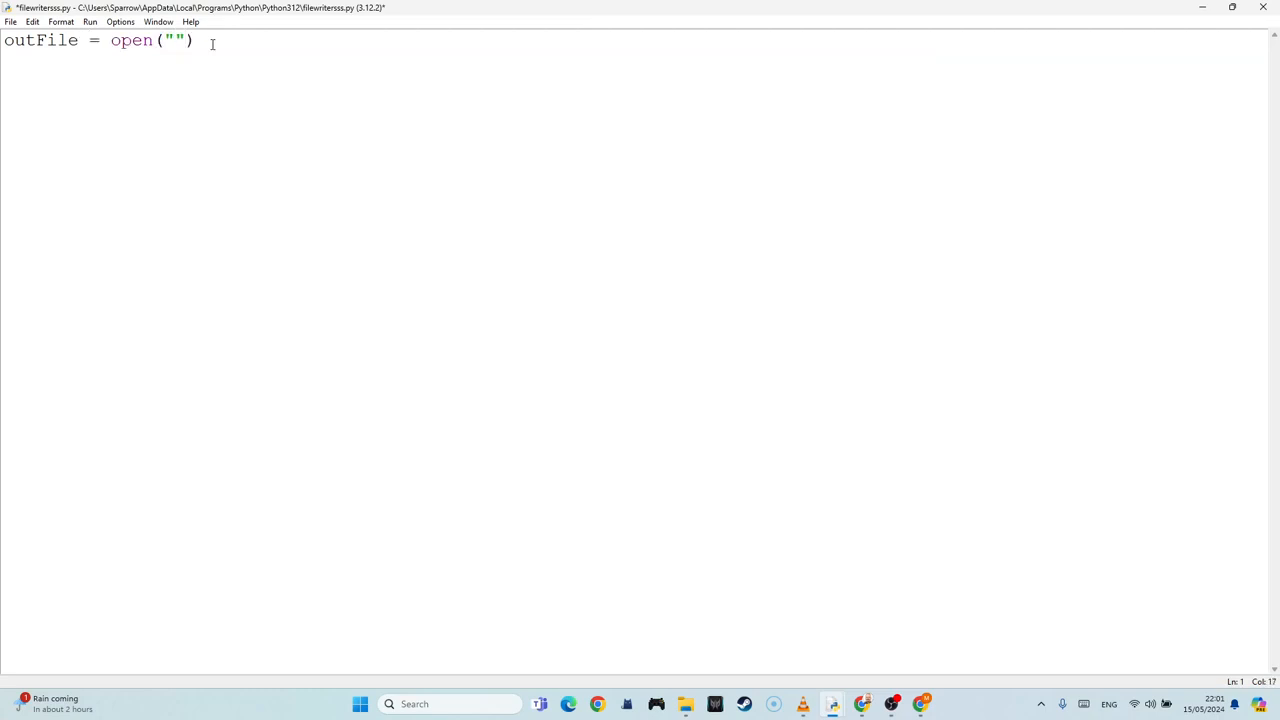
pyautogui.write('cyph')
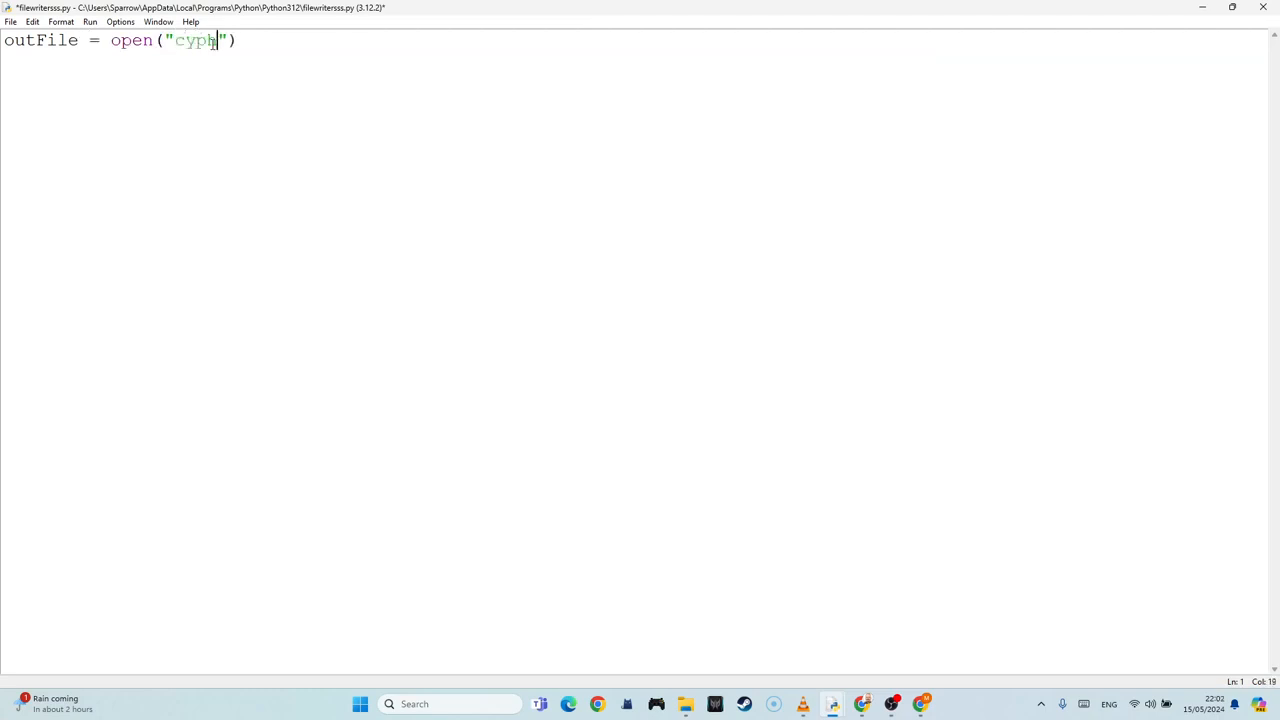
pyautogui.write('er.t')
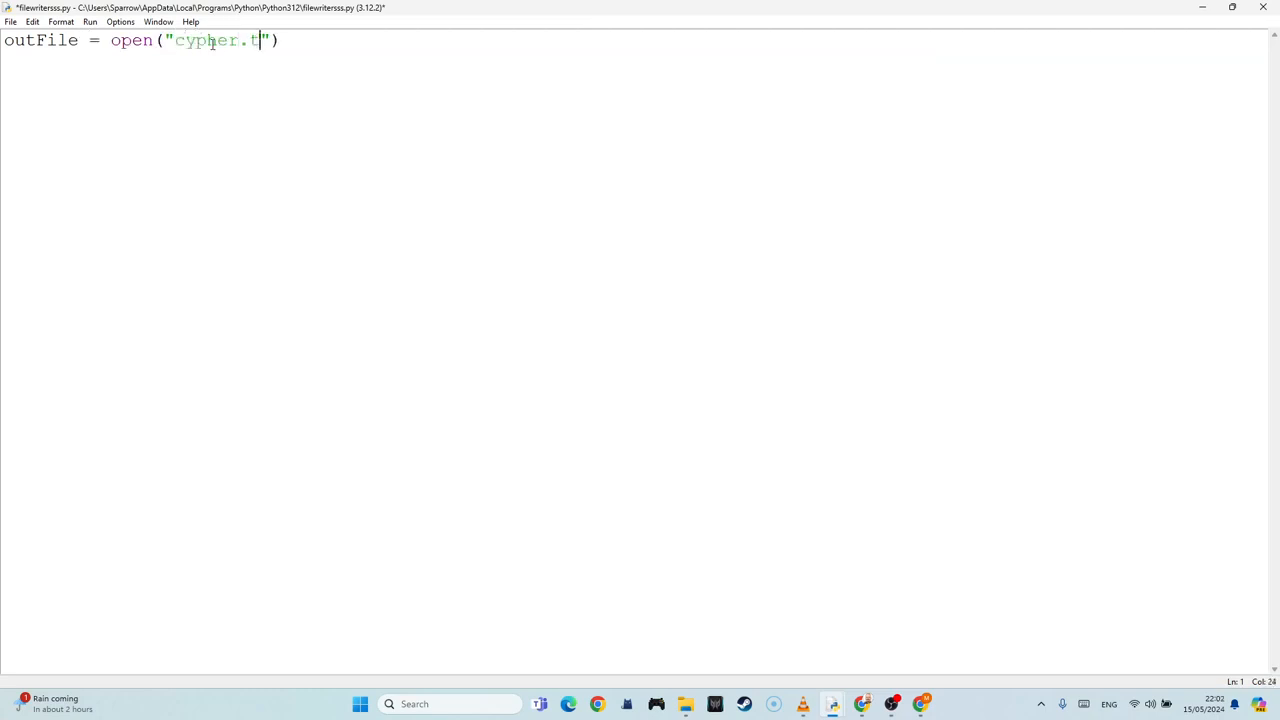
pyautogui.write('xt".')
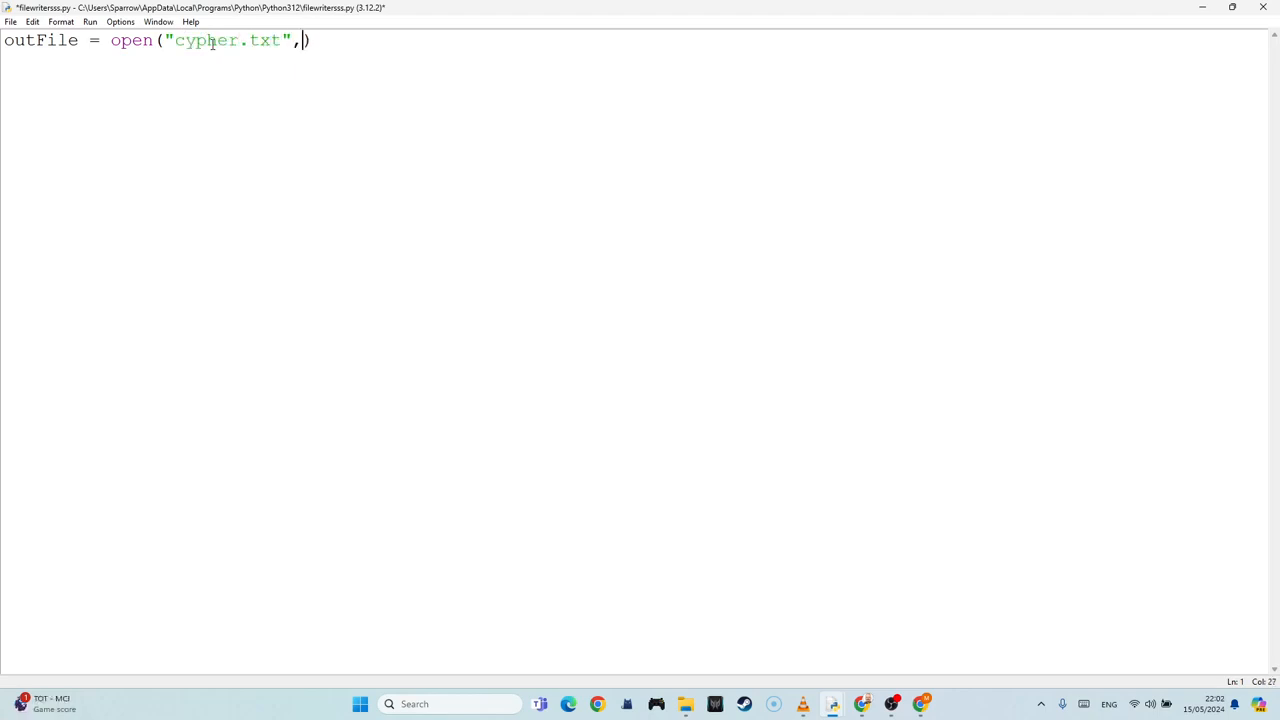
pyautogui.write('"W')
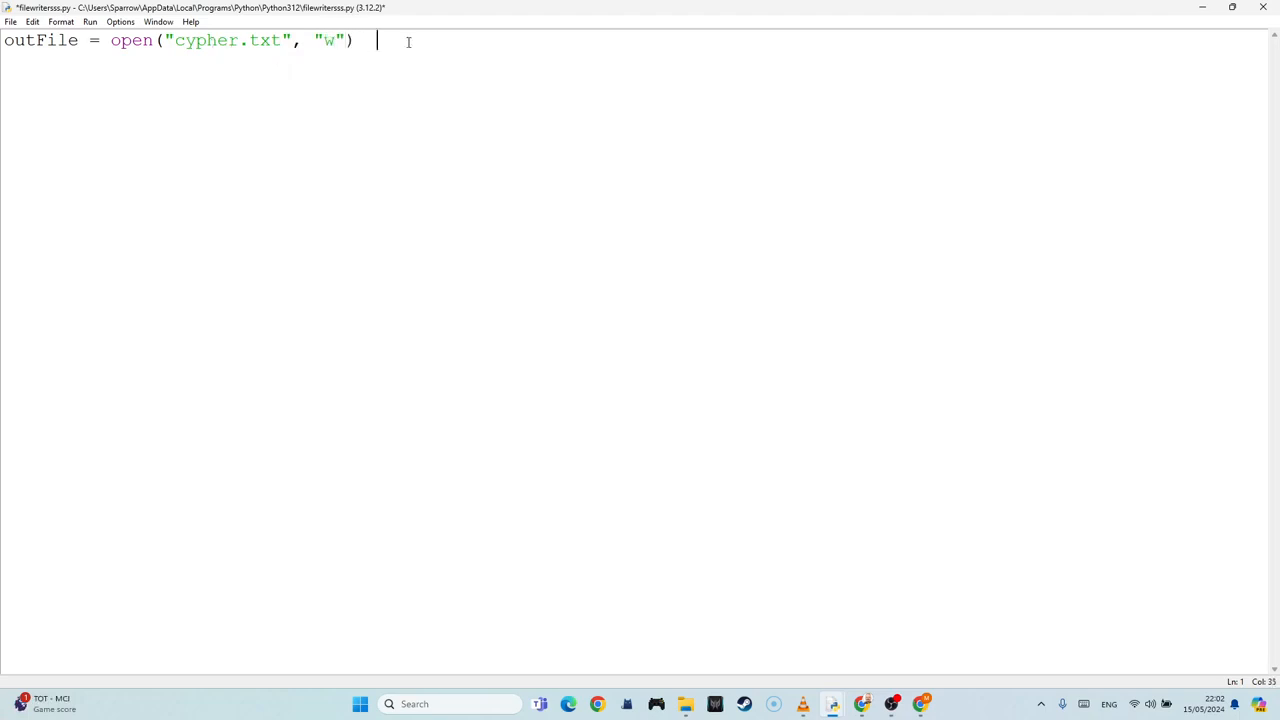
pyautogui.write('#x ,, w')
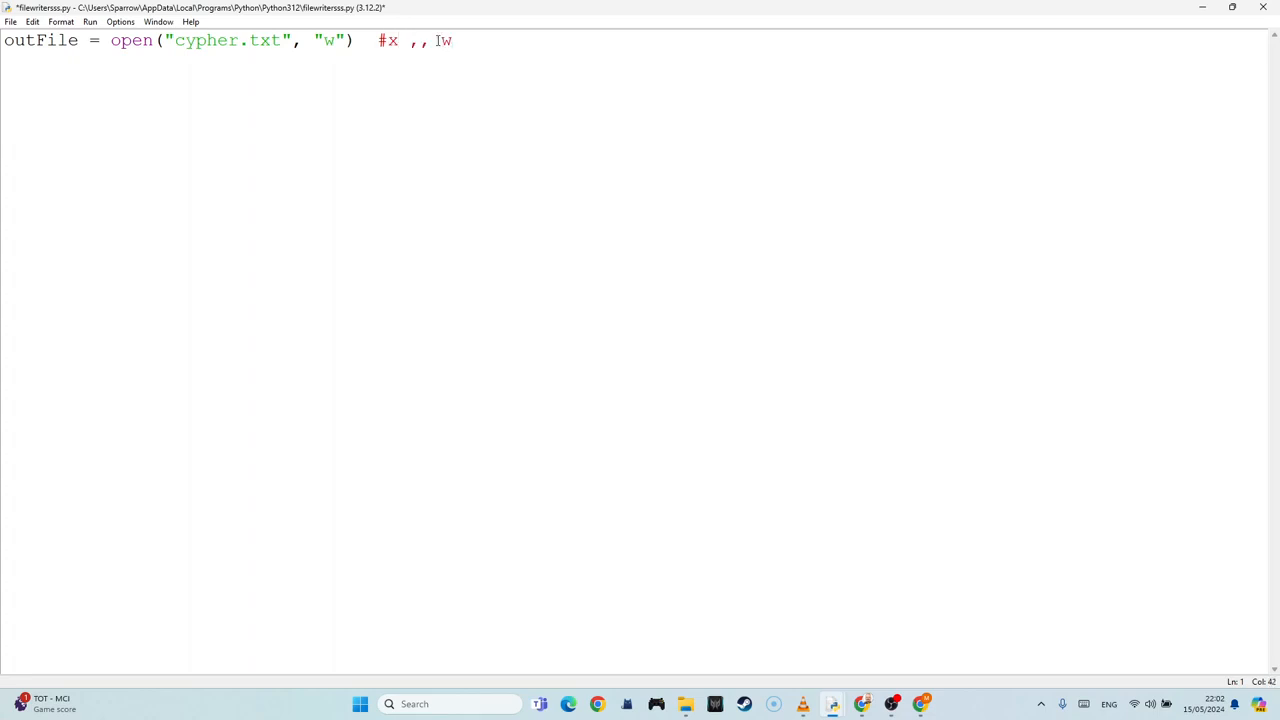
pyautogui.press('BackSpace')
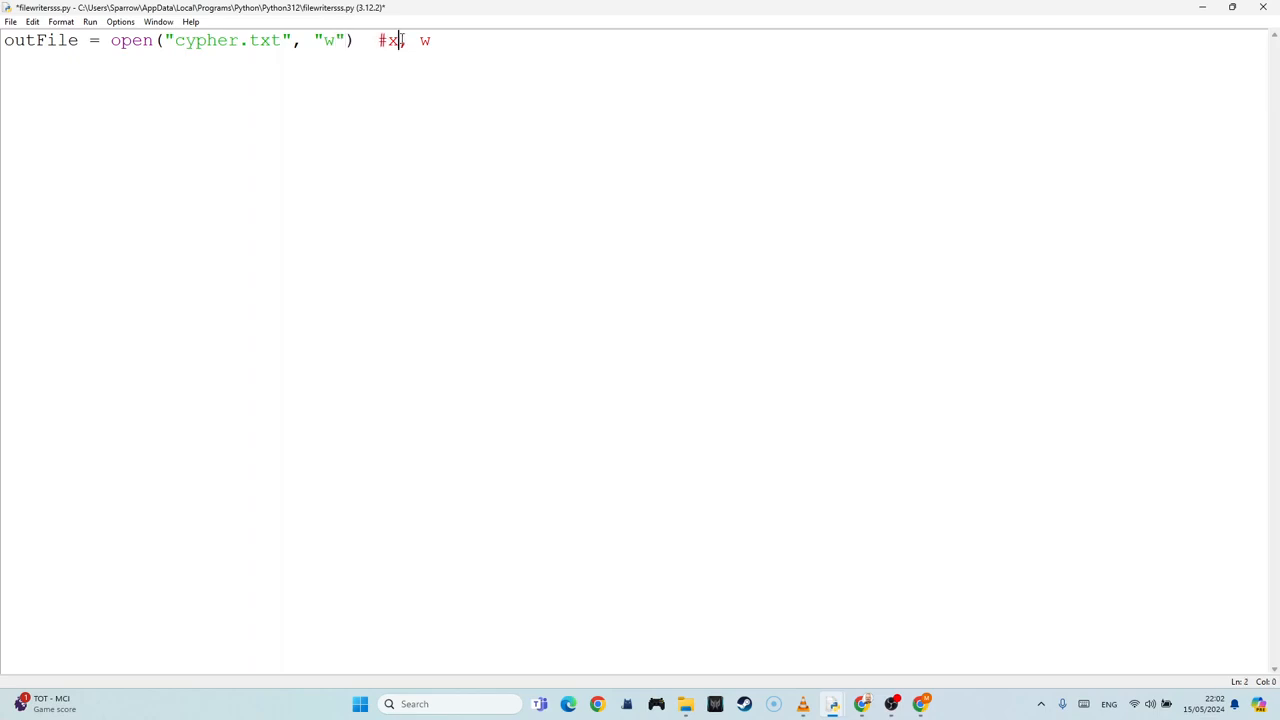
# Step: Delete the trailing comment after the open call and start a new line
pyautogui.moveTo(432, 40); pyautogui.dragTo(372, 40)
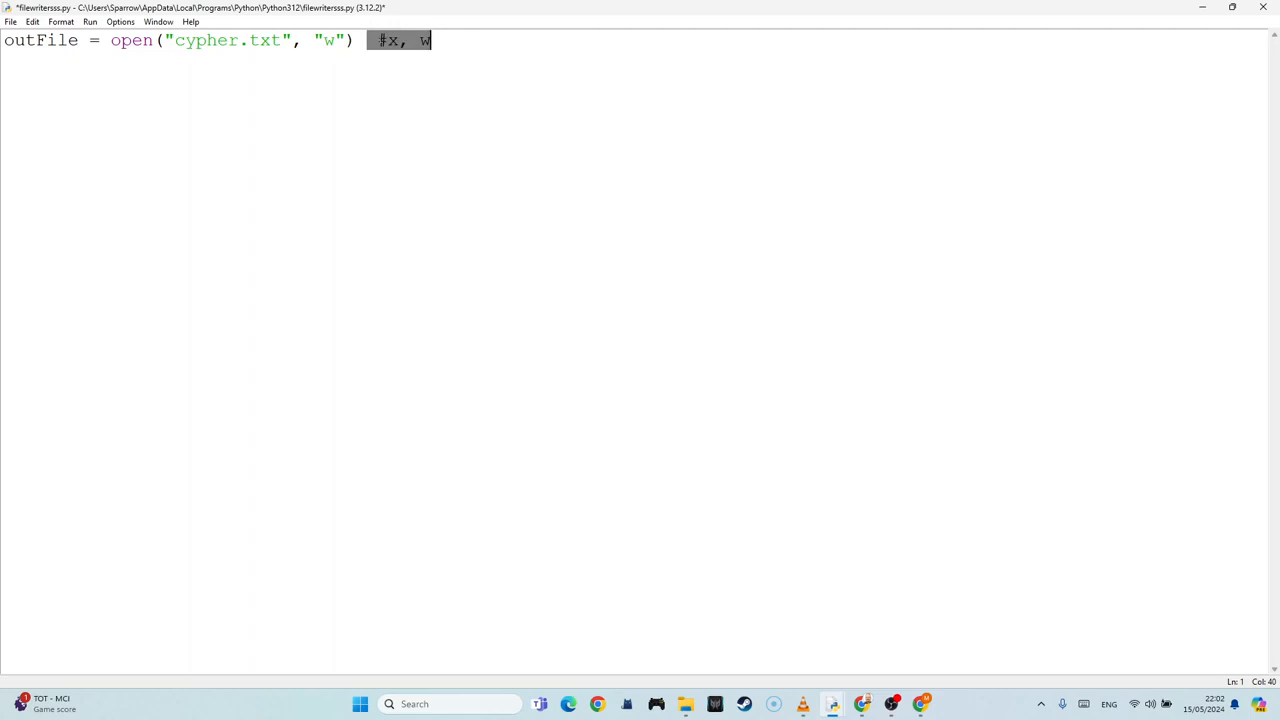
pyautogui.click(414, 40)
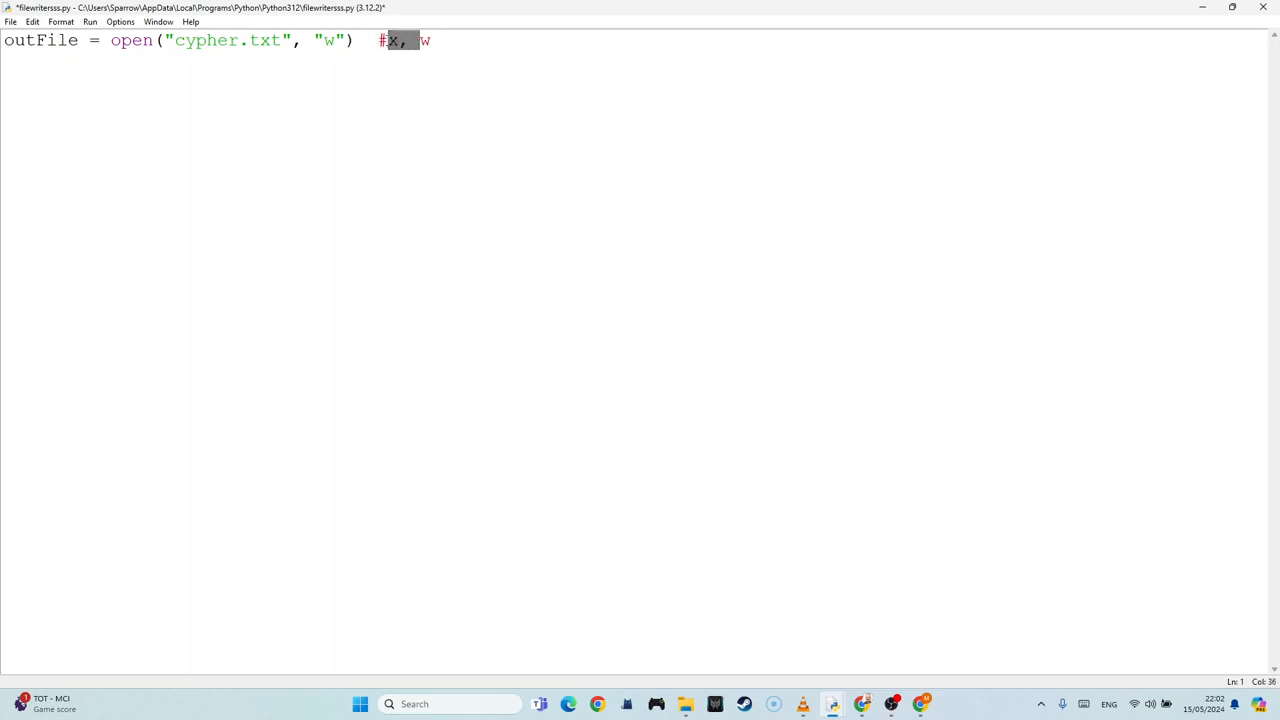
pyautogui.press('Delete')
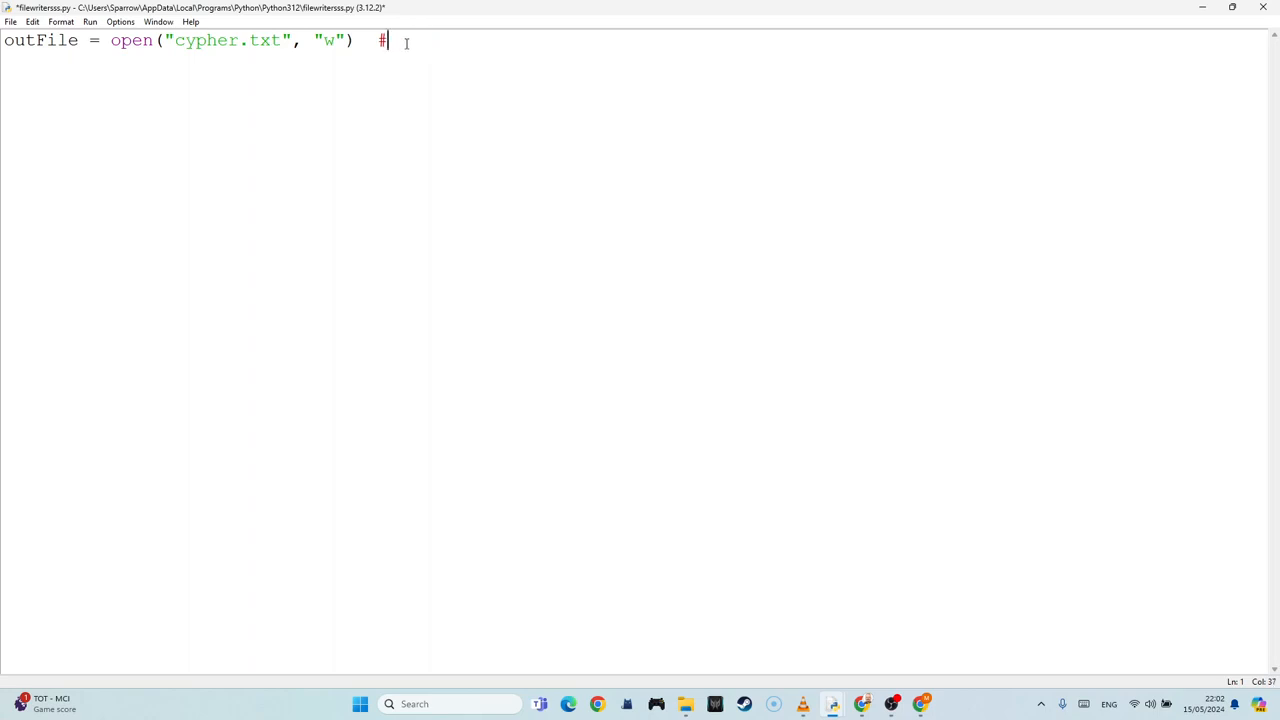
pyautogui.press('backspace')
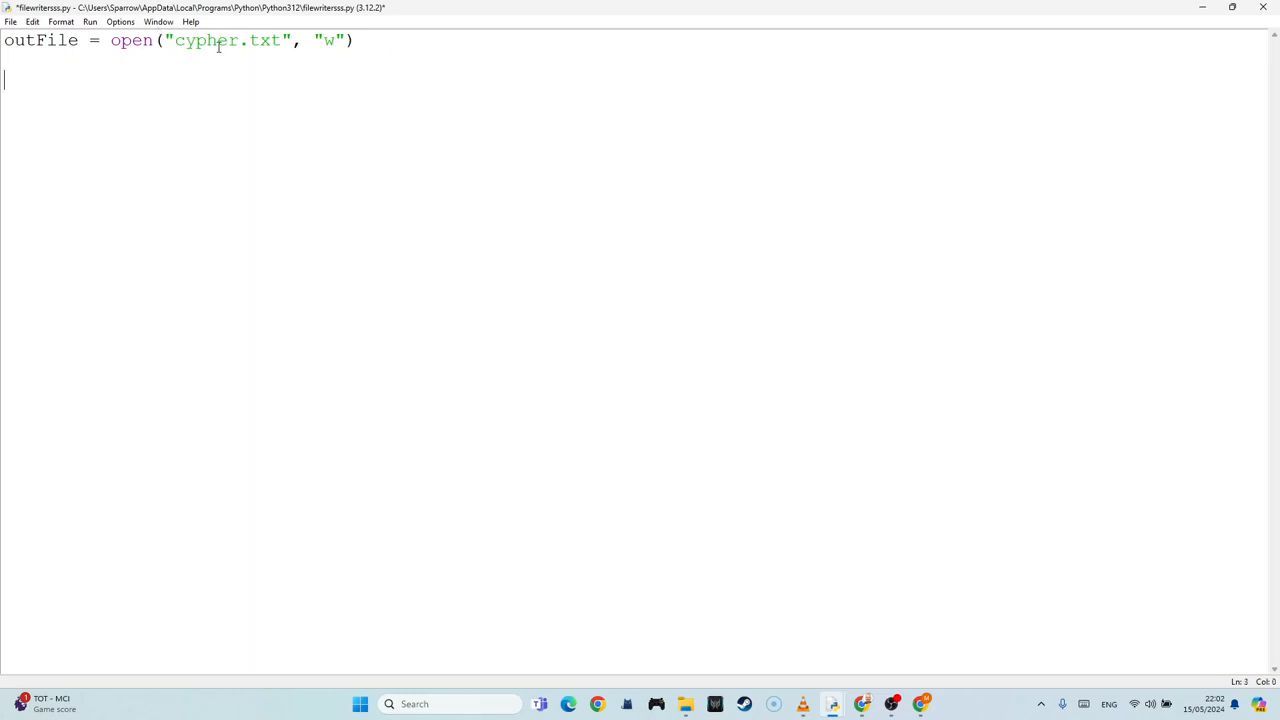
# Step: Add outFile.write("This wil be the cypher") and save the script
pyautogui.click(360, 40)
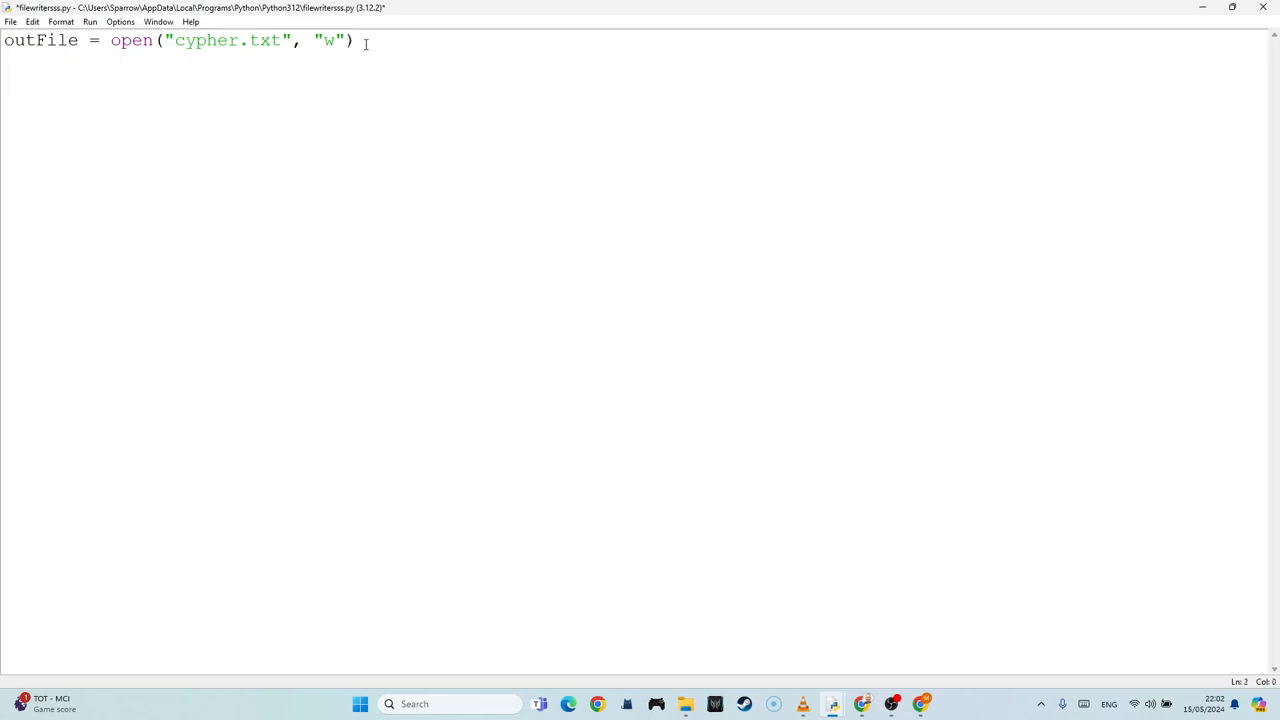
pyautogui.write('out')
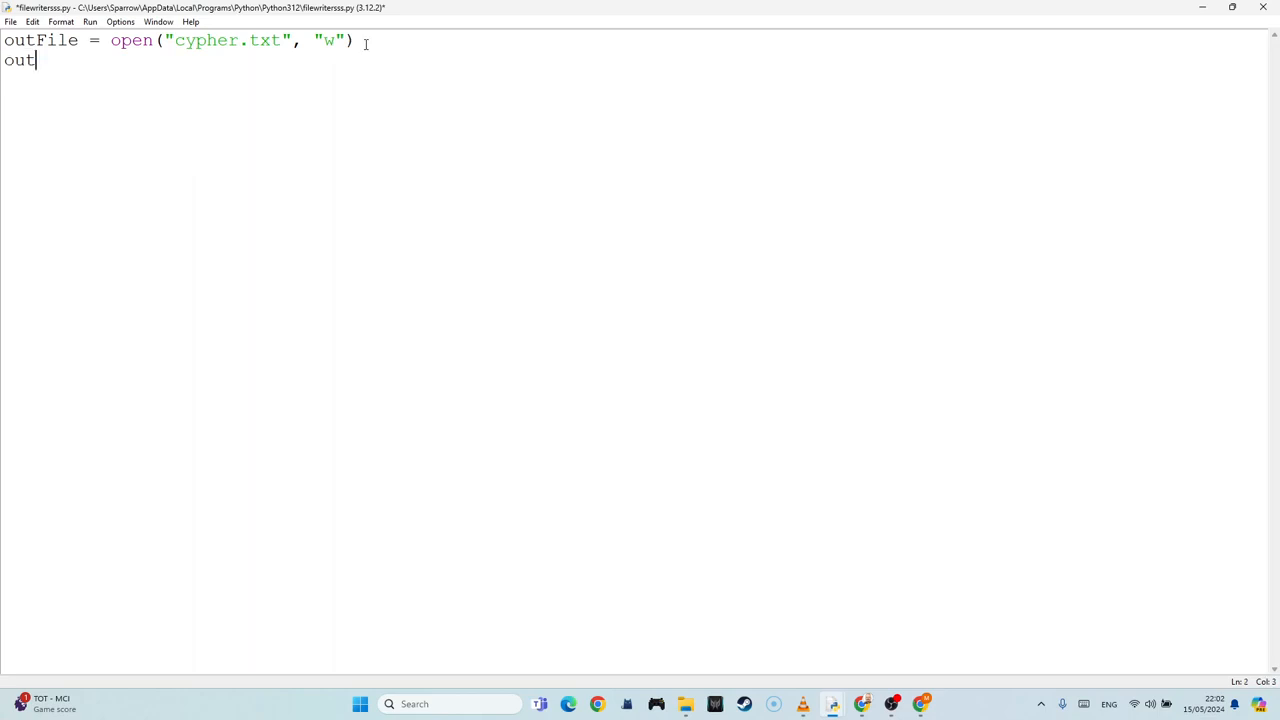
pyautogui.write('File')
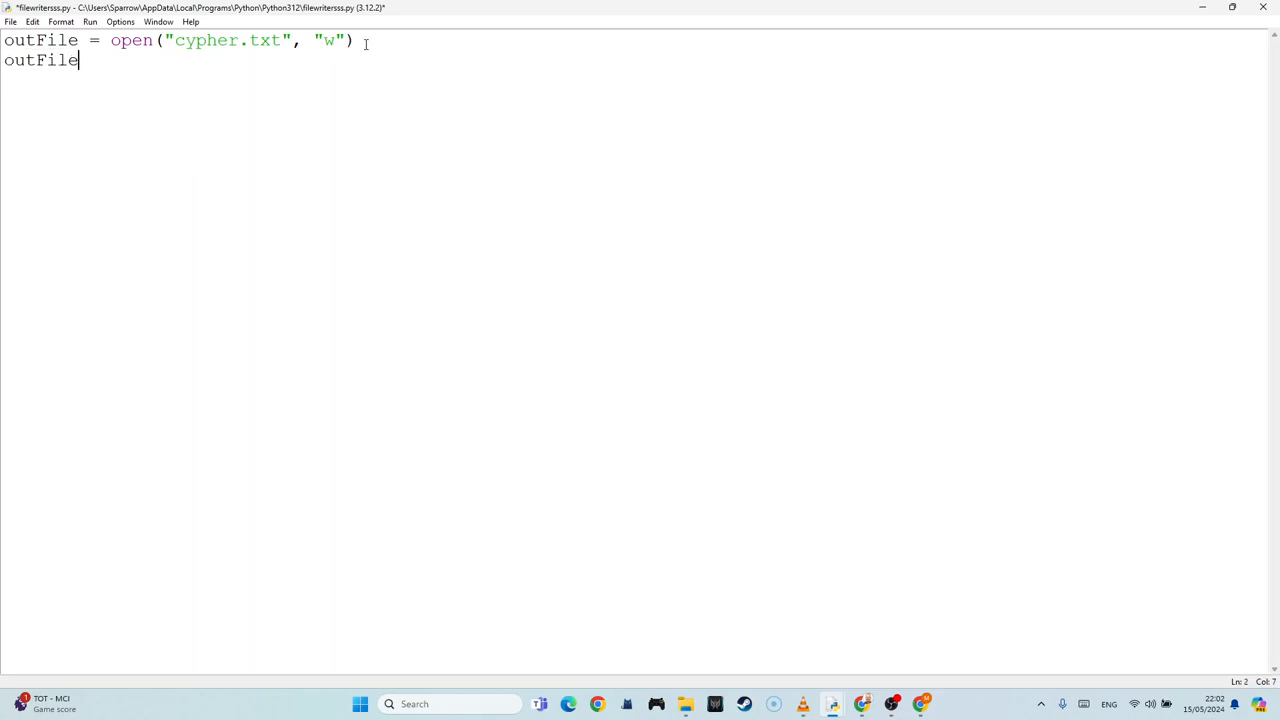
pyautogui.write('.wrote')
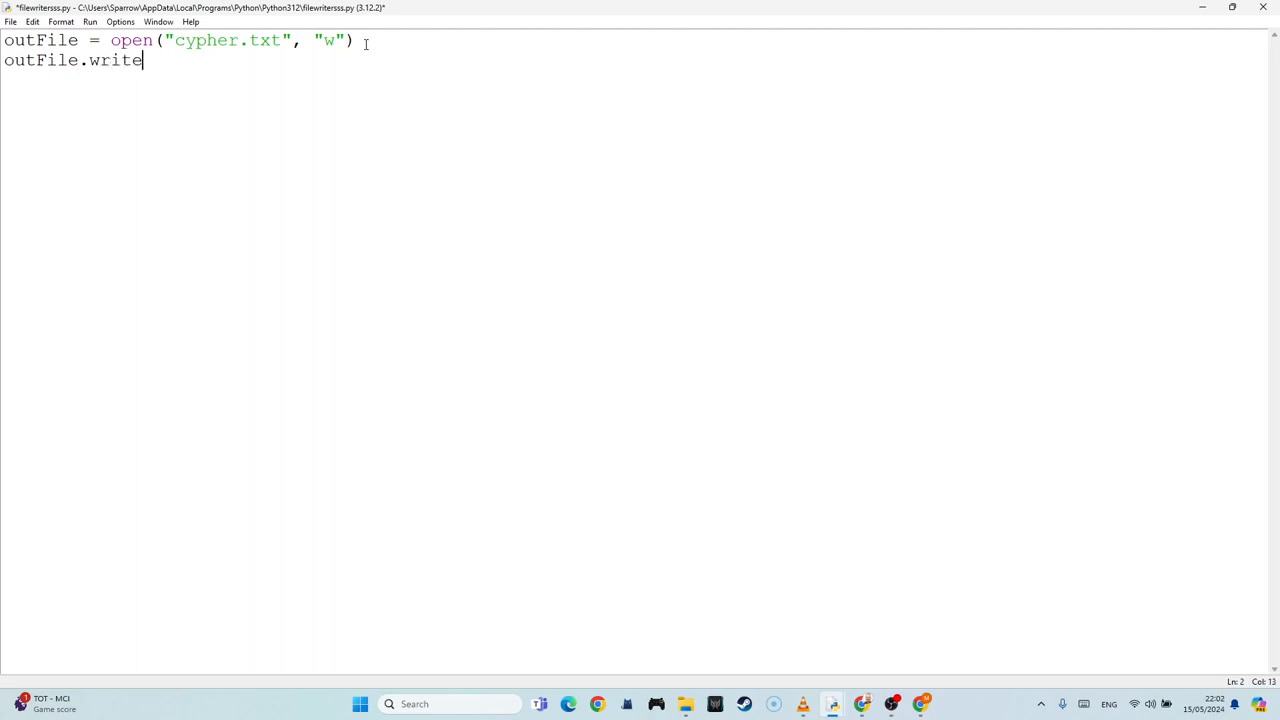
pyautogui.write('()')
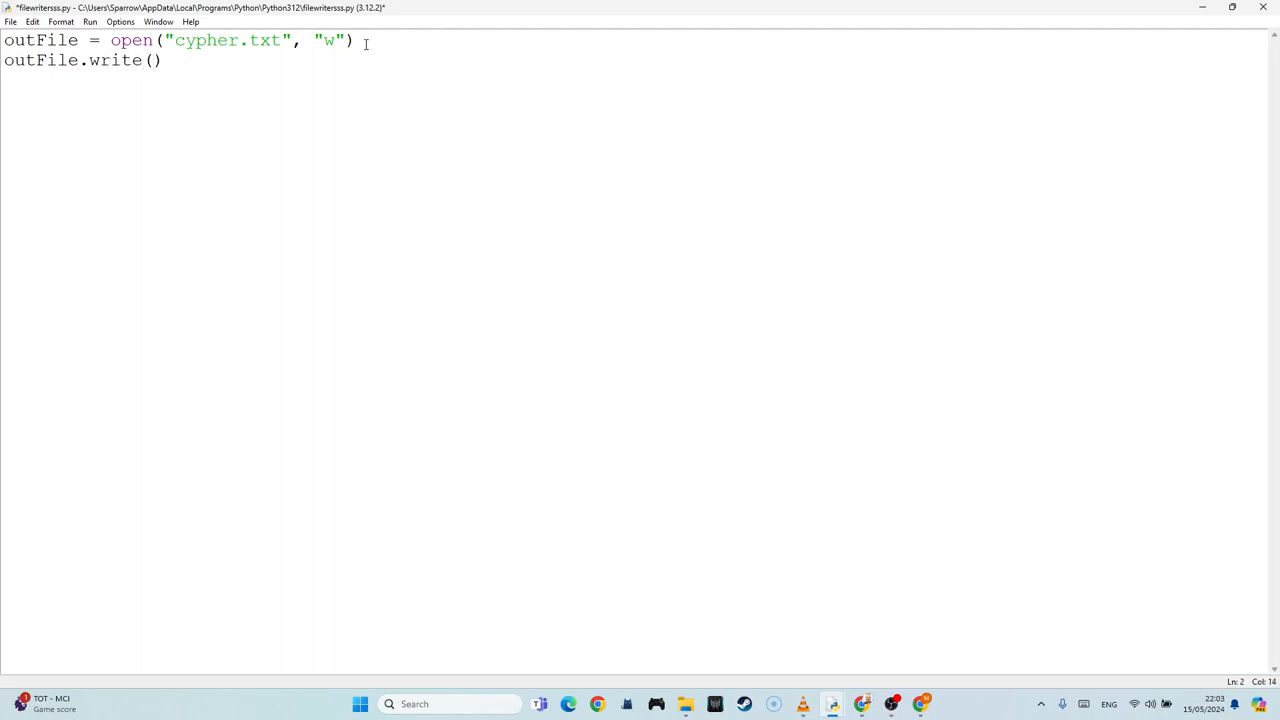
pyautogui.write('"Thi')
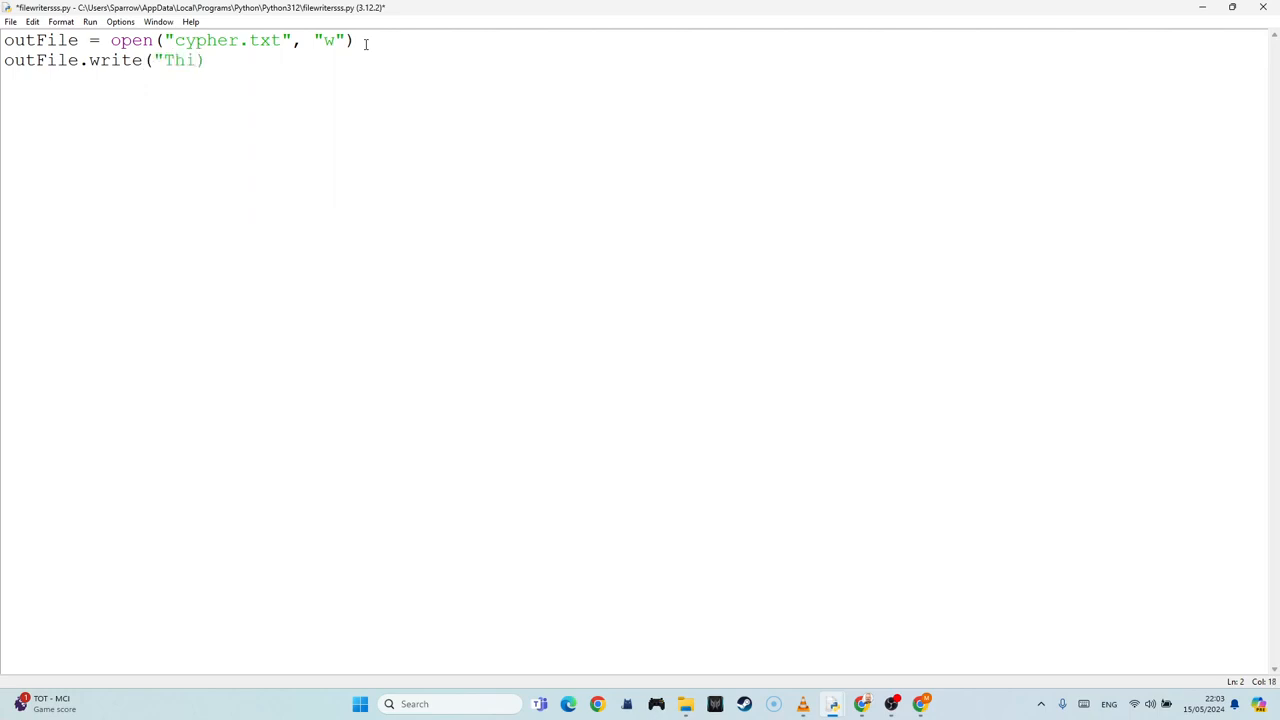
pyautogui.write('s wil be the')
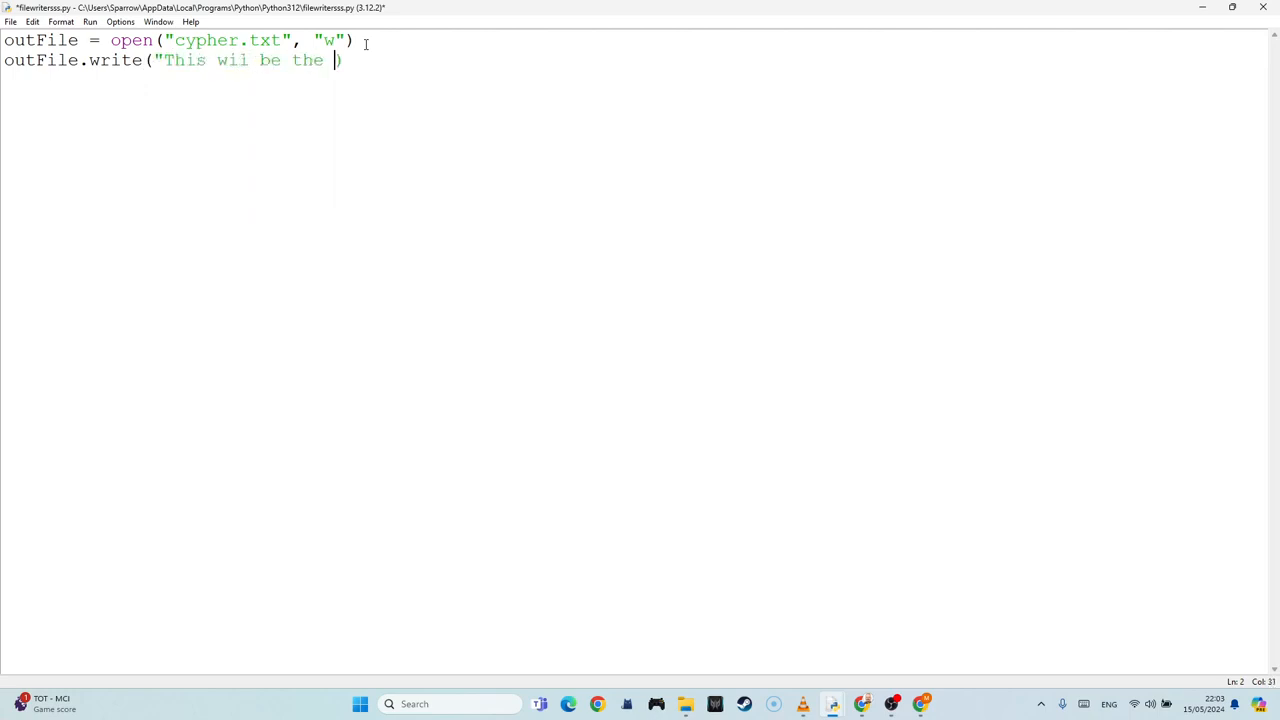
pyautogui.write('cypher')
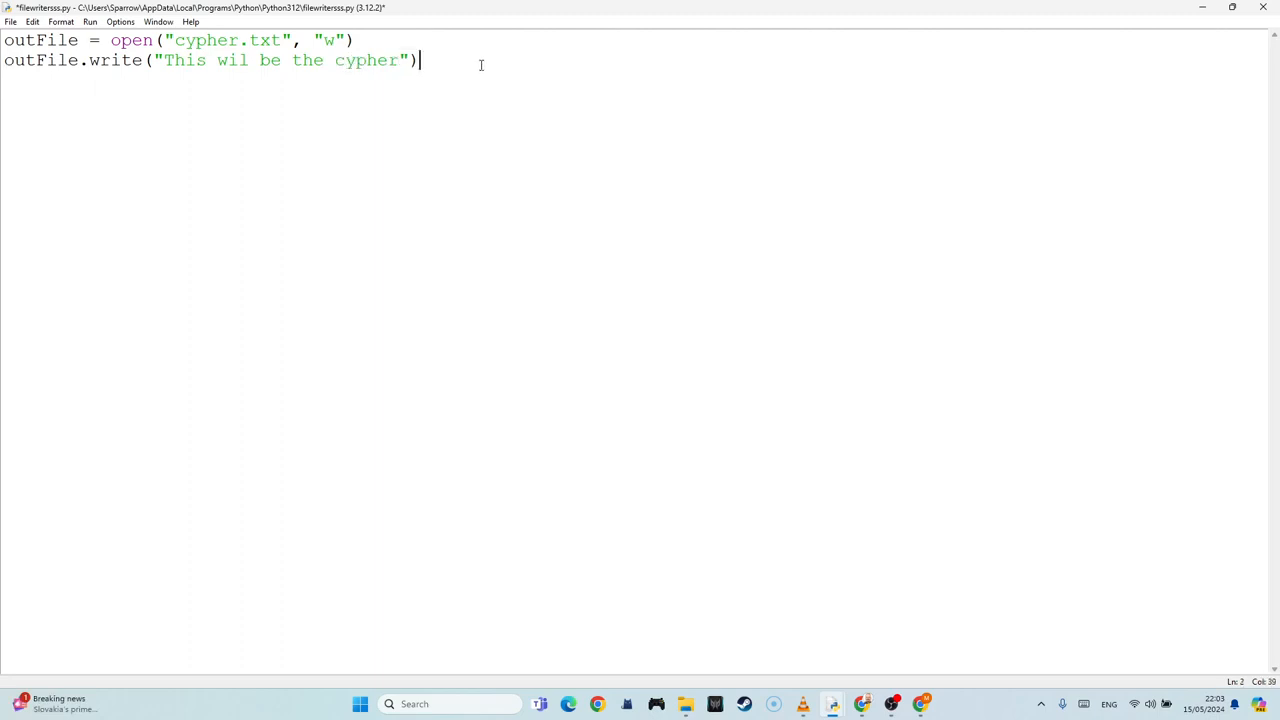
pyautogui.press('ctrl+s')
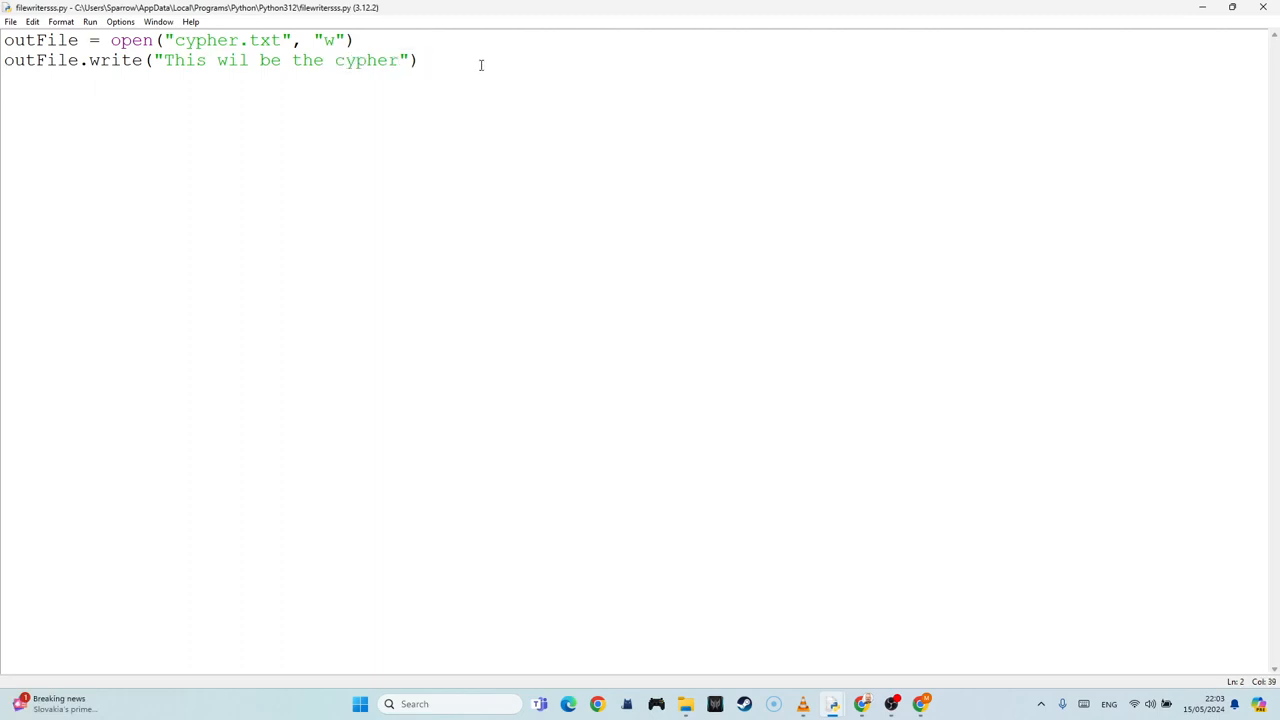
# Step: Add outFile.close() on the following line
pyautogui.press('Return')
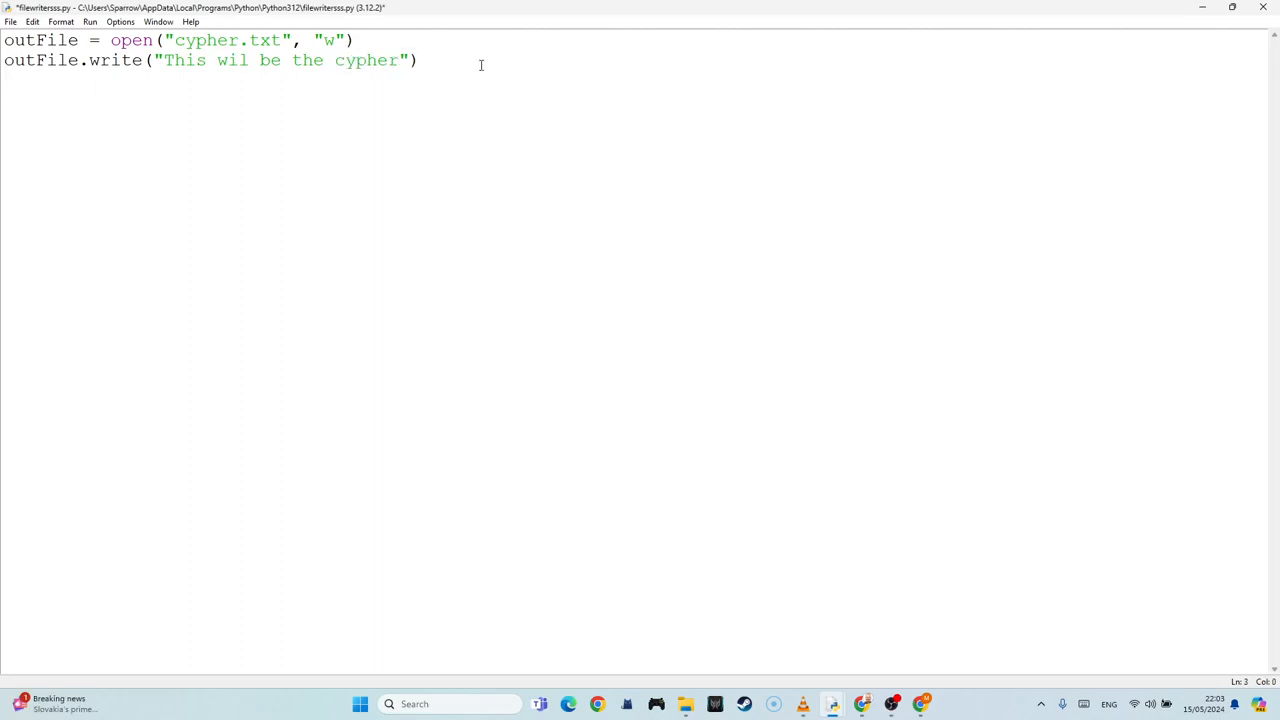
pyautogui.write('outFile.')
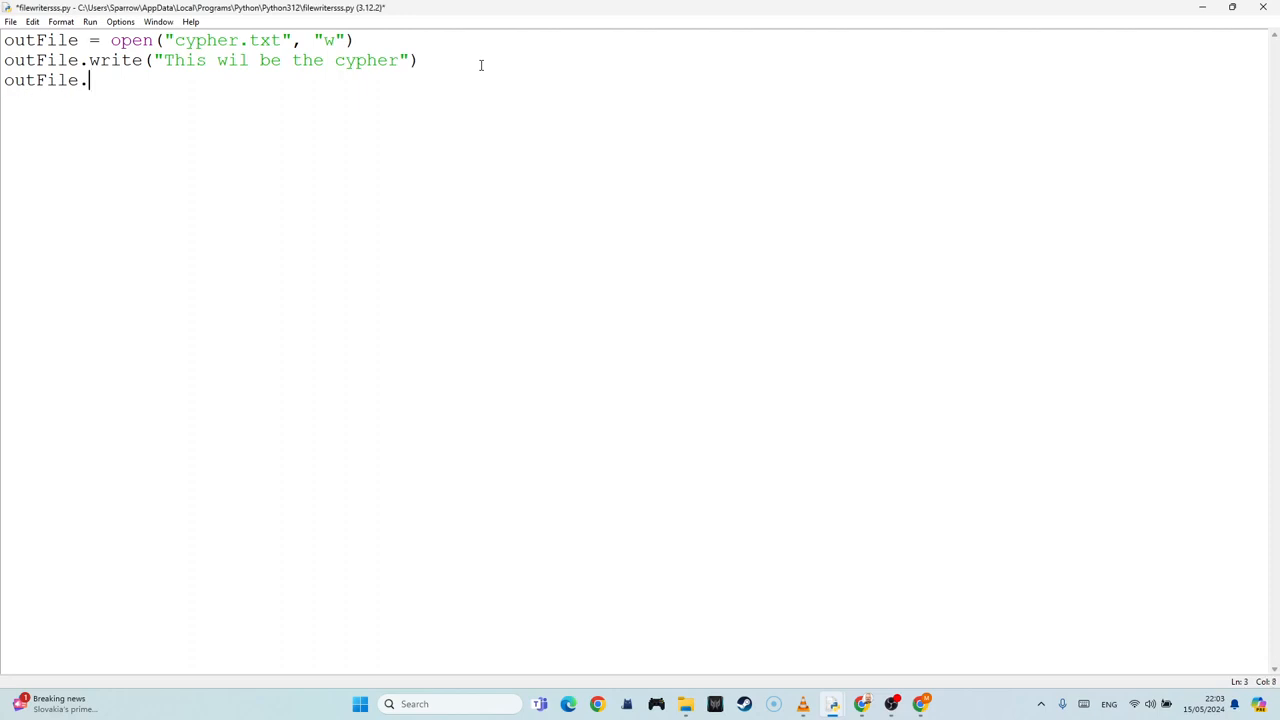
pyautogui.write('close()')
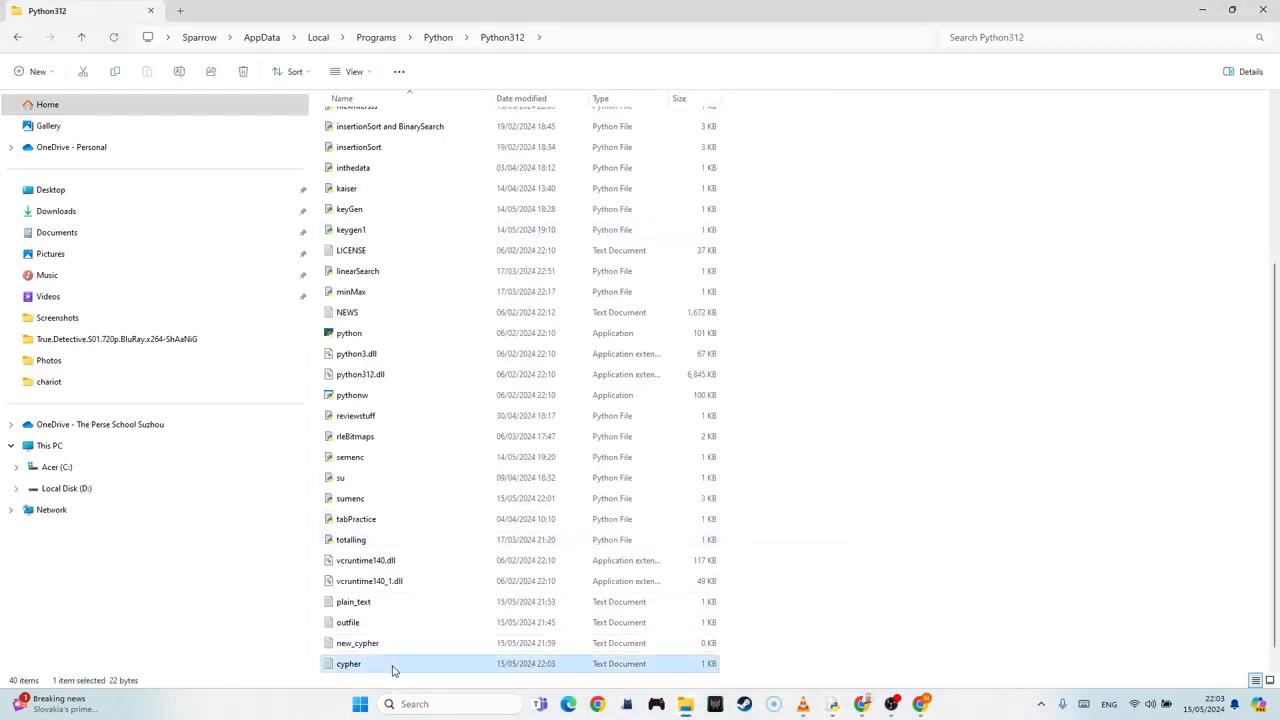
# Step: Open the newly created cypher text document from the Python312 folder
pyautogui.doubleClick(348, 664)
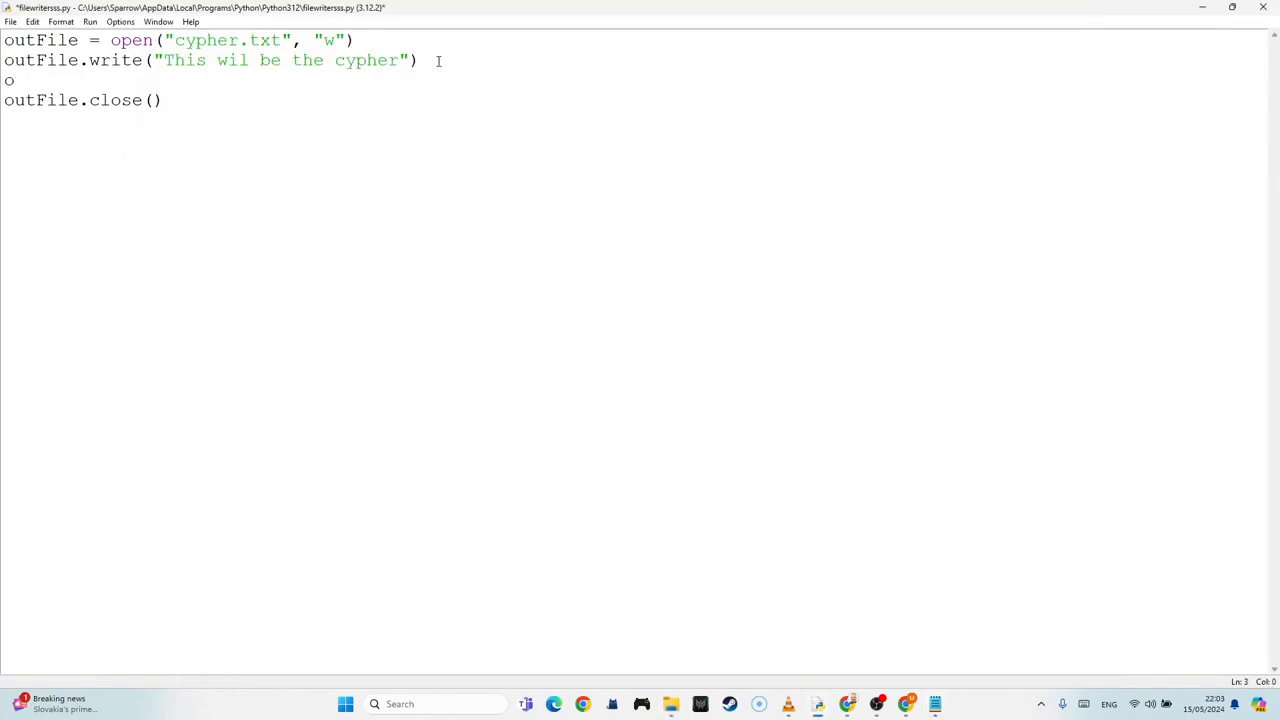
# Step: Begin a new outFile line before the close call and remove the stray #a comment
pyautogui.write('u')
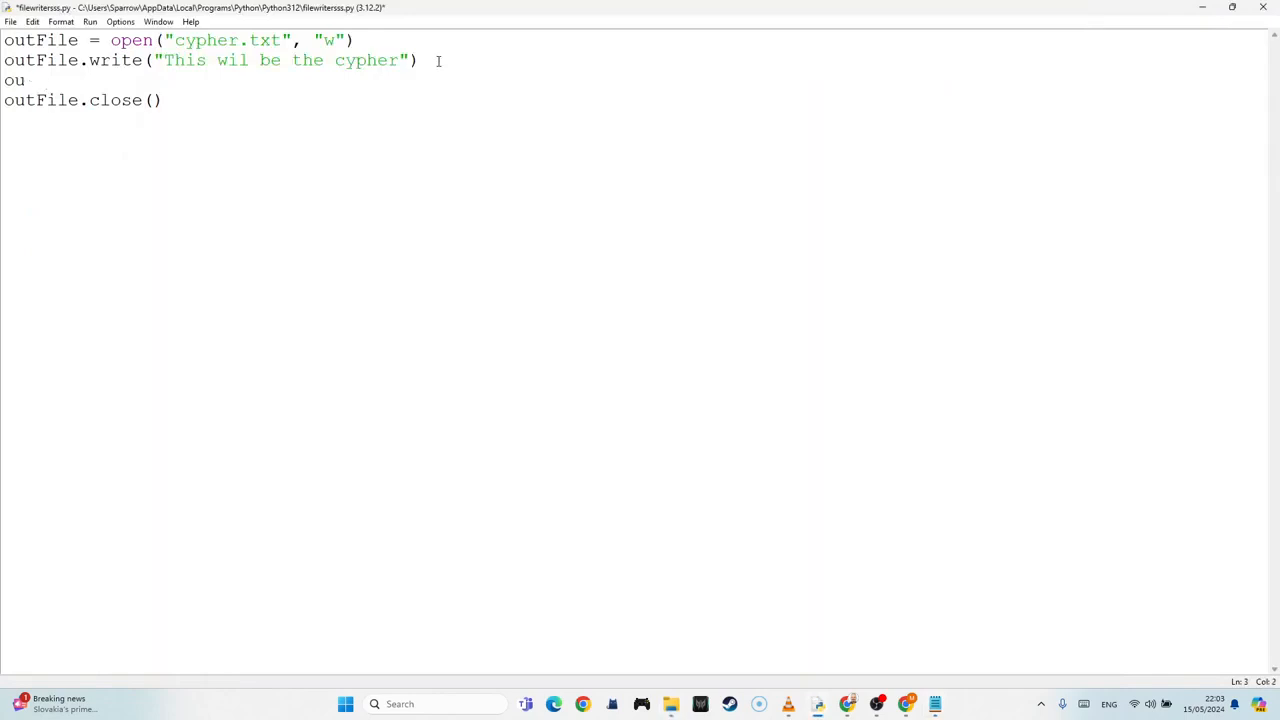
pyautogui.write('t')
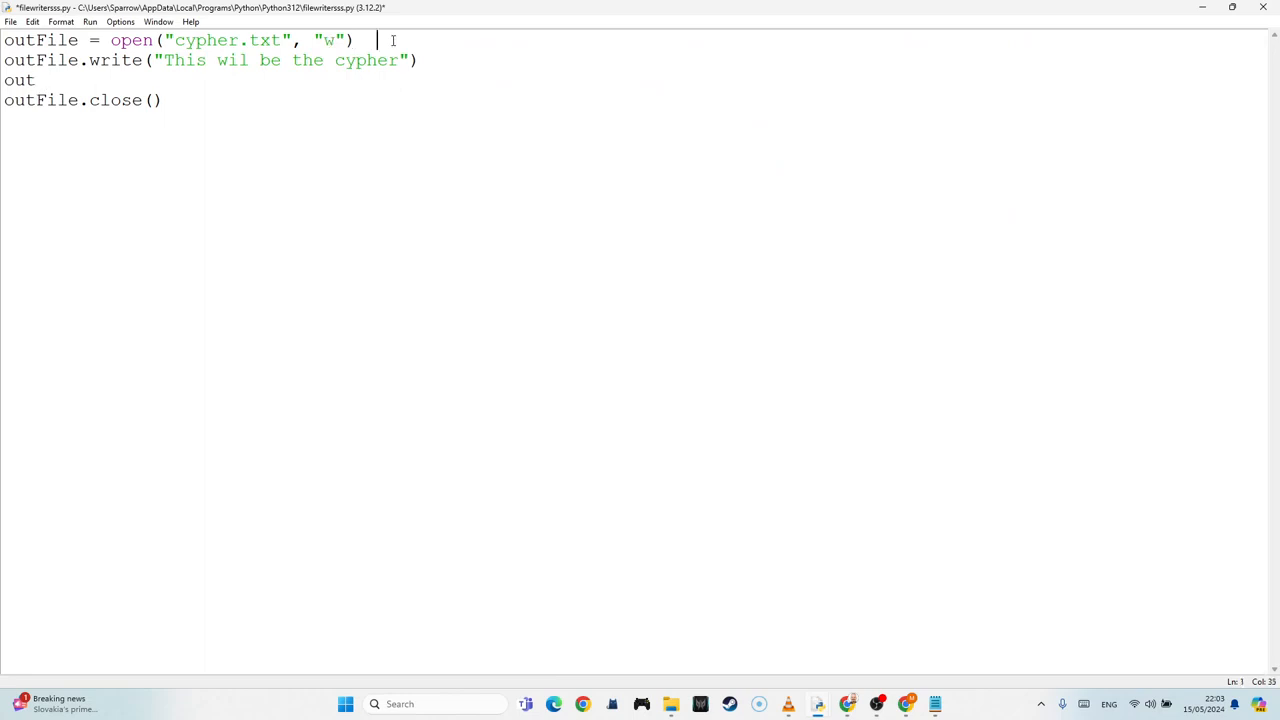
pyautogui.write('#a')
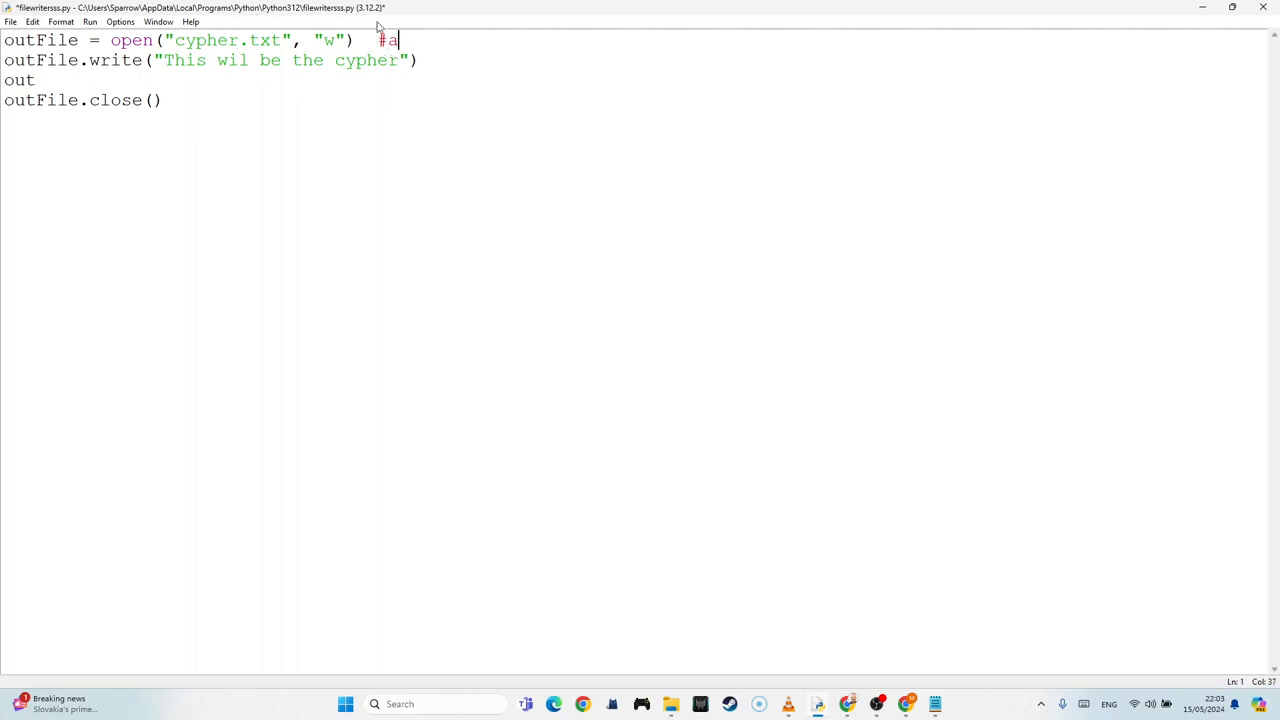
pyautogui.moveTo(450, 28)
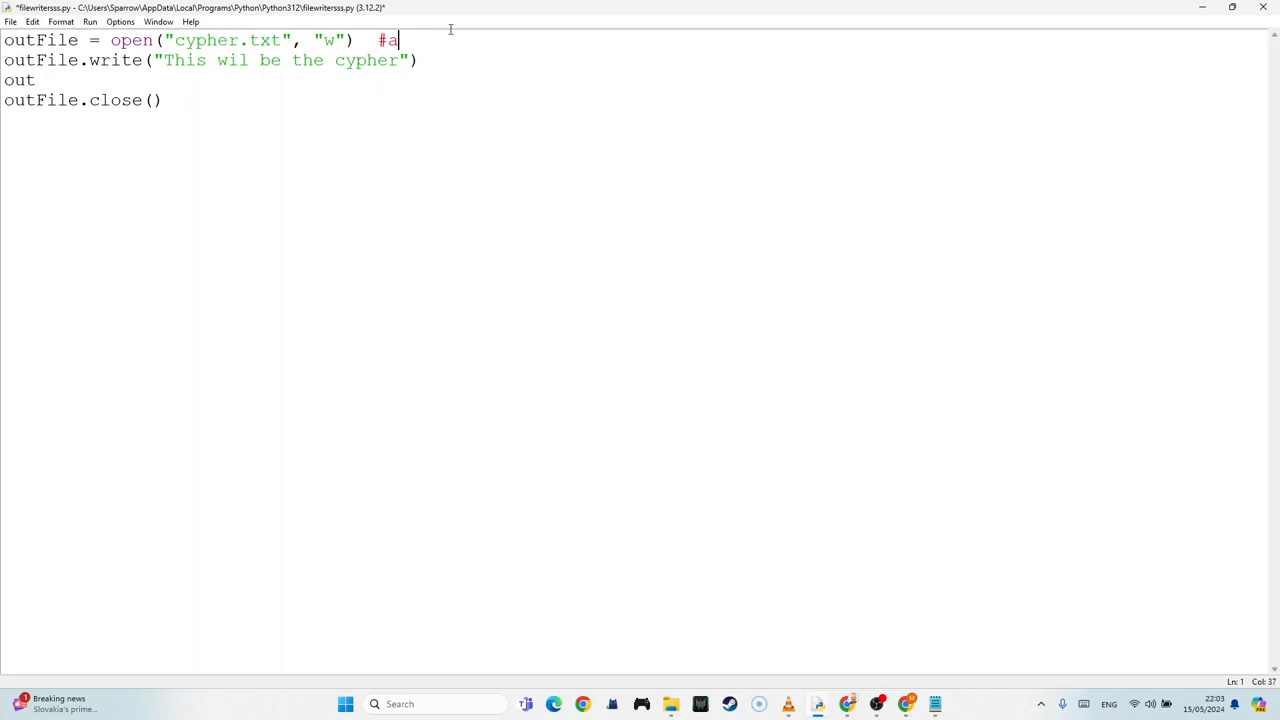
pyautogui.press('BackSpace')
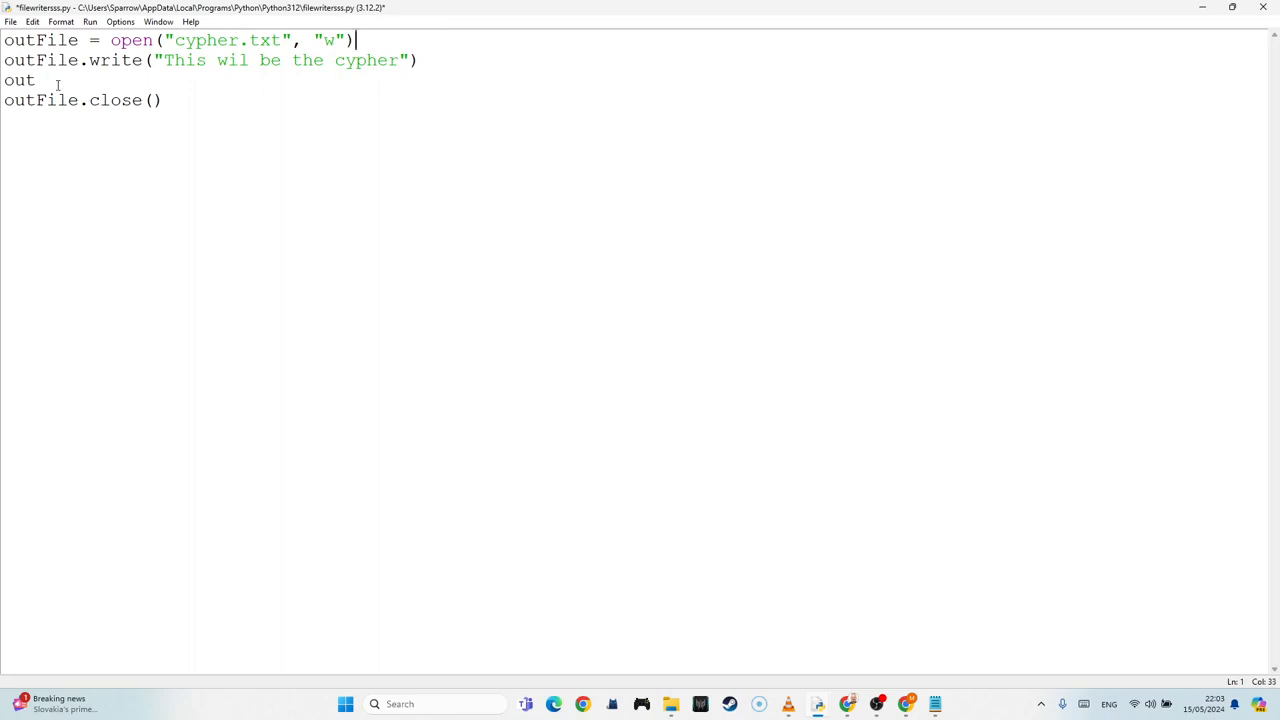
# Step: Complete the line as outFile.write("my second line")
pyautogui.write('File')
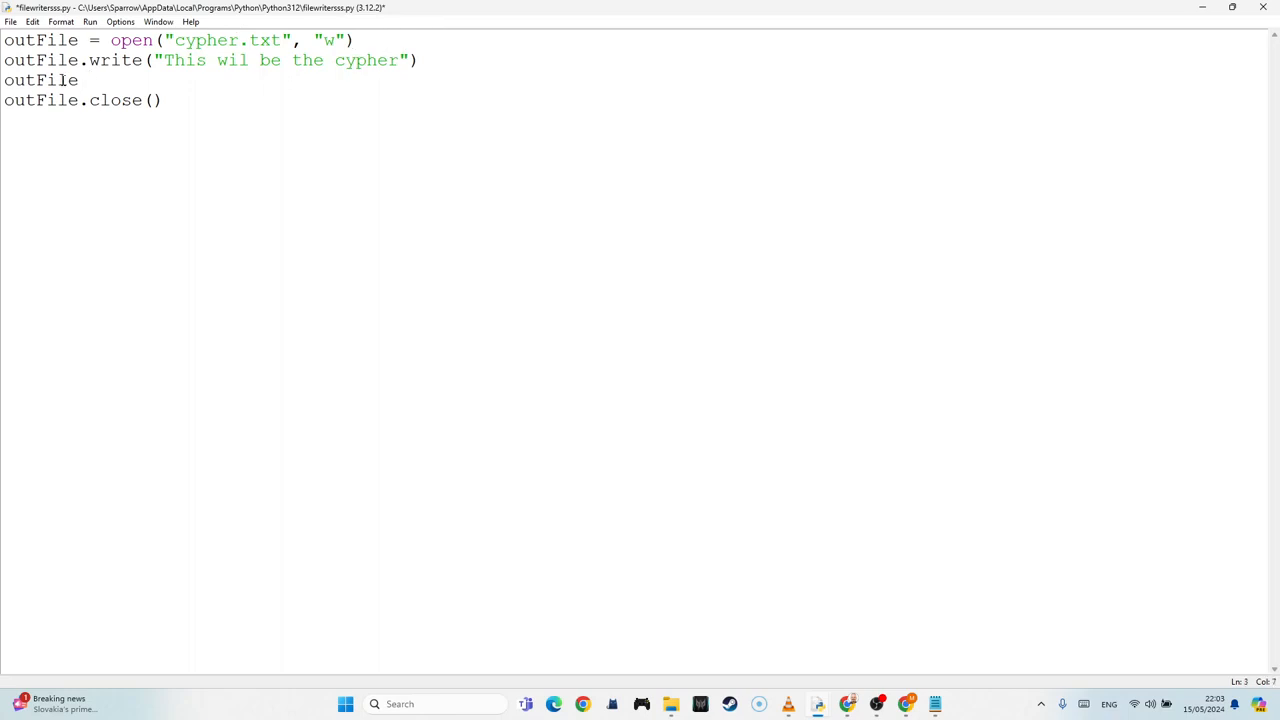
pyautogui.write('.write')
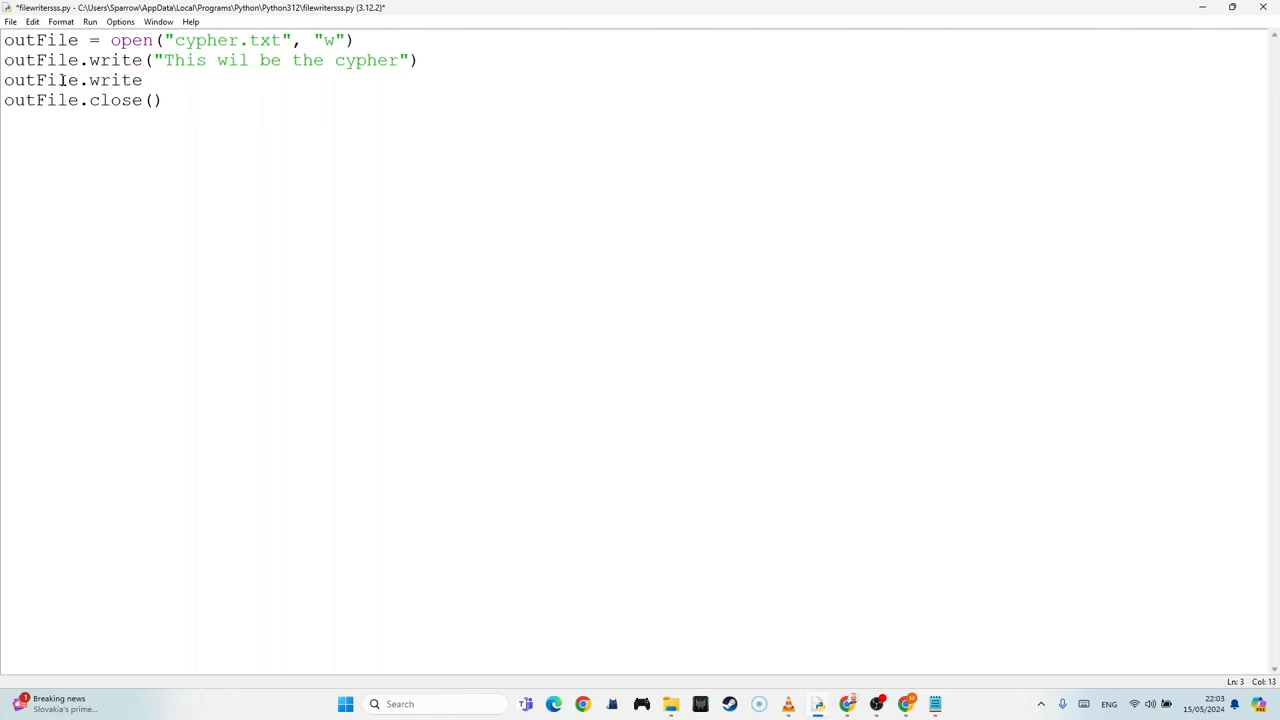
pyautogui.write('(')
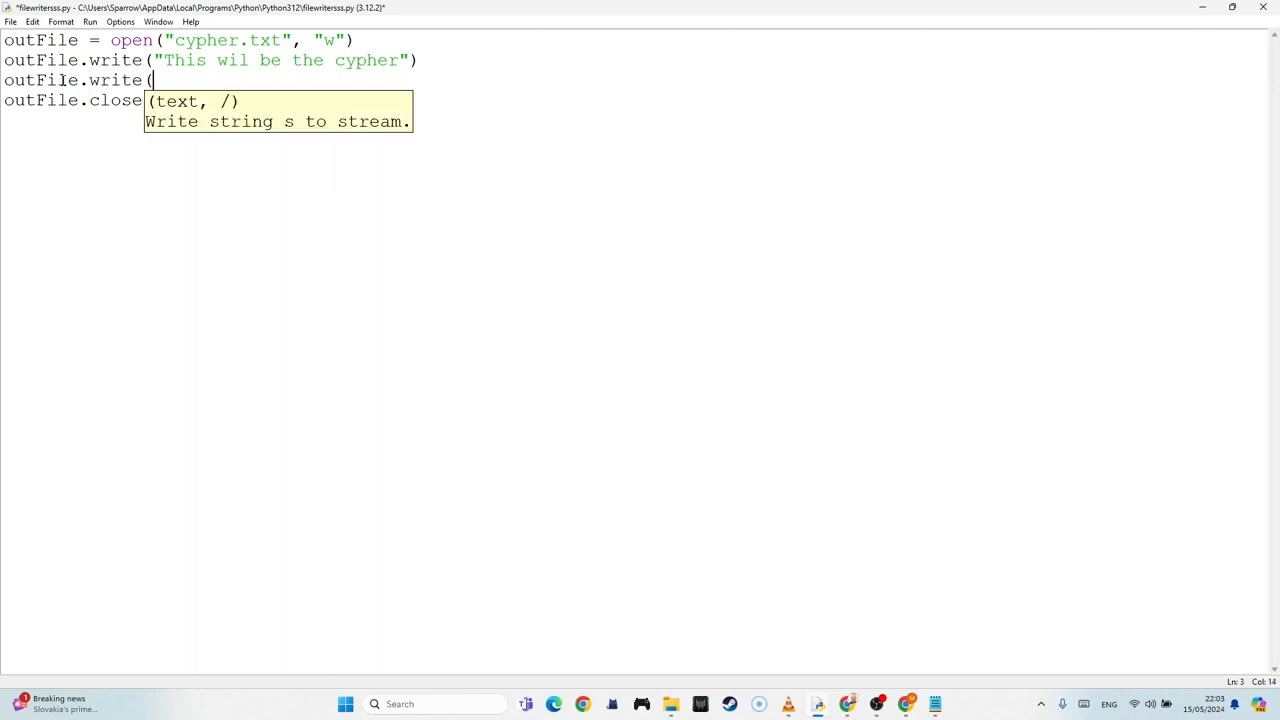
pyautogui.write('"my seco')
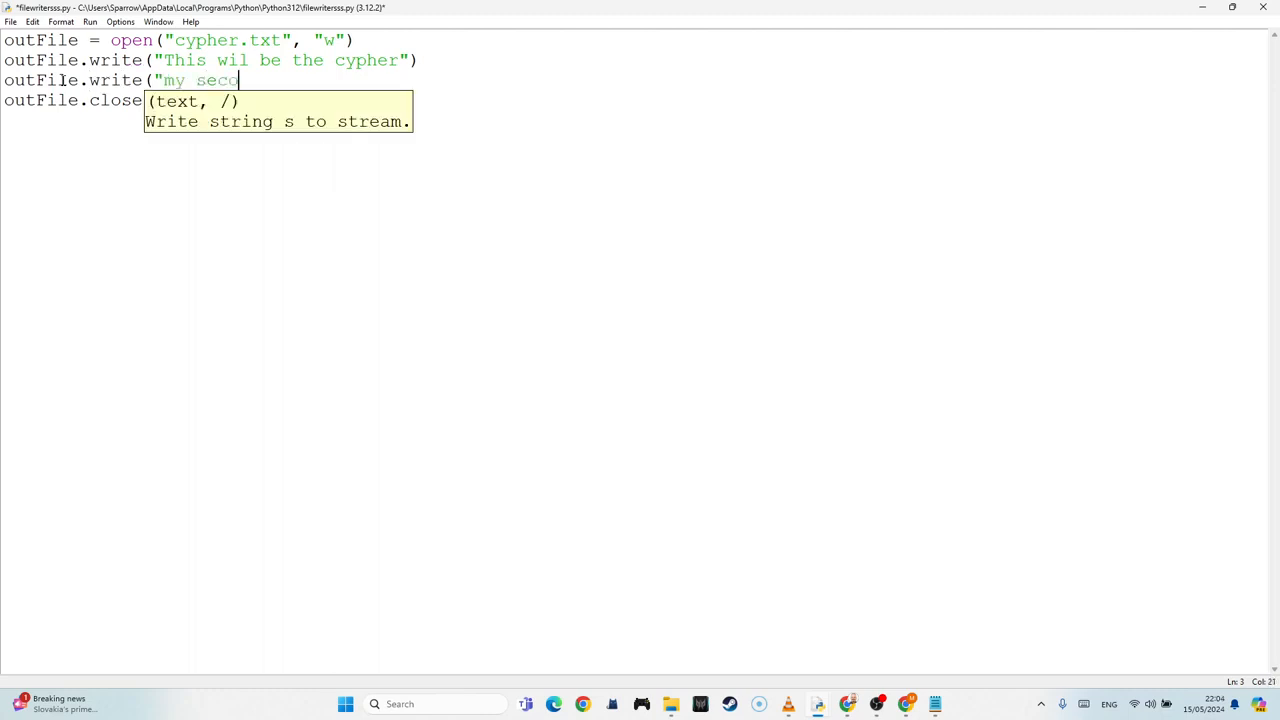
pyautogui.write('nd line"')
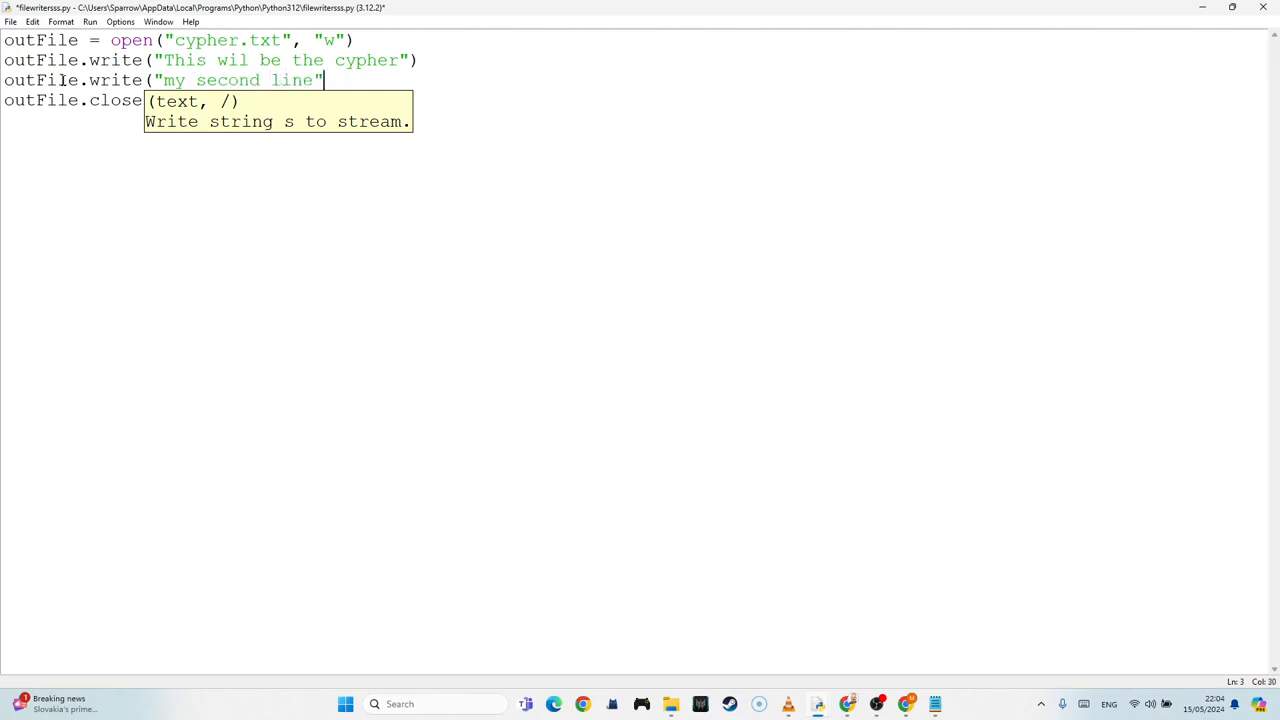
pyautogui.write(')')
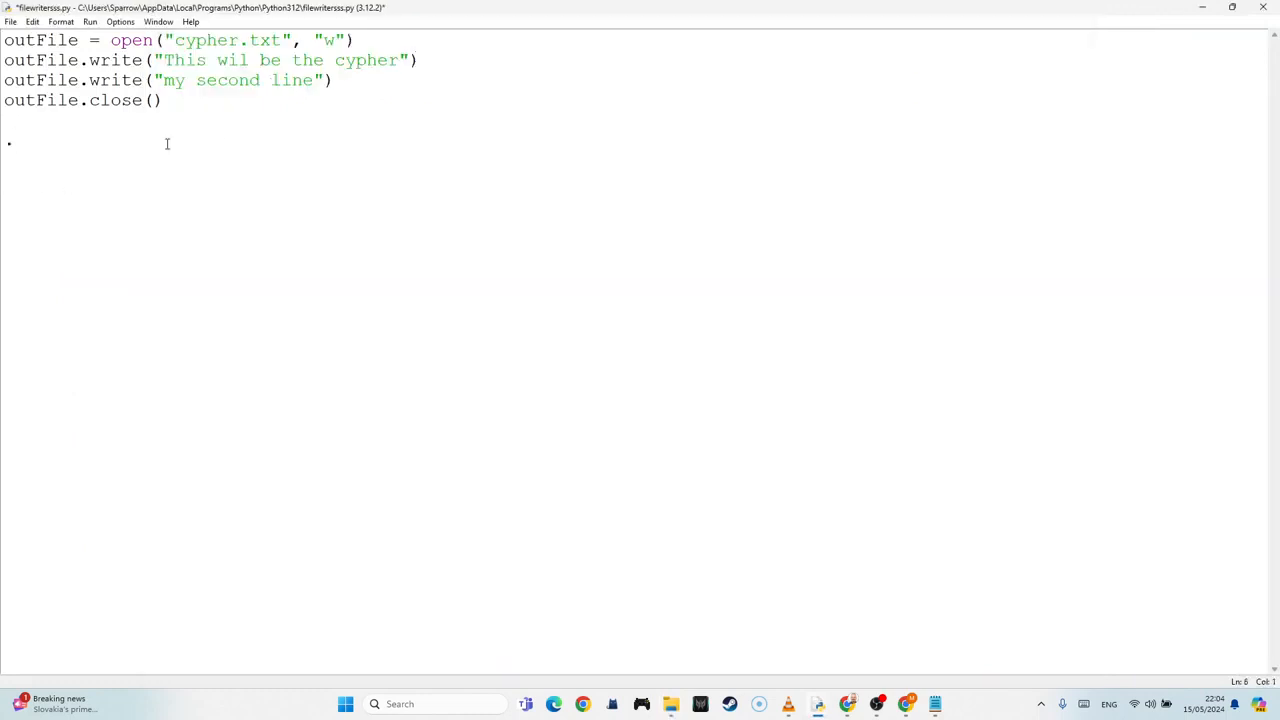
# Step: End both write calls with a \n newline escape and bring the script's code back into view
pyautogui.write('.stip()')
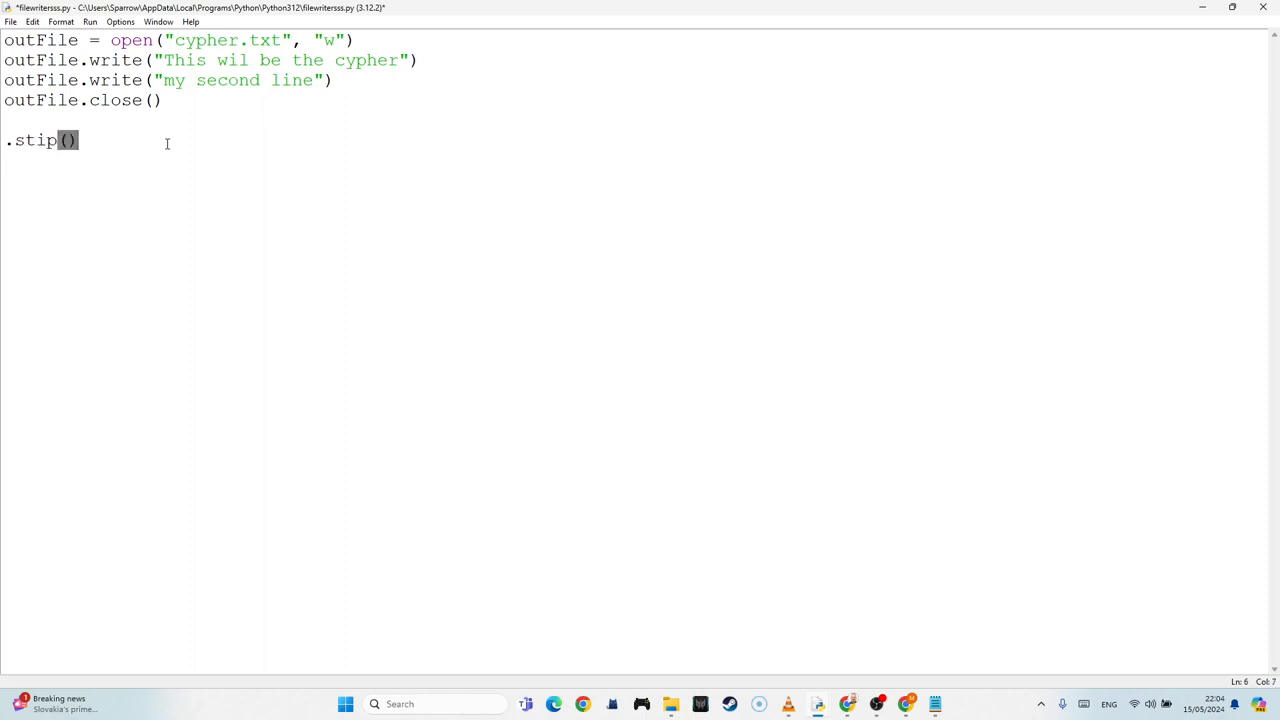
pyautogui.write('r')
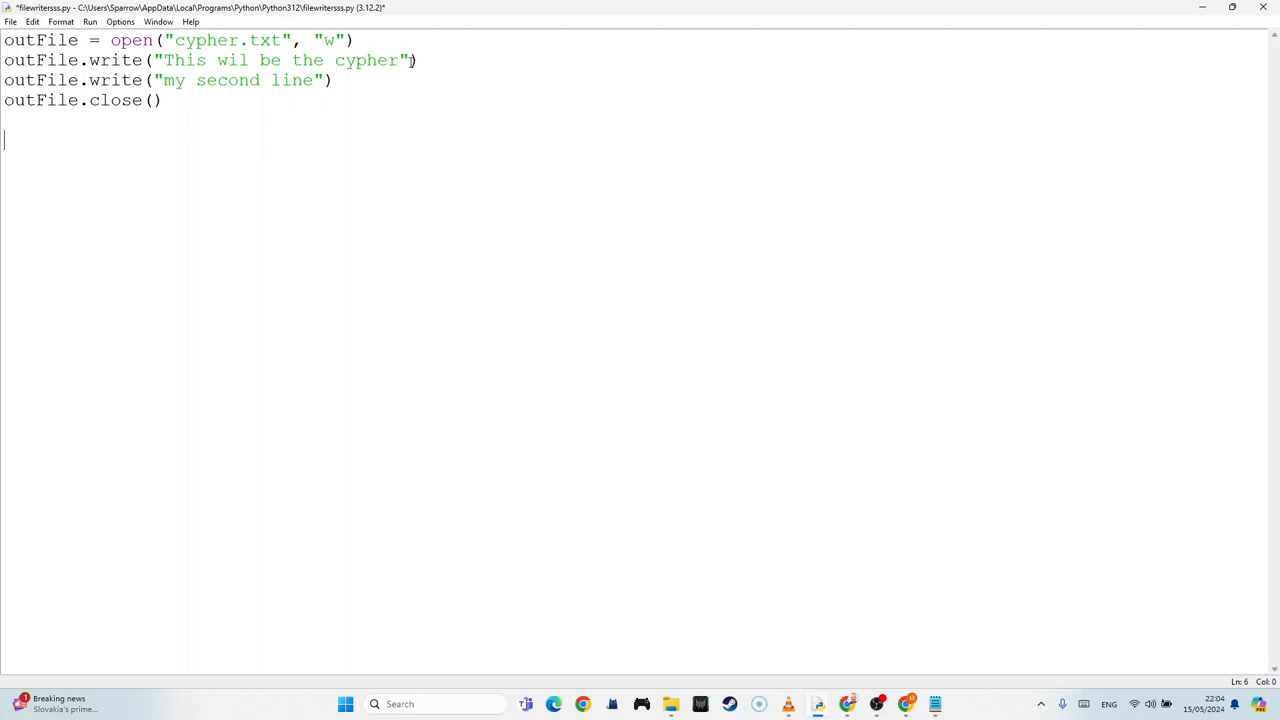
pyautogui.click(408, 60)
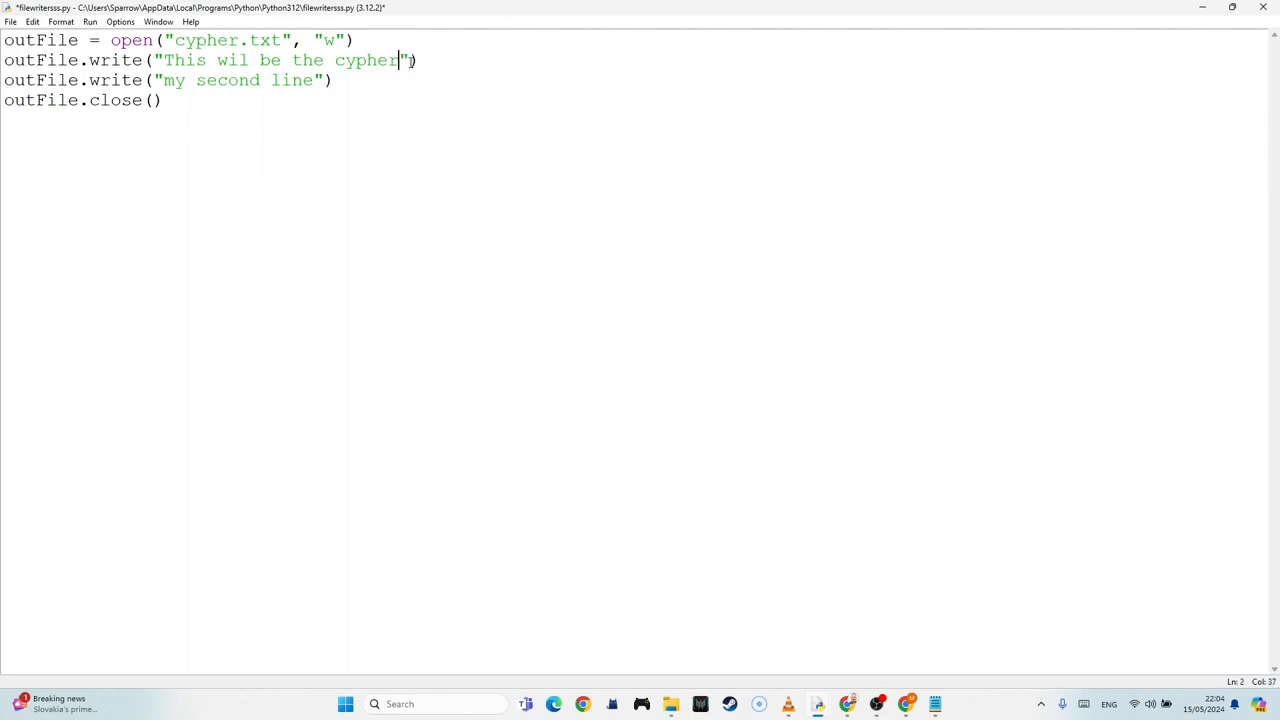
pyautogui.write('\\n')
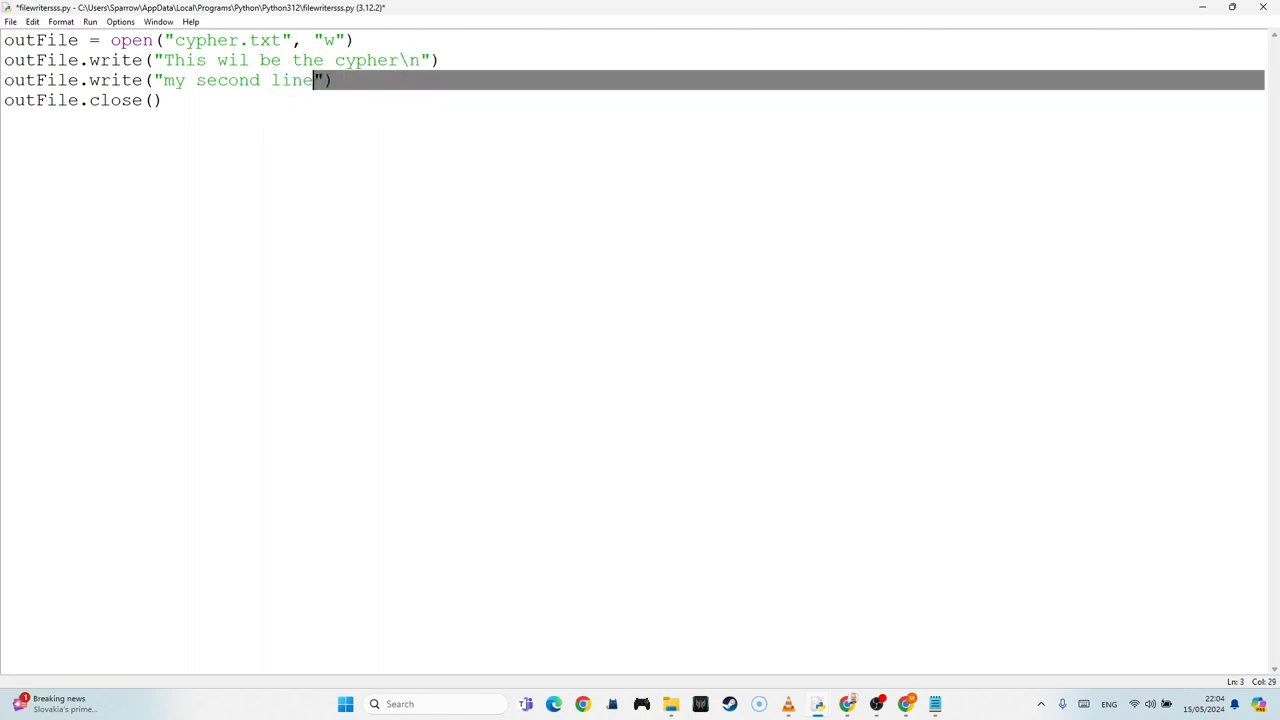
pyautogui.write('\\n')
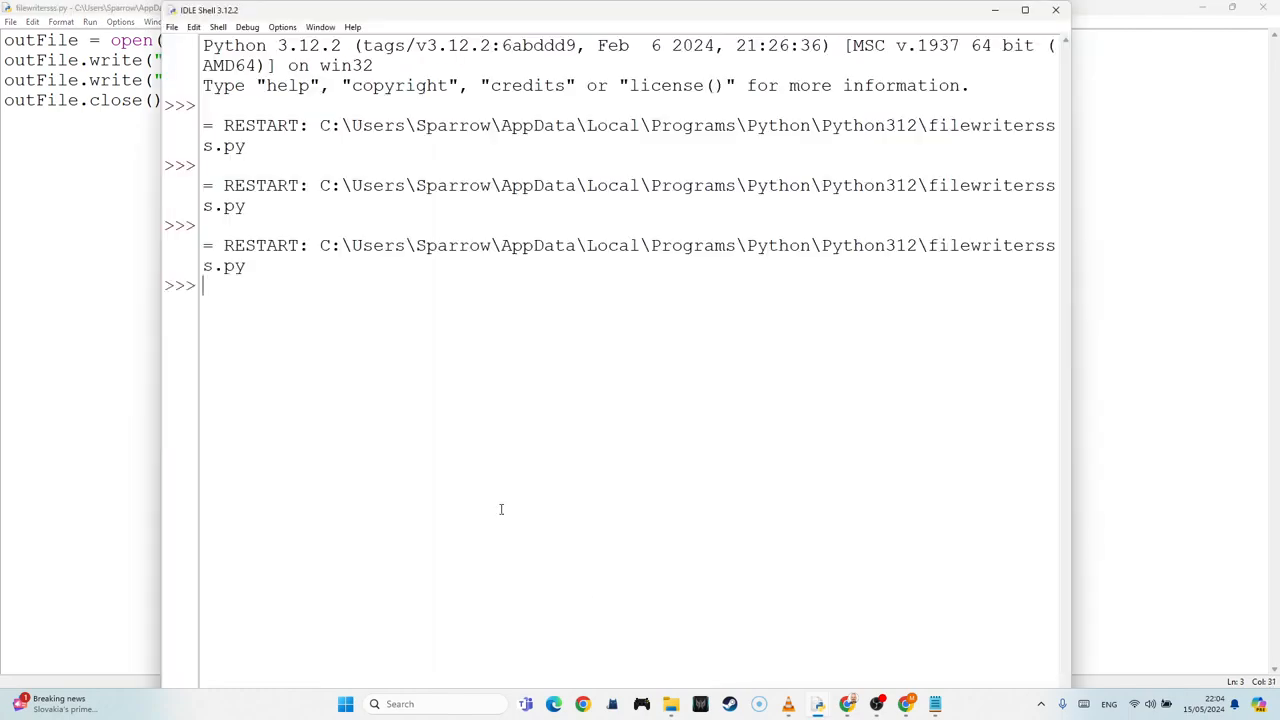
pyautogui.click(670, 704)
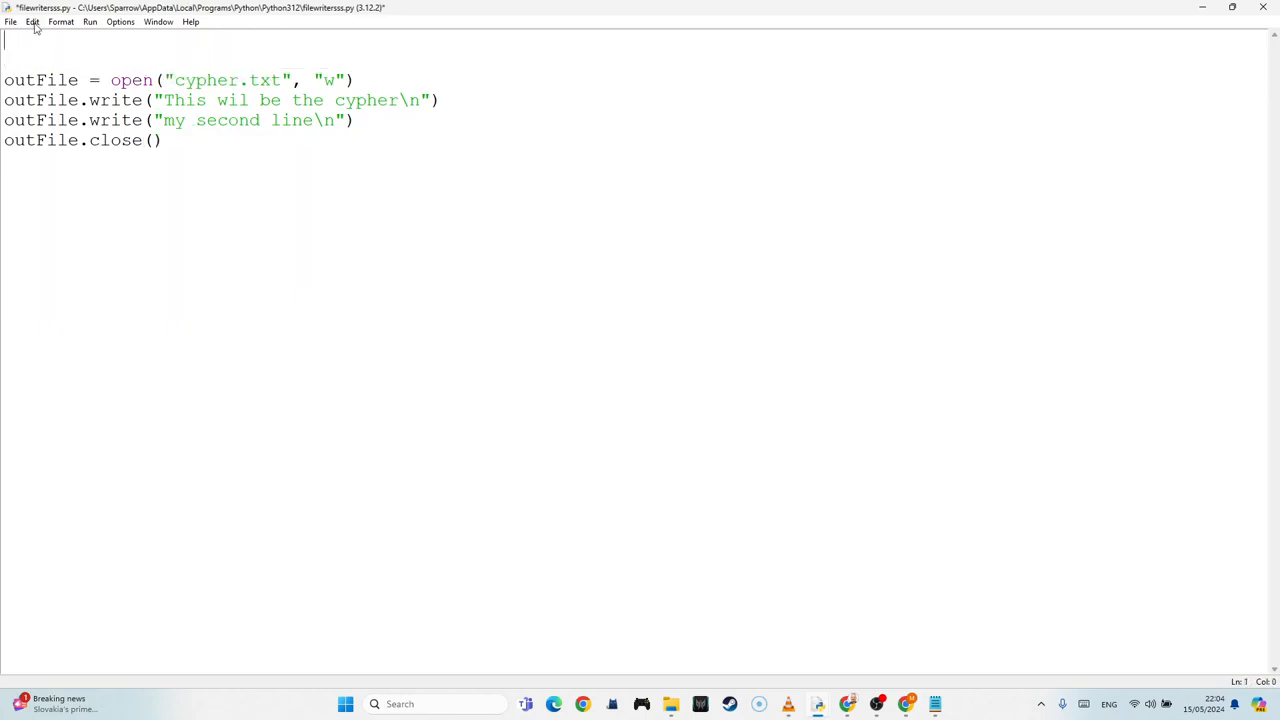
# Step: Add enc_lines = ["sdf", "asdfs", "asdfa"] at the top and start selecting the write lines
pyautogui.write('e')
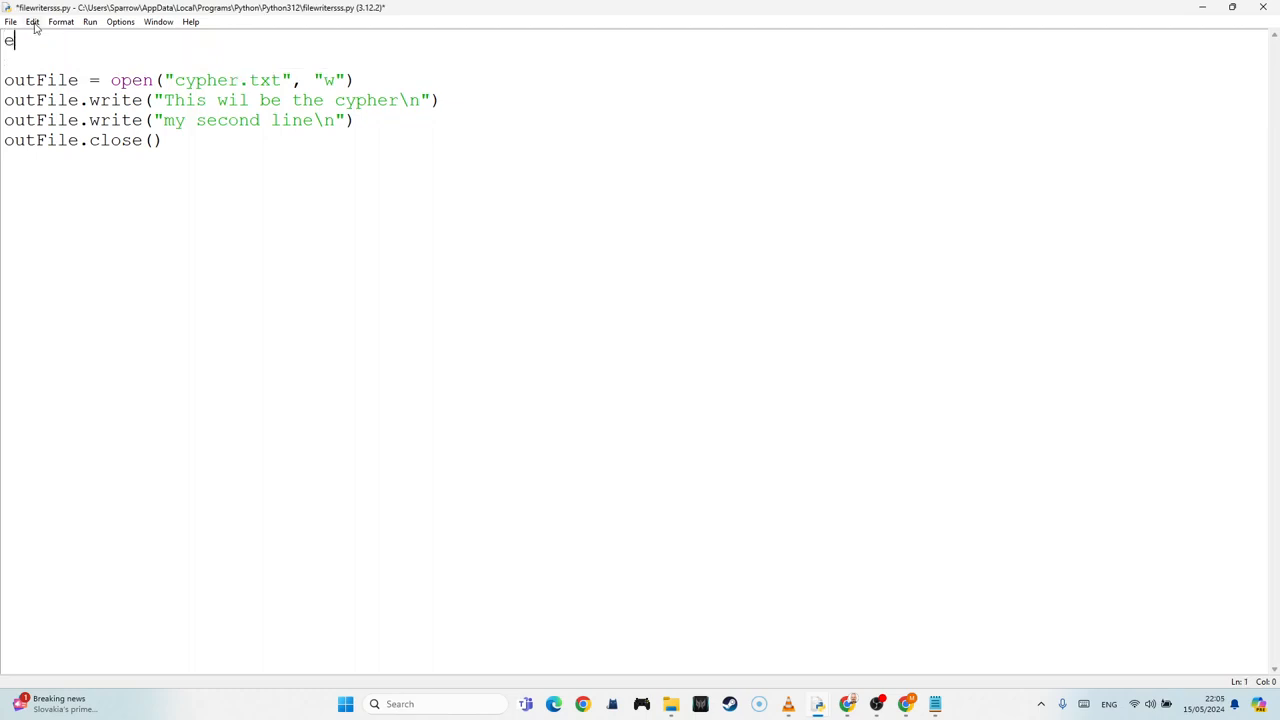
pyautogui.write('nc')
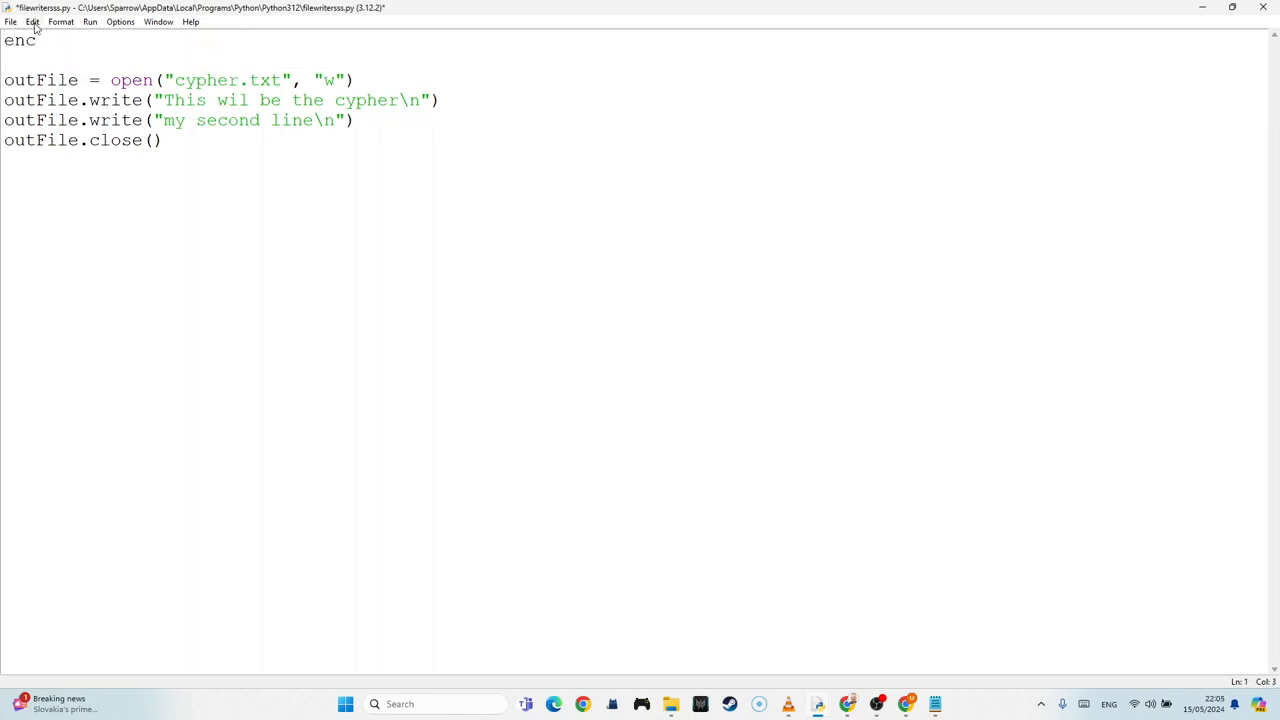
pyautogui.write('_lines')
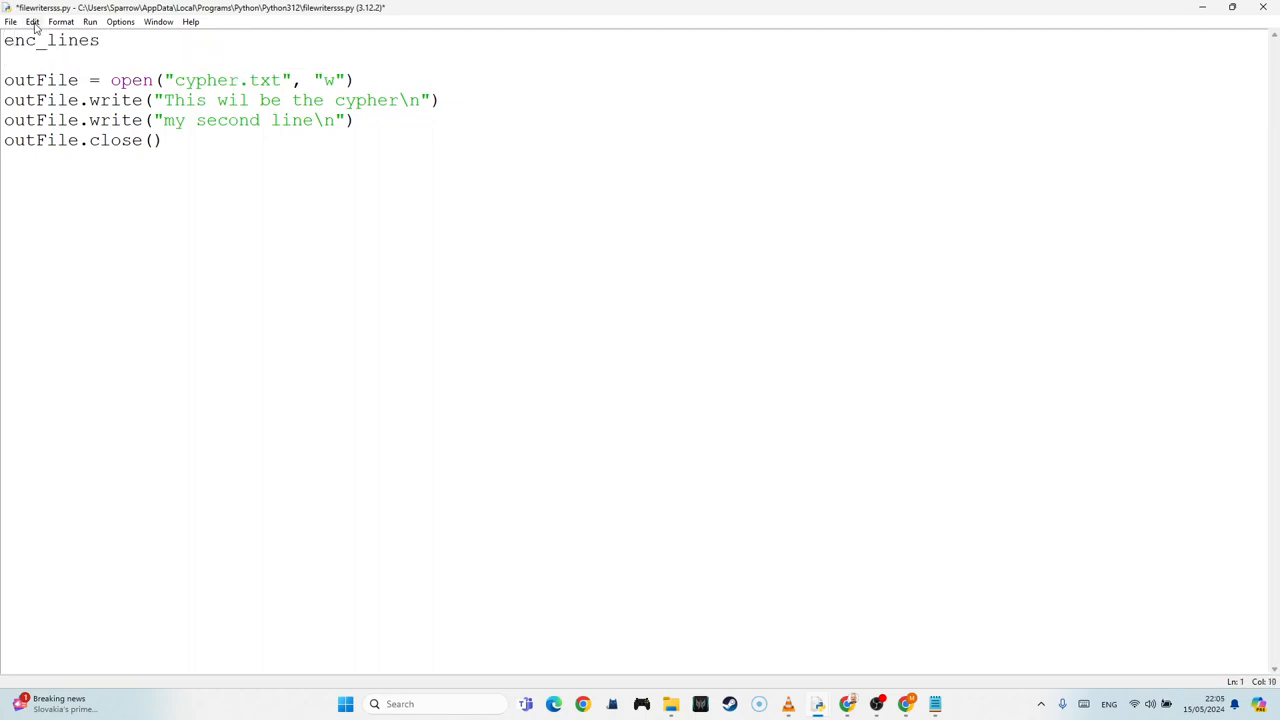
pyautogui.write('= []')
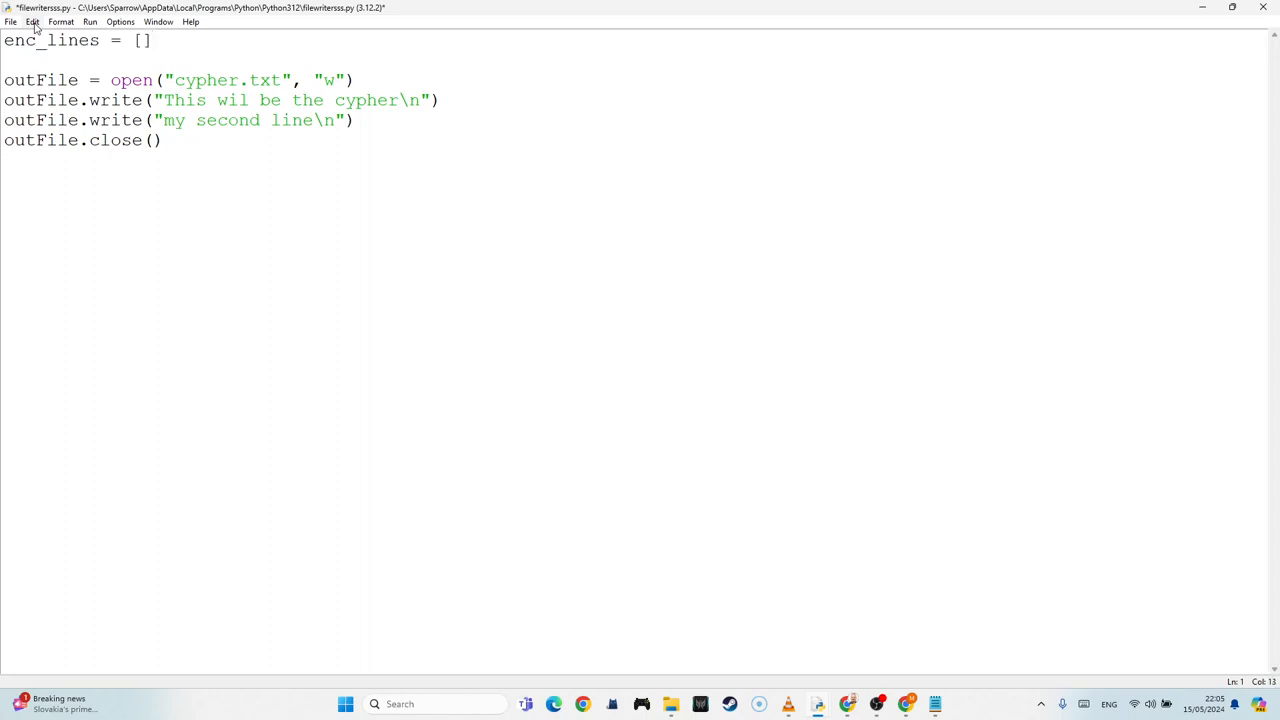
pyautogui.write('""')
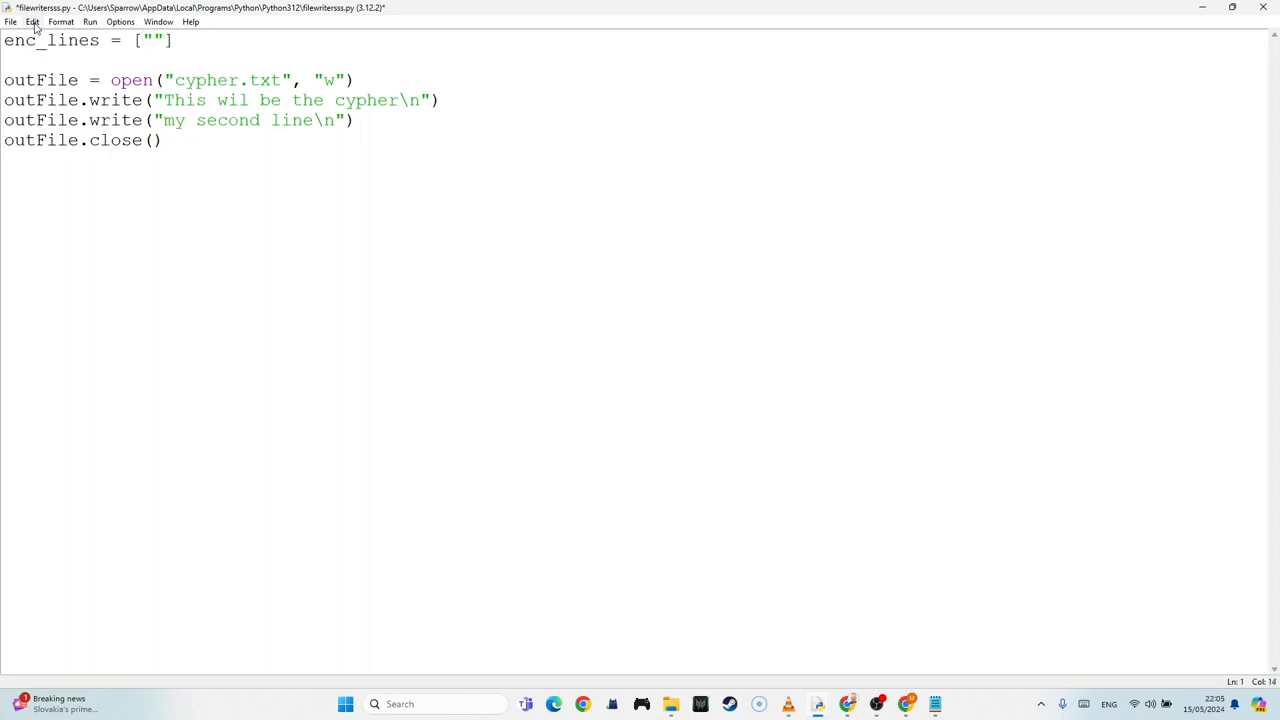
pyautogui.write('sdf", "asdfs",')
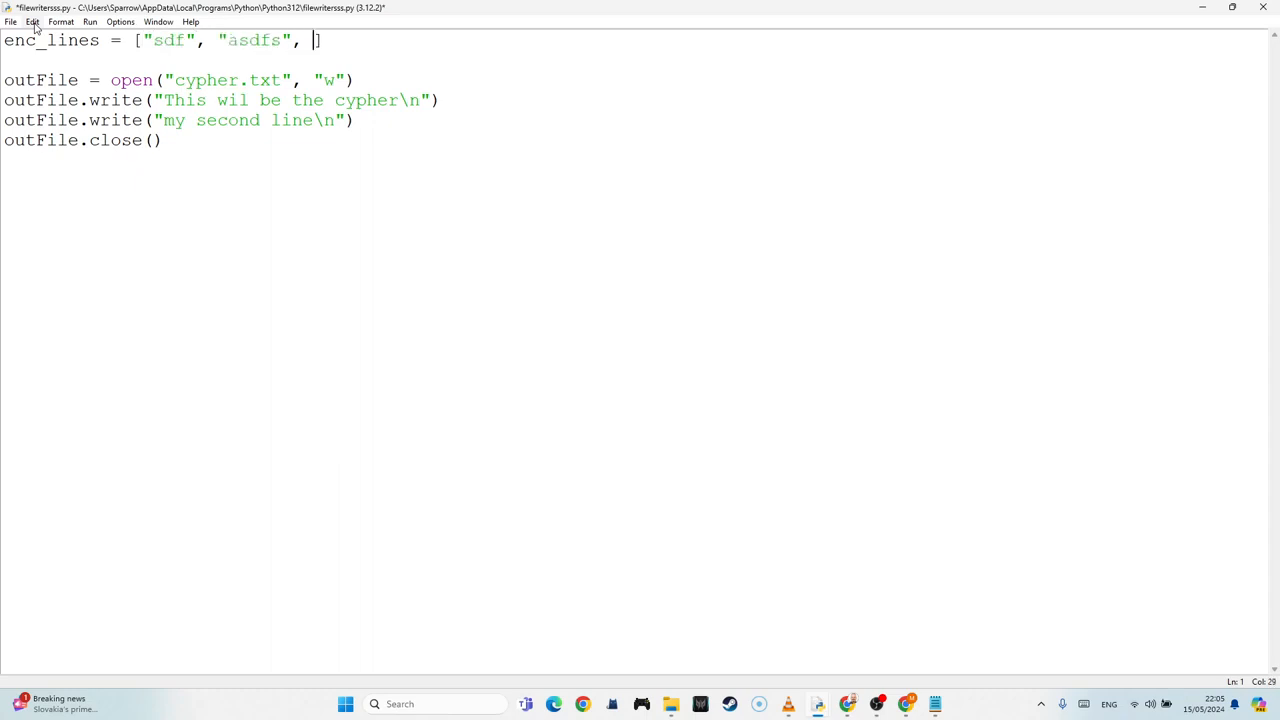
pyautogui.write('"asdfa"')
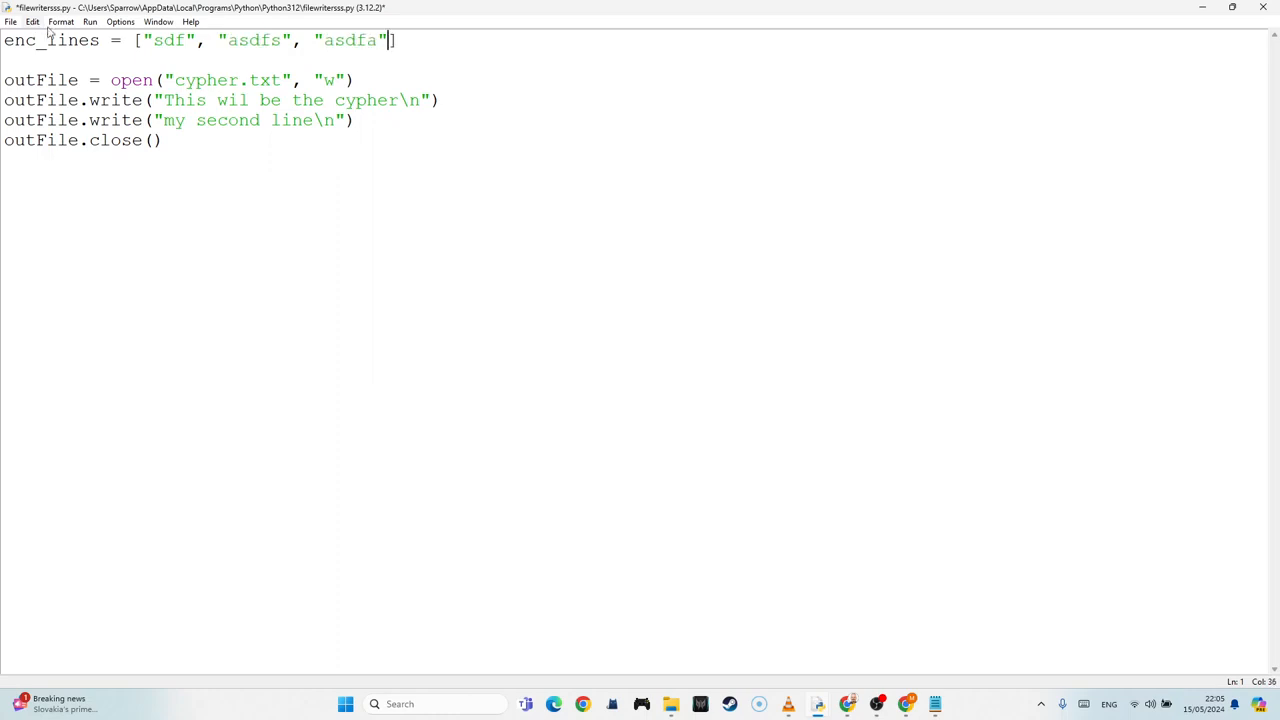
pyautogui.doubleClick(50, 40)
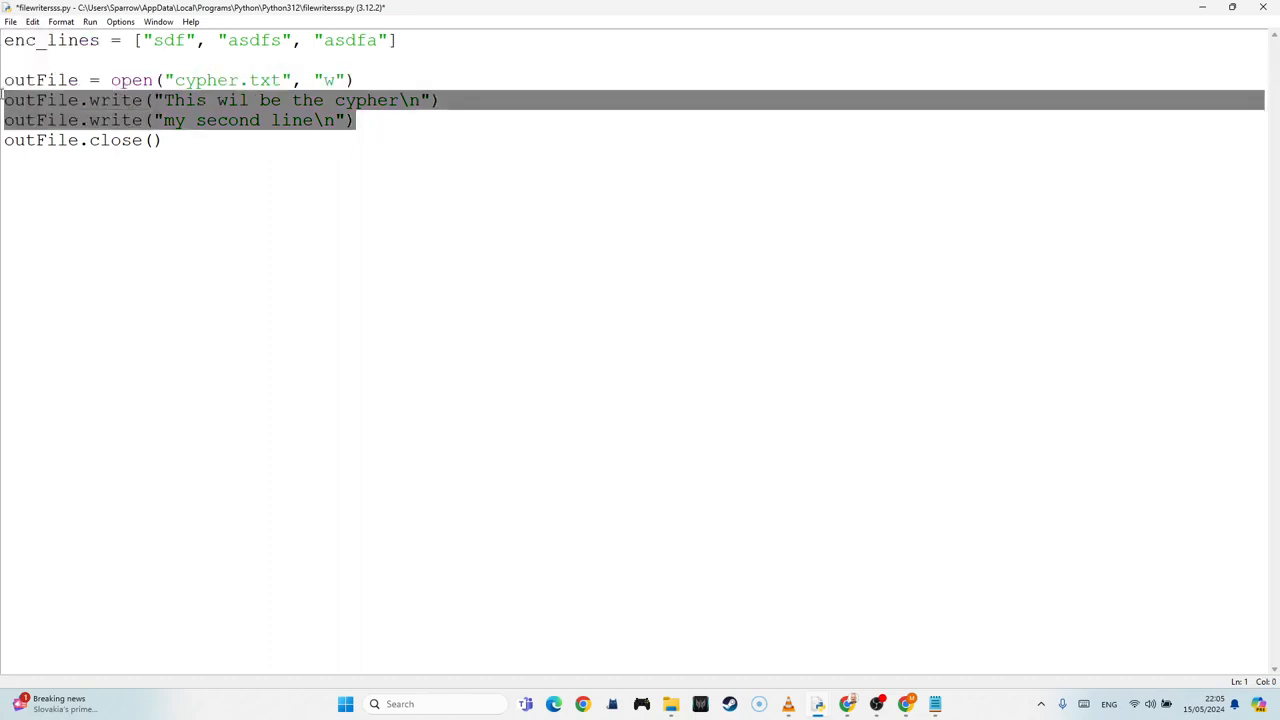
# Step: Replace the two fixed write calls with a for line in enc_lines: loop header
pyautogui.press('Delete')
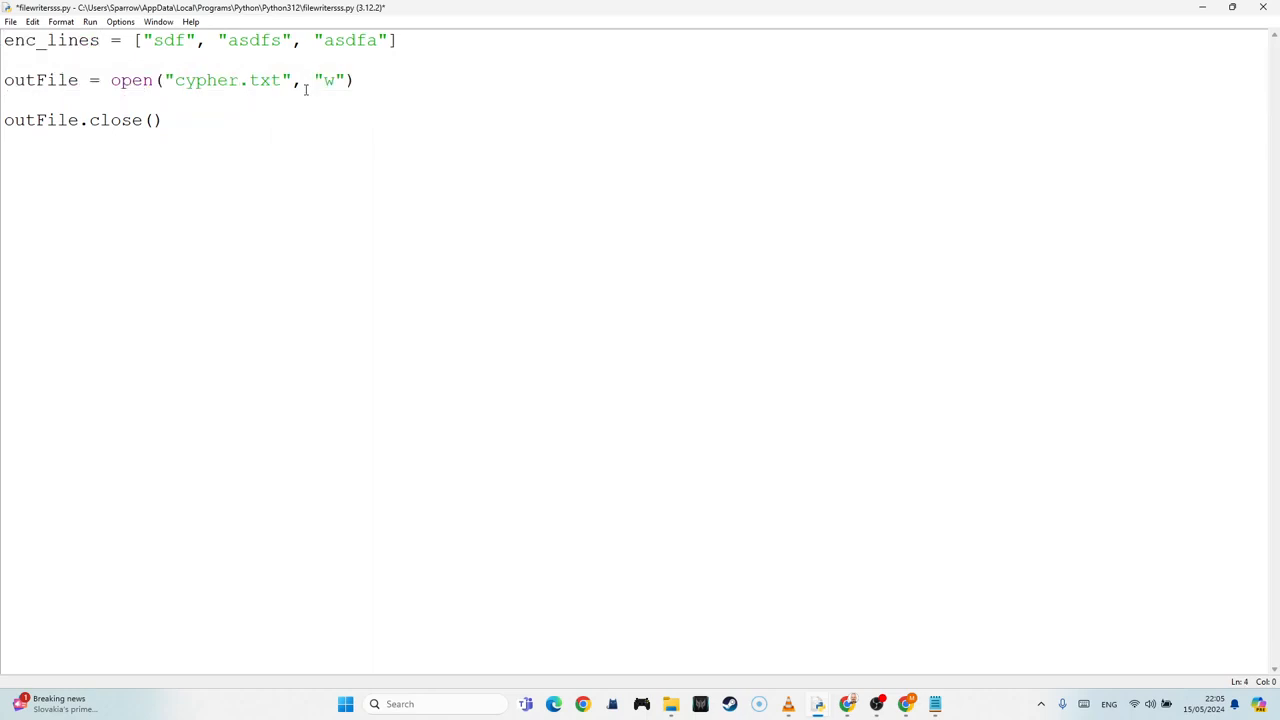
pyautogui.write('for')
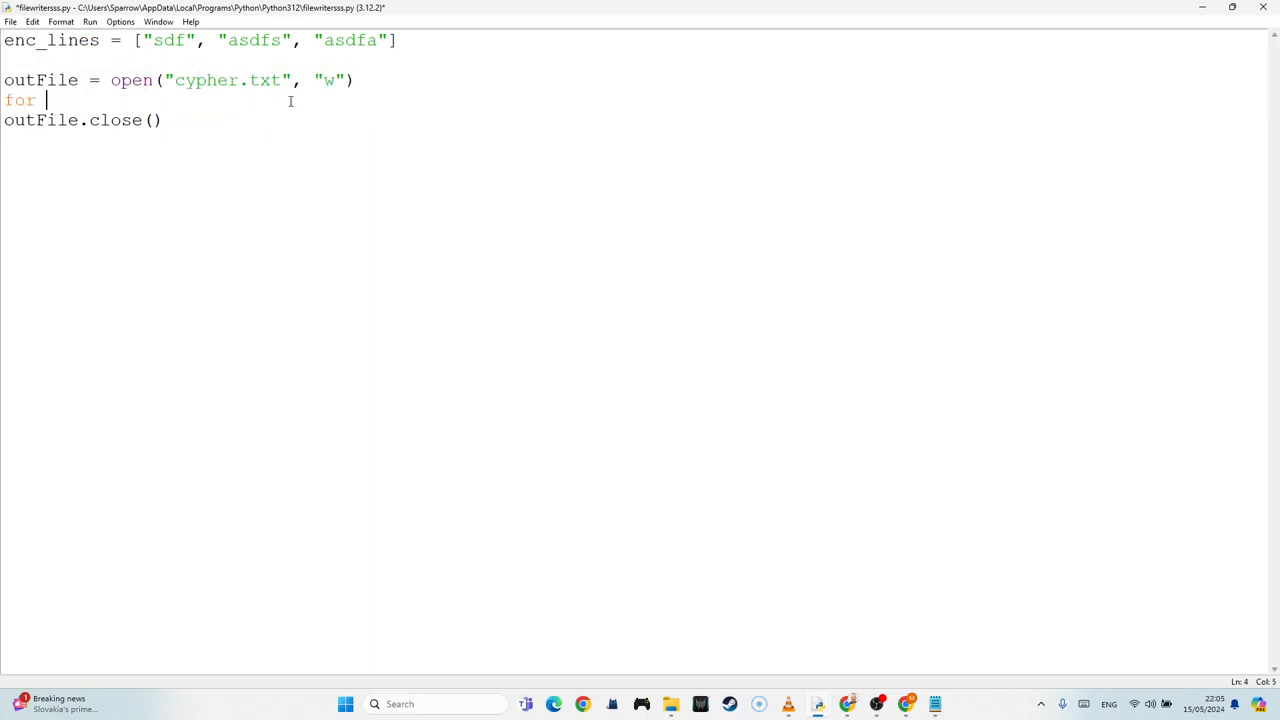
pyautogui.write('line in')
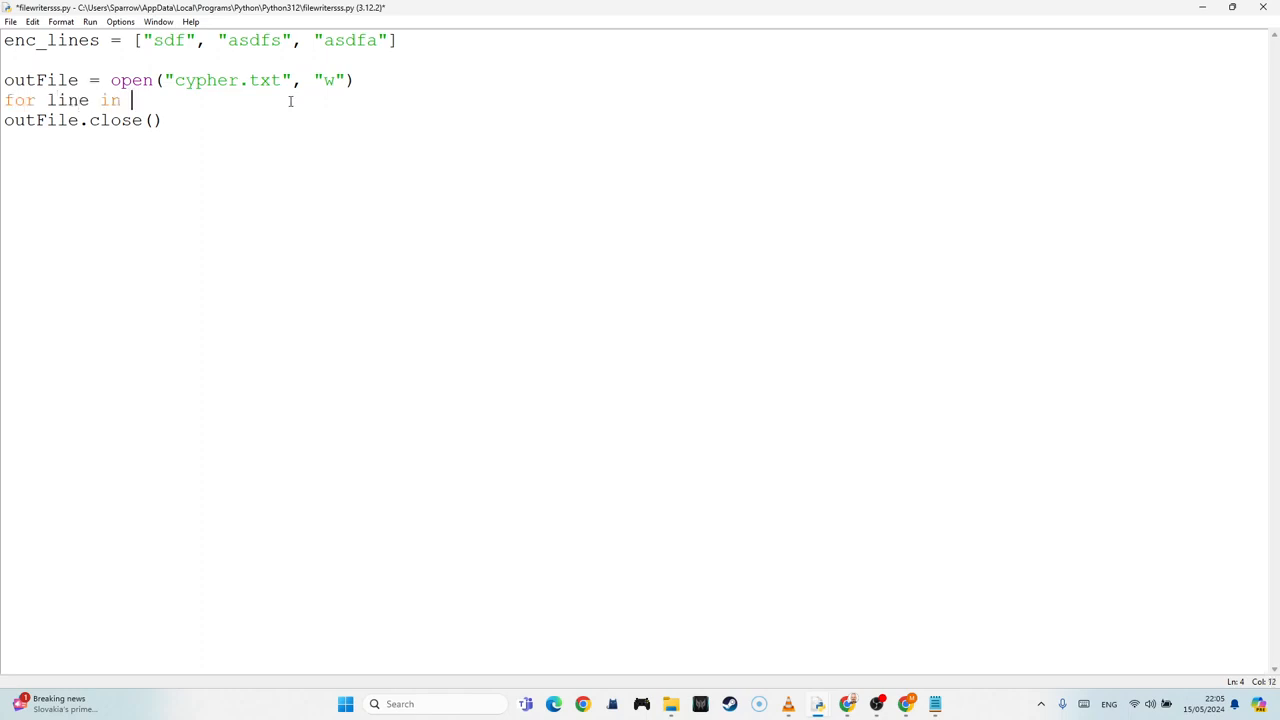
pyautogui.write('enc_lin')
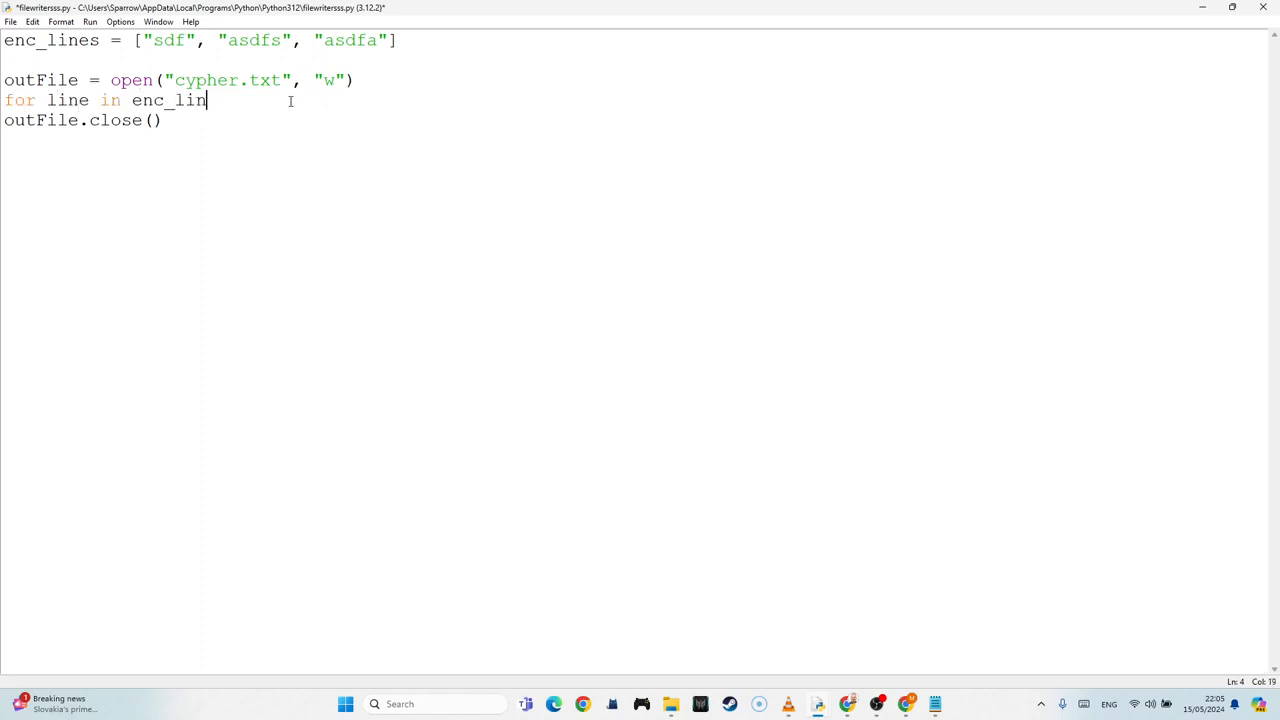
pyautogui.write('es(')
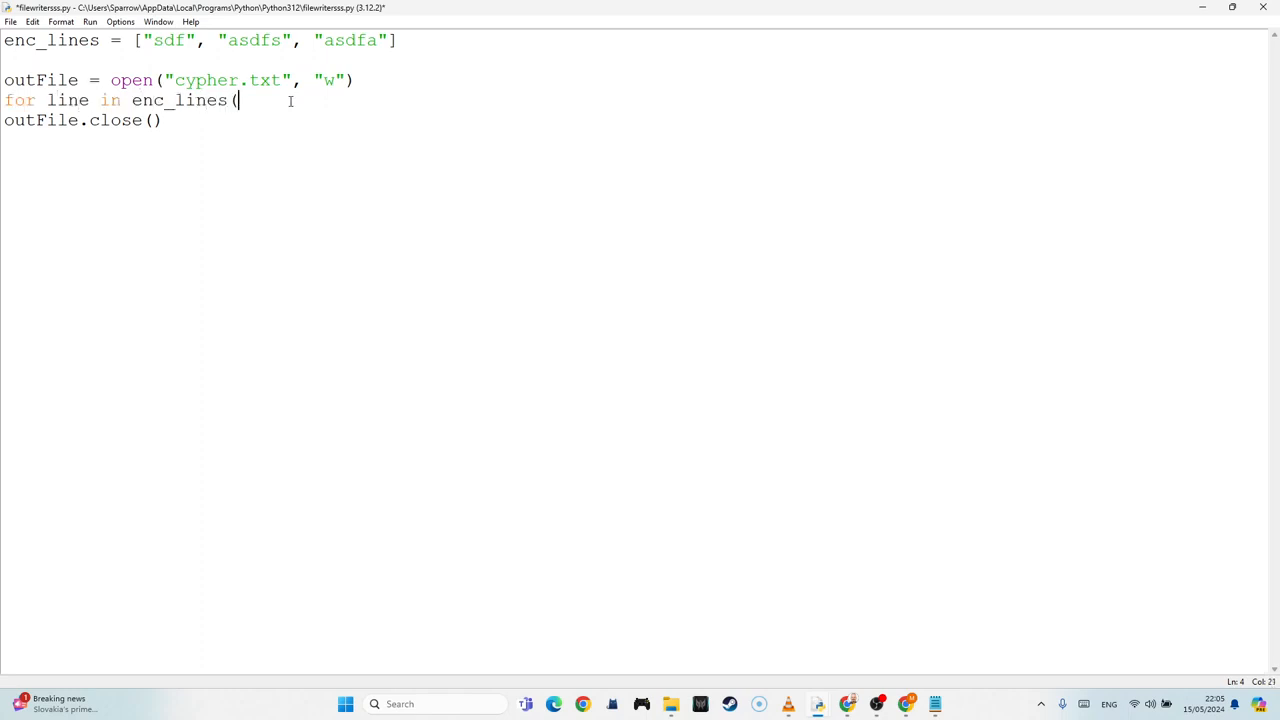
pyautogui.write(')')
pyautogui.write('outFile')
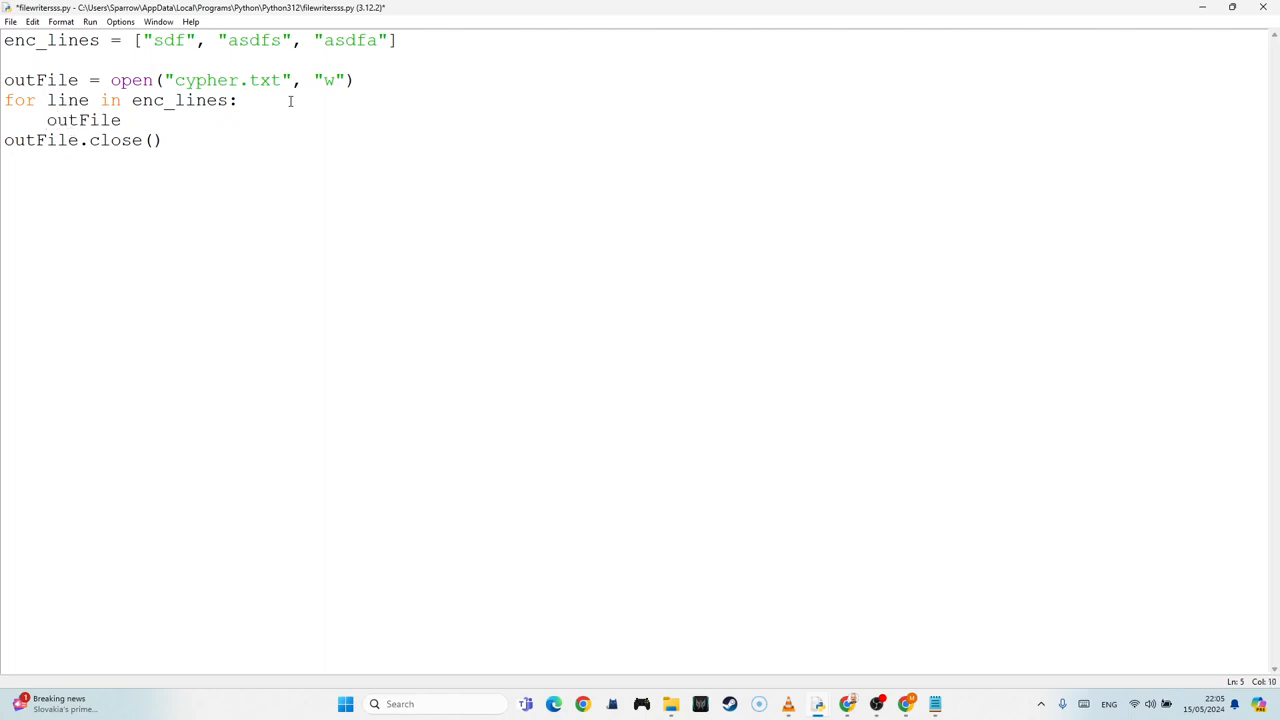
# Step: Write outFile.write(line+"\n") inside the loop and run the script with F5
pyautogui.write('.write')
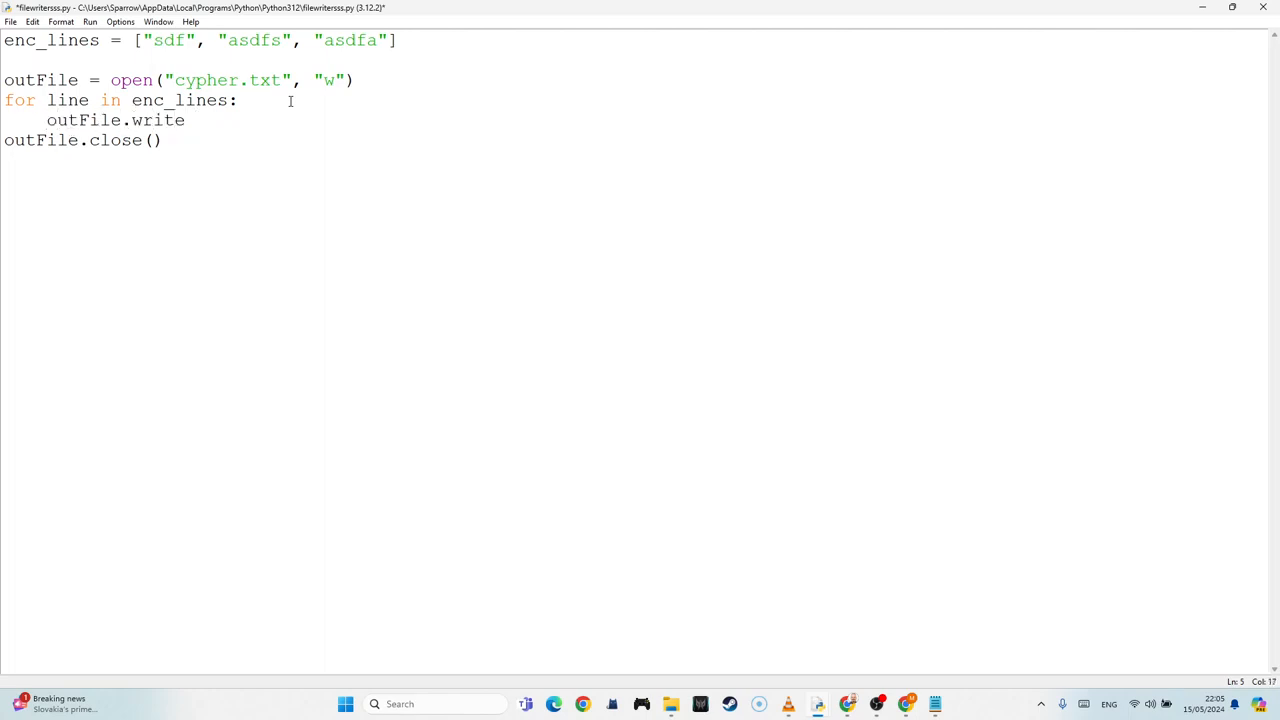
pyautogui.write('()')
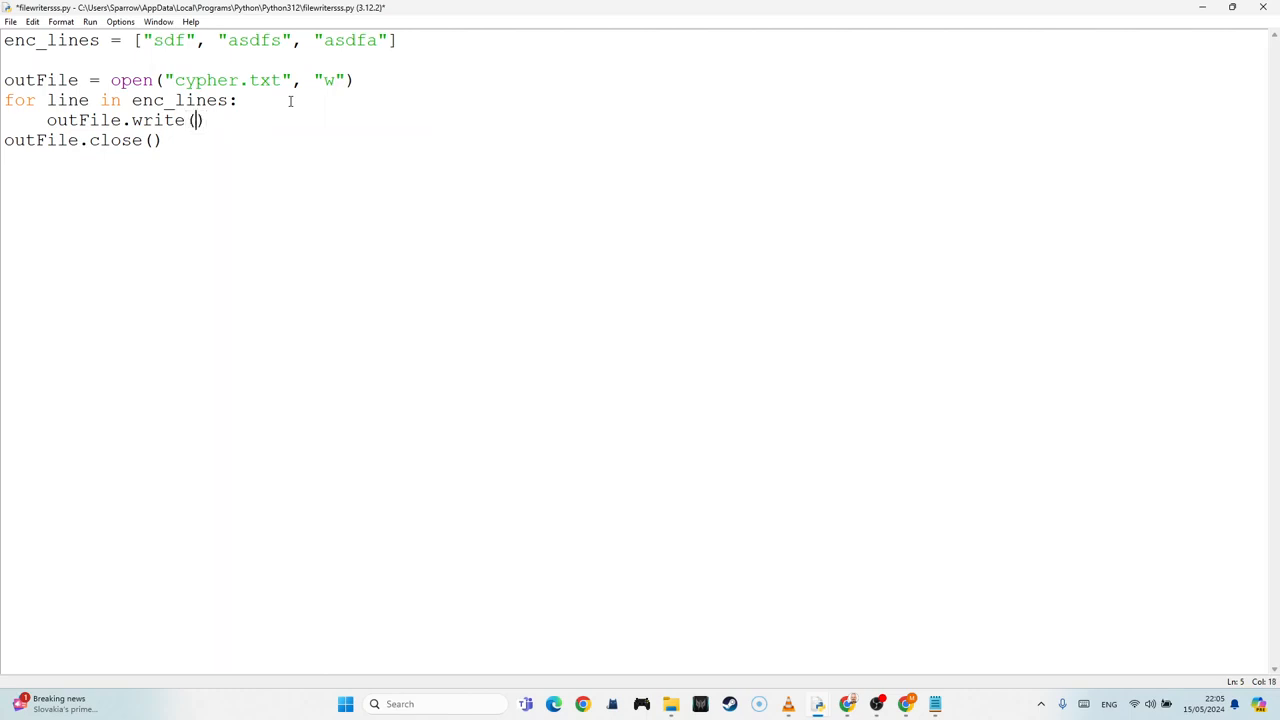
pyautogui.write('line')
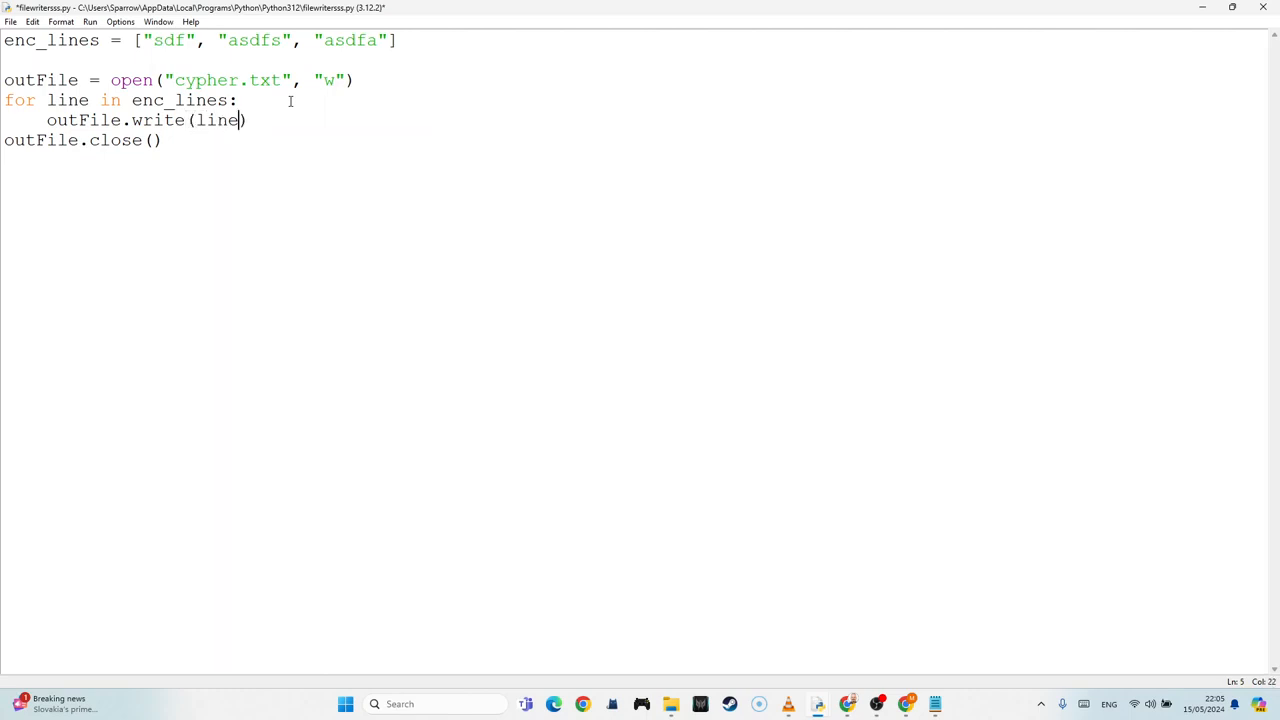
pyautogui.write('+""')
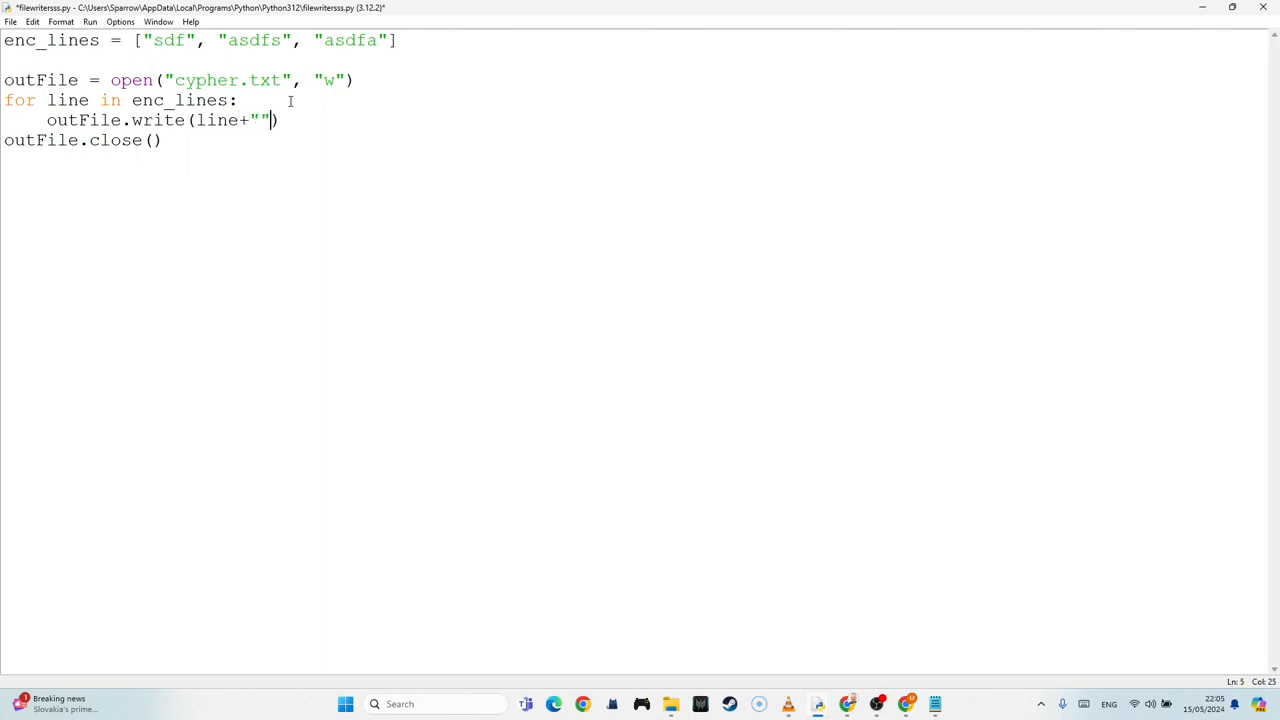
pyautogui.write('\\n')
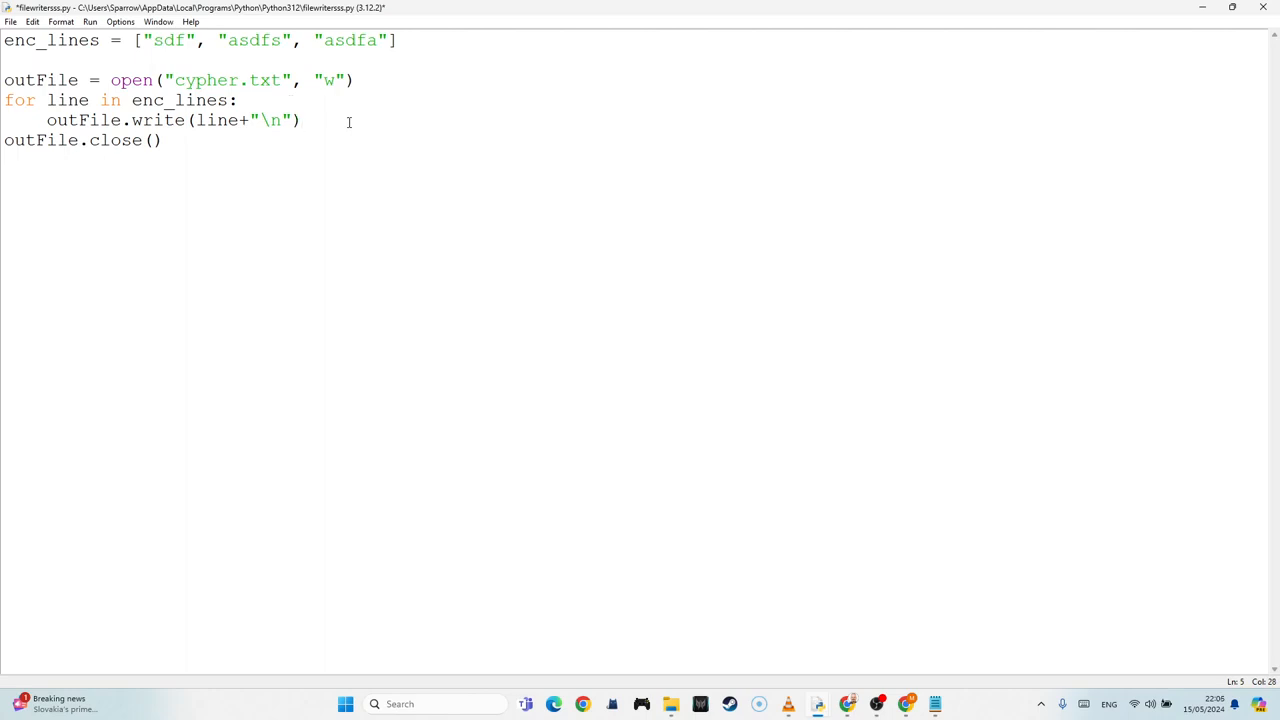
pyautogui.press('F5')
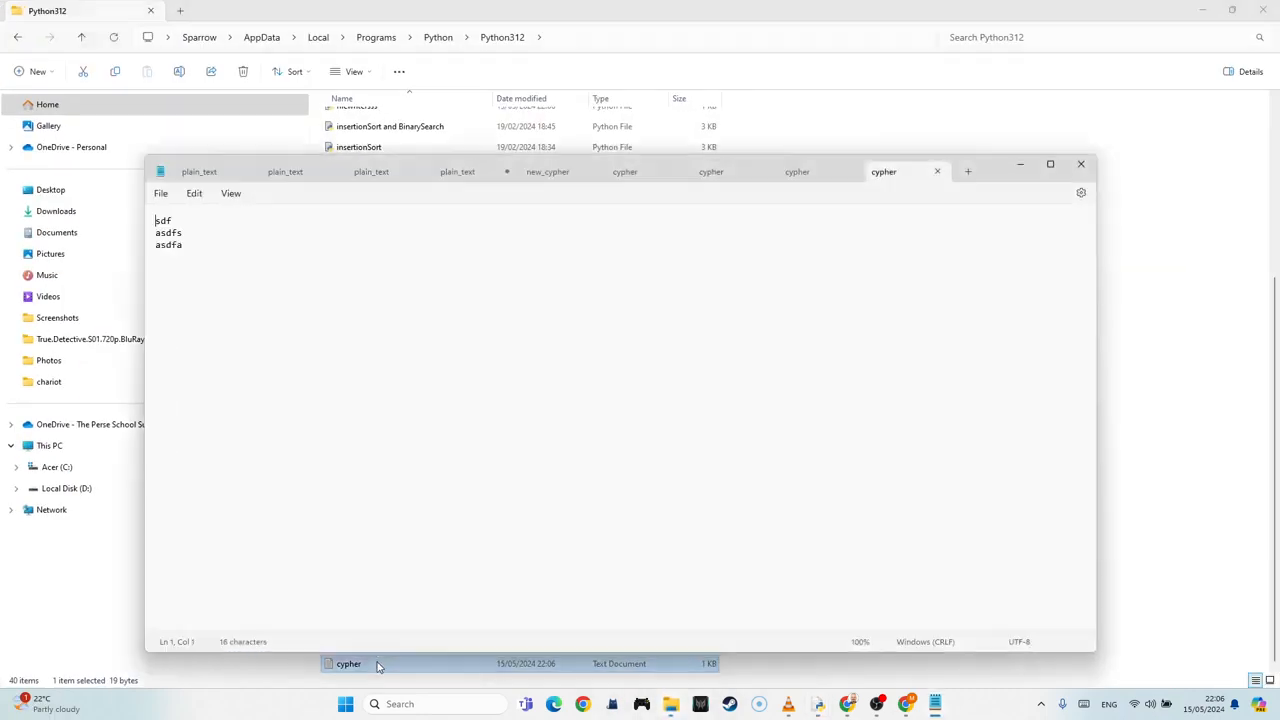
pyautogui.moveTo(948, 198)
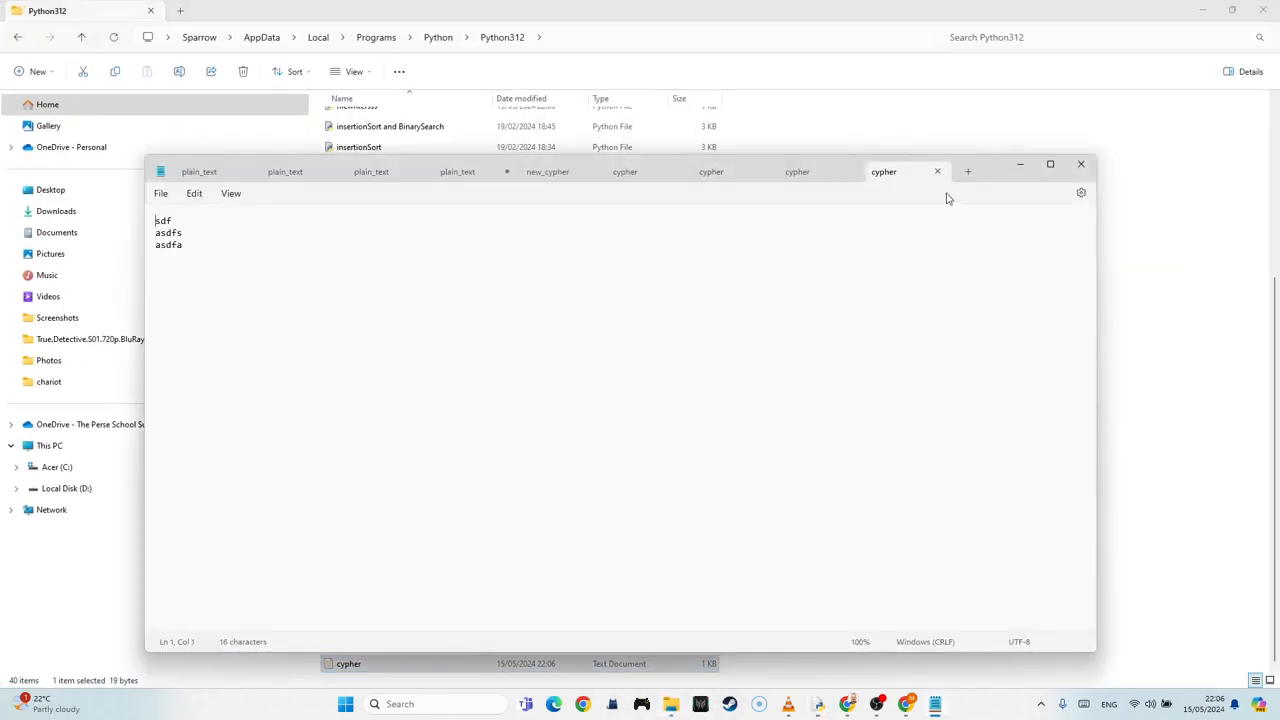
# Step: Close the cypher.txt Notepad window showing sdf, asdfs and asdfa
pyautogui.click(936, 172)
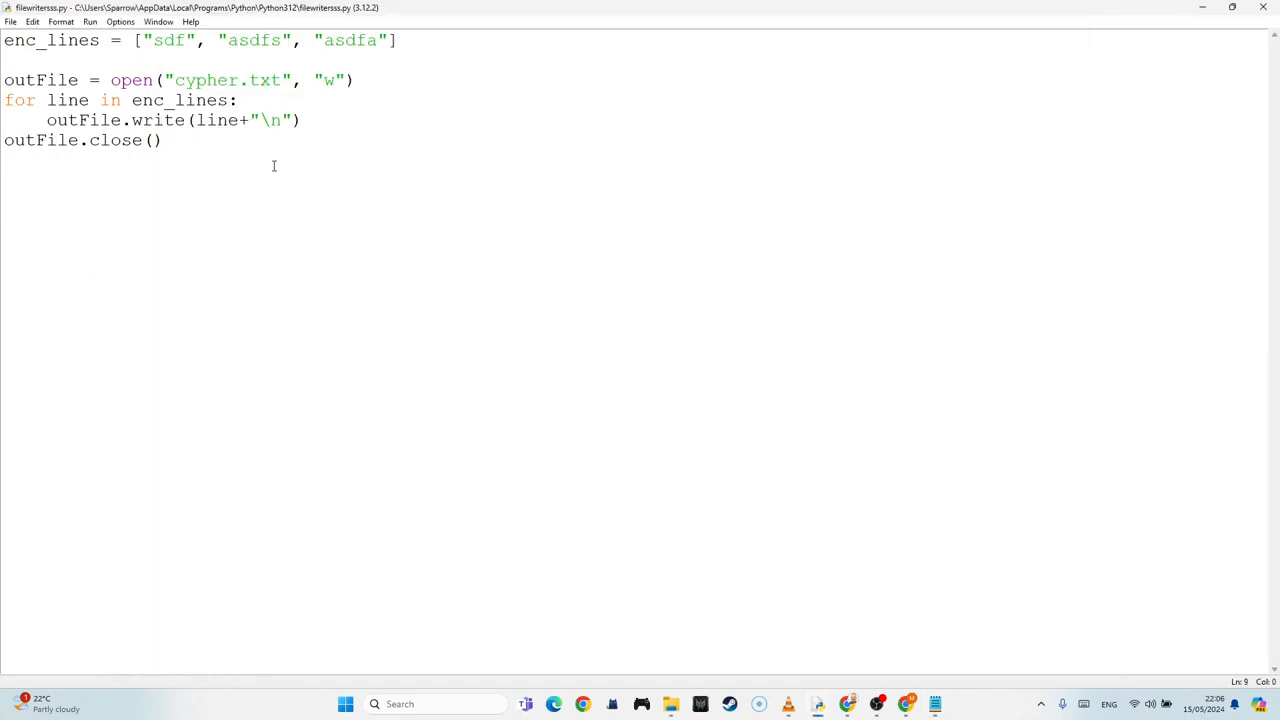
pyautogui.moveTo(268, 176)
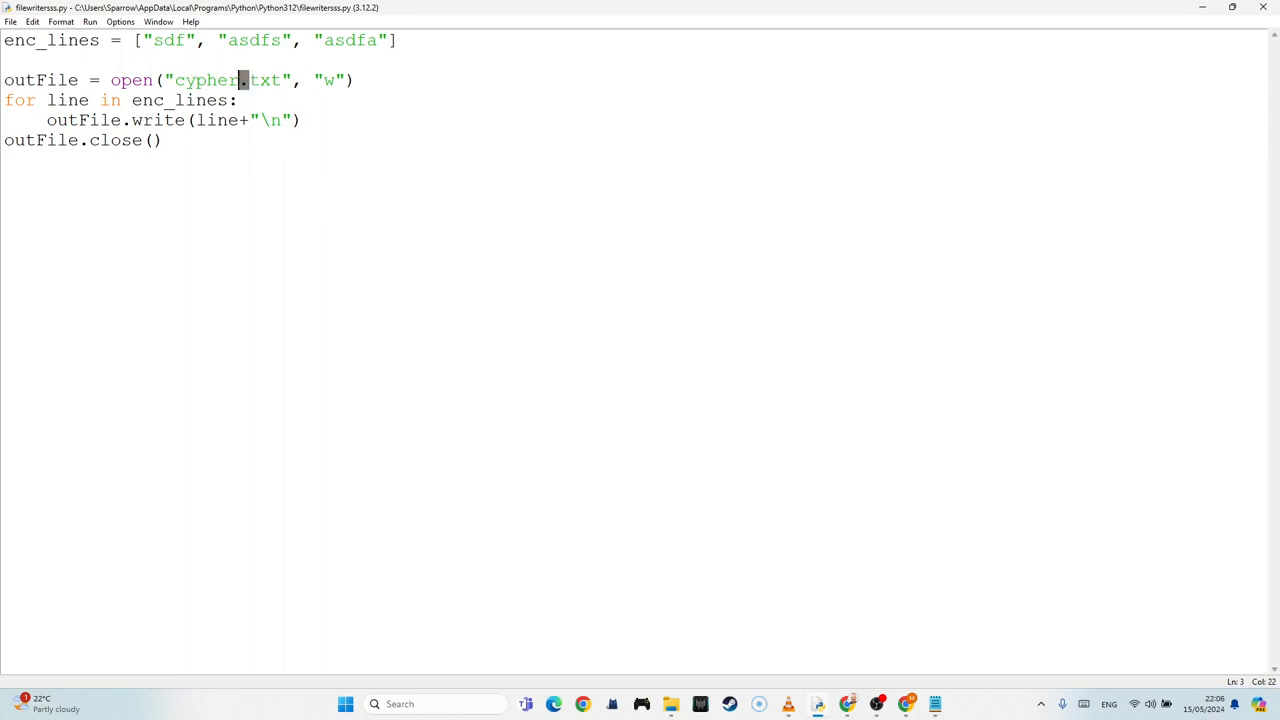
# Step: Insert a blank line between the enc_lines list and the outFile code that opens cypher.txt
pyautogui.doubleClick(264, 80)
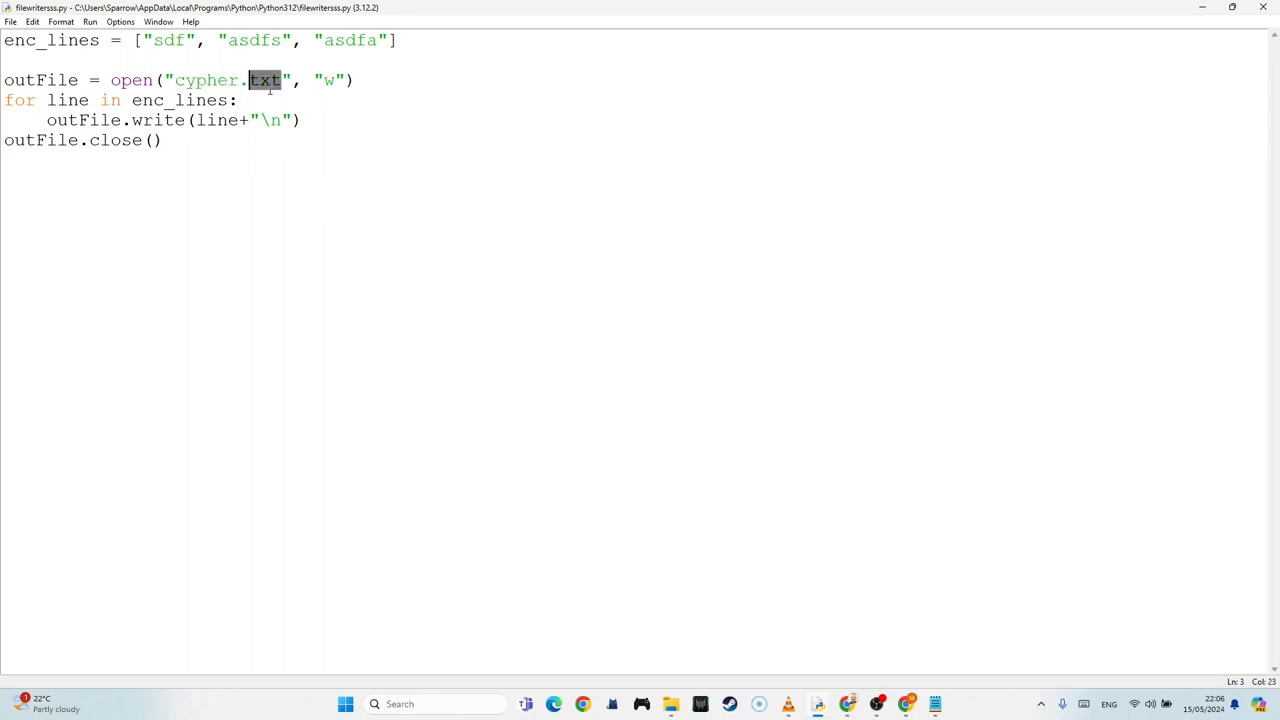
pyautogui.click(284, 80)
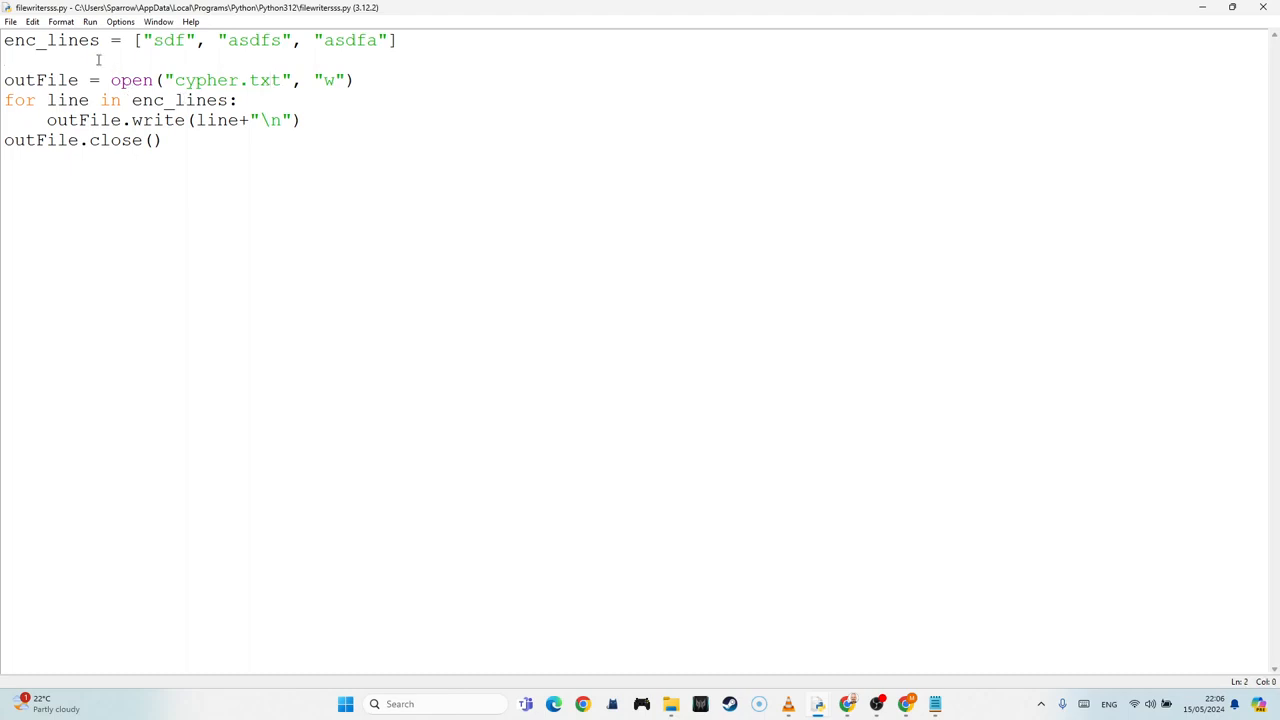
pyautogui.press('Return')
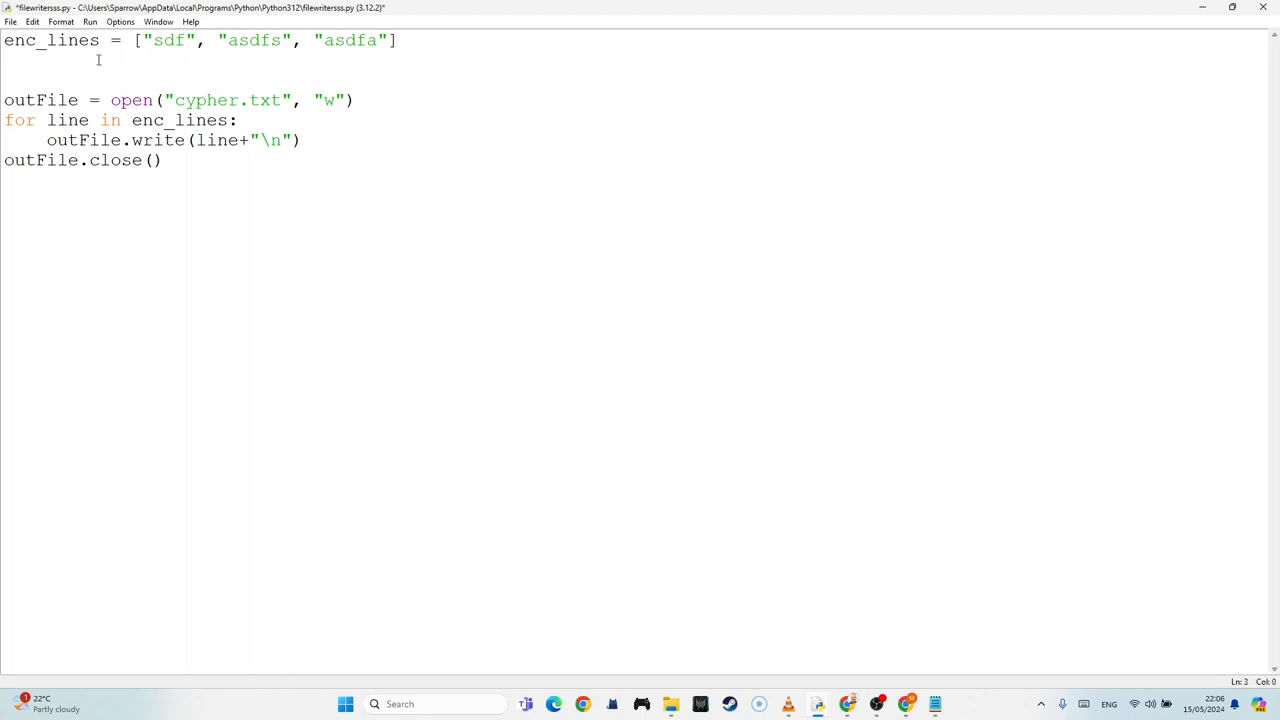
# Step: Add try: above the writing code and an except: clause after the indented block
pyautogui.write('try')
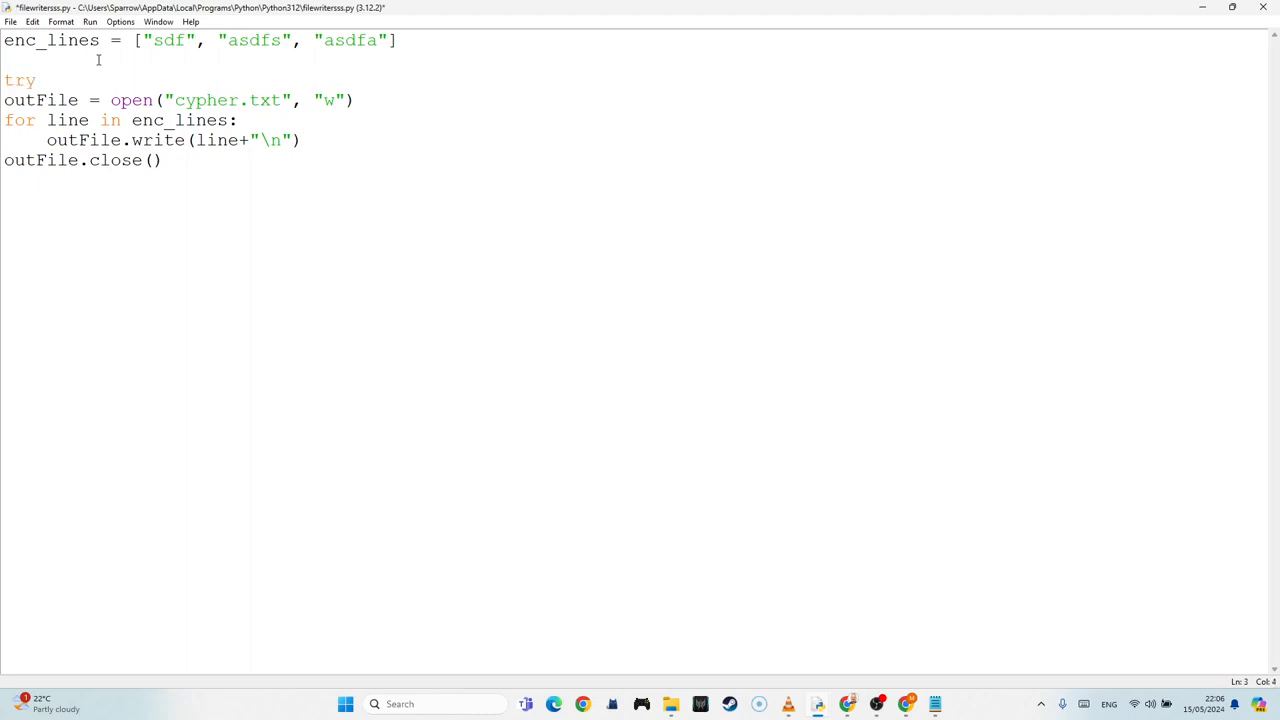
pyautogui.write(':')
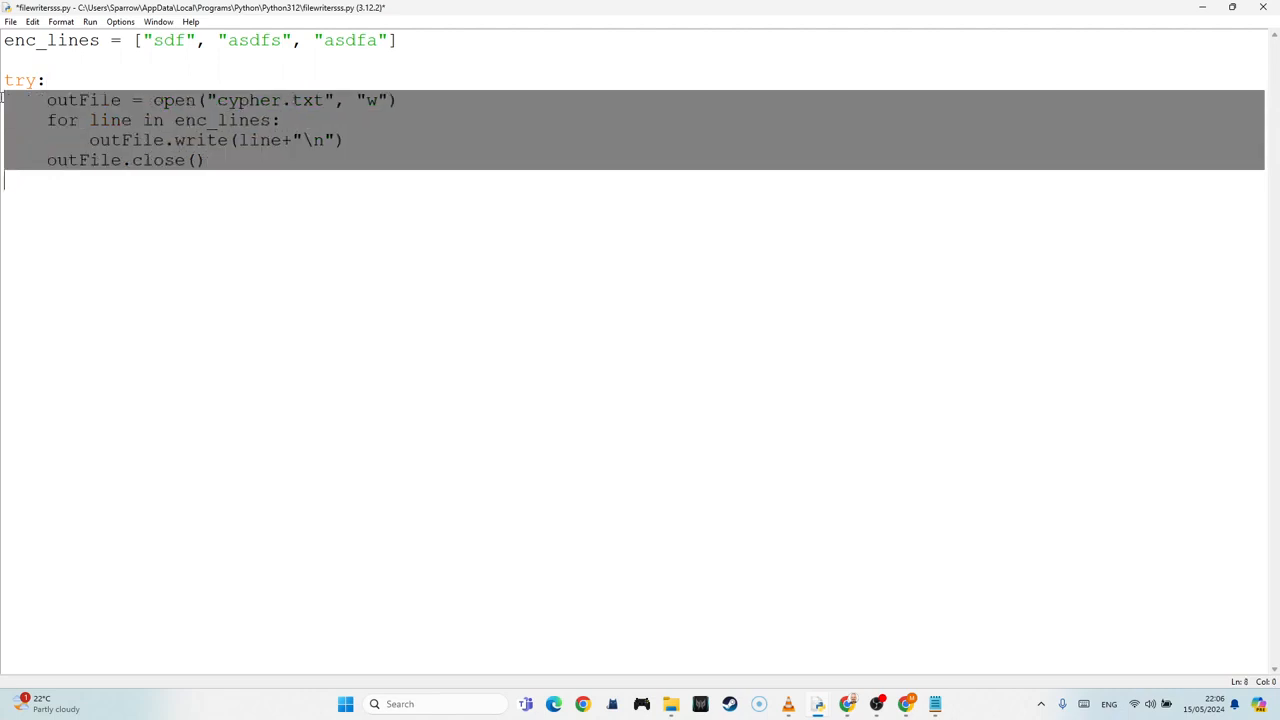
pyautogui.click(254, 160)
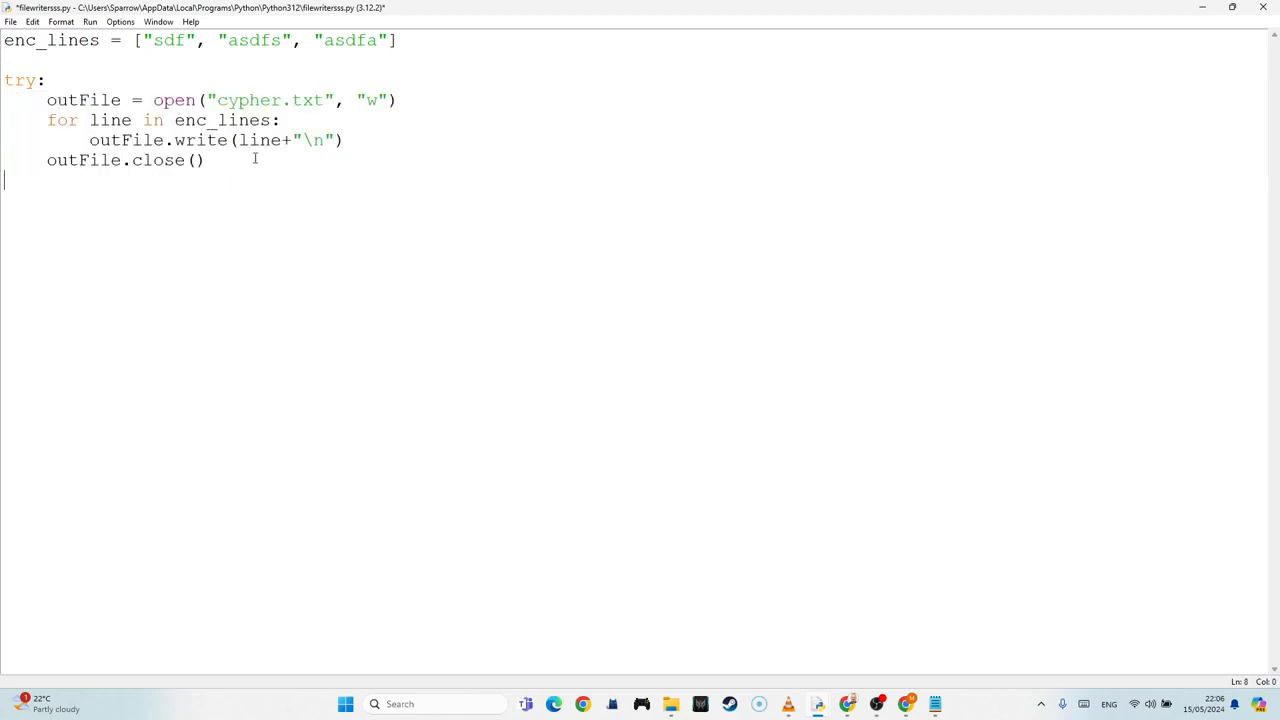
pyautogui.write('e')
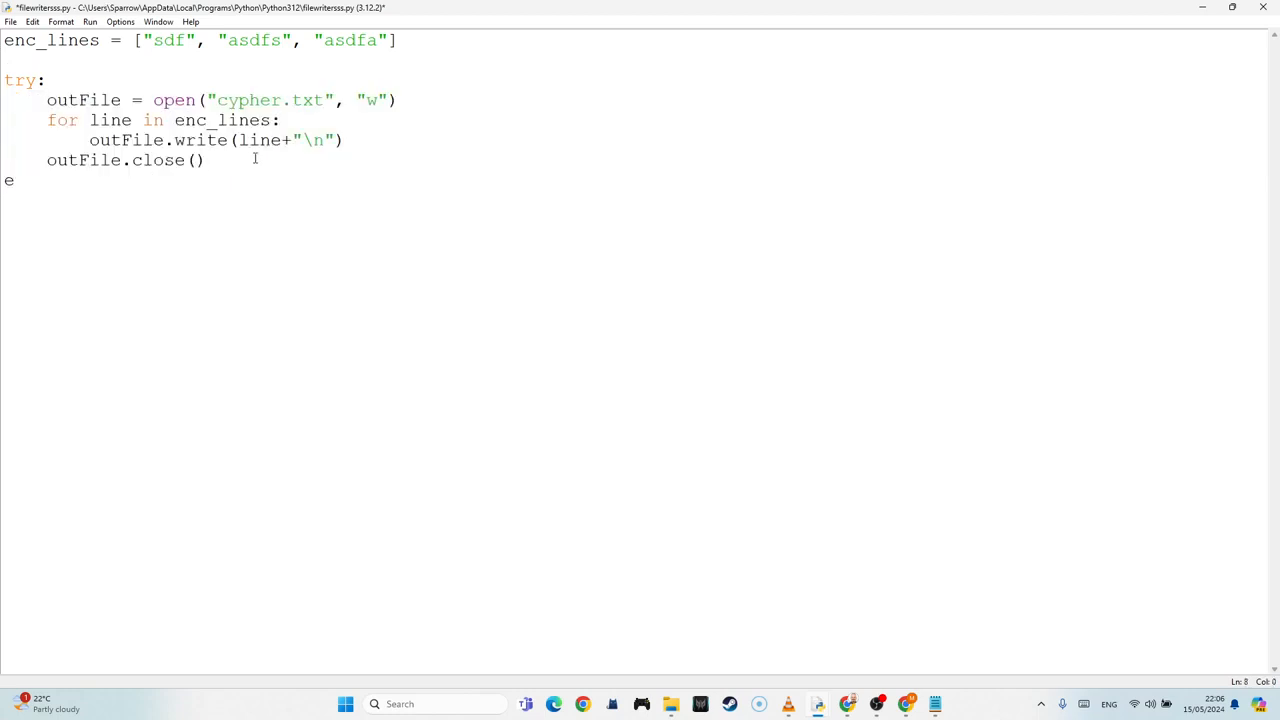
pyautogui.write('xcep:')
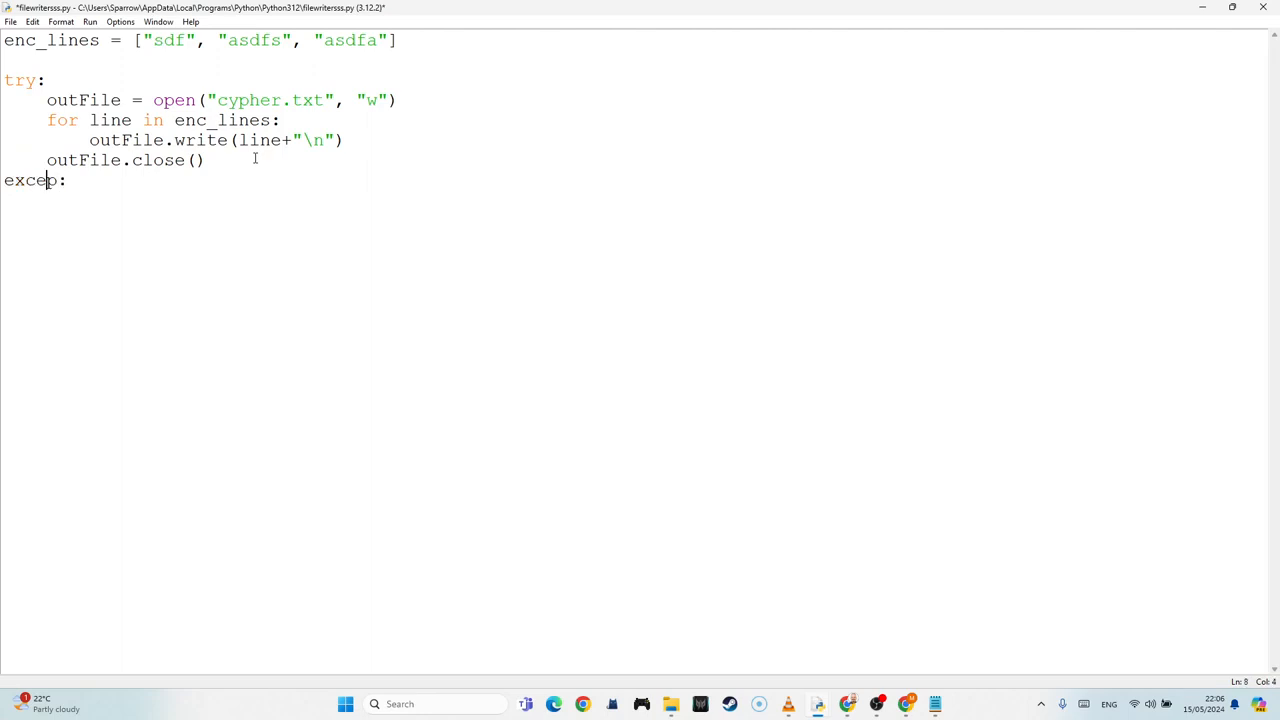
pyautogui.press('Return')
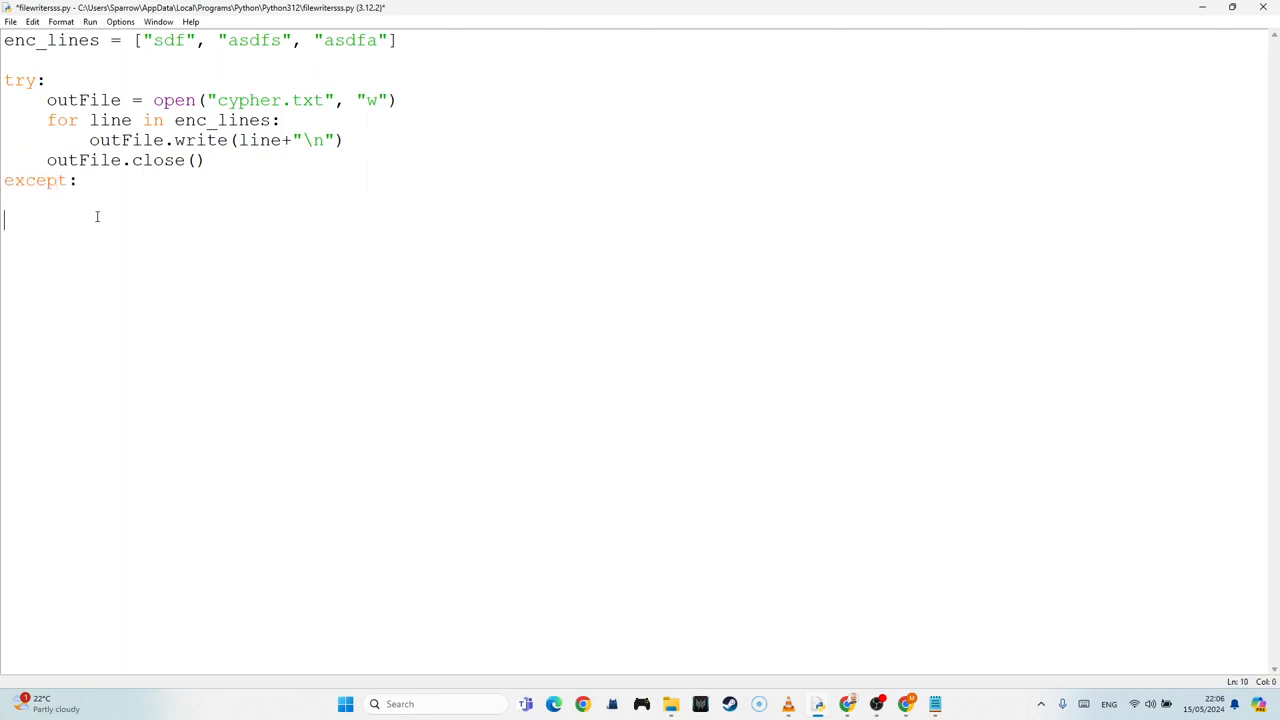
# Step: Under except, print "sorry couldn't write to file" and save the test file
pyautogui.write('p')
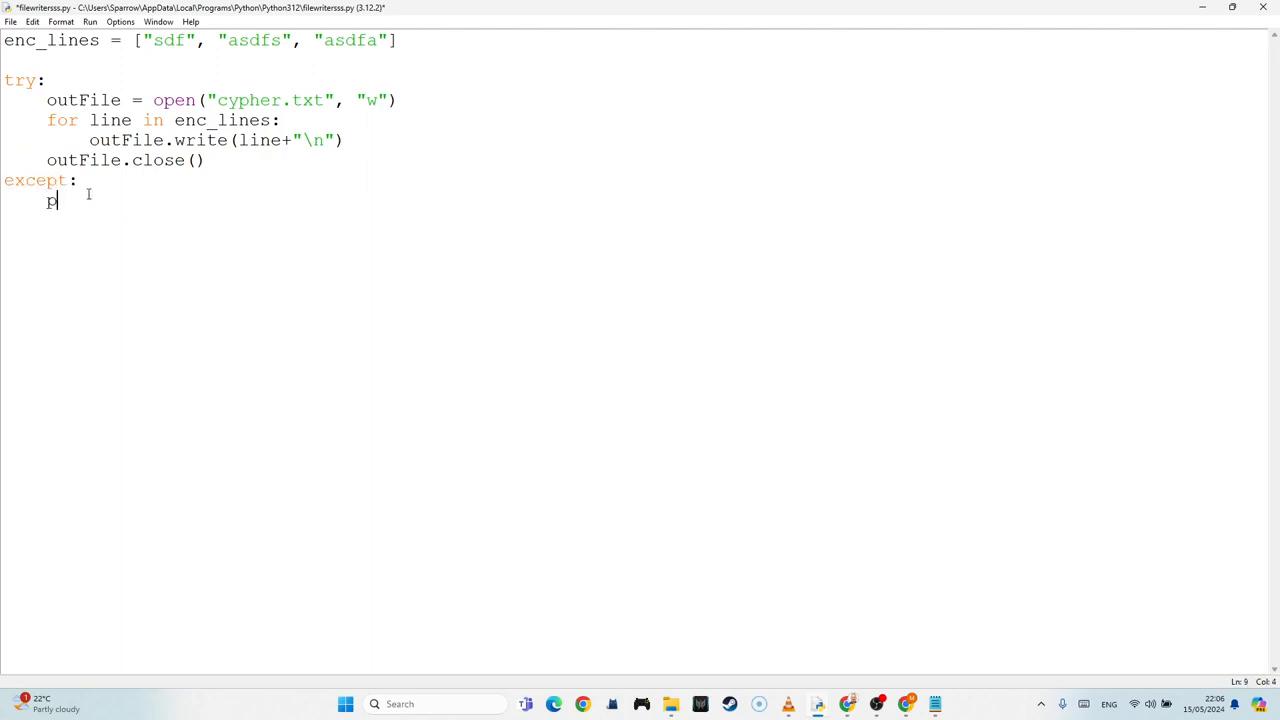
pyautogui.write('rint(')
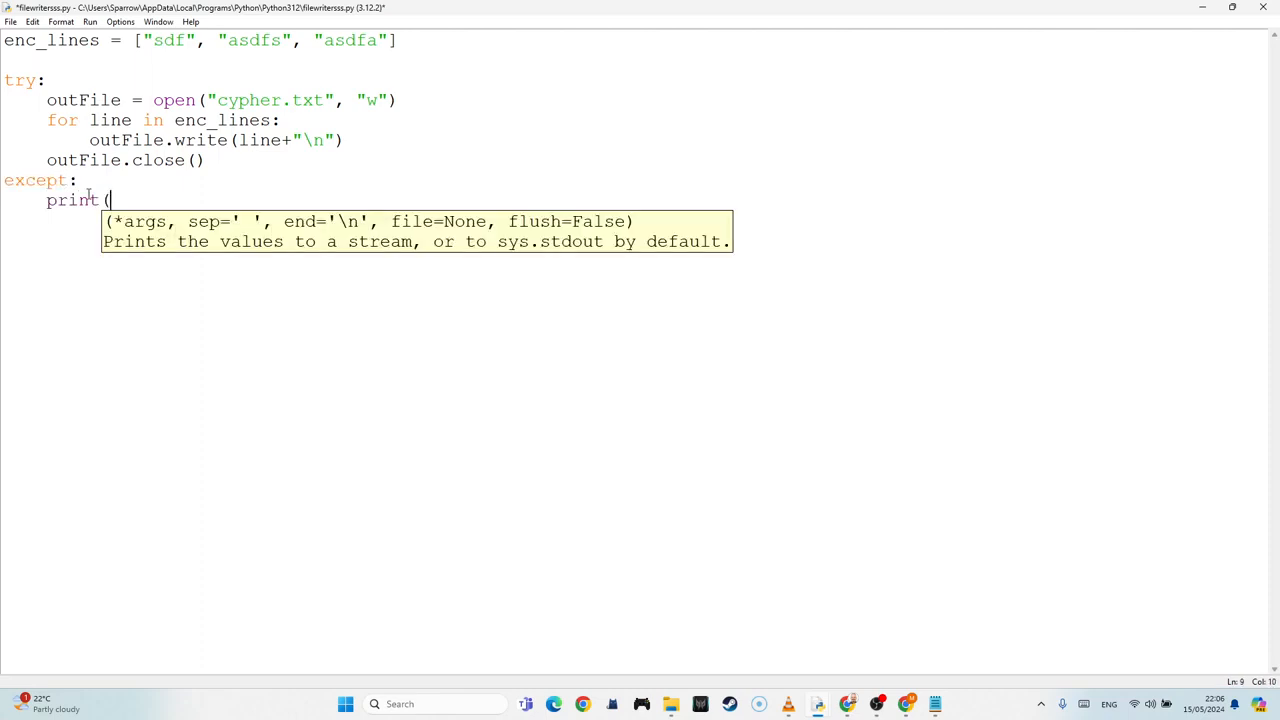
pyautogui.write('"sorry co')
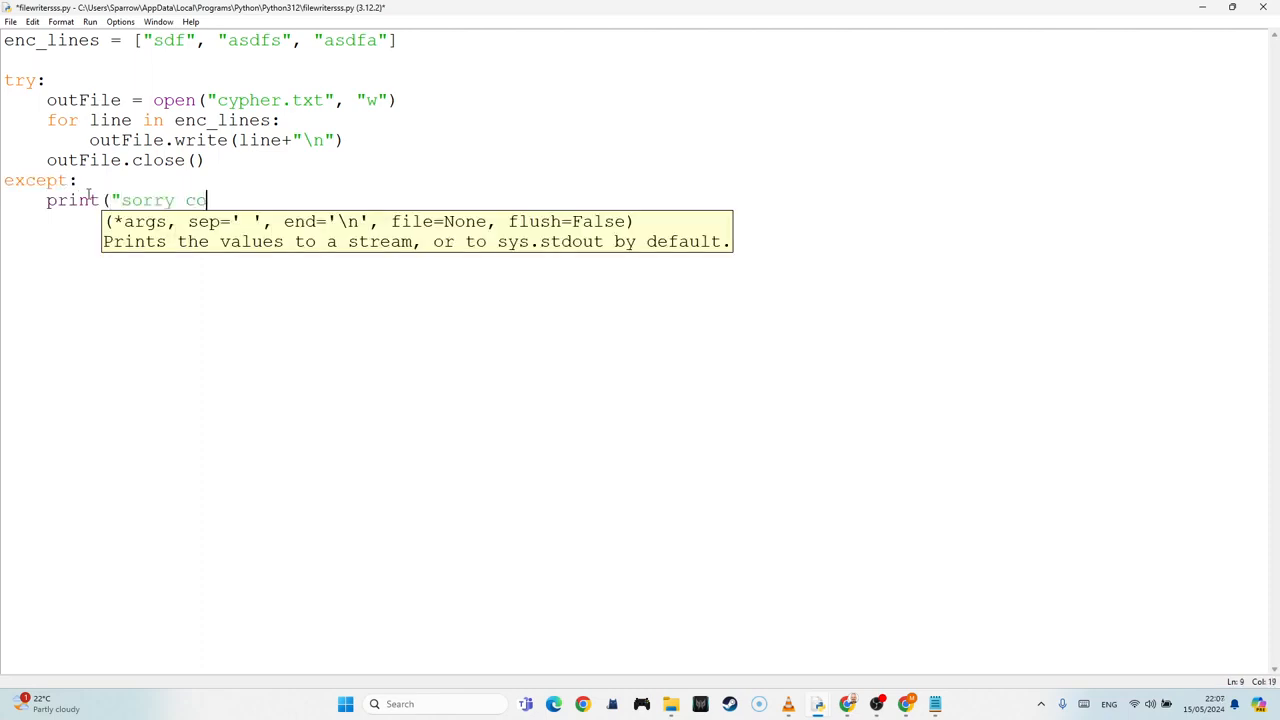
pyautogui.write("uldn't")
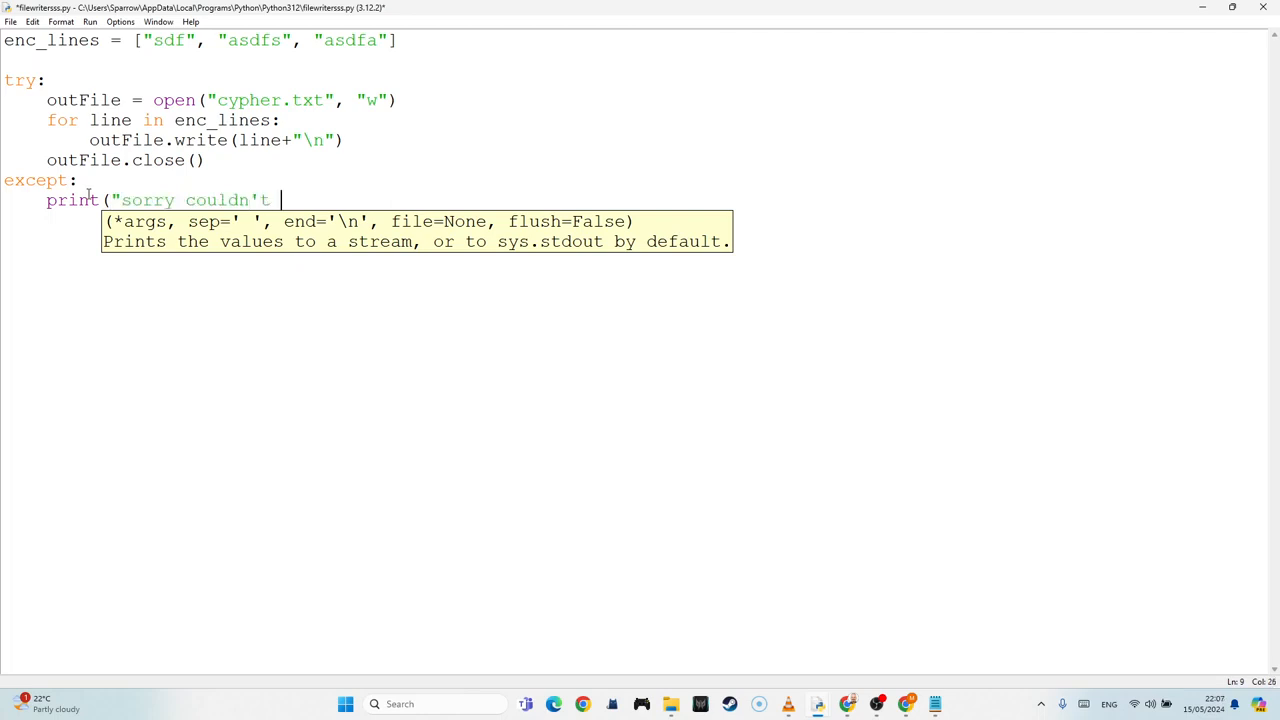
pyautogui.write('write to fi')
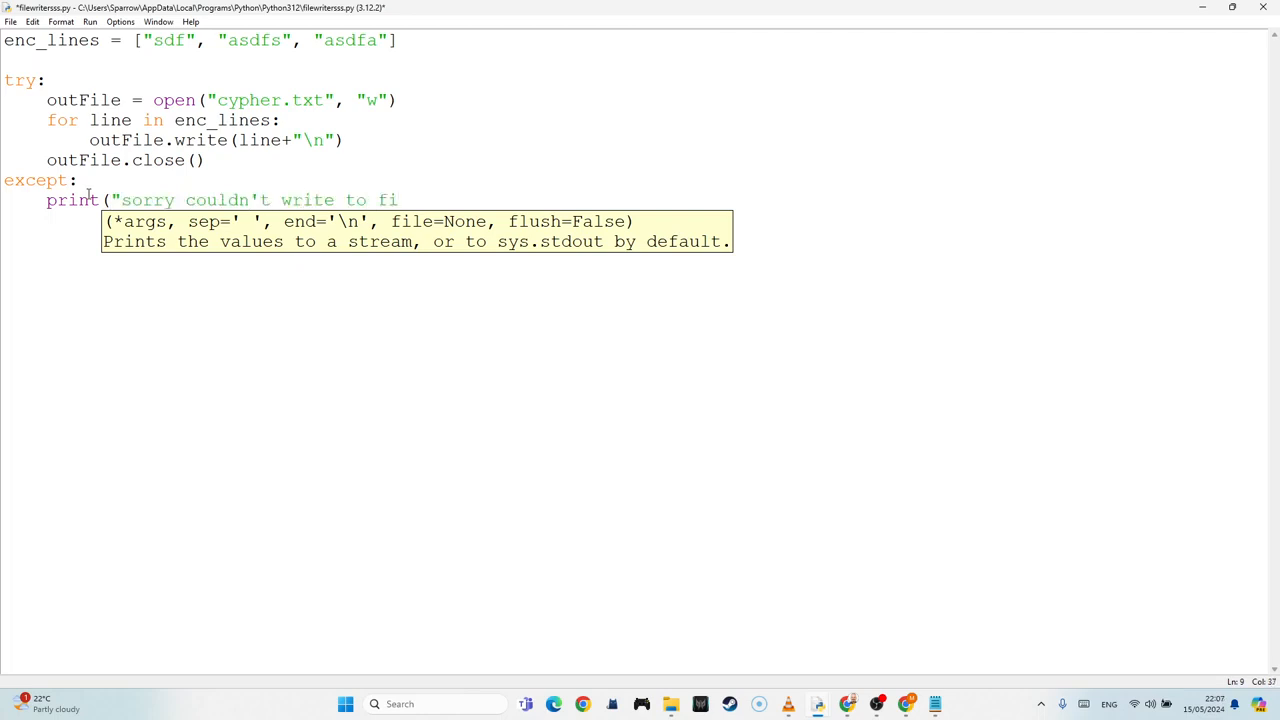
pyautogui.write('le")')
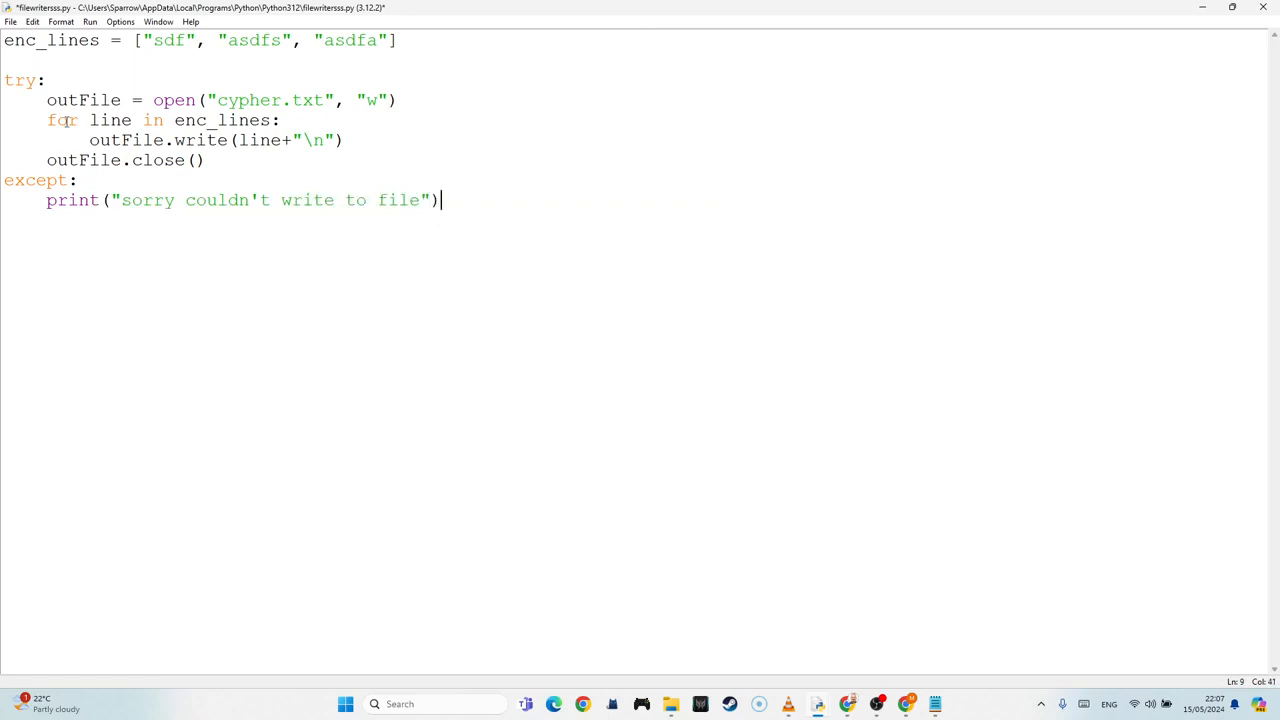
pyautogui.press('ctrl+s')
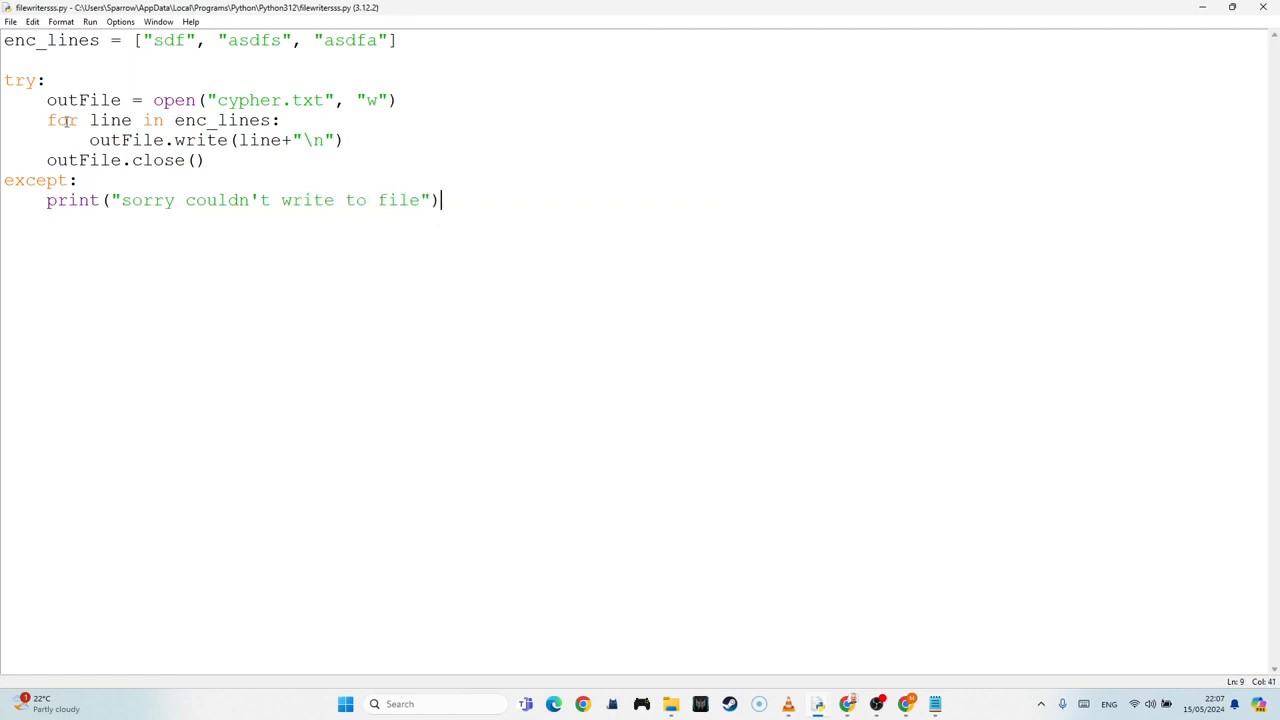
pyautogui.press('Return')
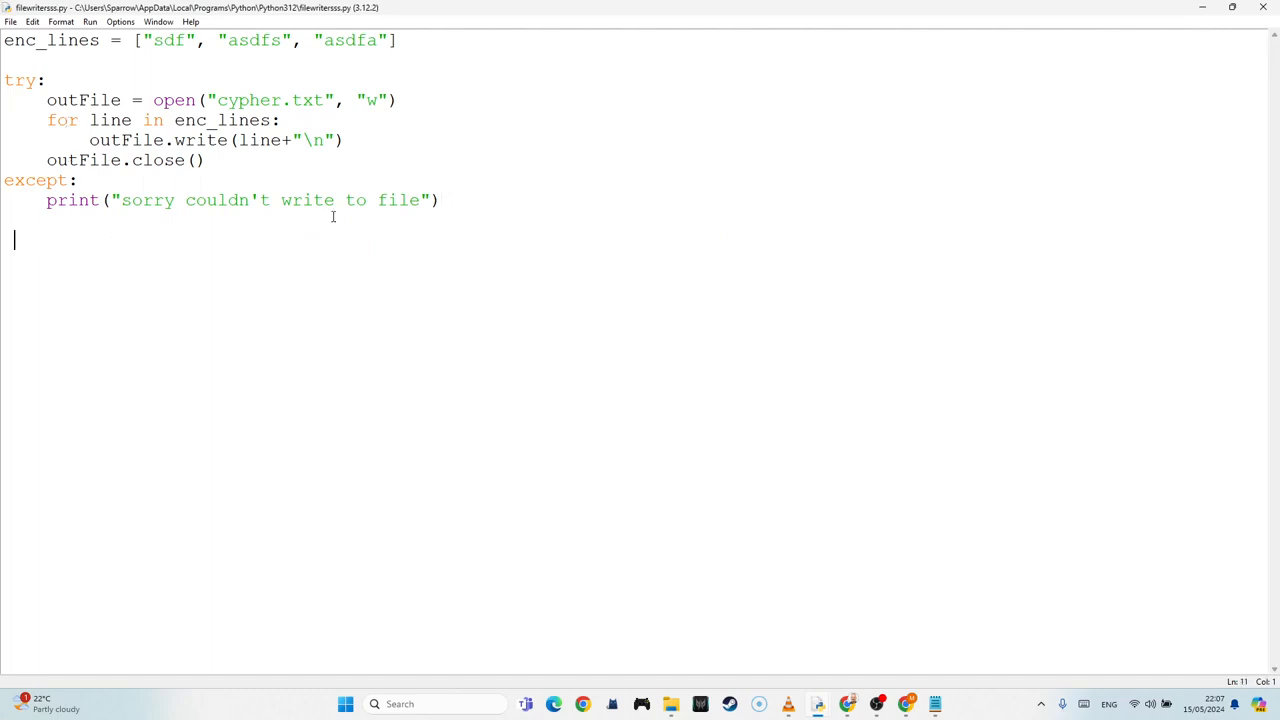
pyautogui.moveTo(388, 180)
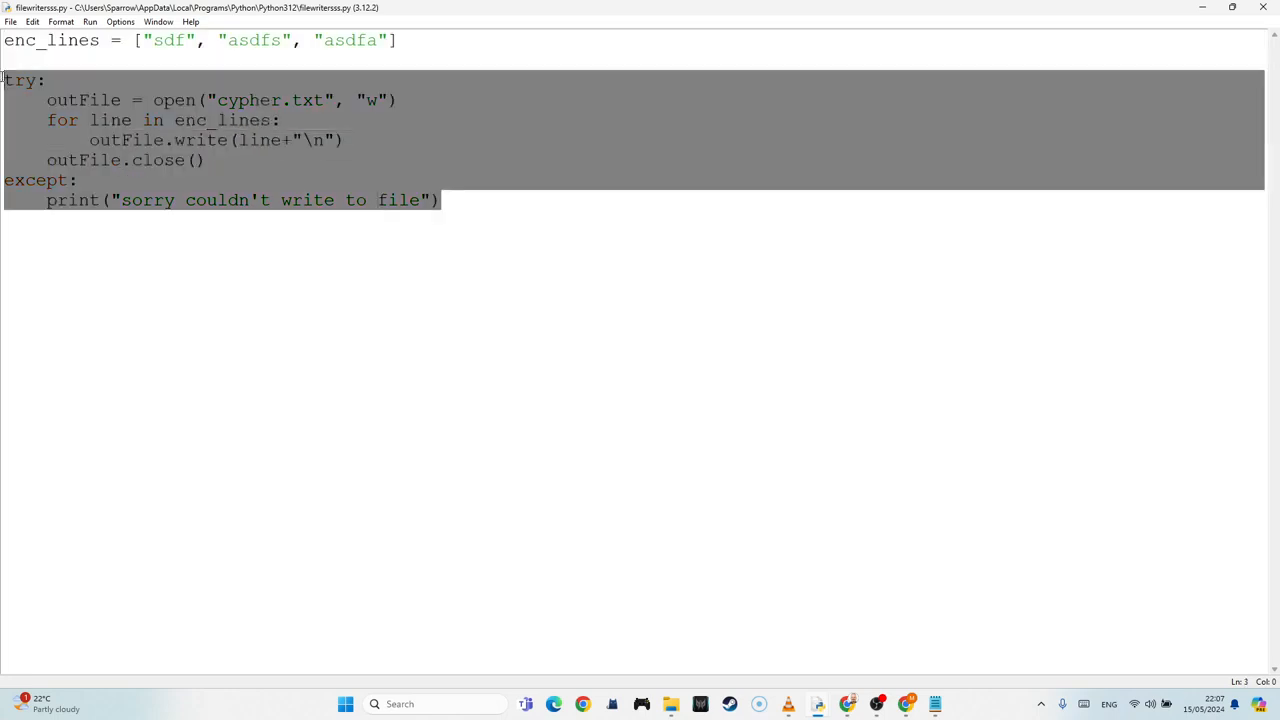
pyautogui.moveTo(478, 438)
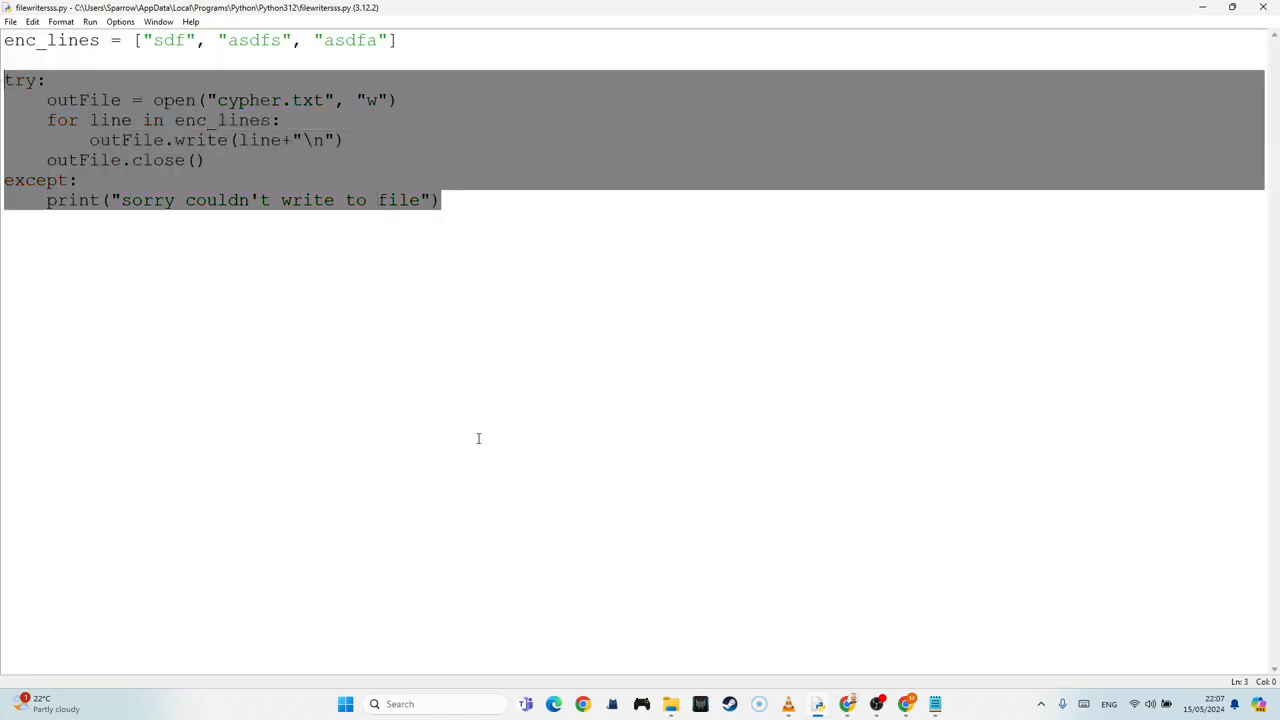
pyautogui.moveTo(848, 704)
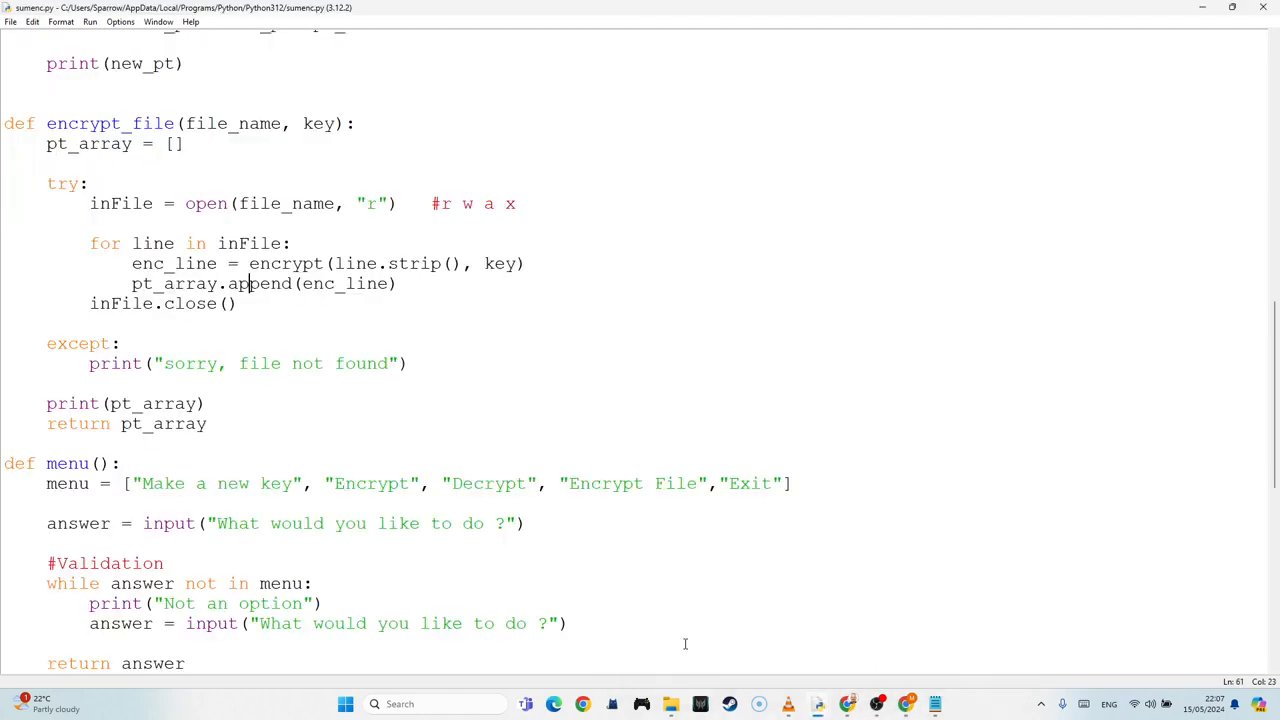
# Step: Replace print(pt_array) in encrypt_file with the pasted try/except writing block
pyautogui.scroll(-3)
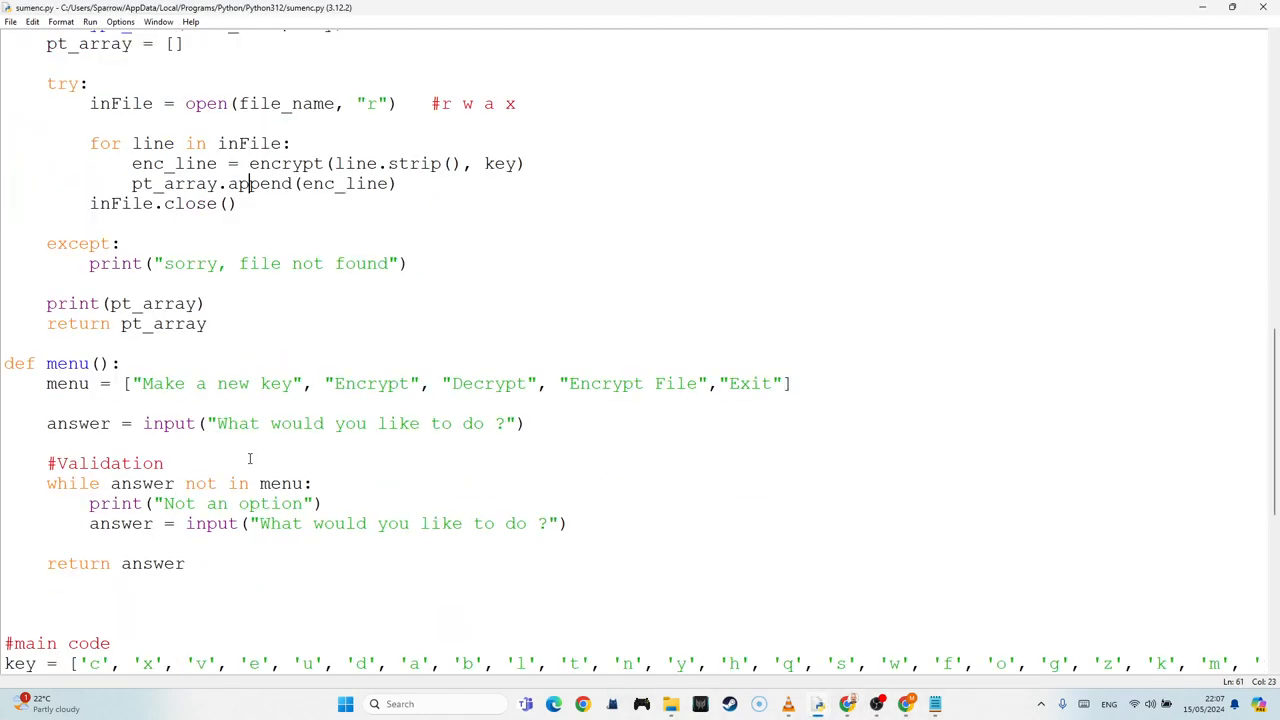
pyautogui.scroll(3)
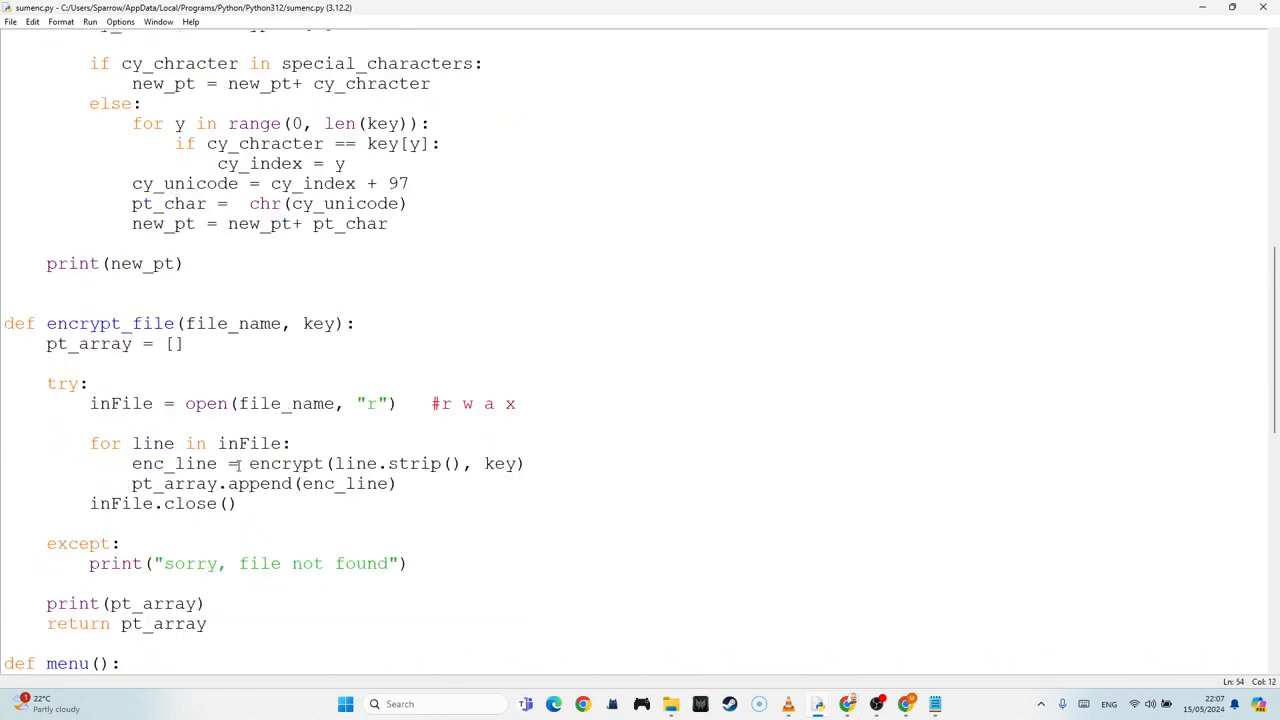
pyautogui.click(200, 324)
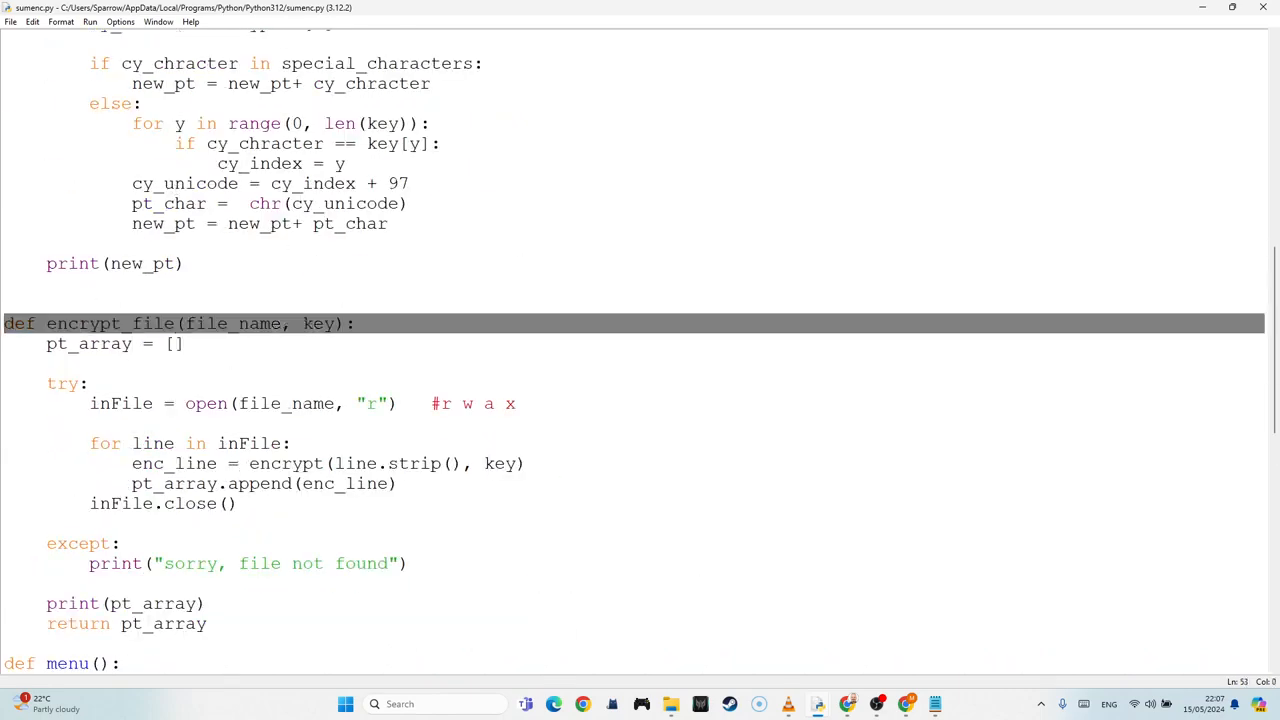
pyautogui.doubleClick(318, 324)
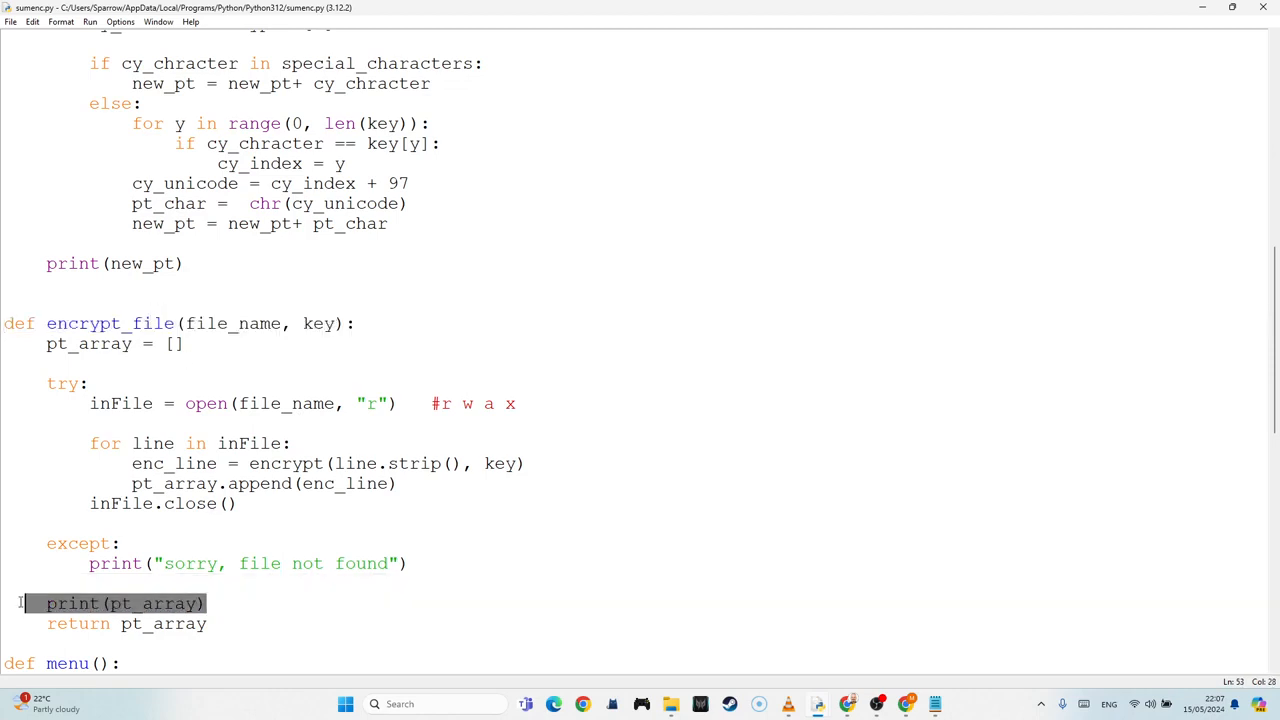
pyautogui.press('Delete')
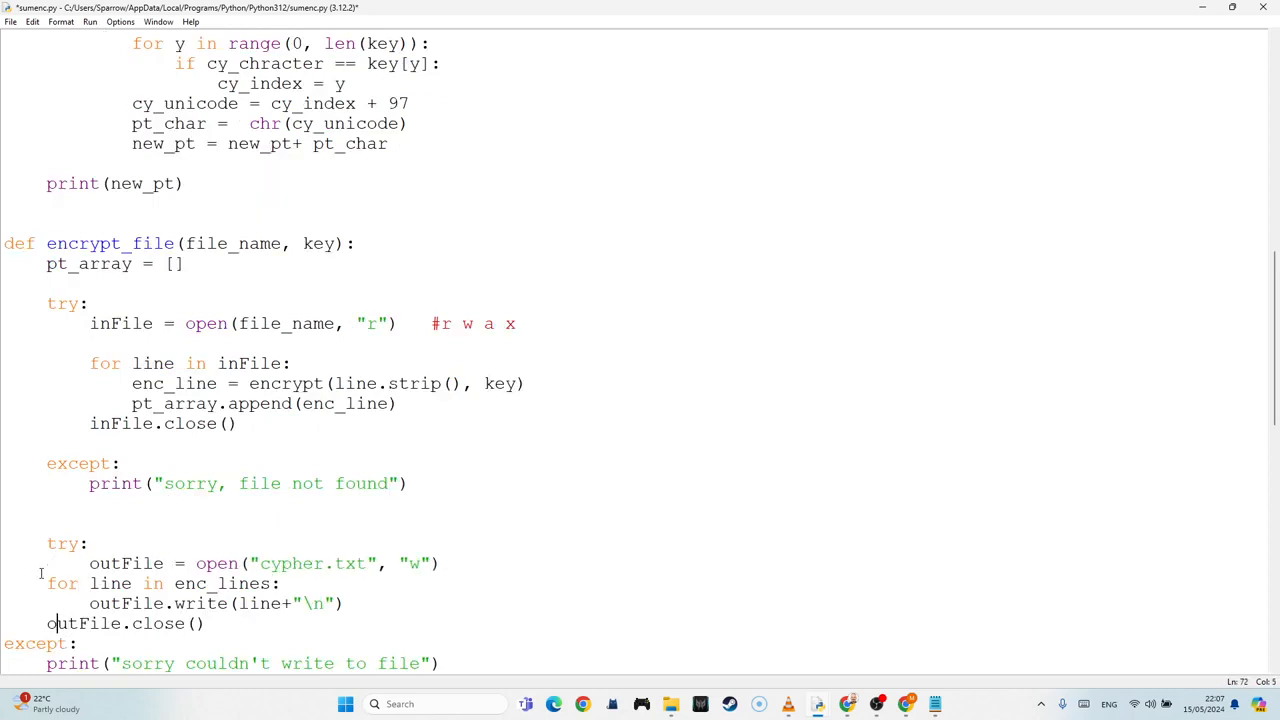
pyautogui.scroll(-3)
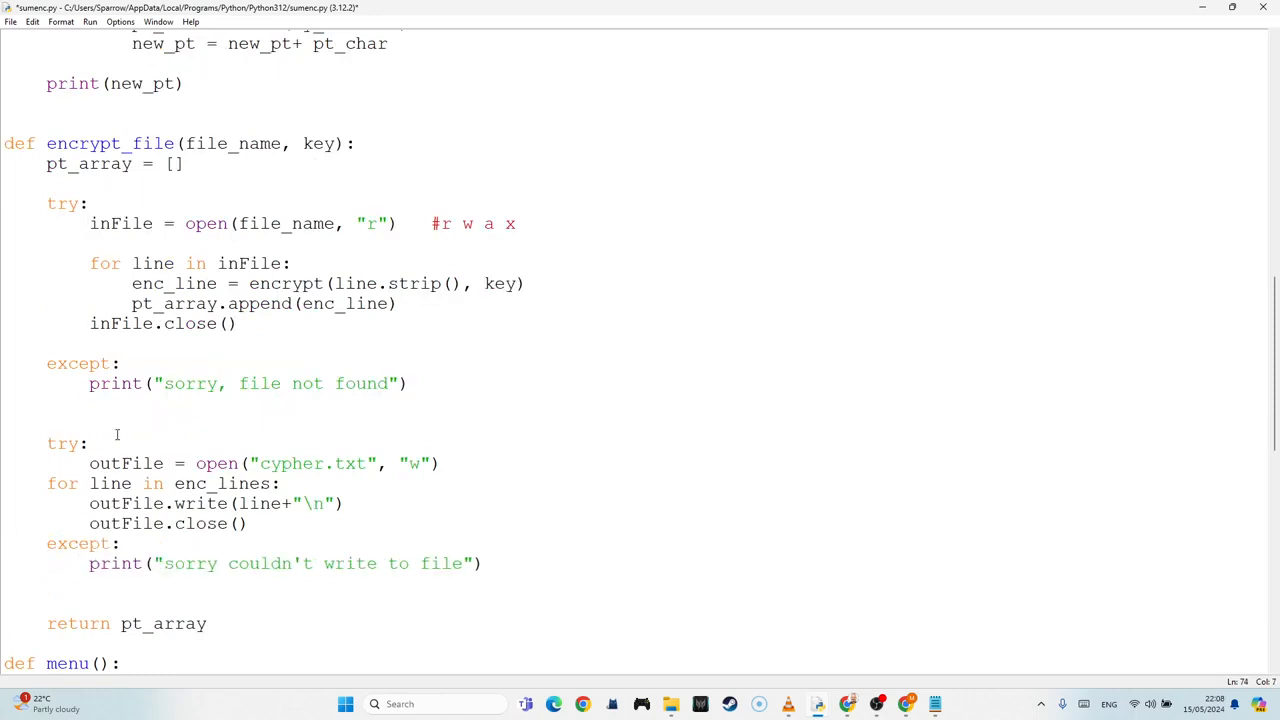
# Step: Fix the pasted block's indentation and loop over pt_array instead of enc_lines
pyautogui.click(42, 482)
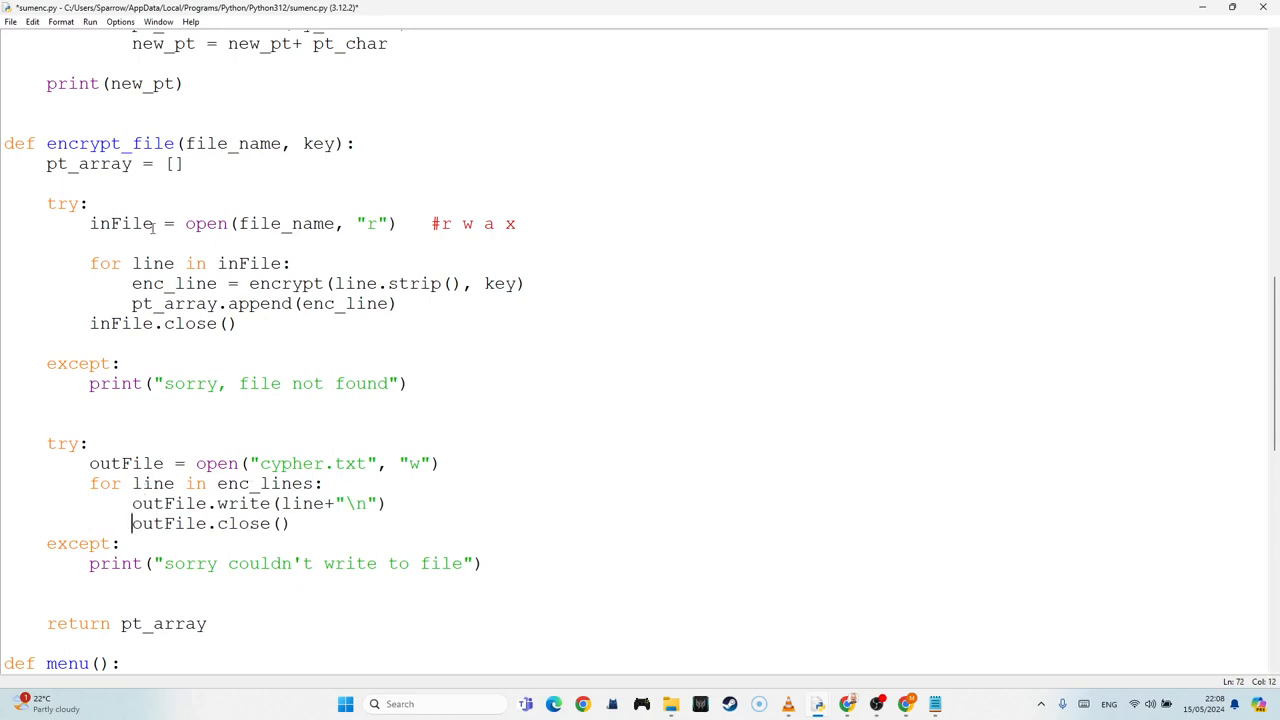
pyautogui.doubleClick(88, 164)
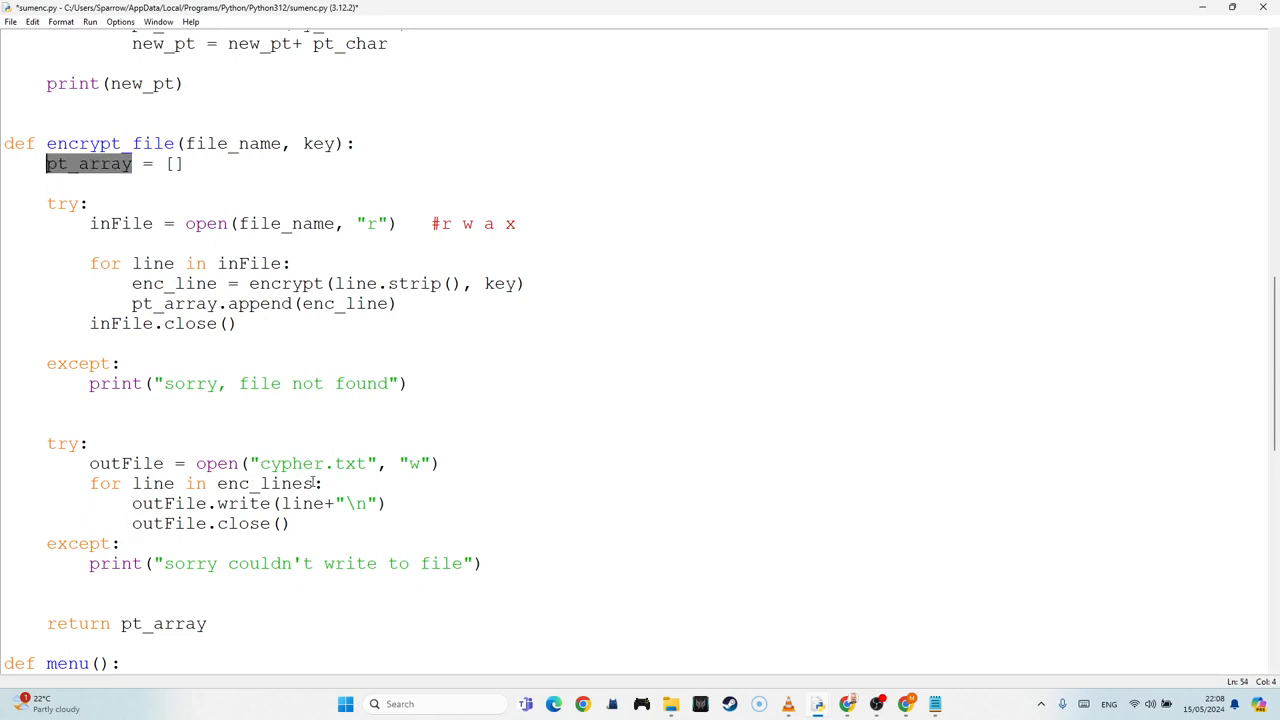
pyautogui.doubleClick(264, 482)
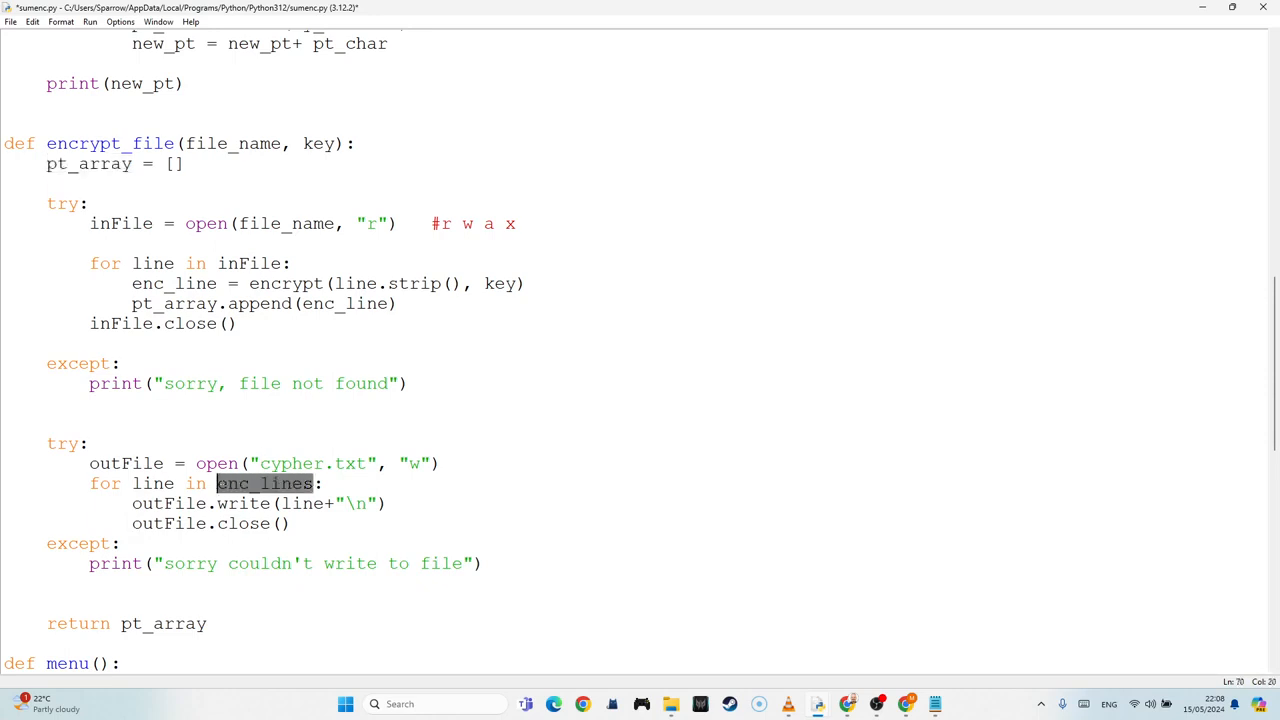
pyautogui.write('pt_array')
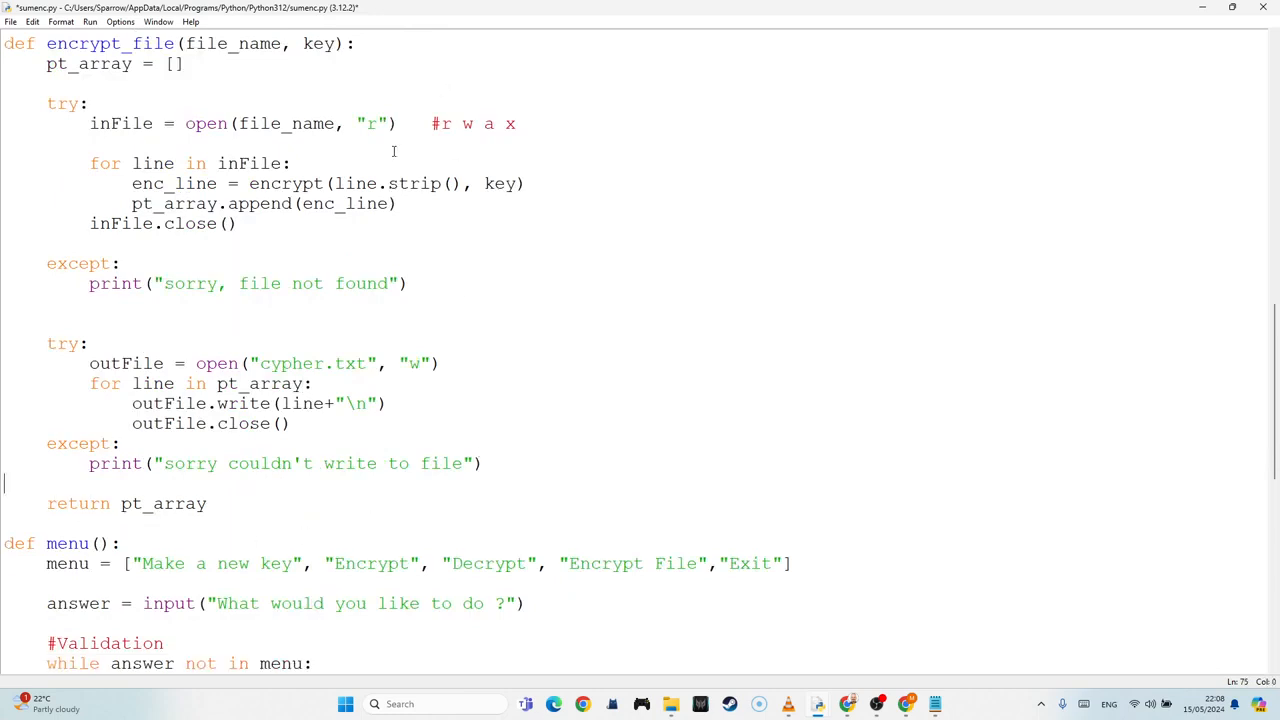
# Step: Add out_file = input("What file would you like to write to?") and pass out_file into encrypt_file
pyautogui.scroll(-3)
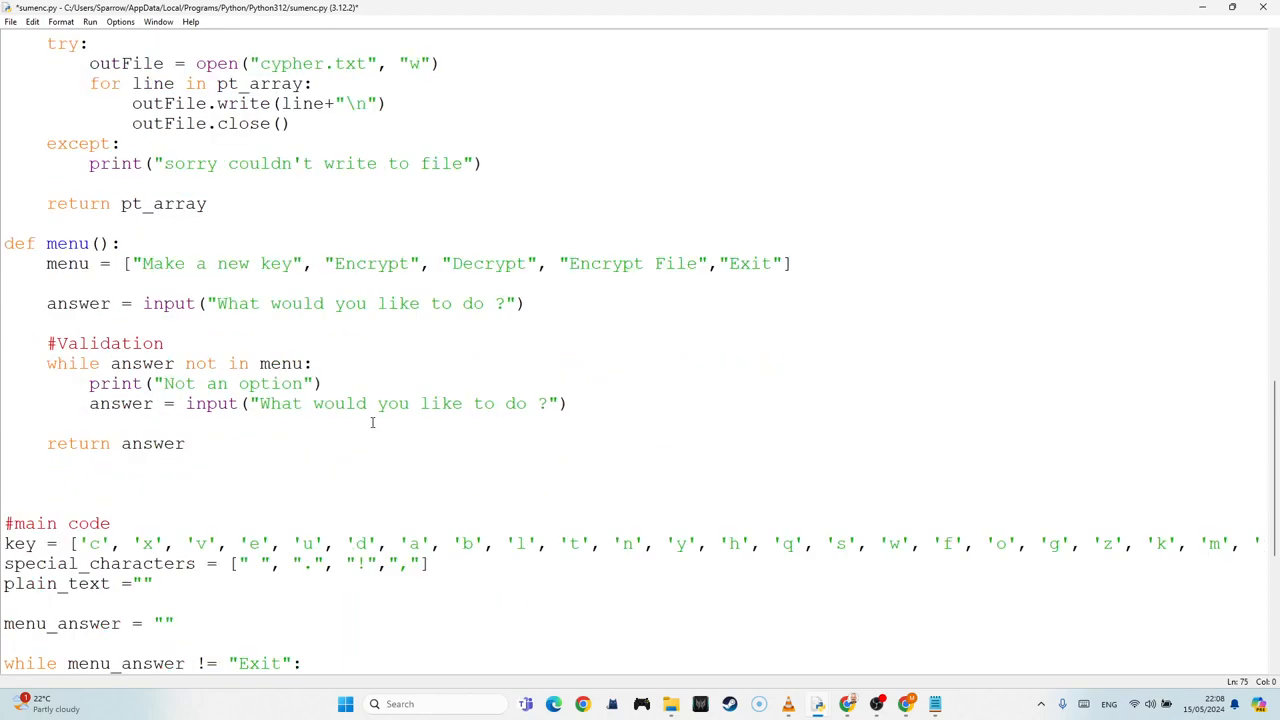
pyautogui.scroll(-3)
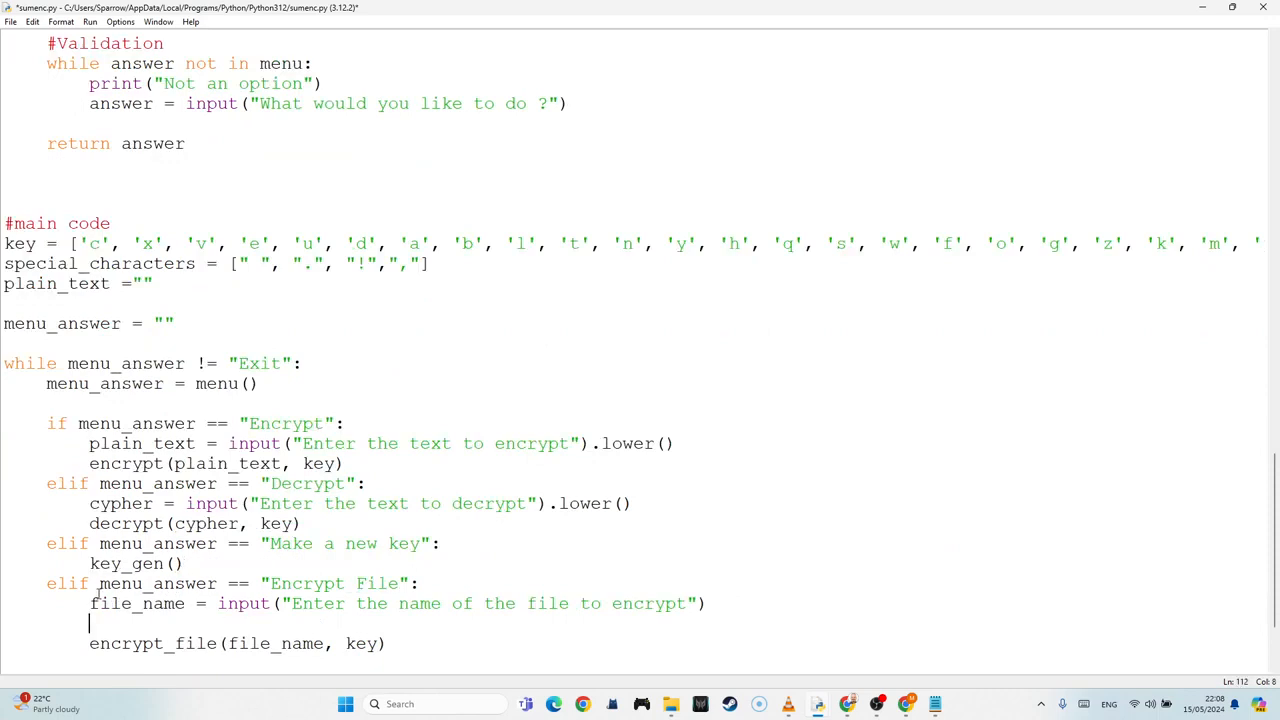
pyautogui.write('out_file = input')
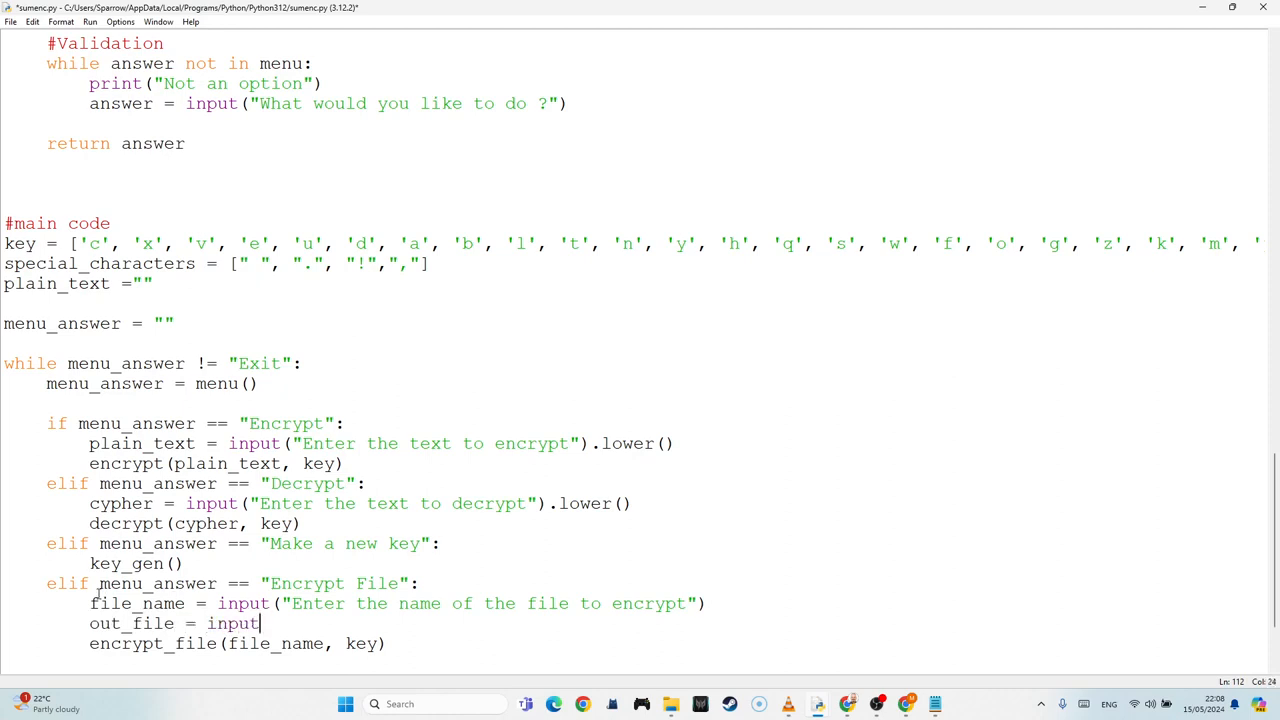
pyautogui.write('("What file would you')
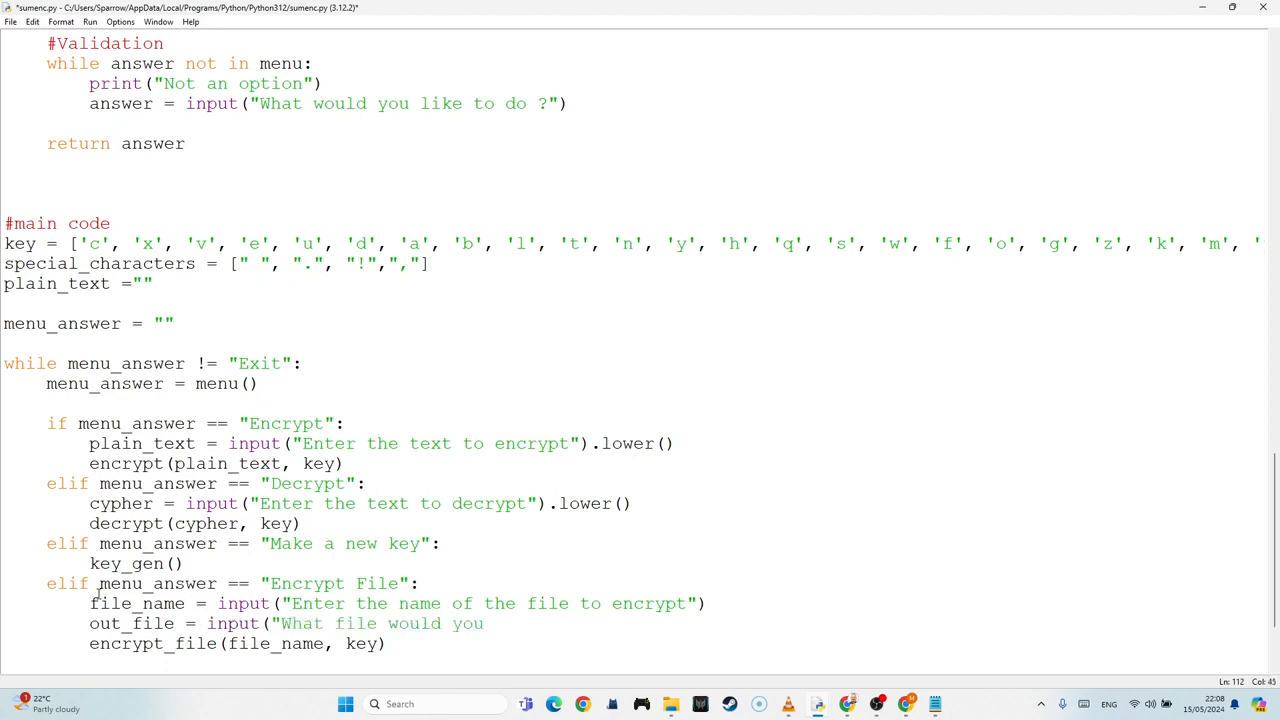
pyautogui.write('like to w')
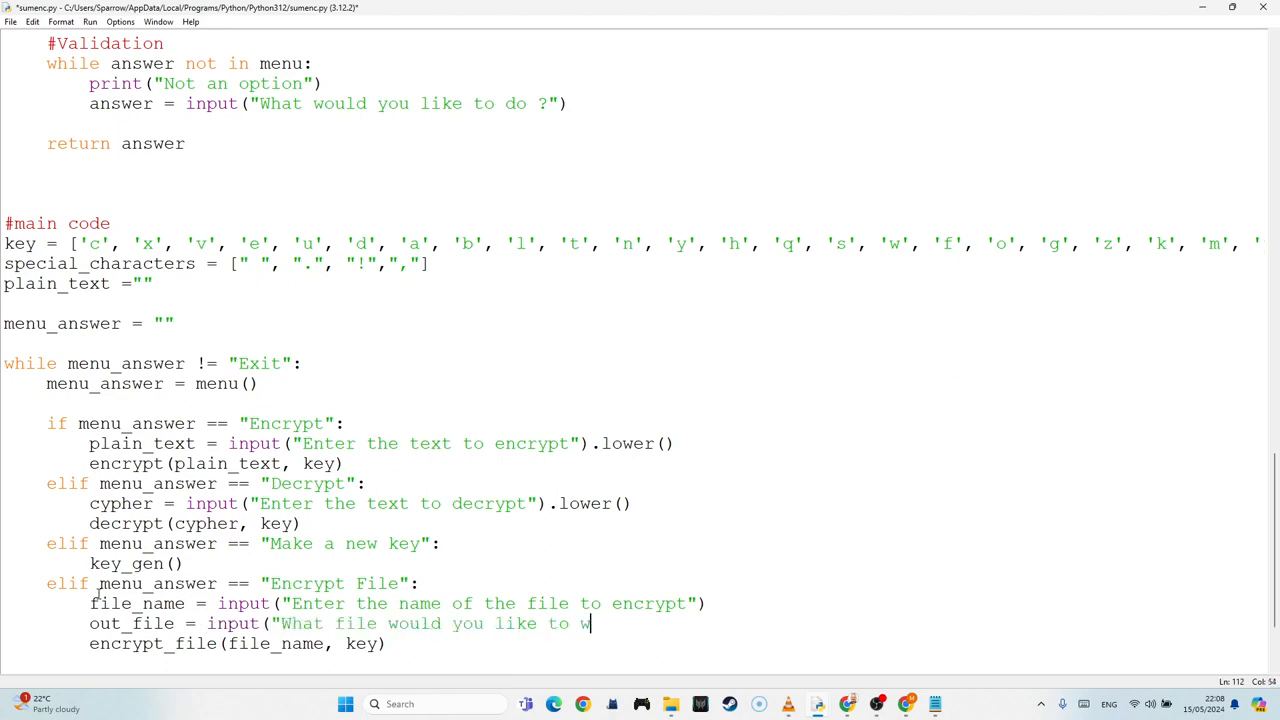
pyautogui.write('rite to?')
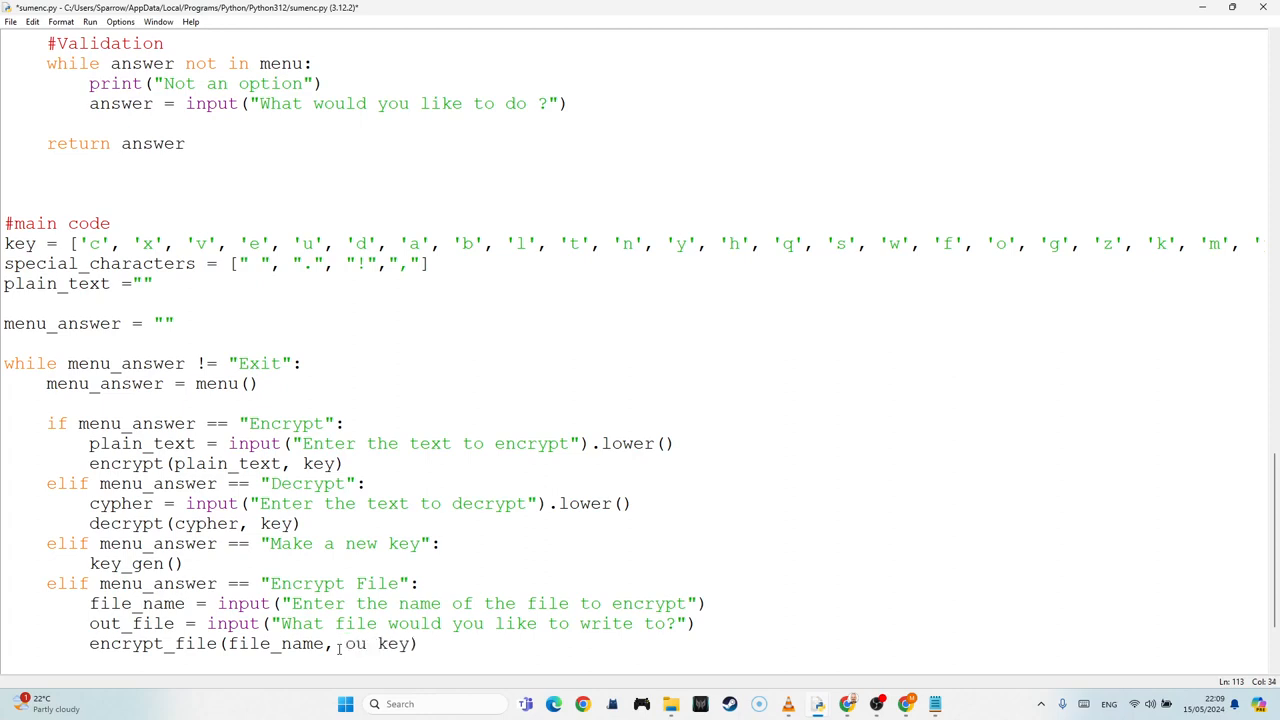
pyautogui.write('out_file,')
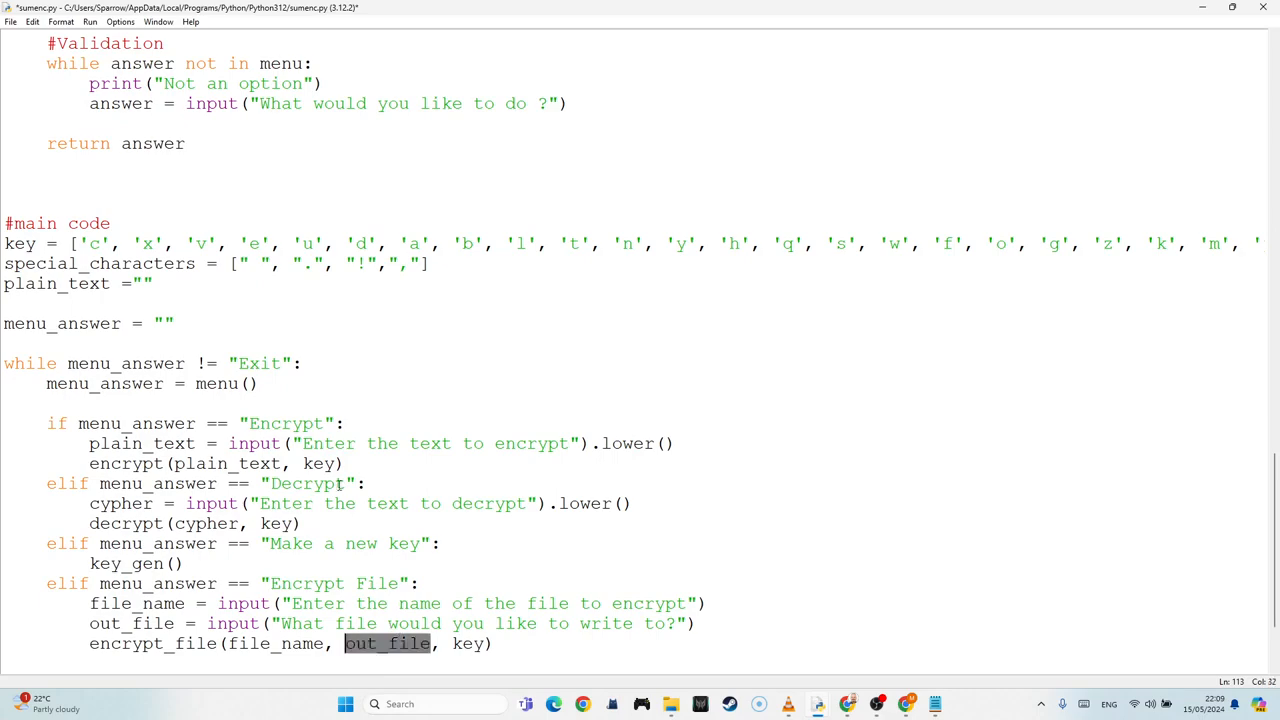
# Step: Add an out_file parameter to encrypt_file and open out_file instead of "cypher.txt"
pyautogui.scroll(3)
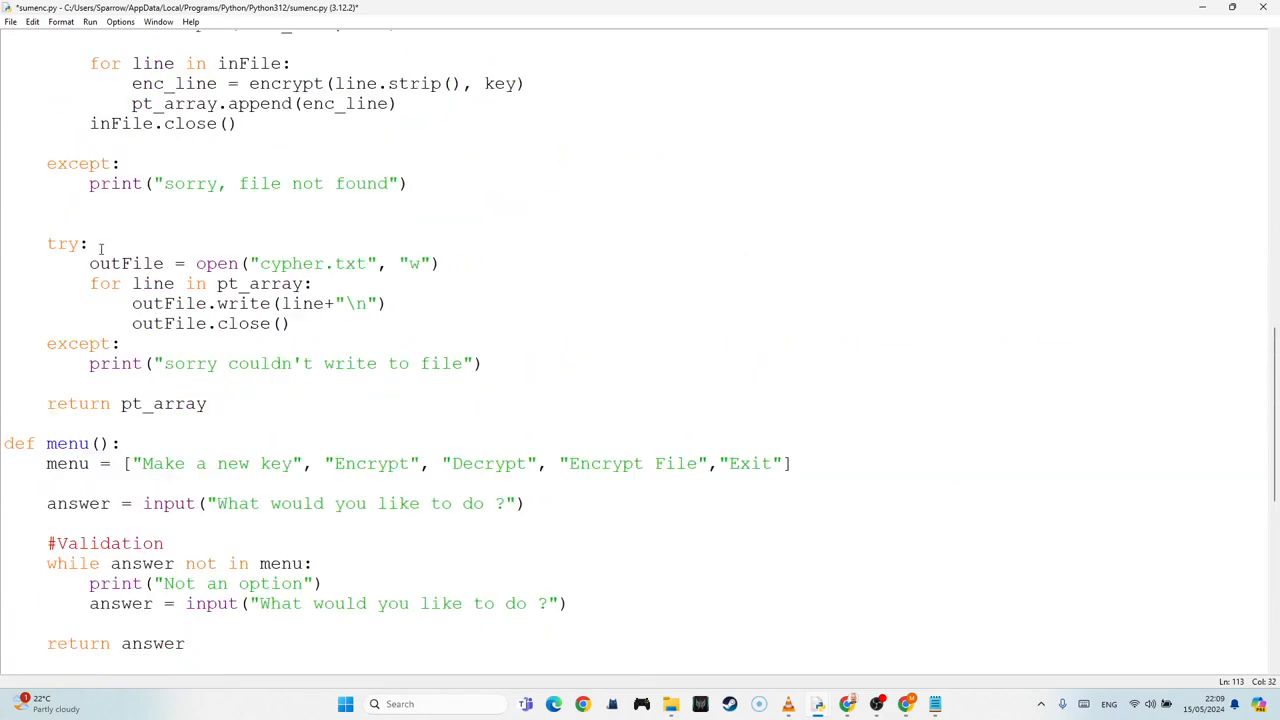
pyautogui.scroll(3)
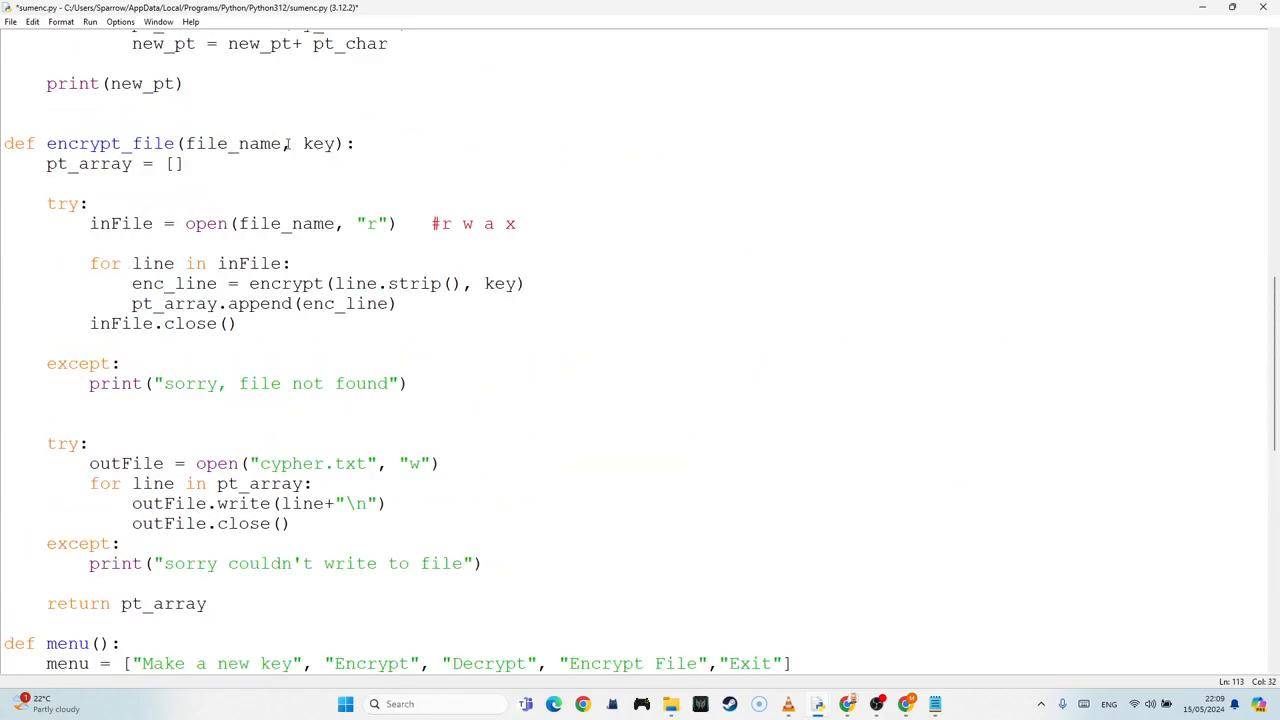
pyautogui.write('out_file')
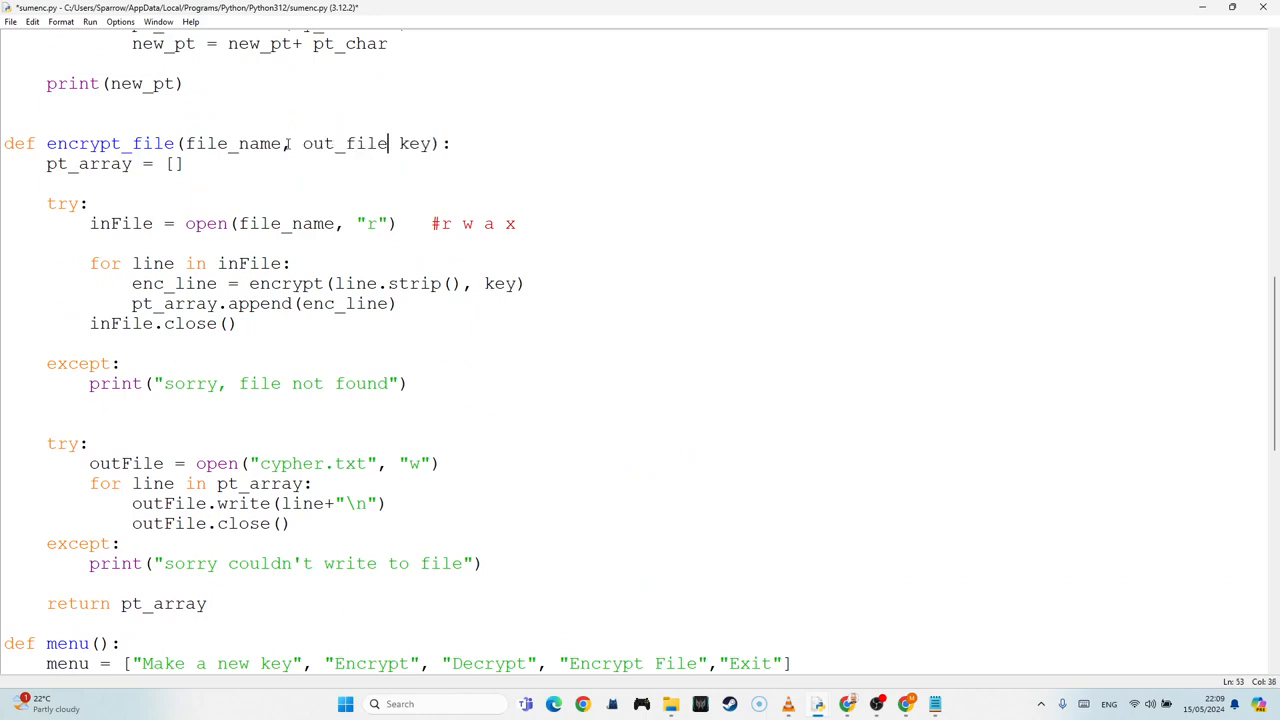
pyautogui.write(',')
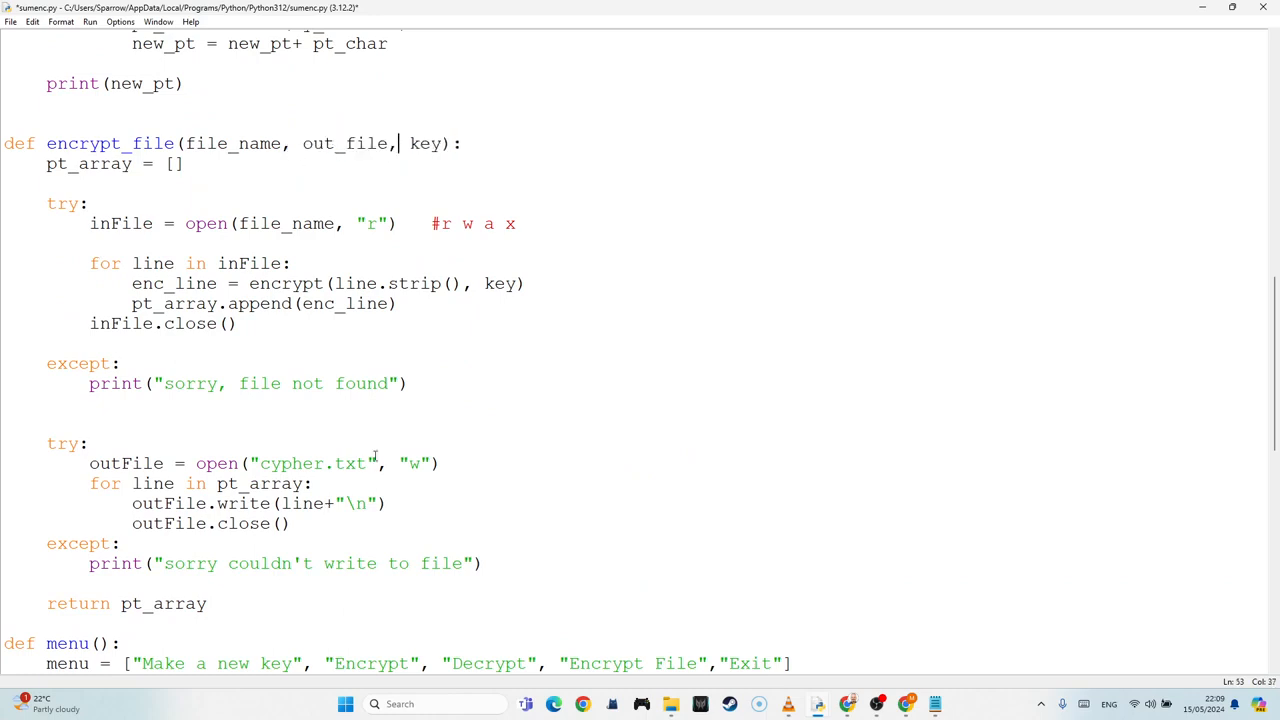
pyautogui.doubleClick(310, 464)
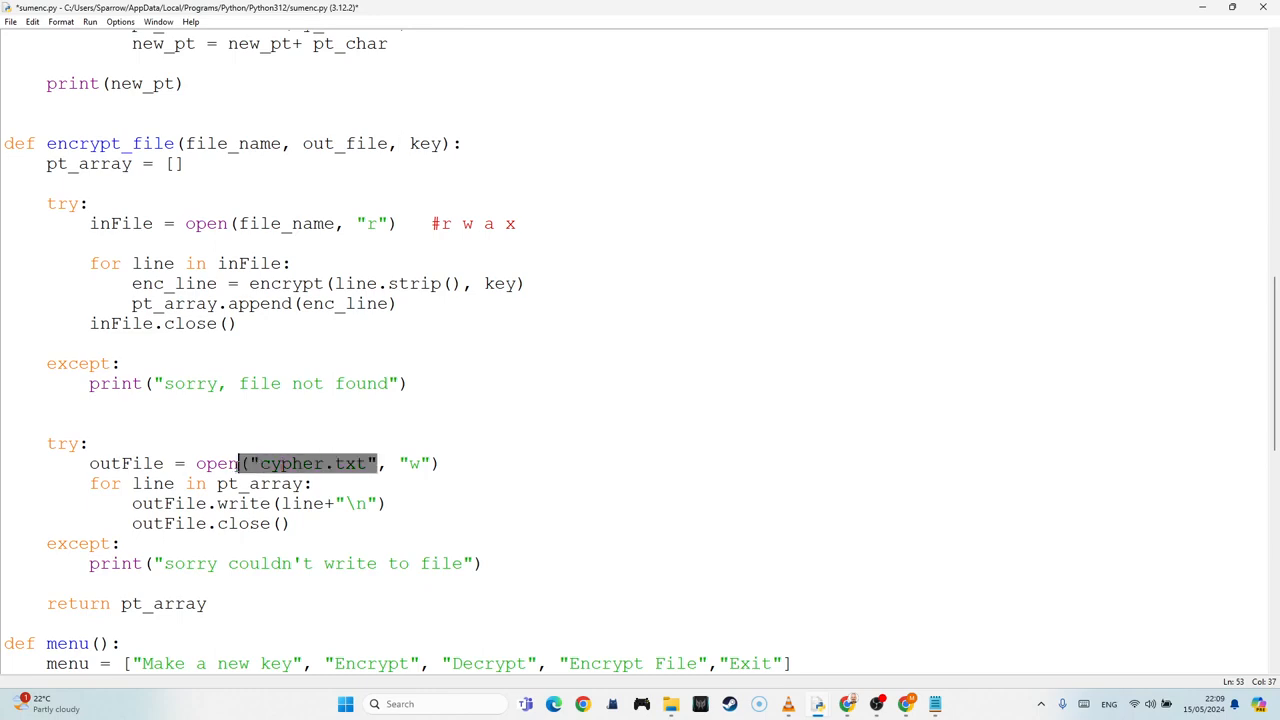
pyautogui.write('out_file')
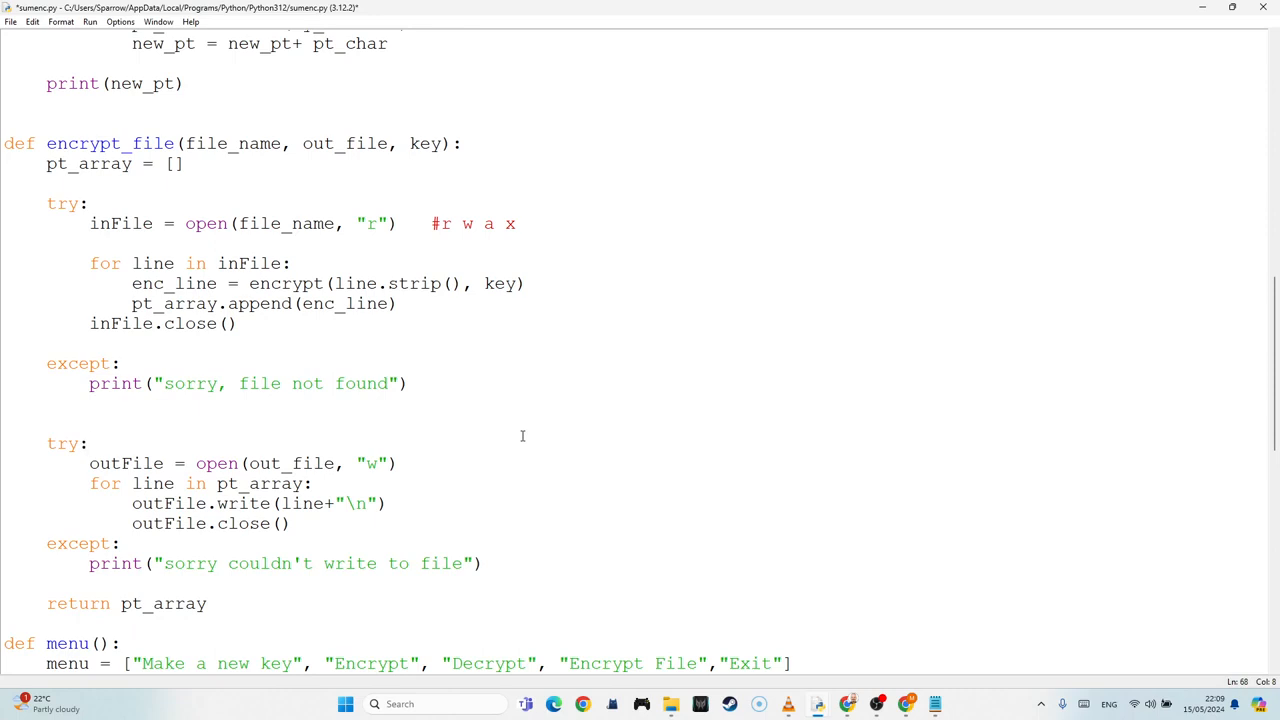
pyautogui.moveTo(848, 704)
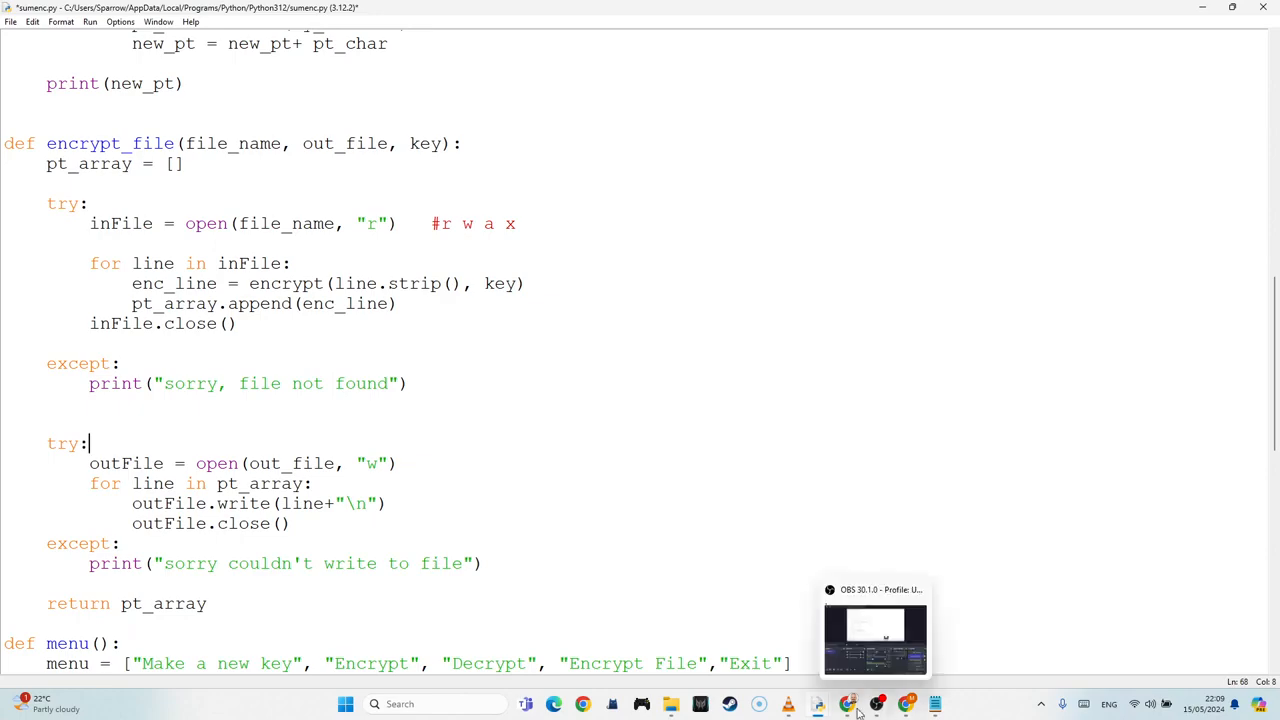
# Step: Switch to Notepad's plain_text tab showing abc, xyz and "meet me by the bridge at midnight"
pyautogui.click(670, 704)
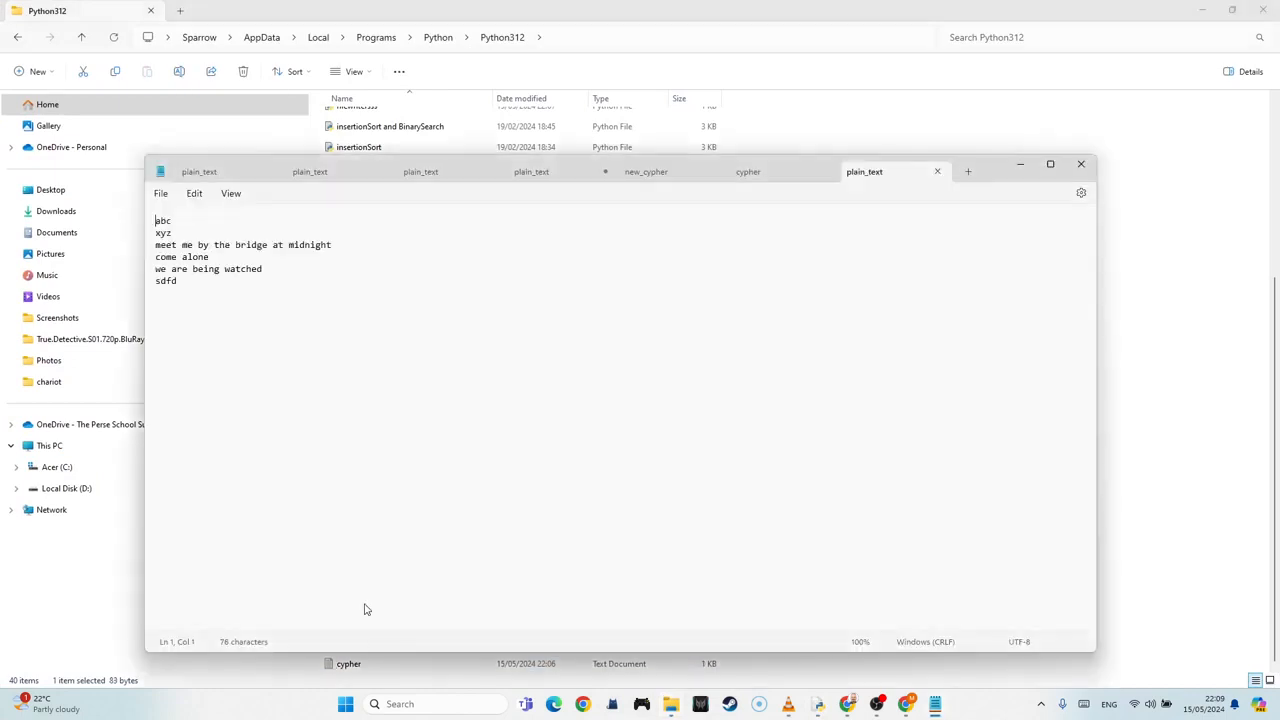
pyautogui.moveTo(900, 218)
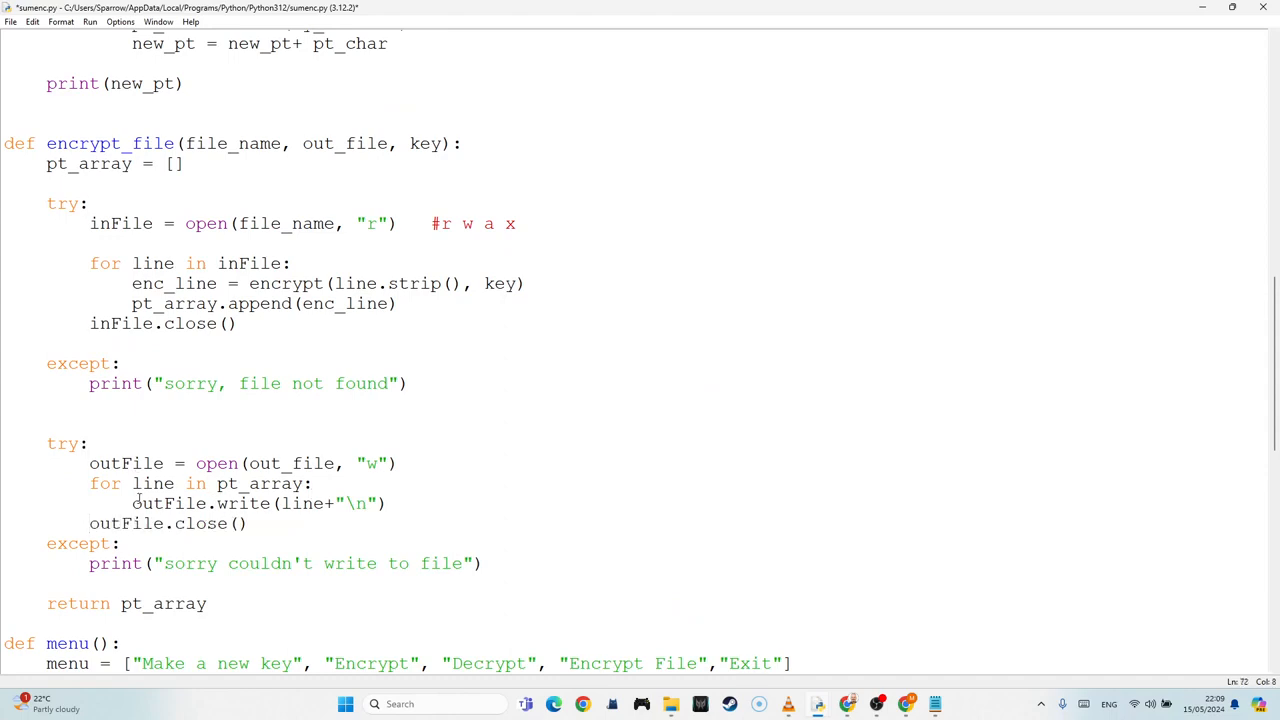
# Step: Save sumenc.py and run it so the shell asks "What would you like to do ?"
pyautogui.press('ctrl+s')
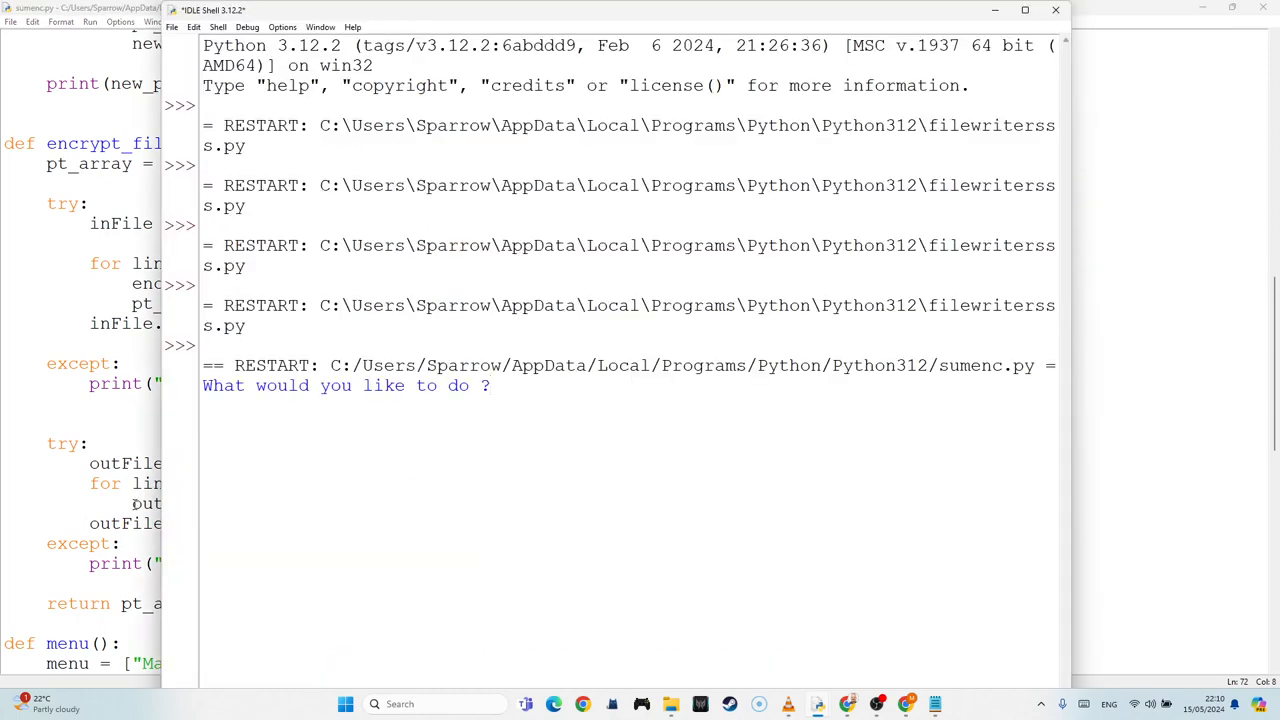
# Step: Answer Encrypt File with input plain_text.txt and output cy3.txt
pyautogui.write('Encrypt File')
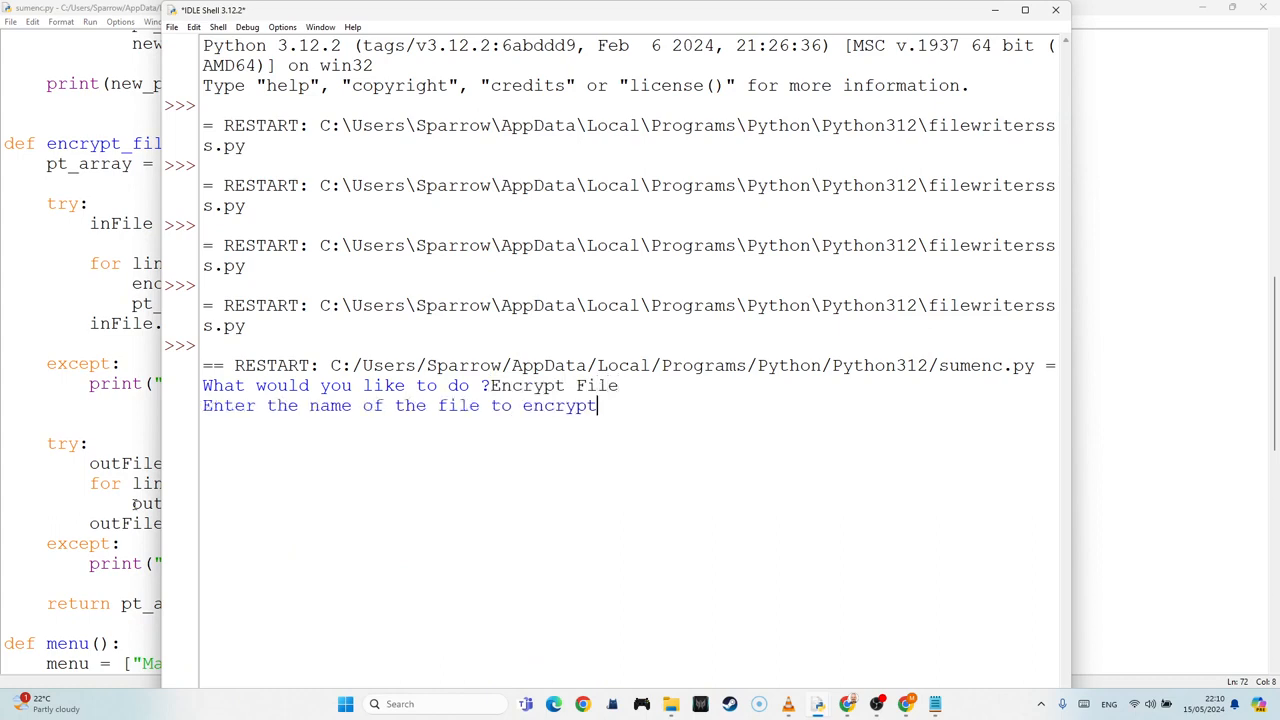
pyautogui.write('plain_te')
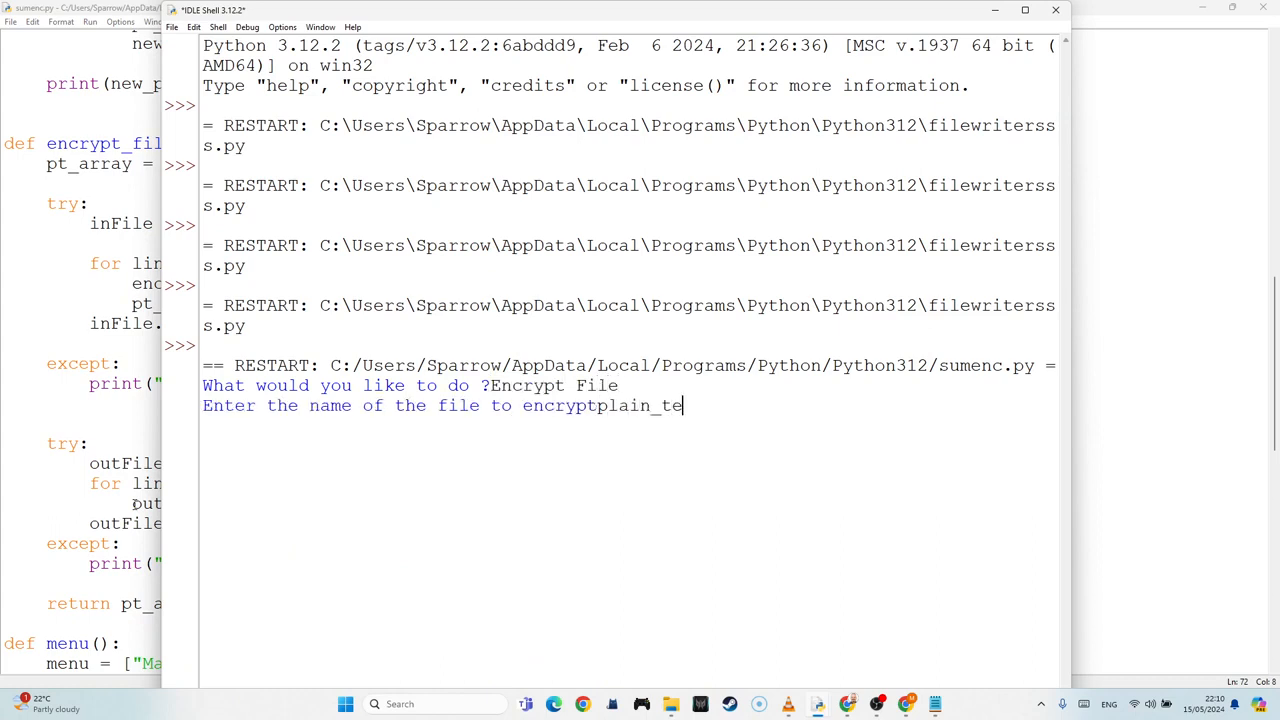
pyautogui.write('xt.txt')
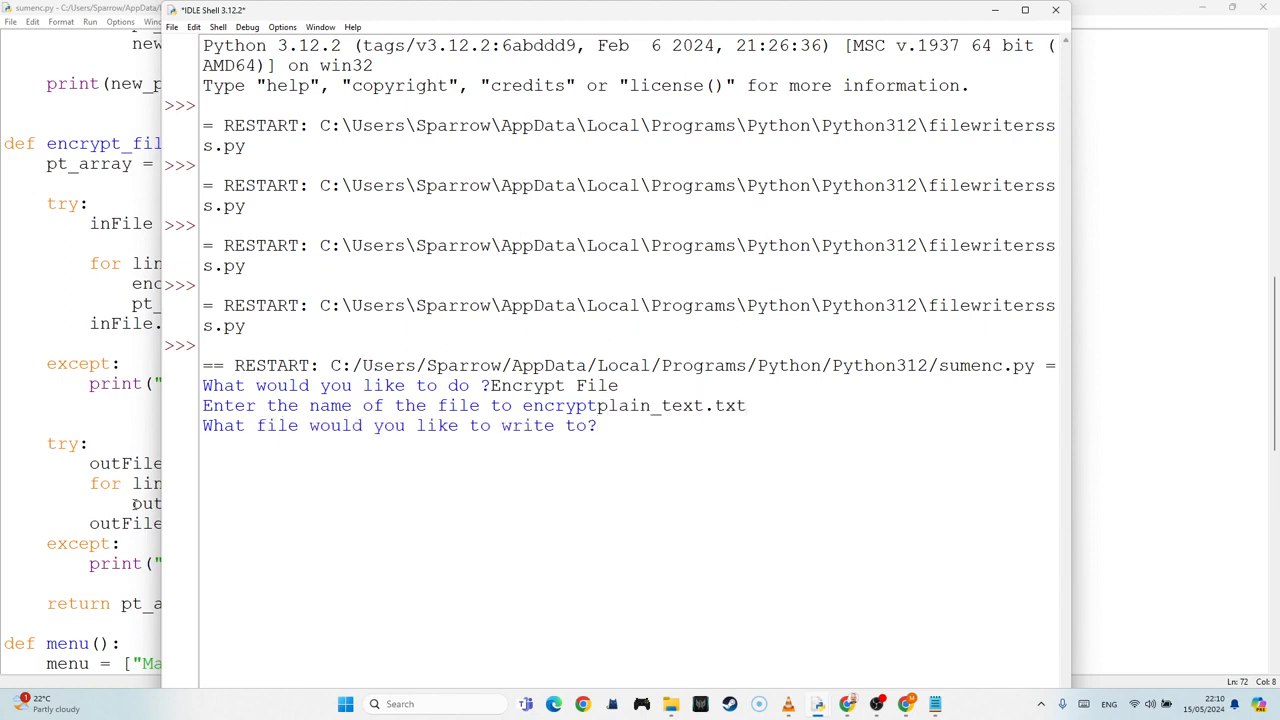
pyautogui.write('cy')
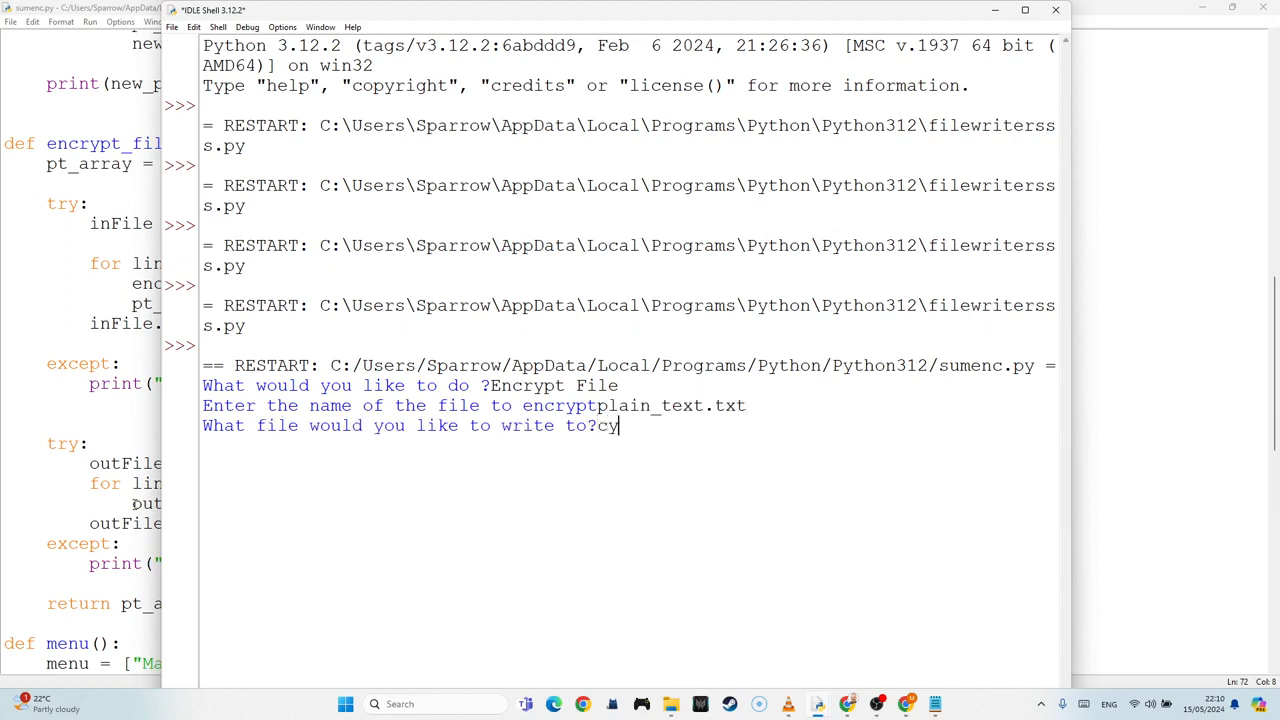
pyautogui.write('3')
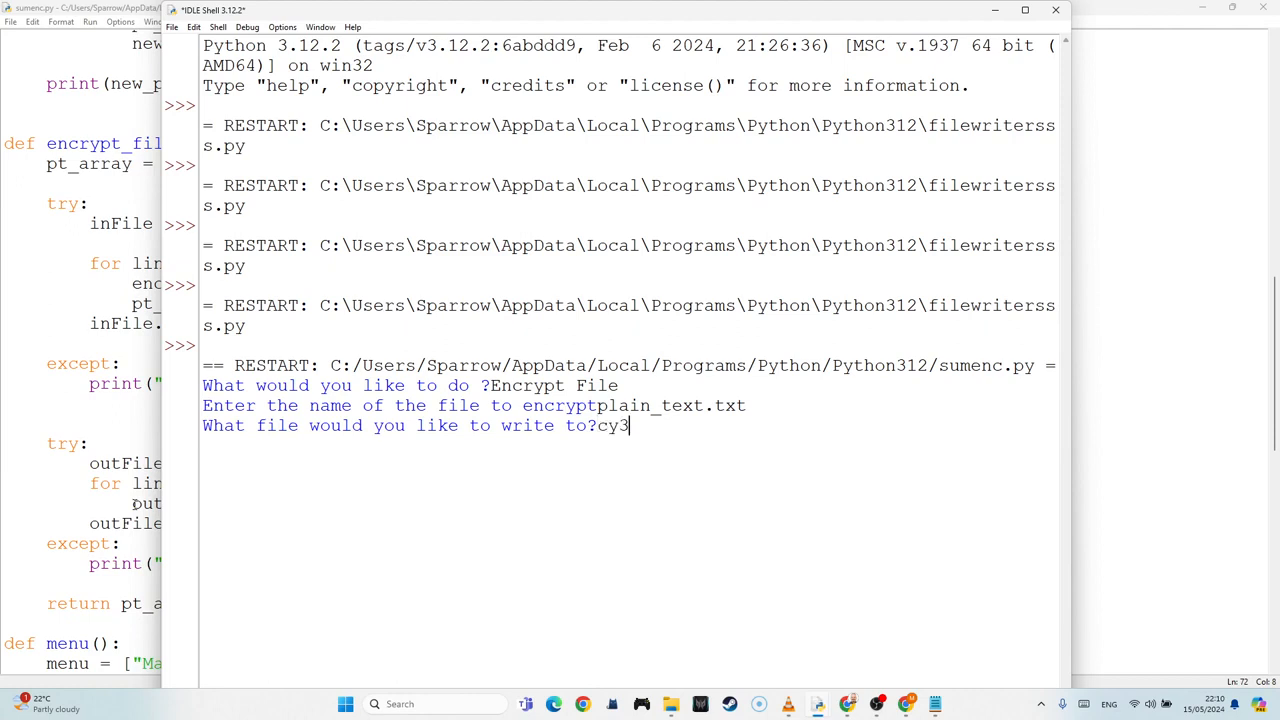
pyautogui.write('.txt')
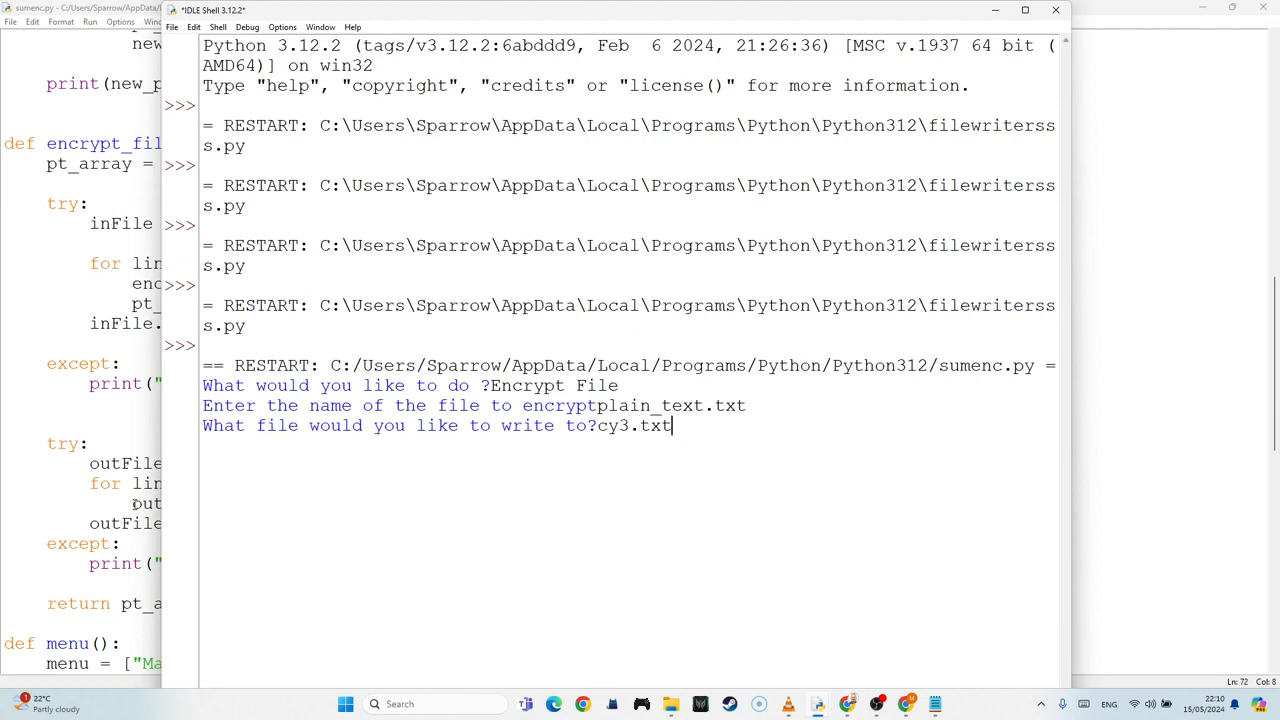
pyautogui.press('Return')
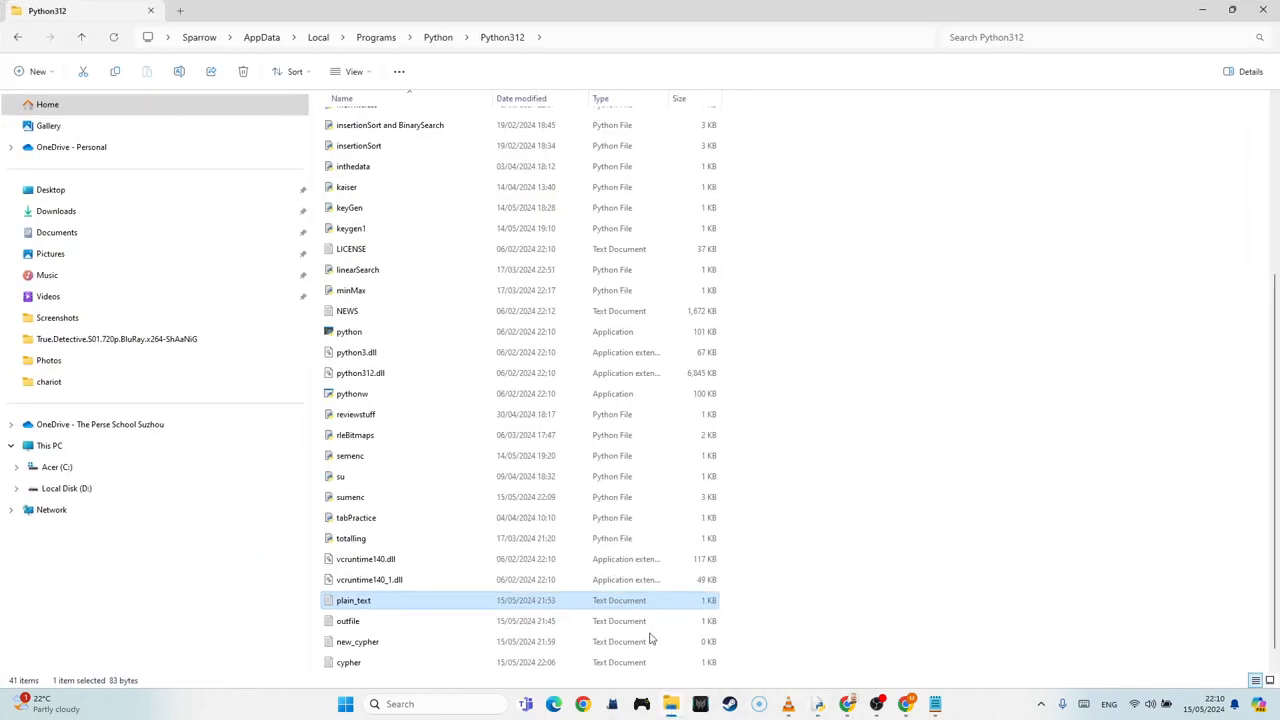
# Step: Scroll the Python312 folder listing looking for the new cy3.txt output
pyautogui.scroll(-3)
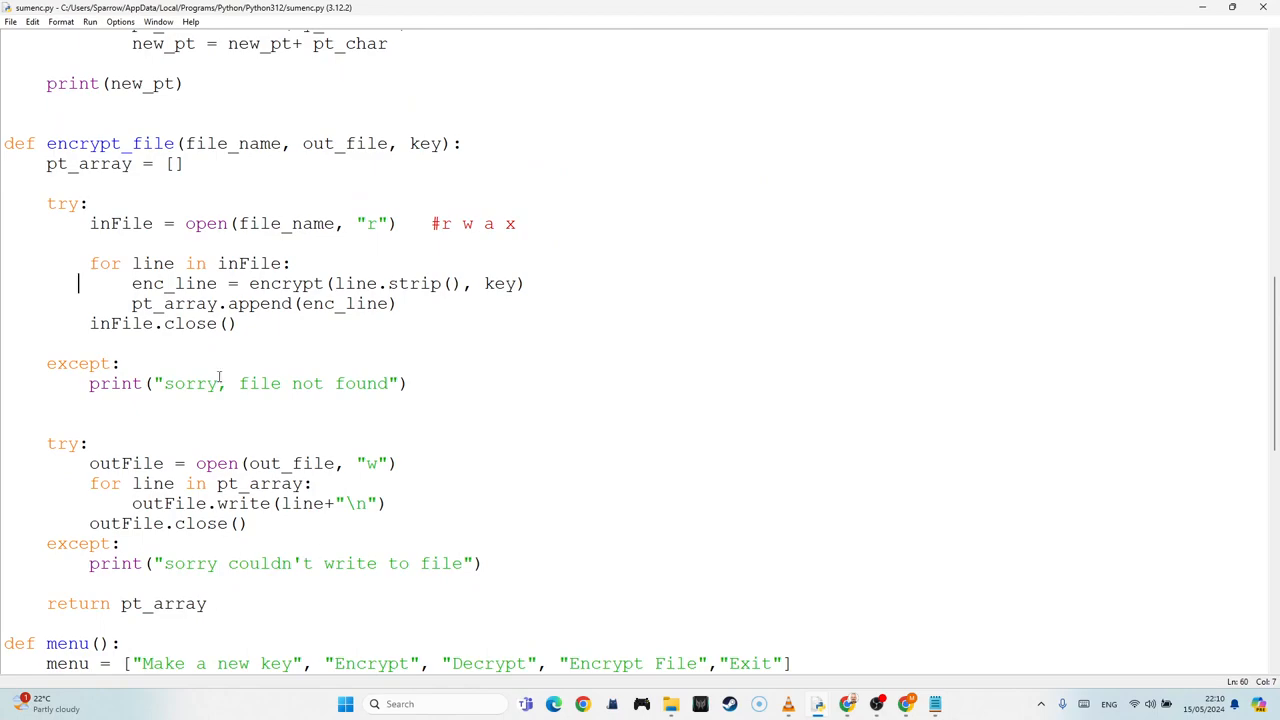
pyautogui.moveTo(180, 488)
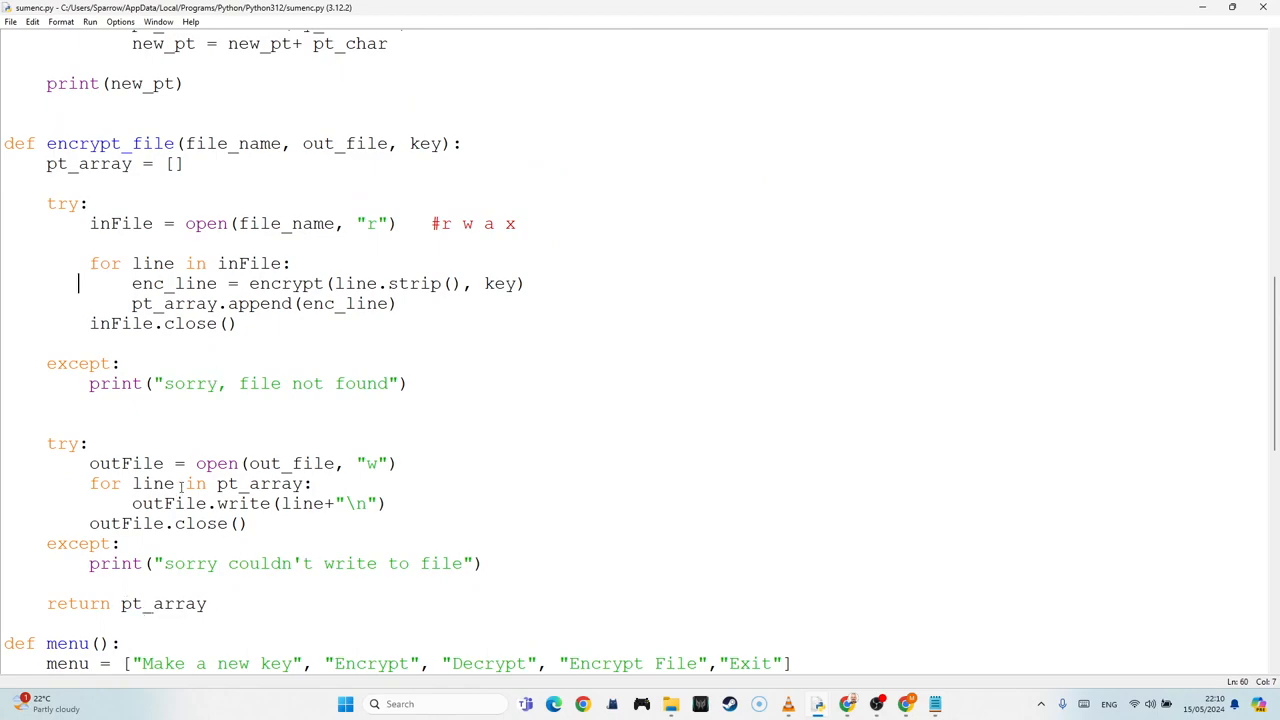
# Step: Wrap encrypt(plain_text, key) in print(...) under the Encrypt branch of the main code
pyautogui.scroll(3)
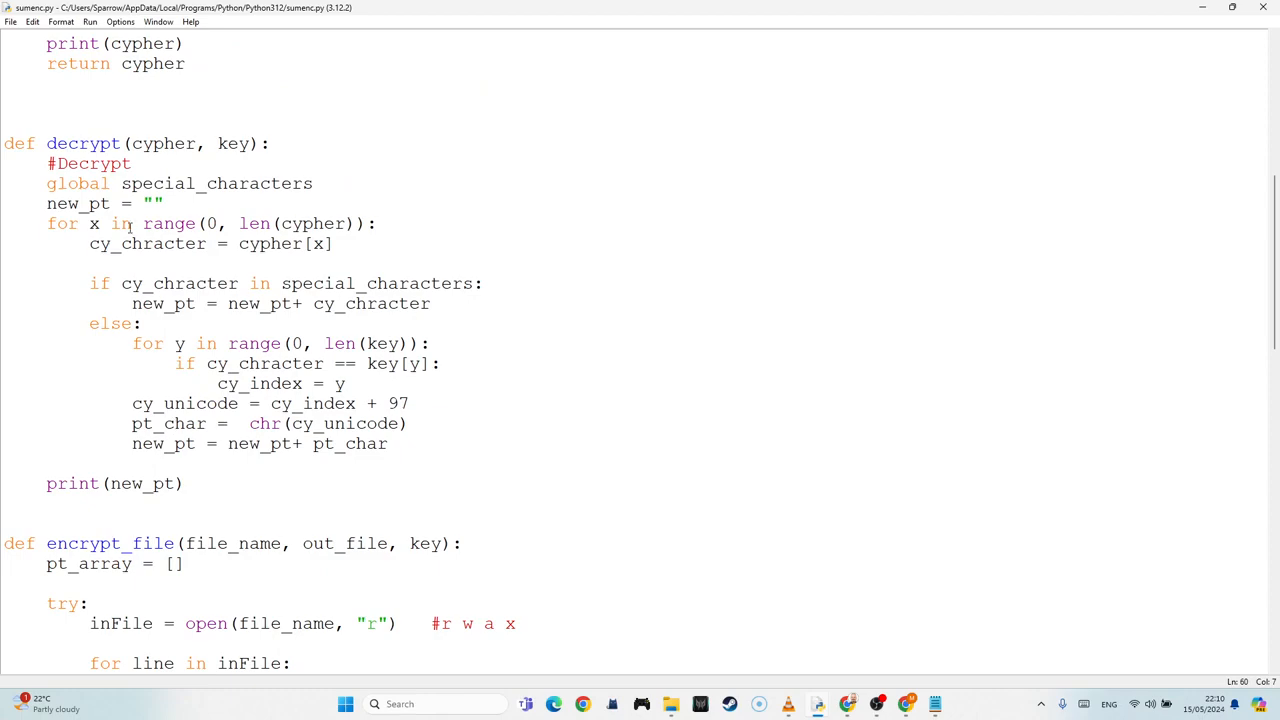
pyautogui.scroll(3)
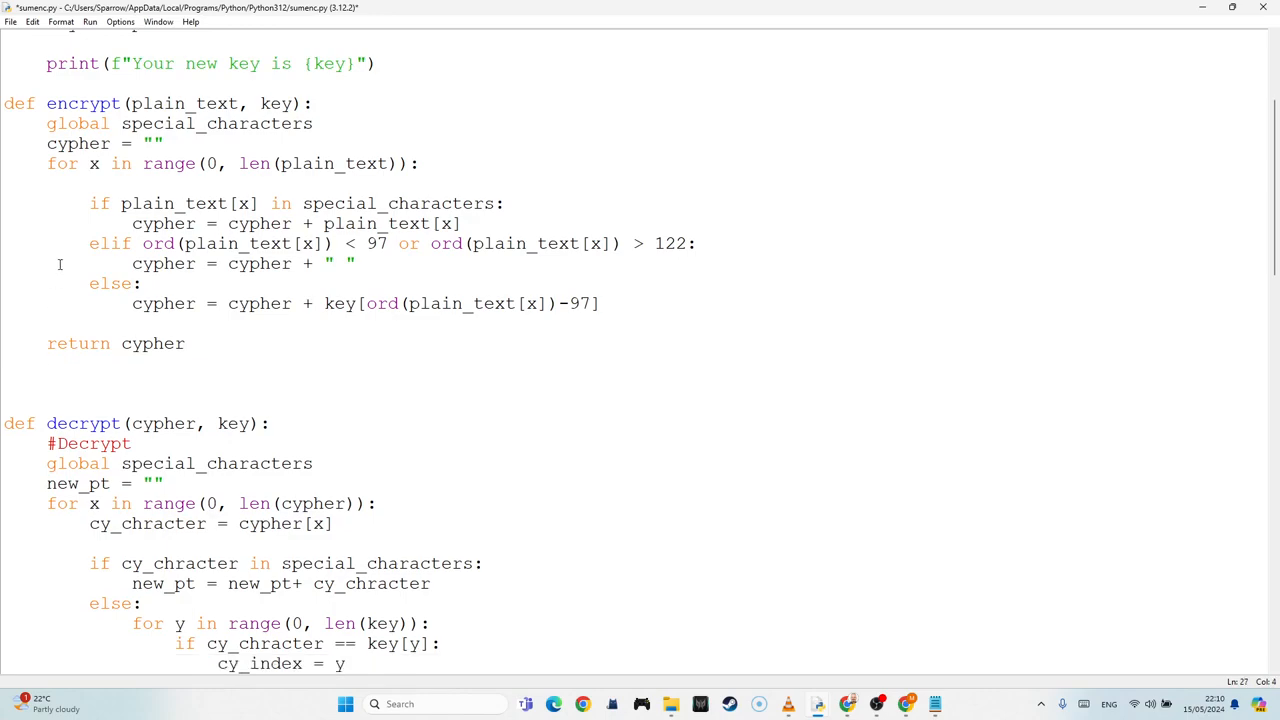
pyautogui.scroll(-3)
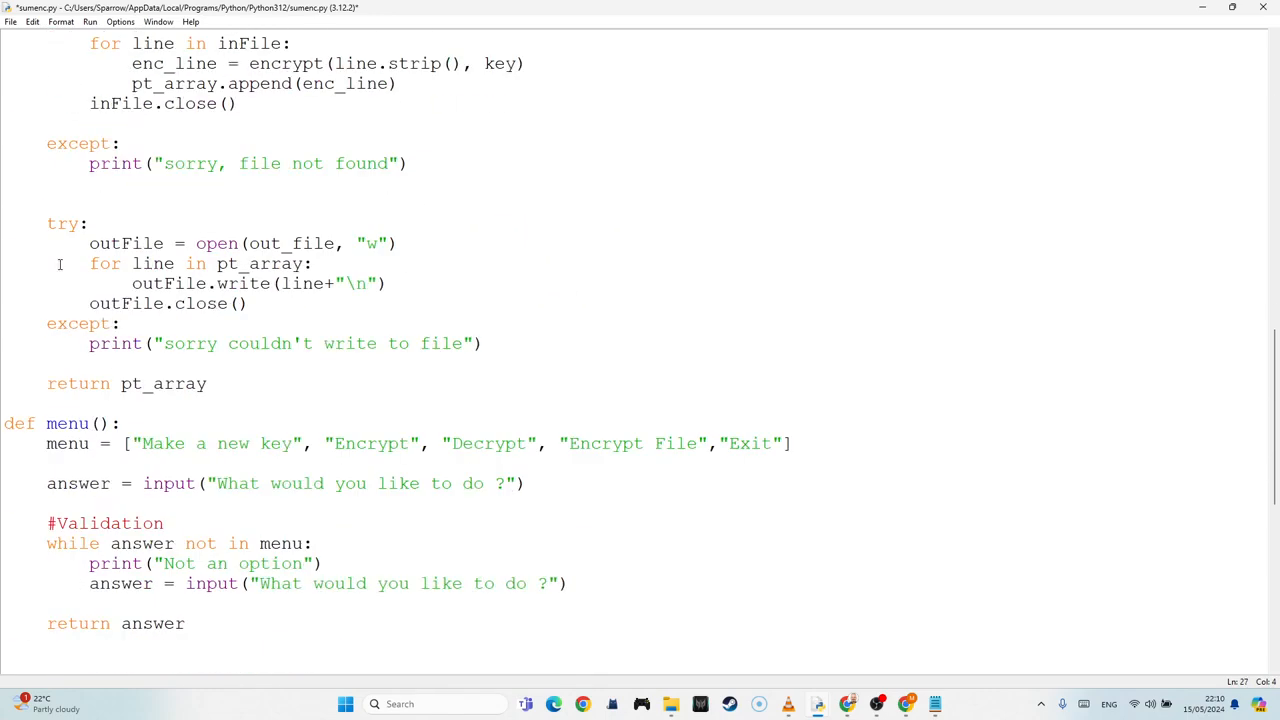
pyautogui.scroll(-3)
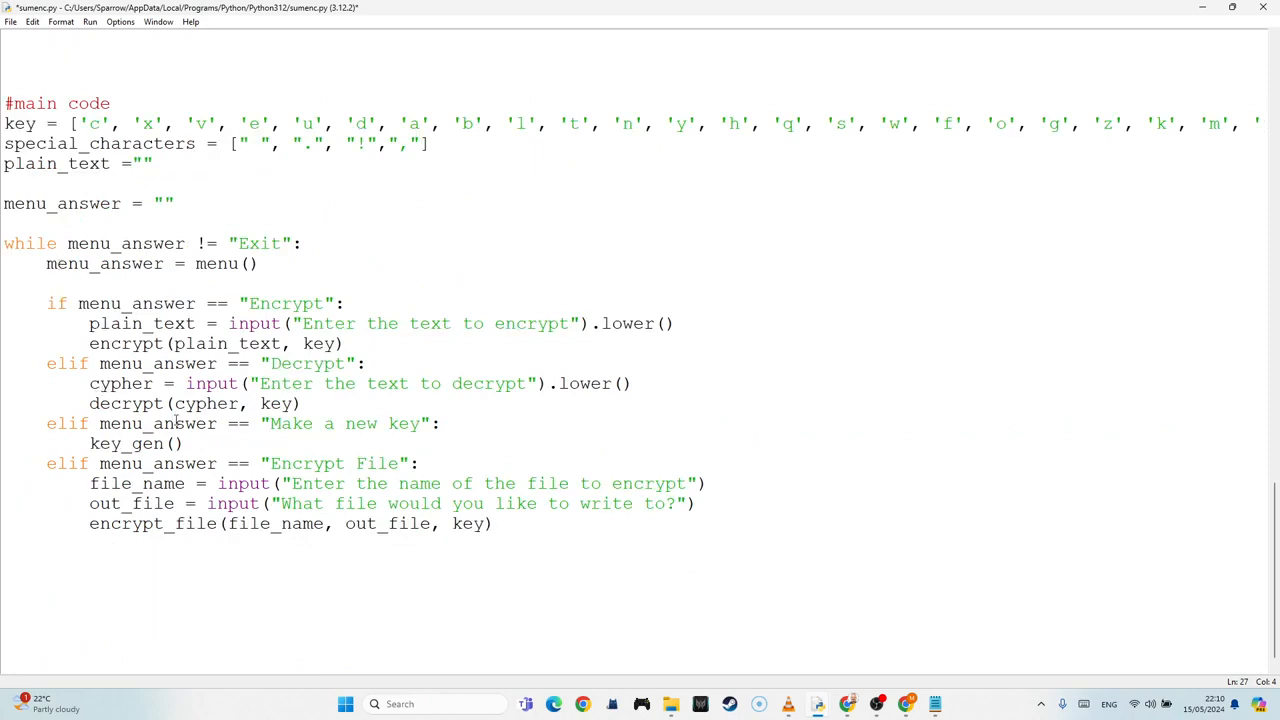
pyautogui.moveTo(430, 366)
pyautogui.write('p')
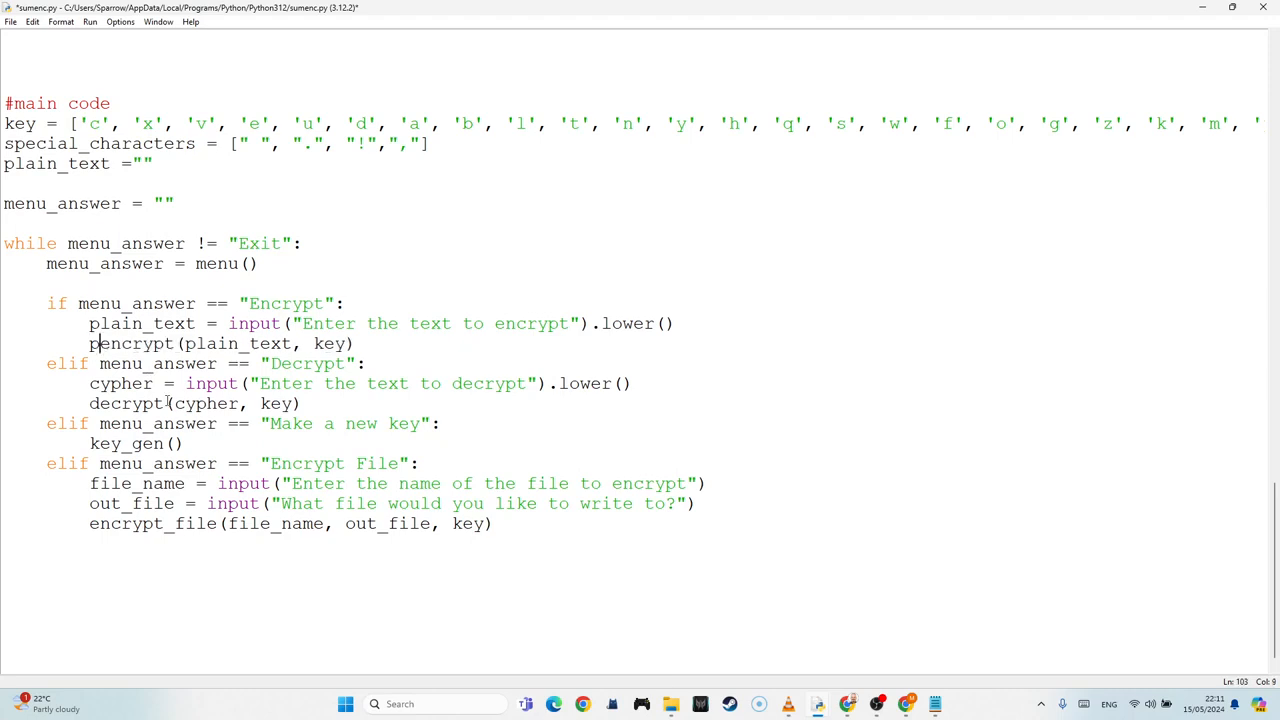
pyautogui.write('rint(')
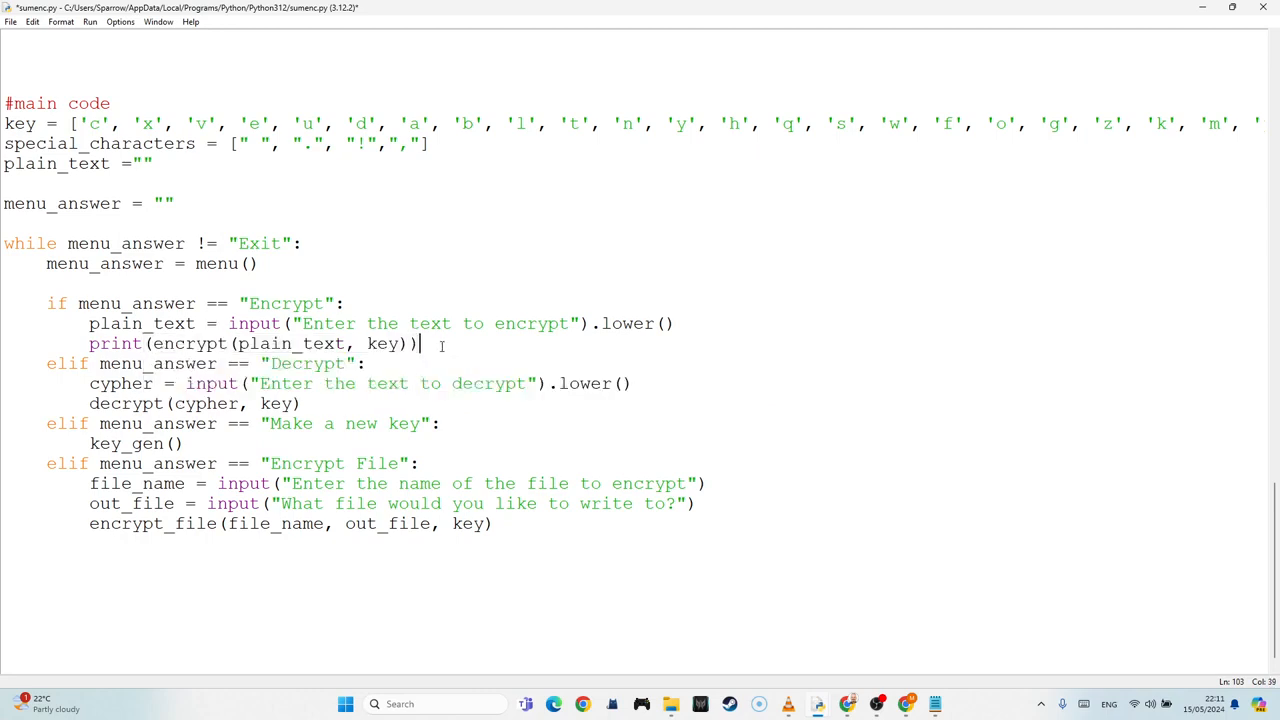
pyautogui.moveTo(196, 552)
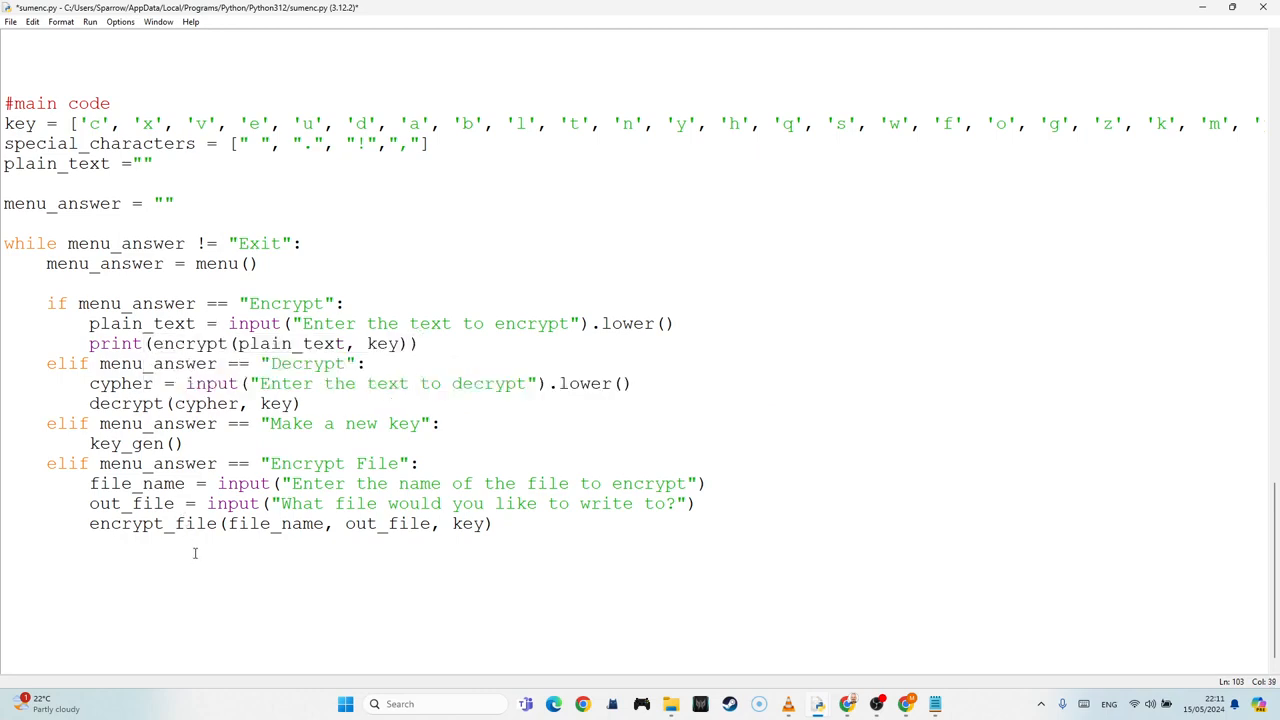
pyautogui.moveTo(456, 460)
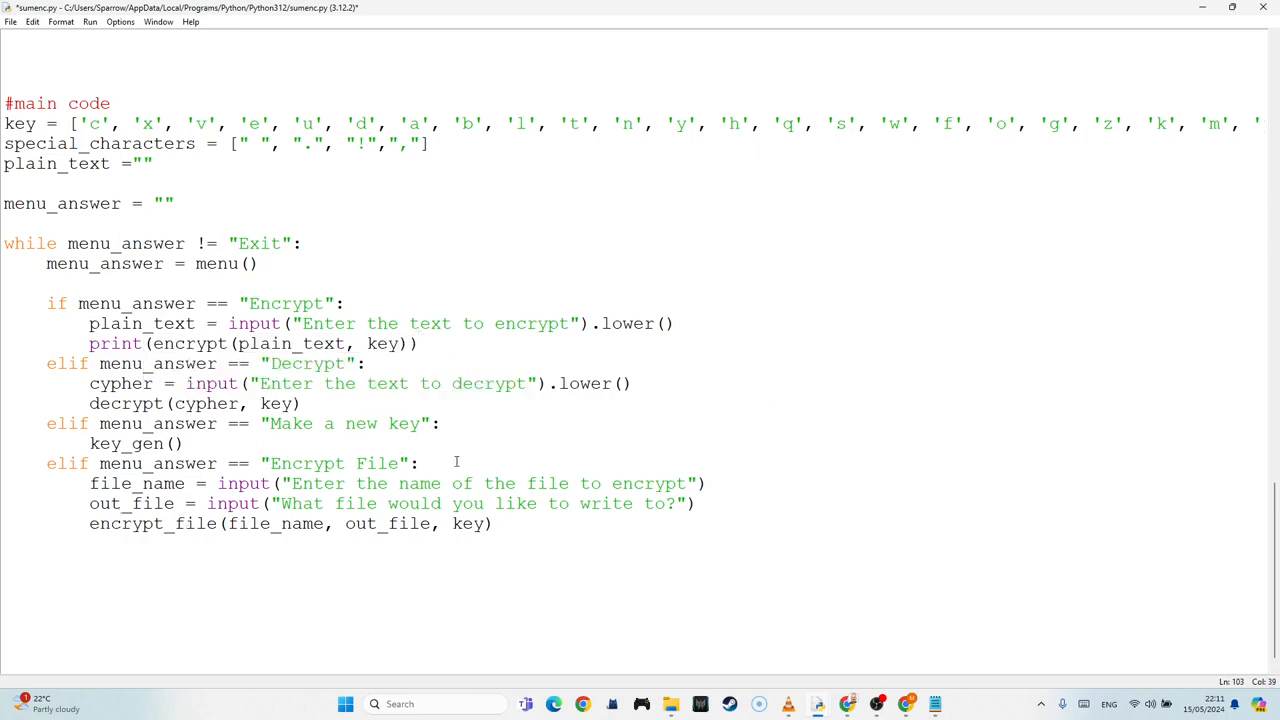
pyautogui.scroll(3)
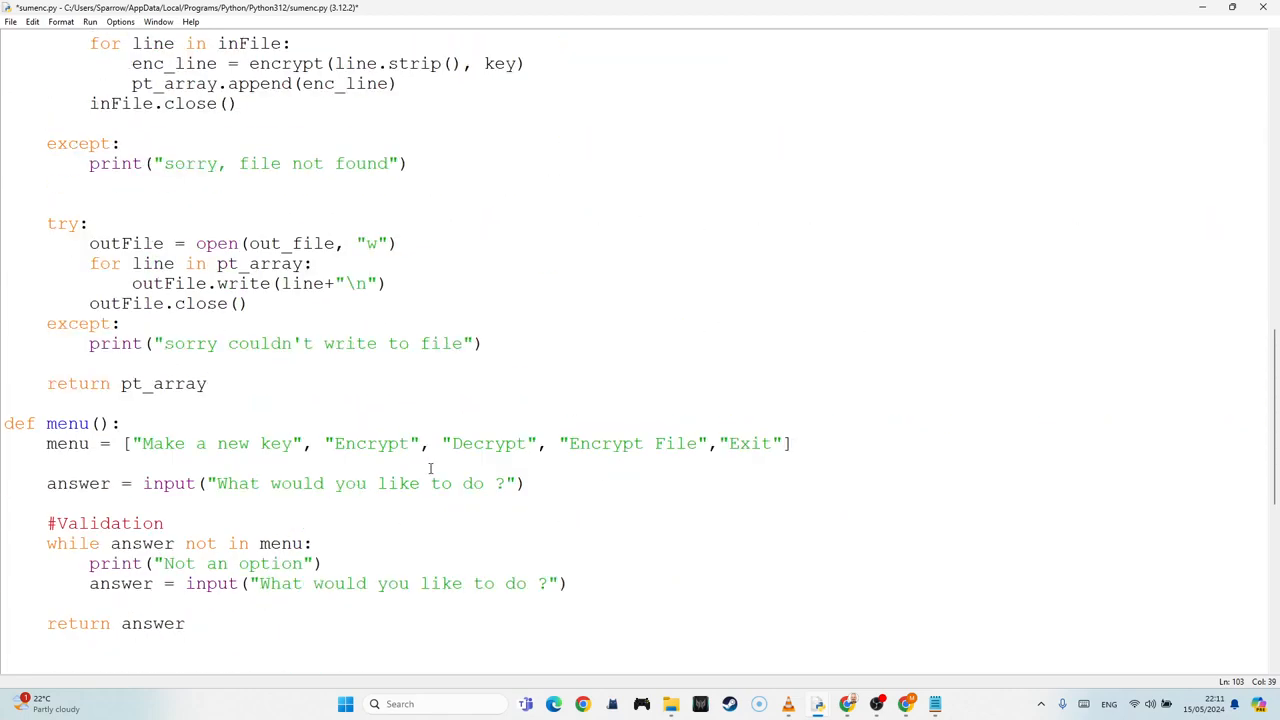
# Step: Add print("Cypher created") on a new line after outFile.close() in encrypt_file
pyautogui.scroll(3)
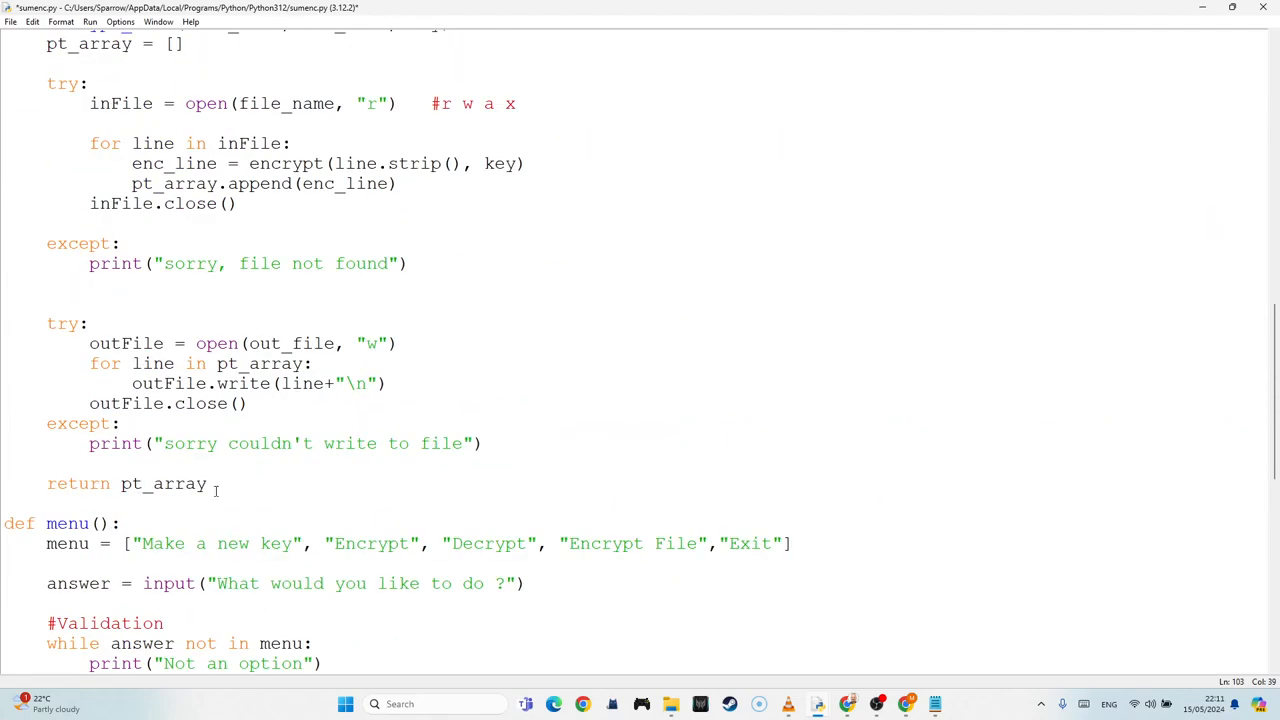
pyautogui.scroll(3)
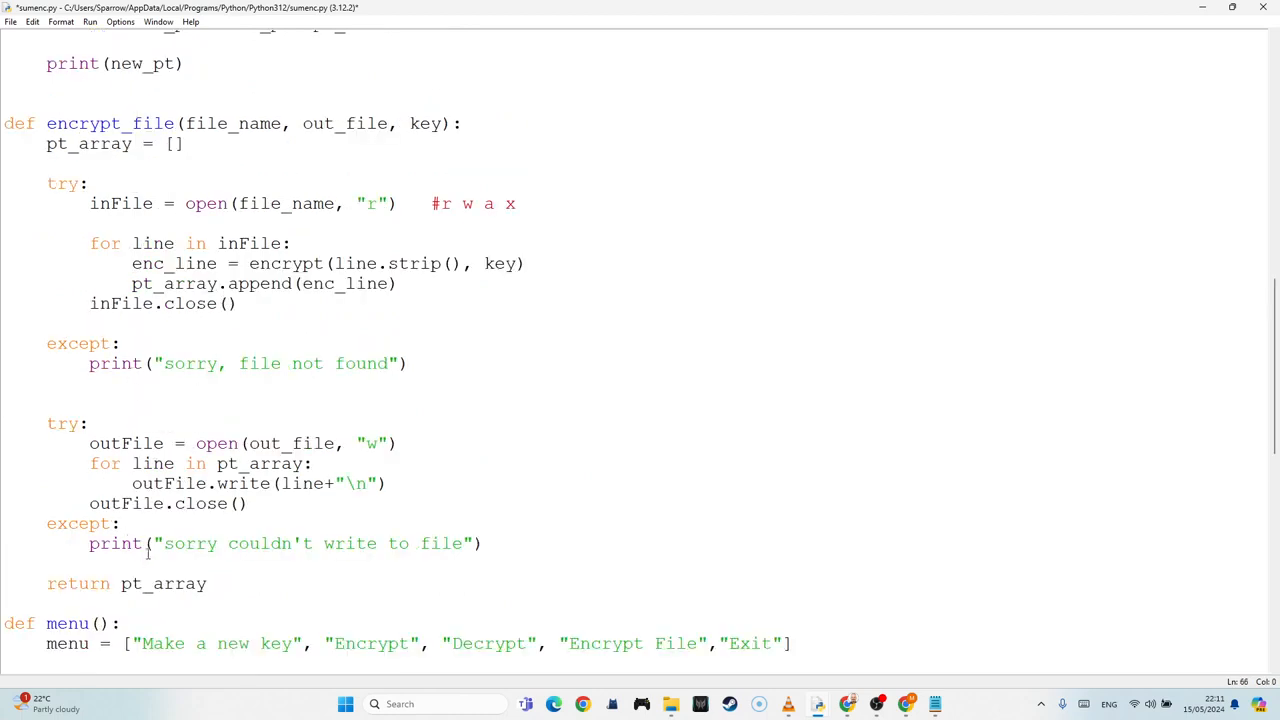
pyautogui.scroll(-3)
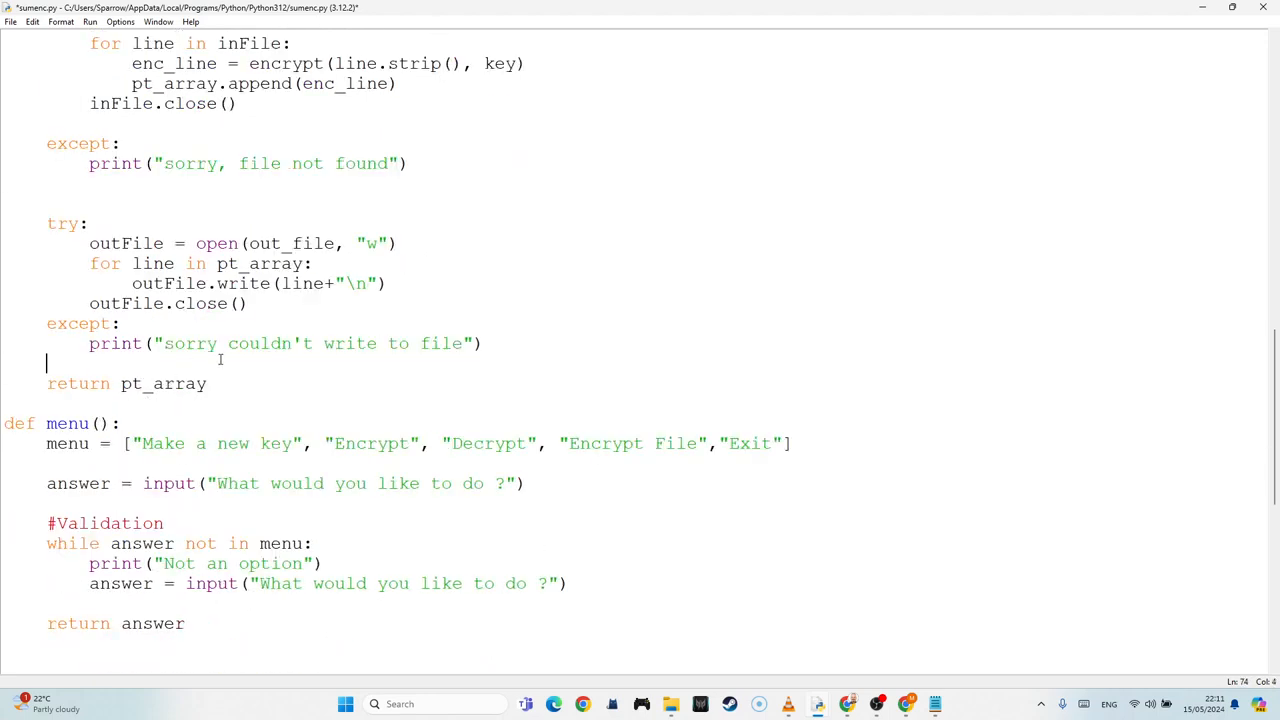
pyautogui.click(250, 304)
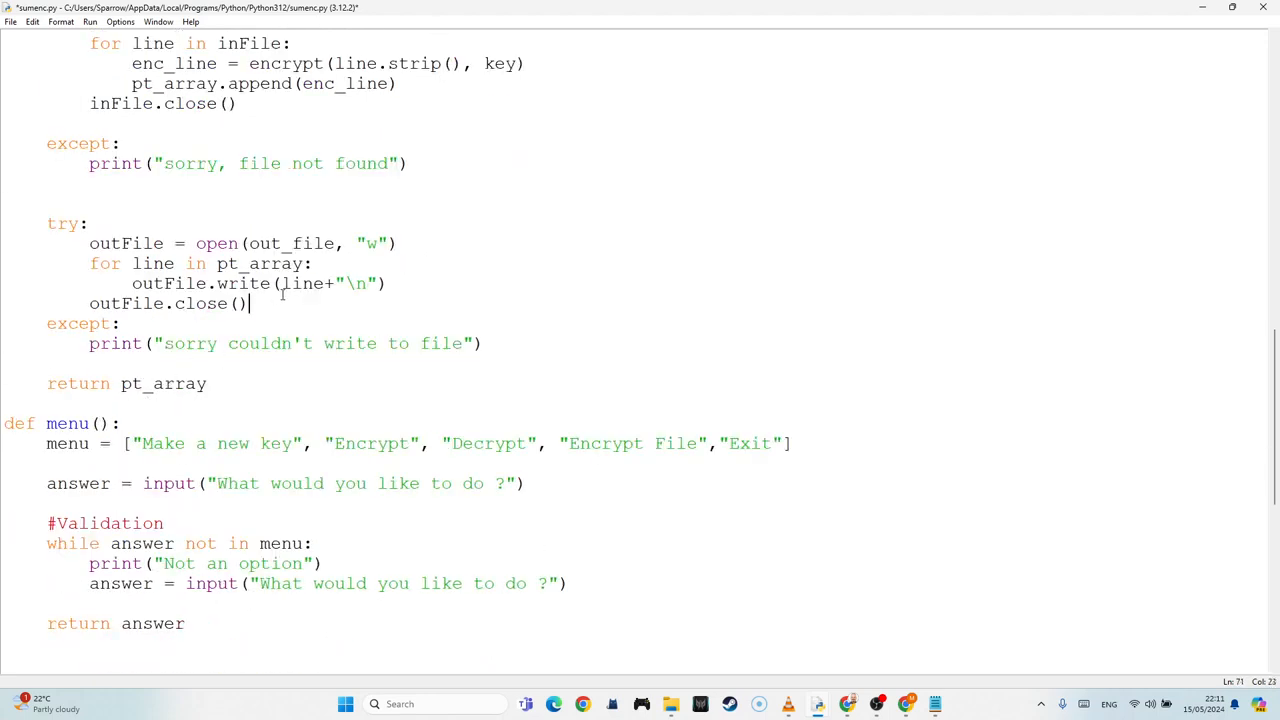
pyautogui.press('Return')
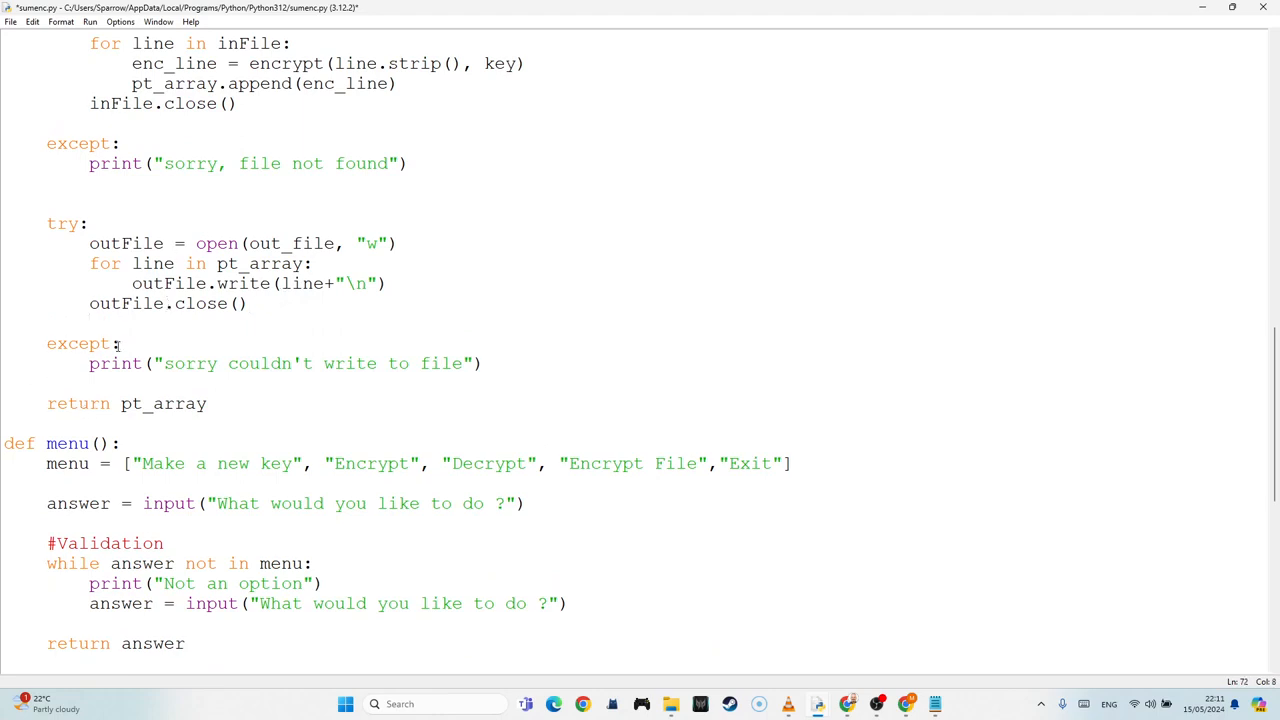
pyautogui.write('print')
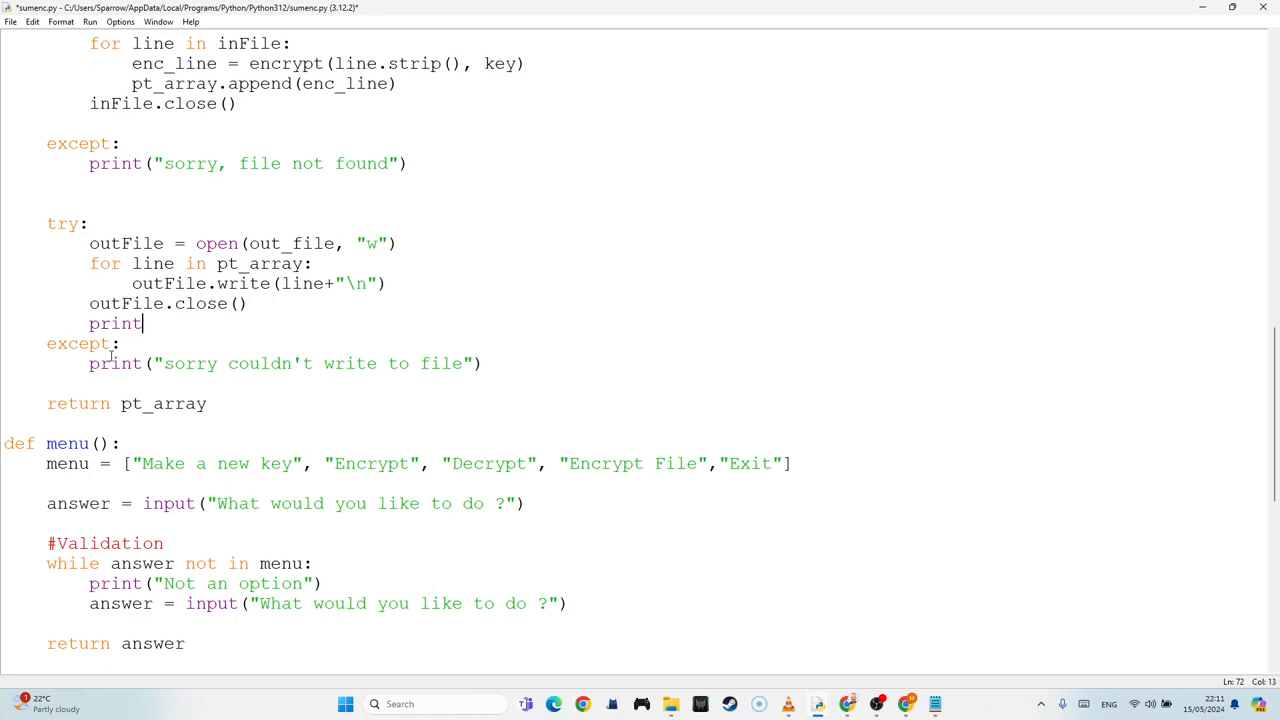
pyautogui.write('("')
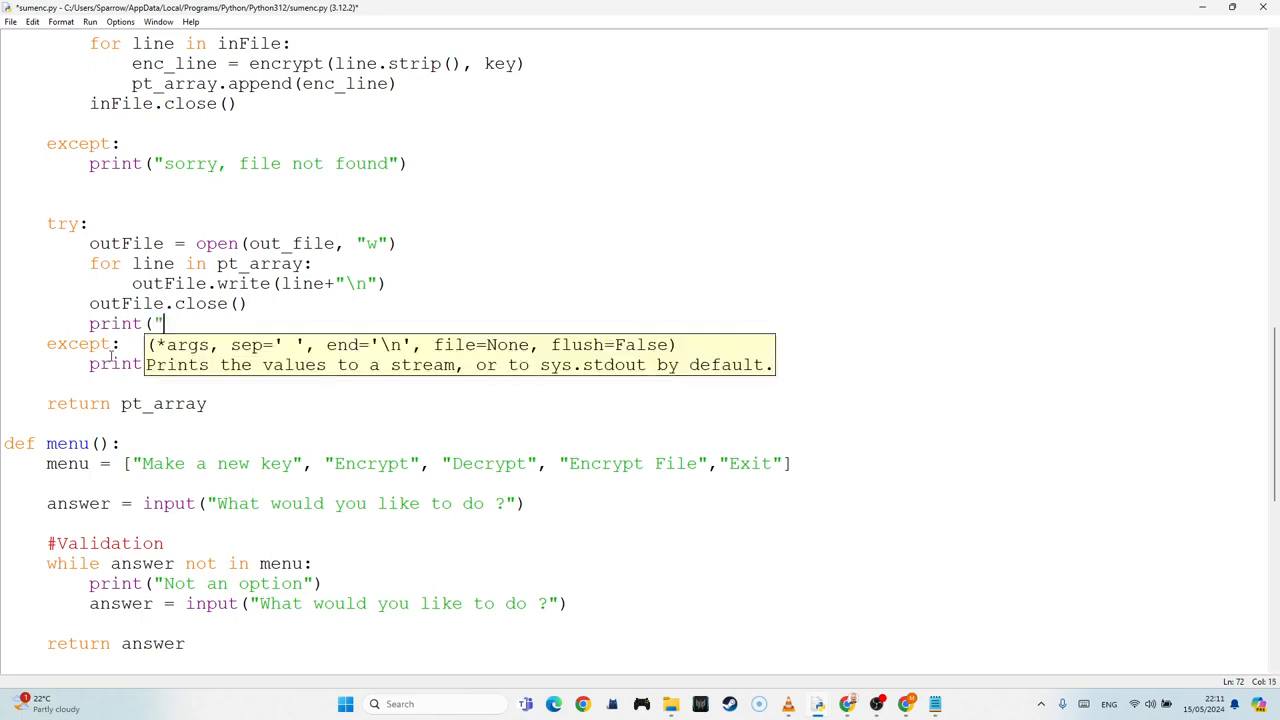
pyautogui.write('Cypher cre')
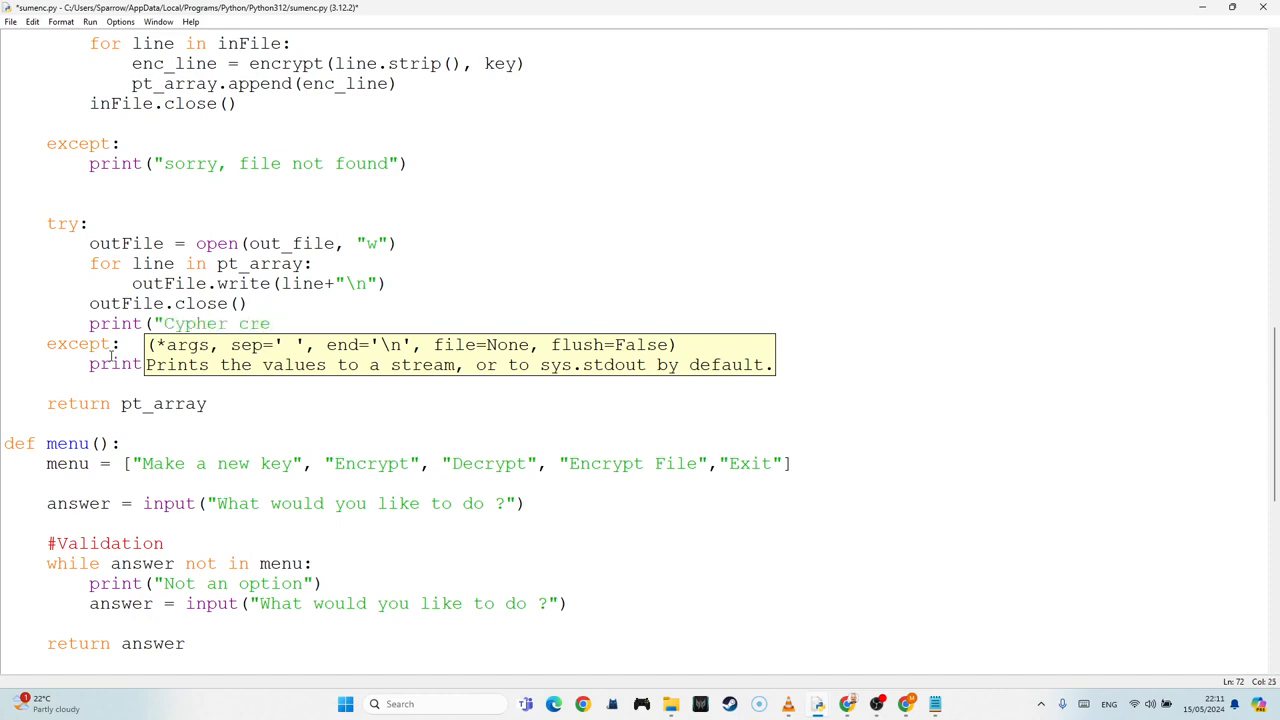
pyautogui.write('ated"')
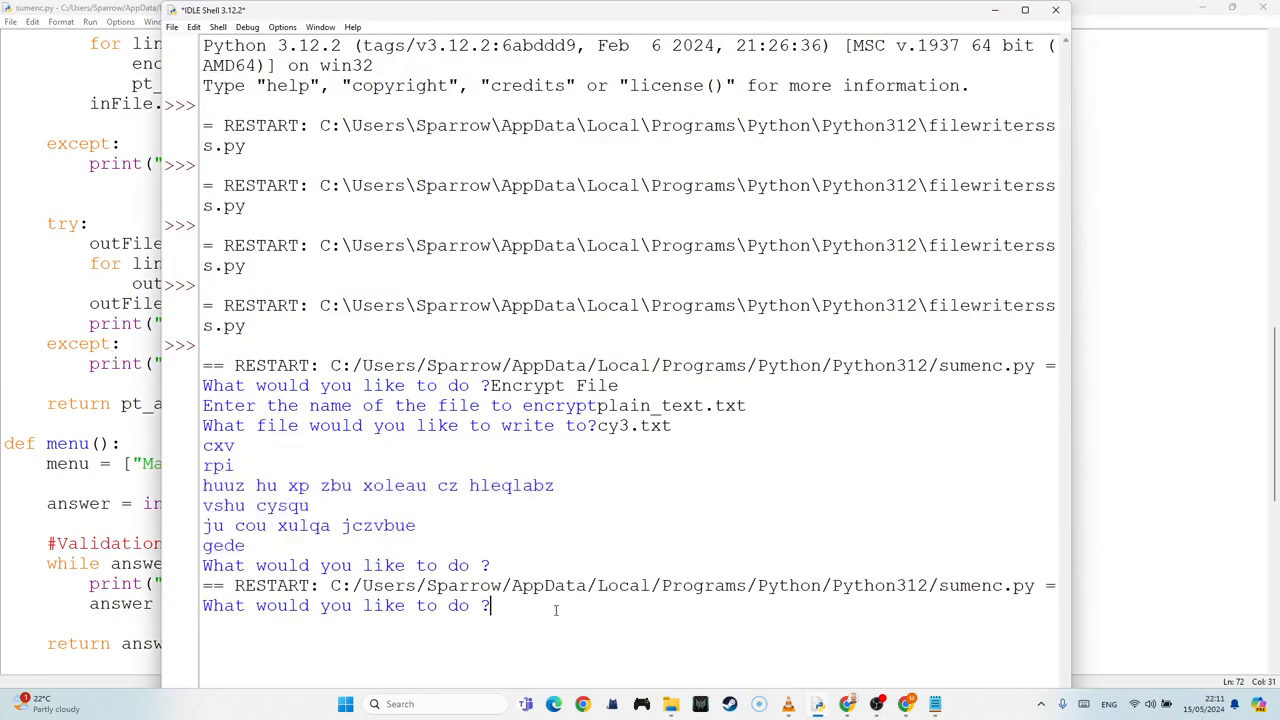
# Step: Answer the shell prompts with Encrypt File, plain_text.txt and cy4.txt, confirming 'Cypher created'
pyautogui.write('Encry')
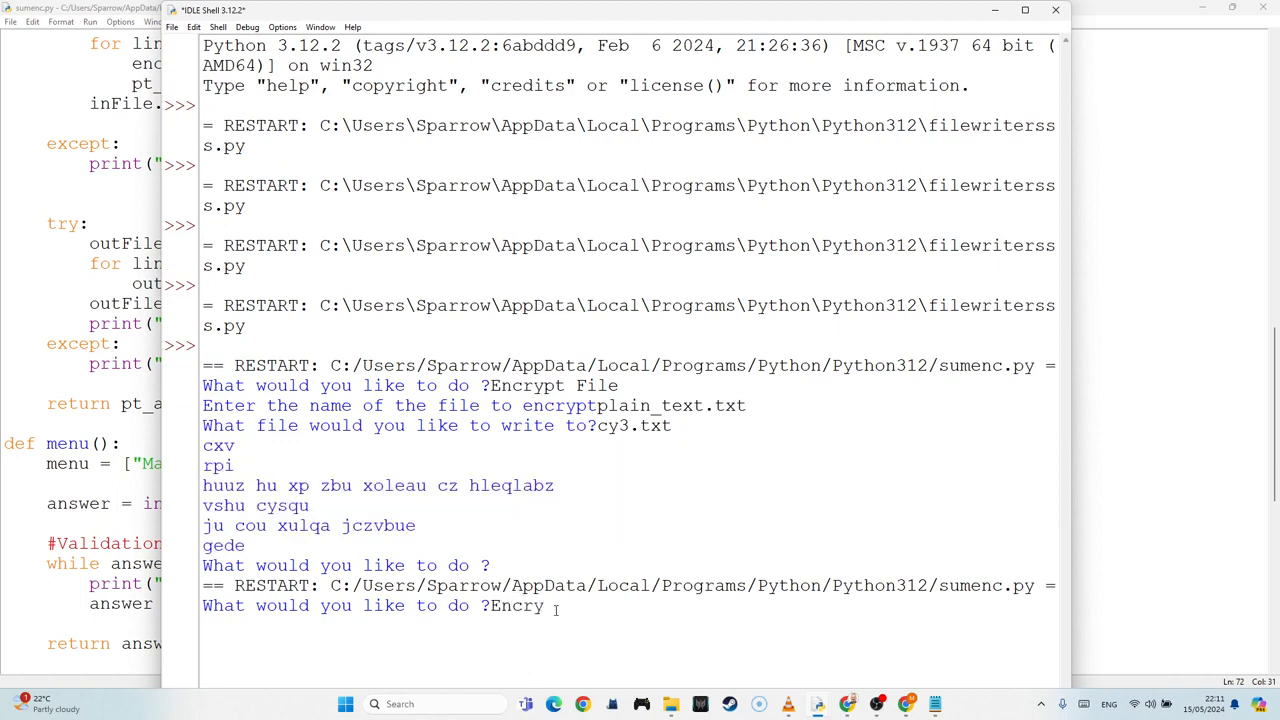
pyautogui.press('Return')
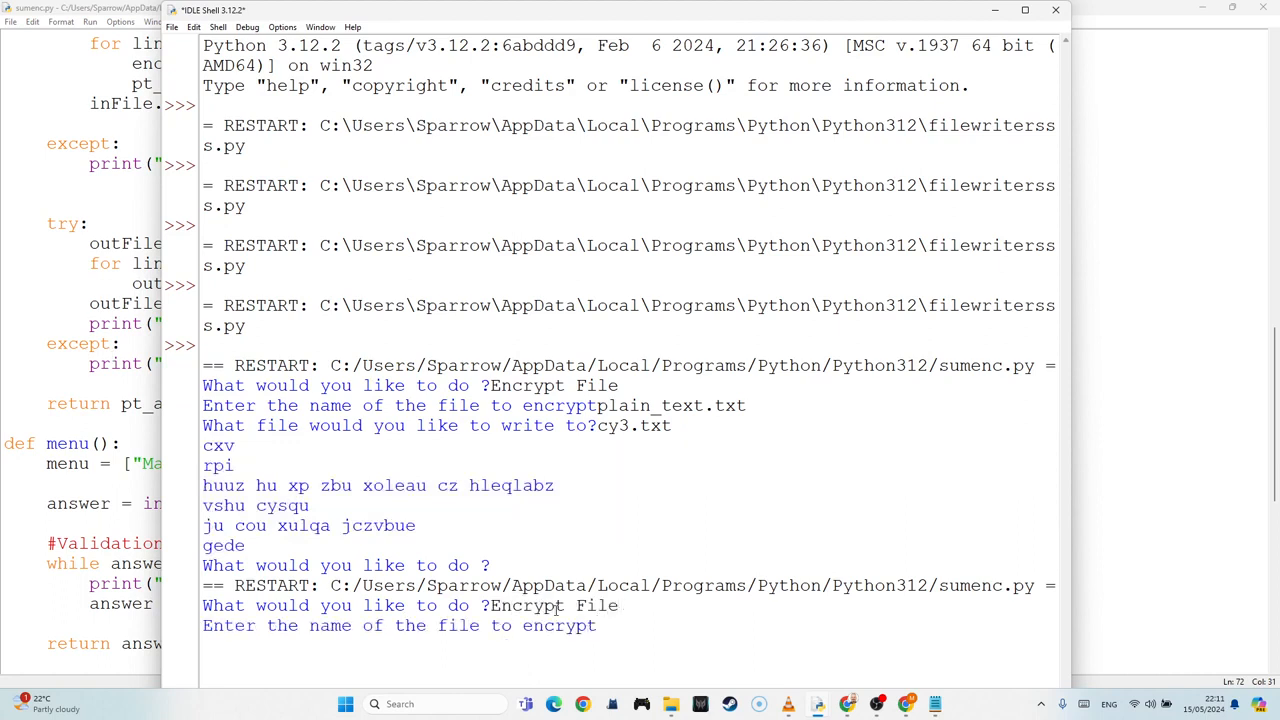
pyautogui.write('plain')
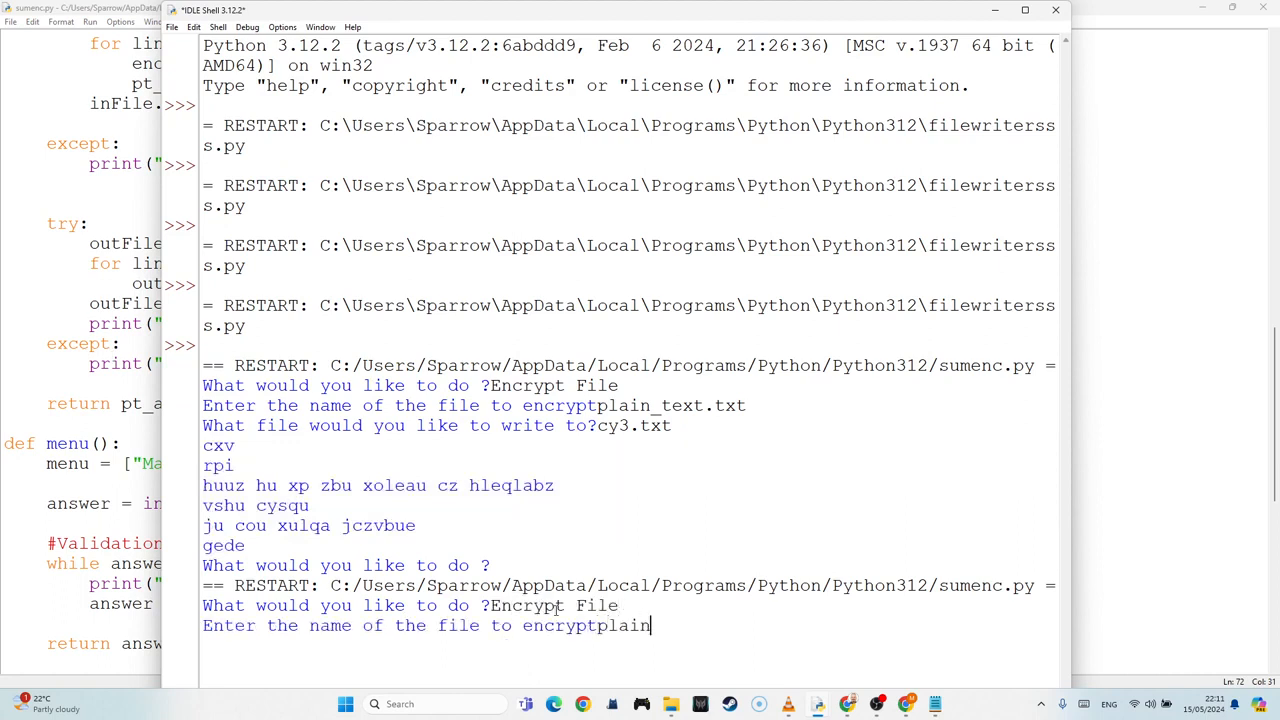
pyautogui.write('_text.t')
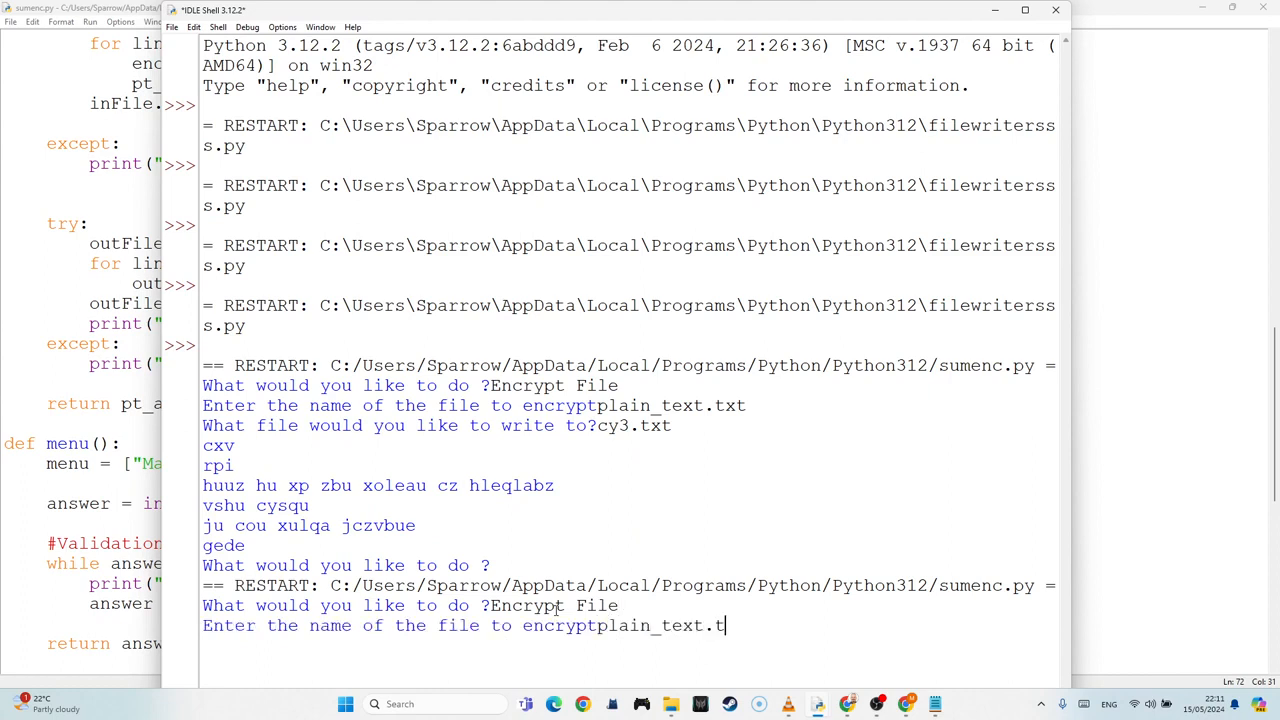
pyautogui.press('Return')
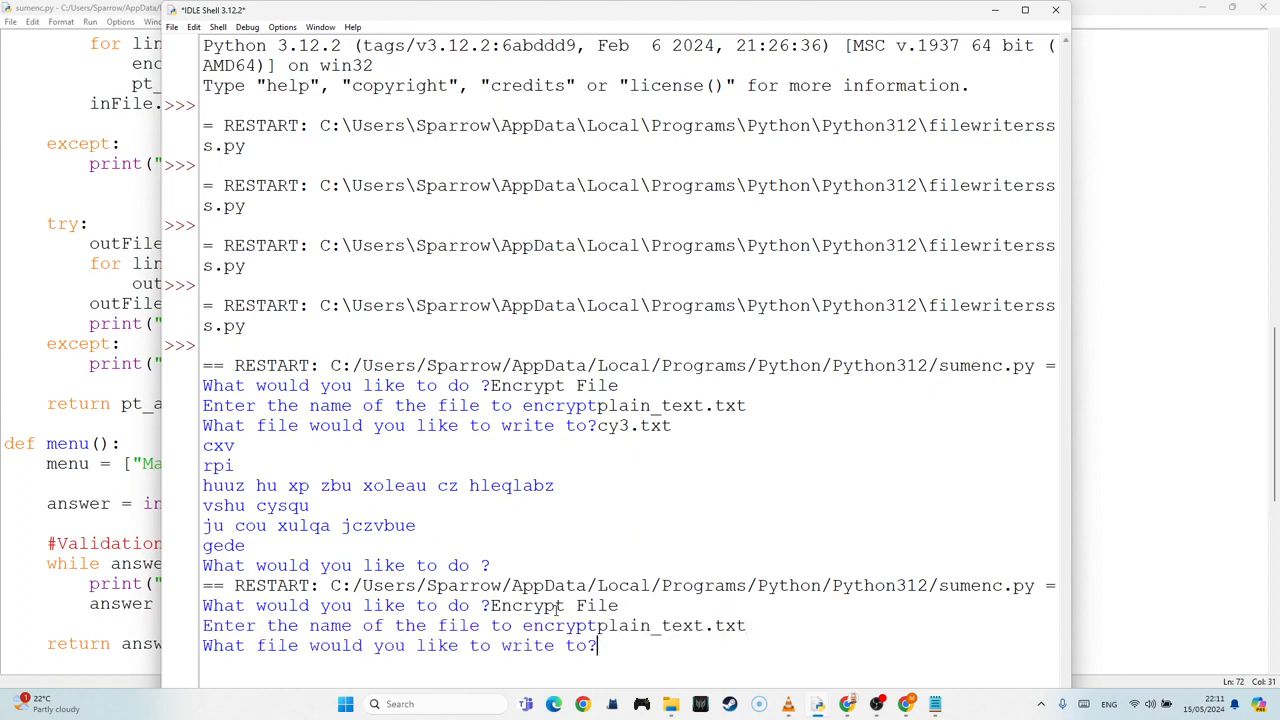
pyautogui.write('cy')
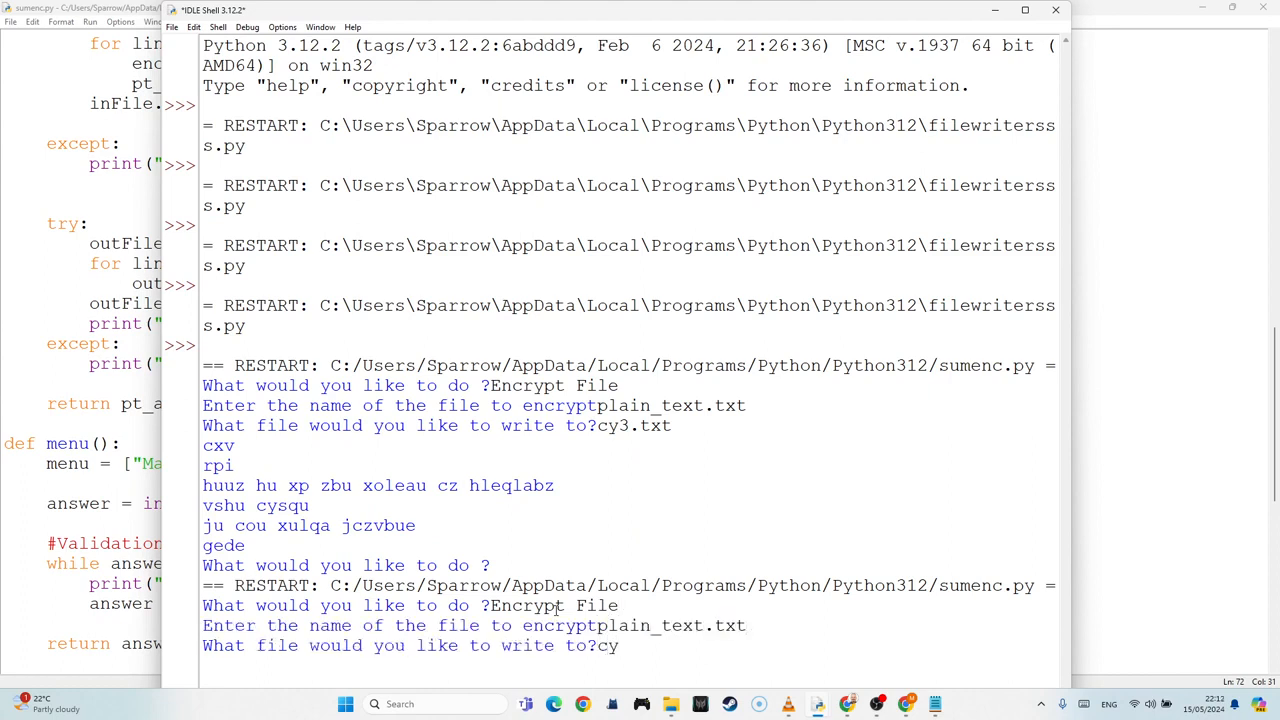
pyautogui.write('4.txt')
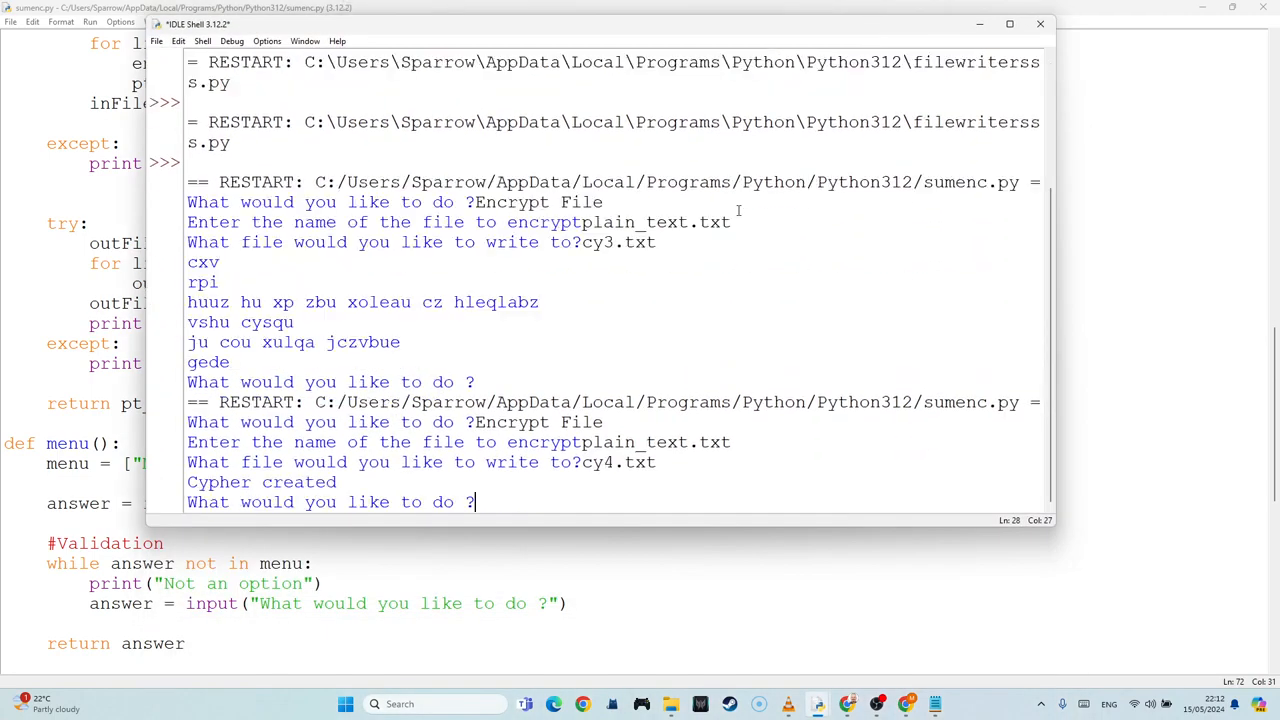
pyautogui.moveTo(376, 284)
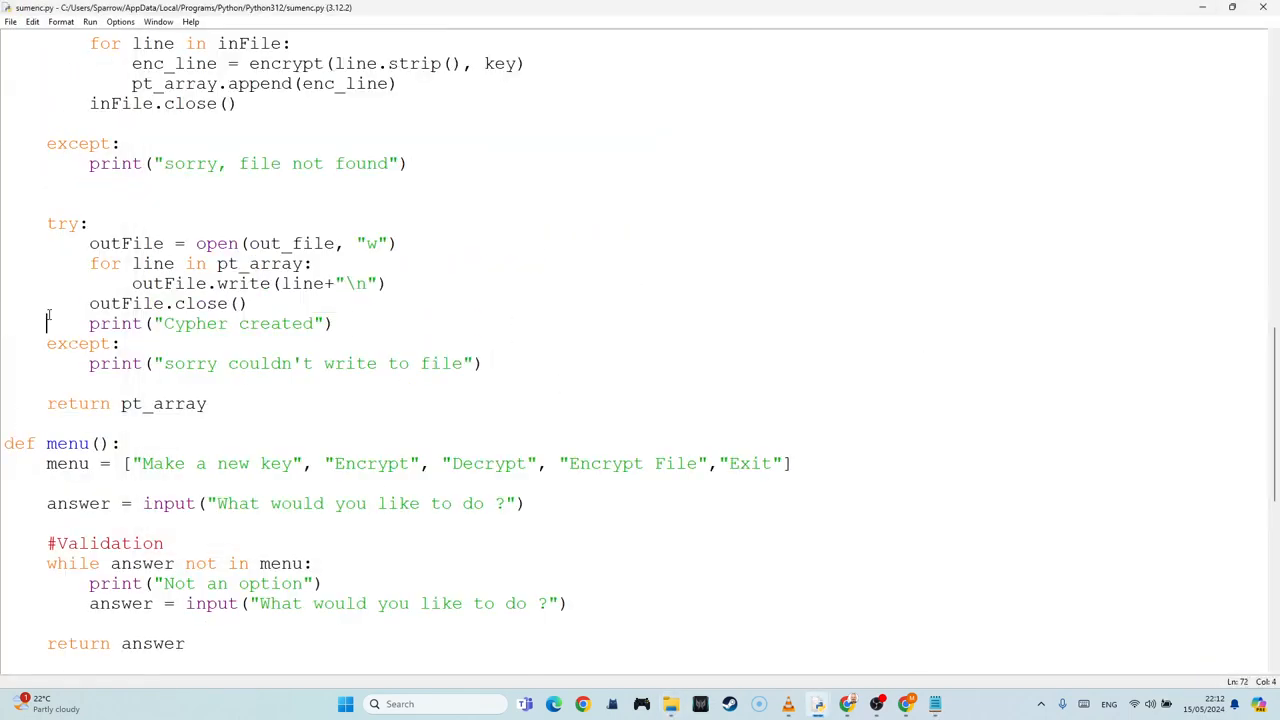
pyautogui.scroll(3)
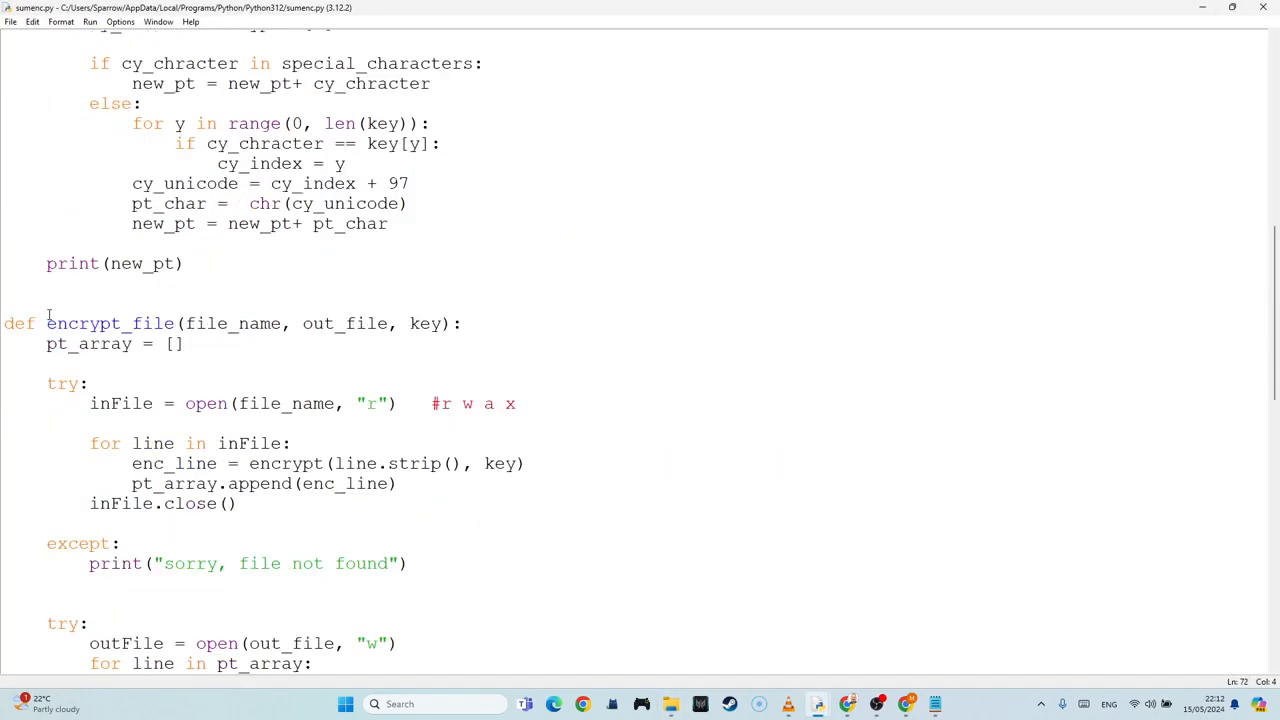
pyautogui.scroll(-3)
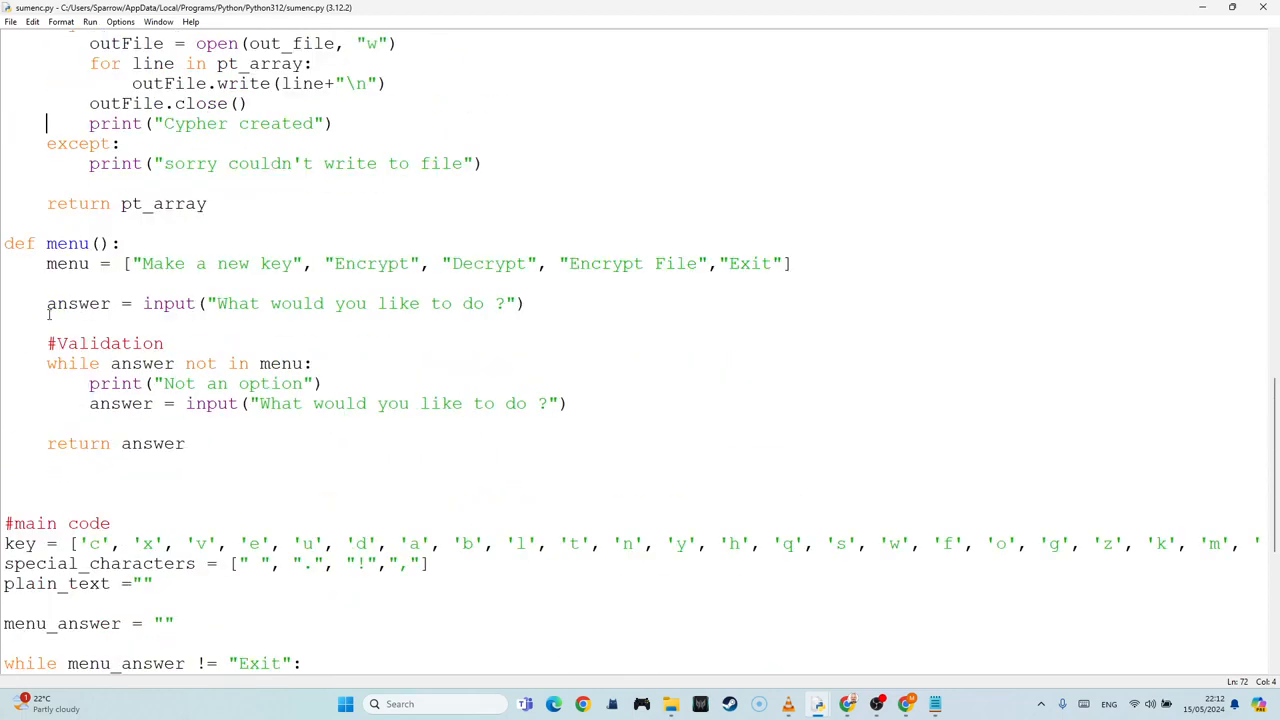